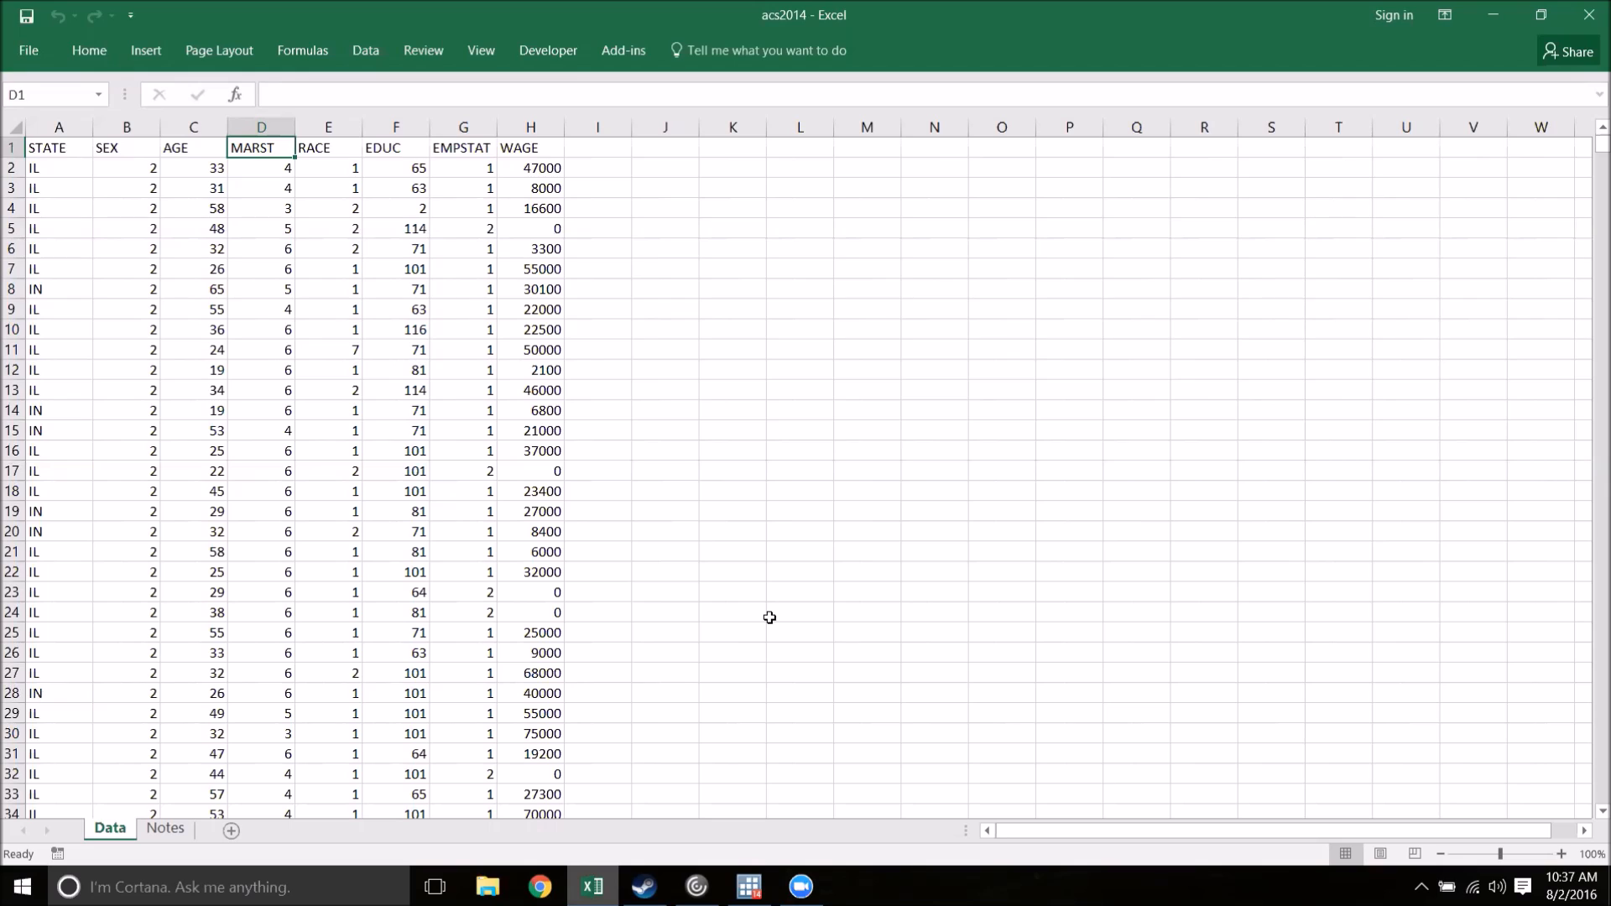
mouse_move(783, 731)
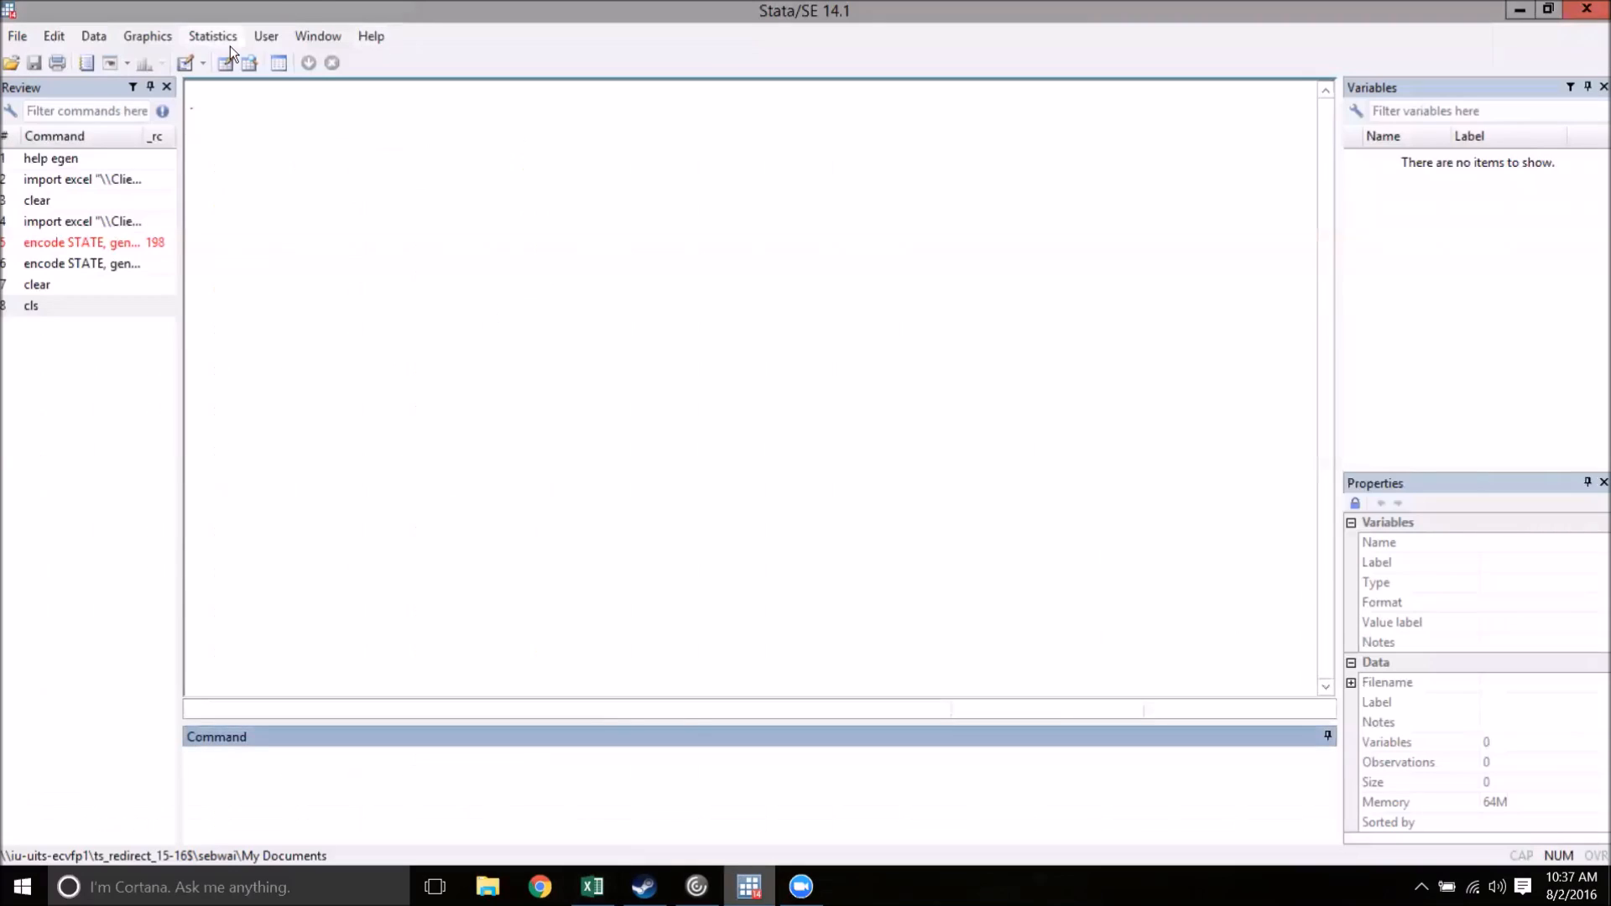
Check in the Data Editor that the dataset is empty, then show the File import options.
click(247, 63)
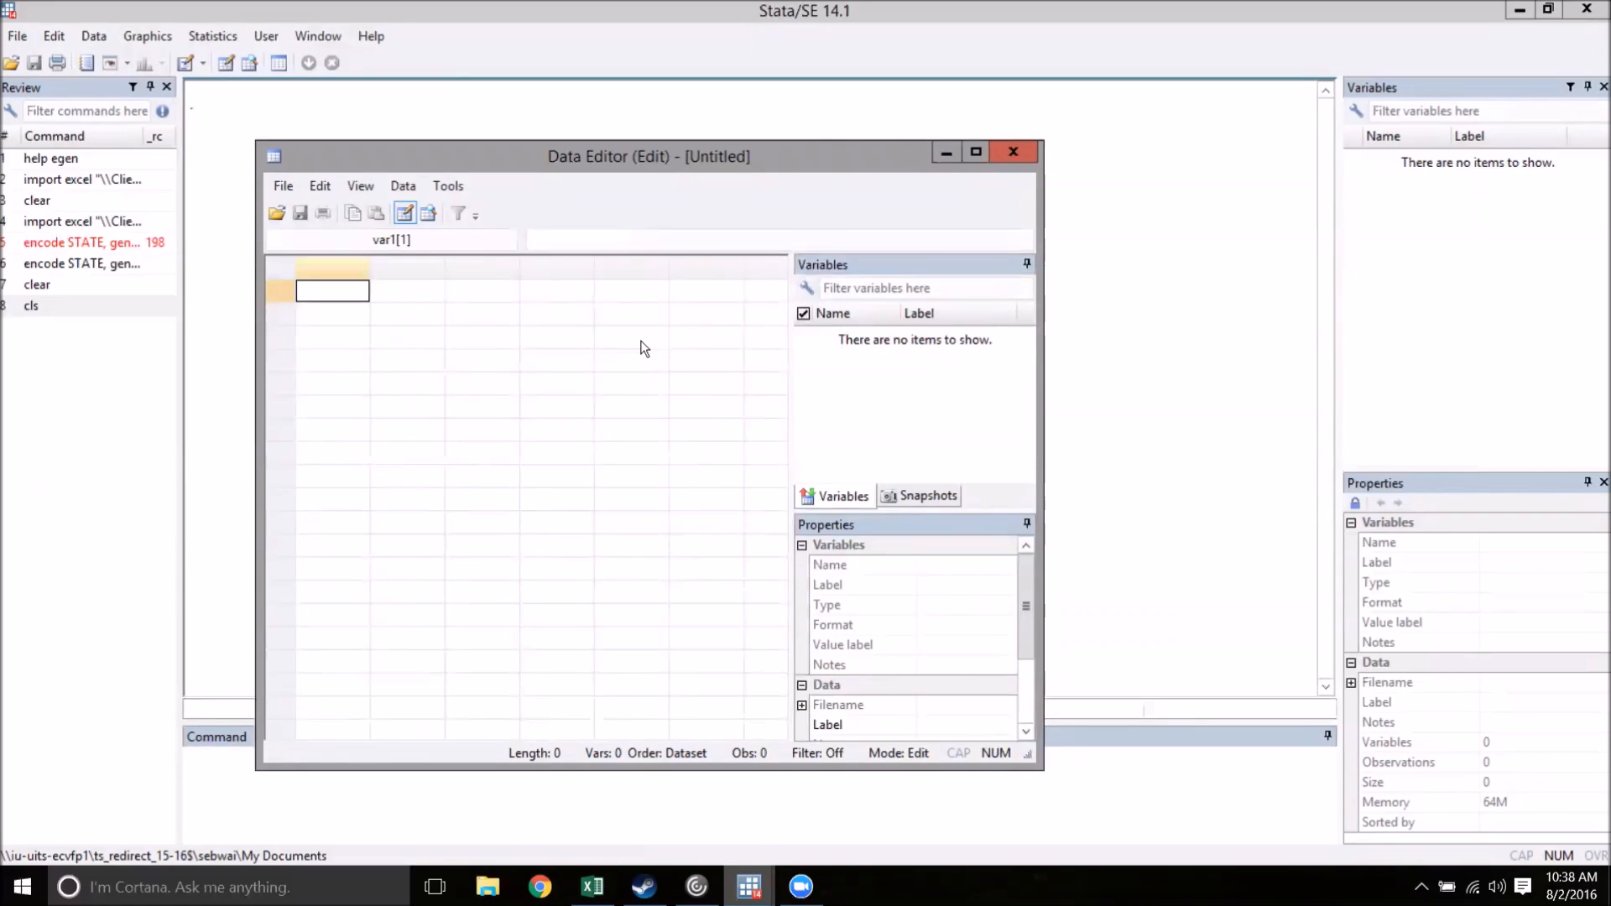
mouse_move(1007, 359)
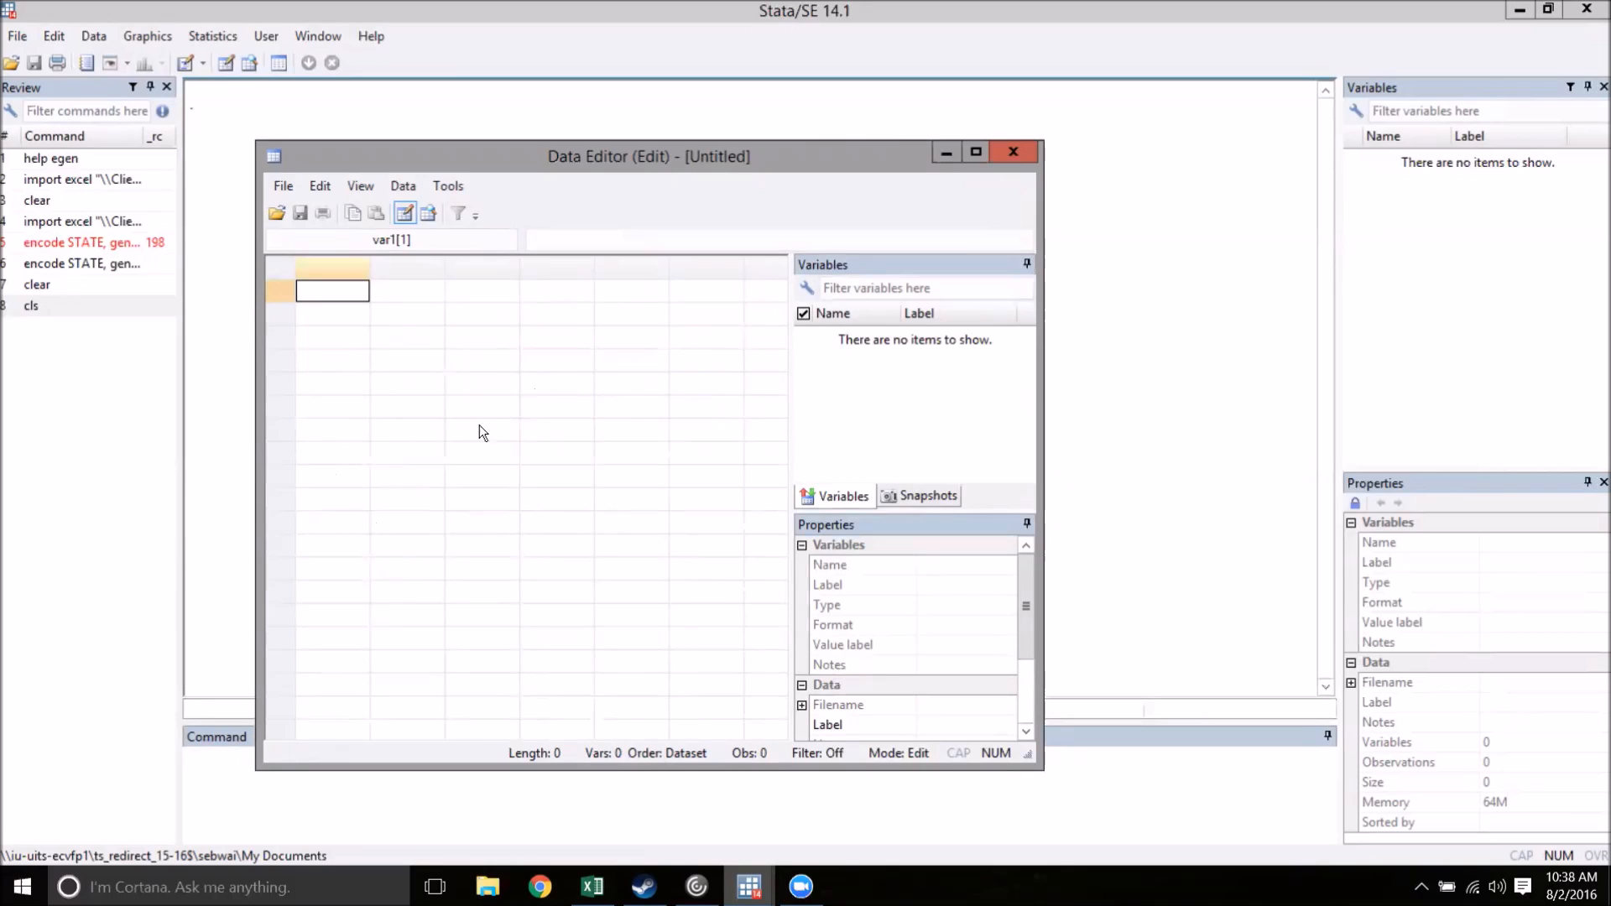
mouse_move(1015, 152)
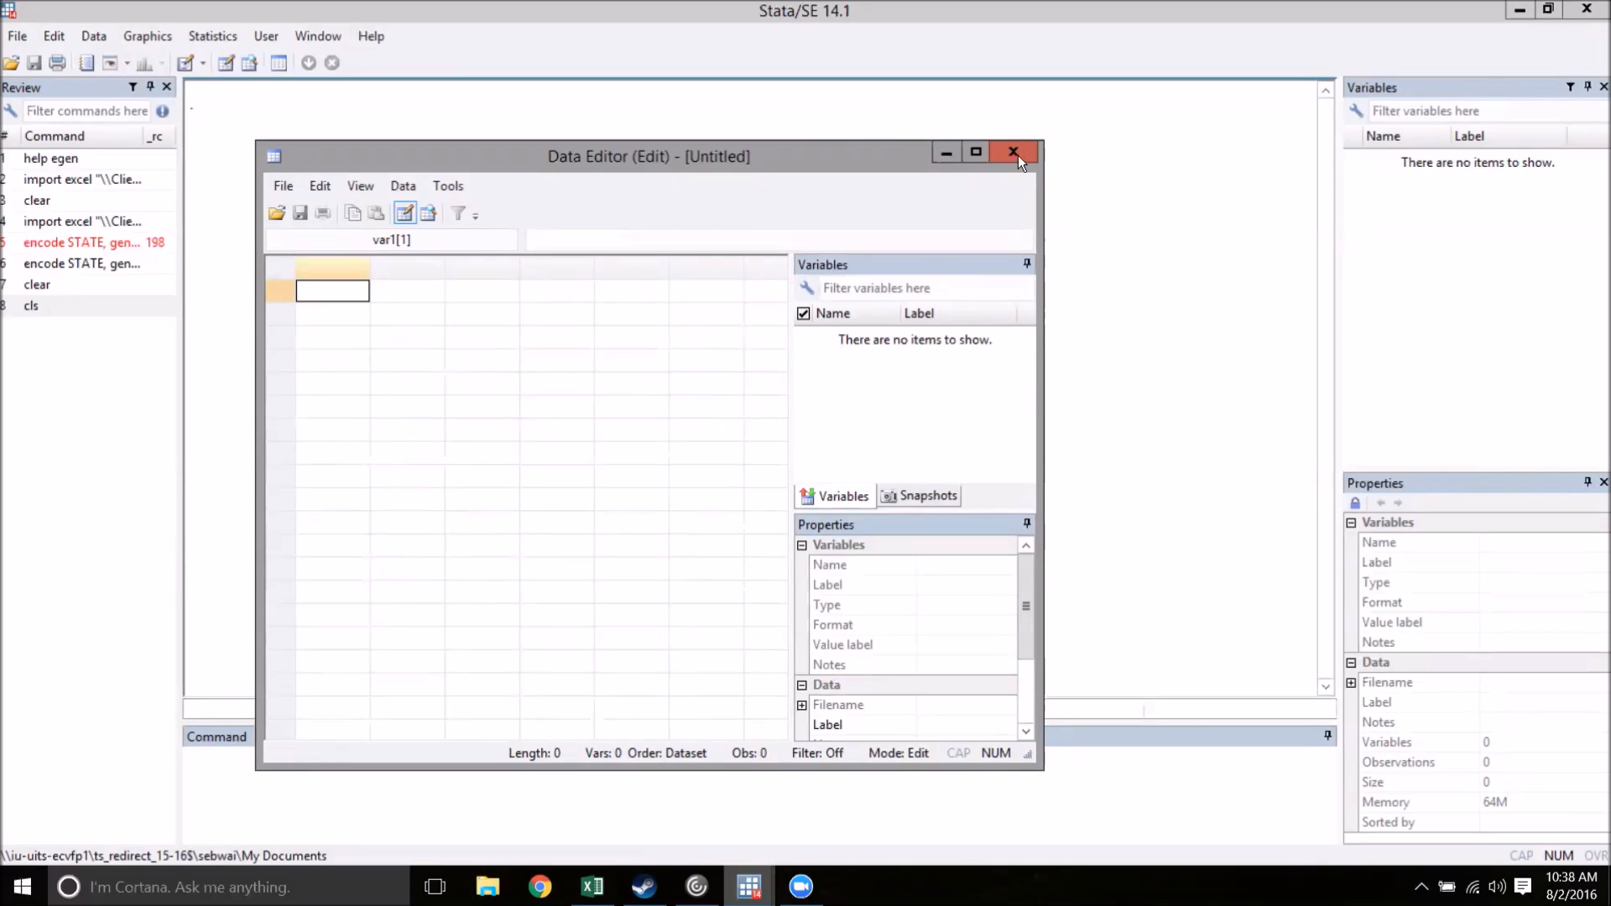
click(1013, 152)
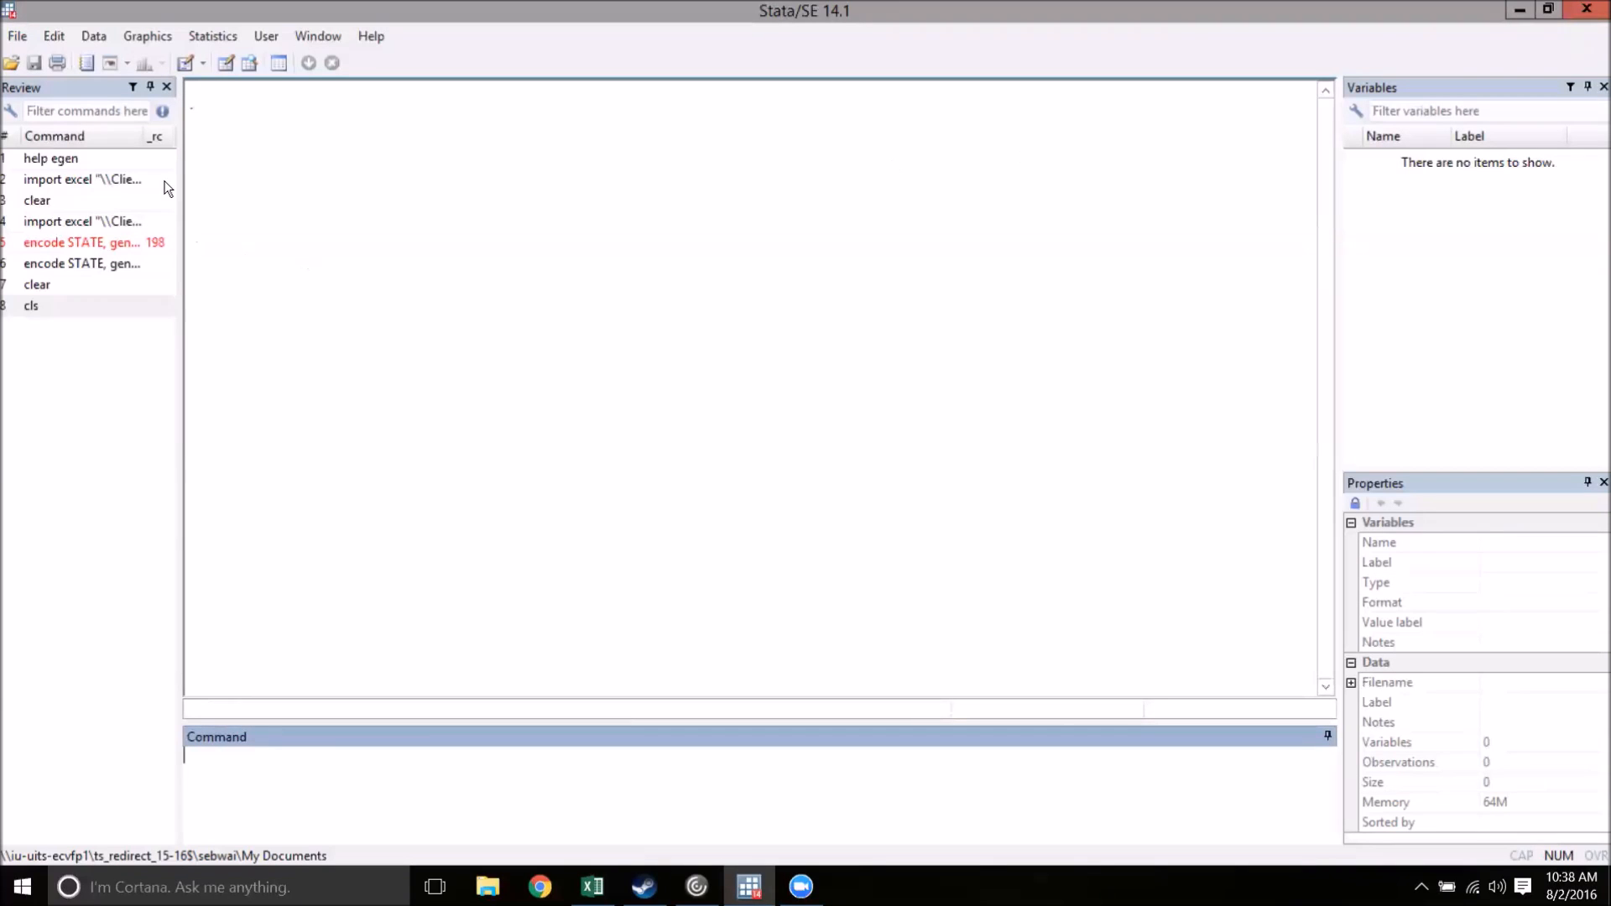
click(17, 36)
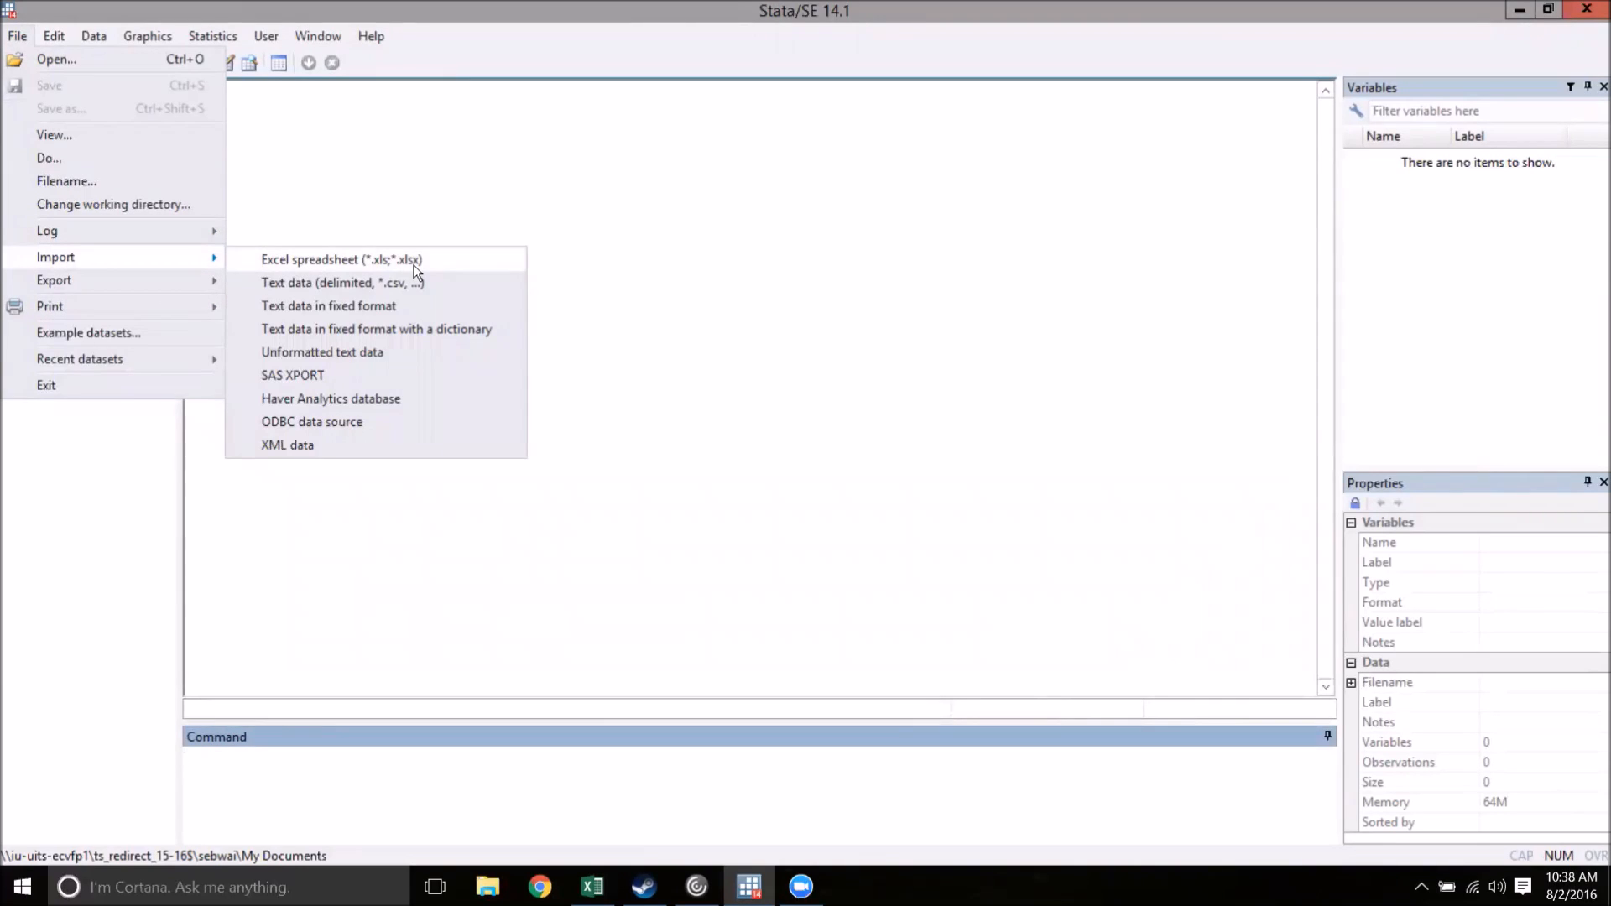
Import the Data sheet of acs2014.xlsx using the first row as variable names.
click(342, 259)
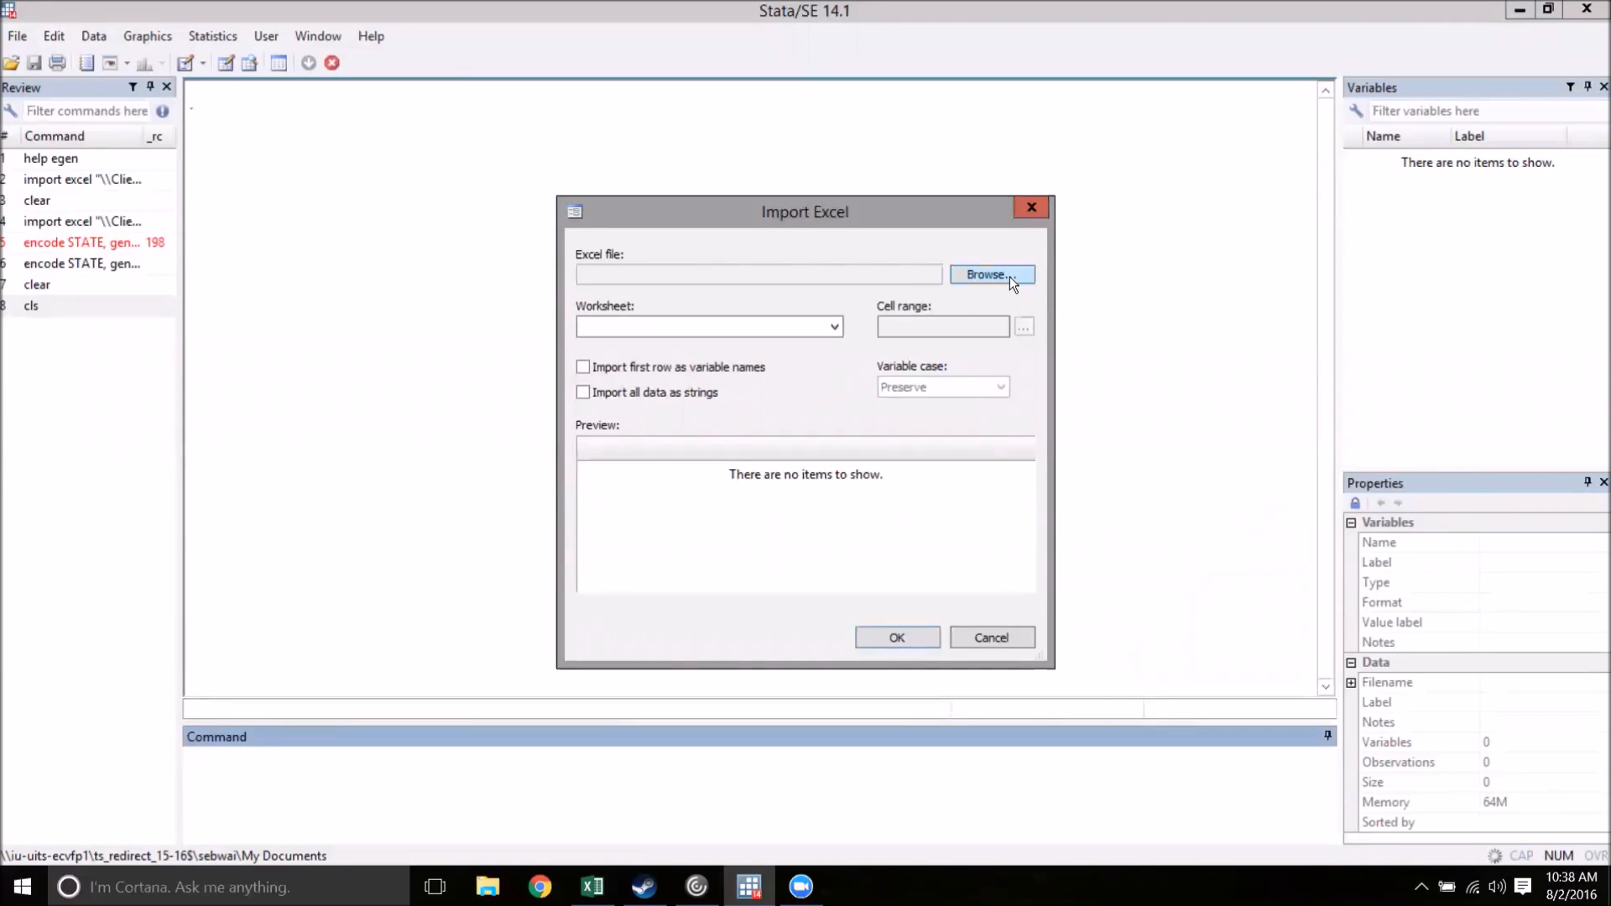
click(989, 274)
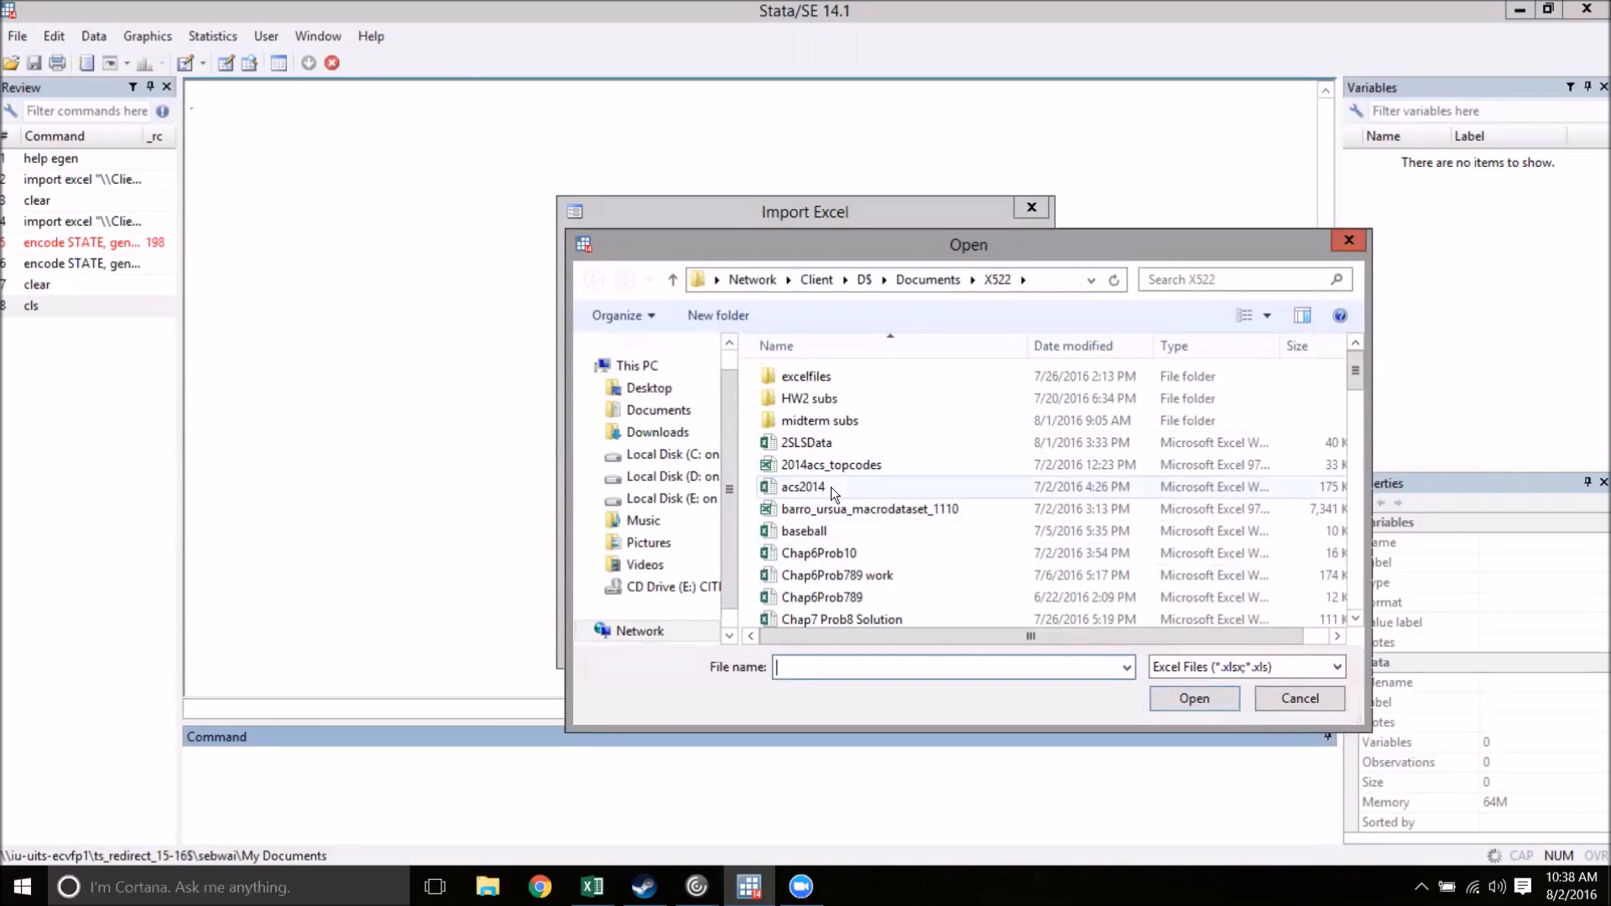
click(803, 486)
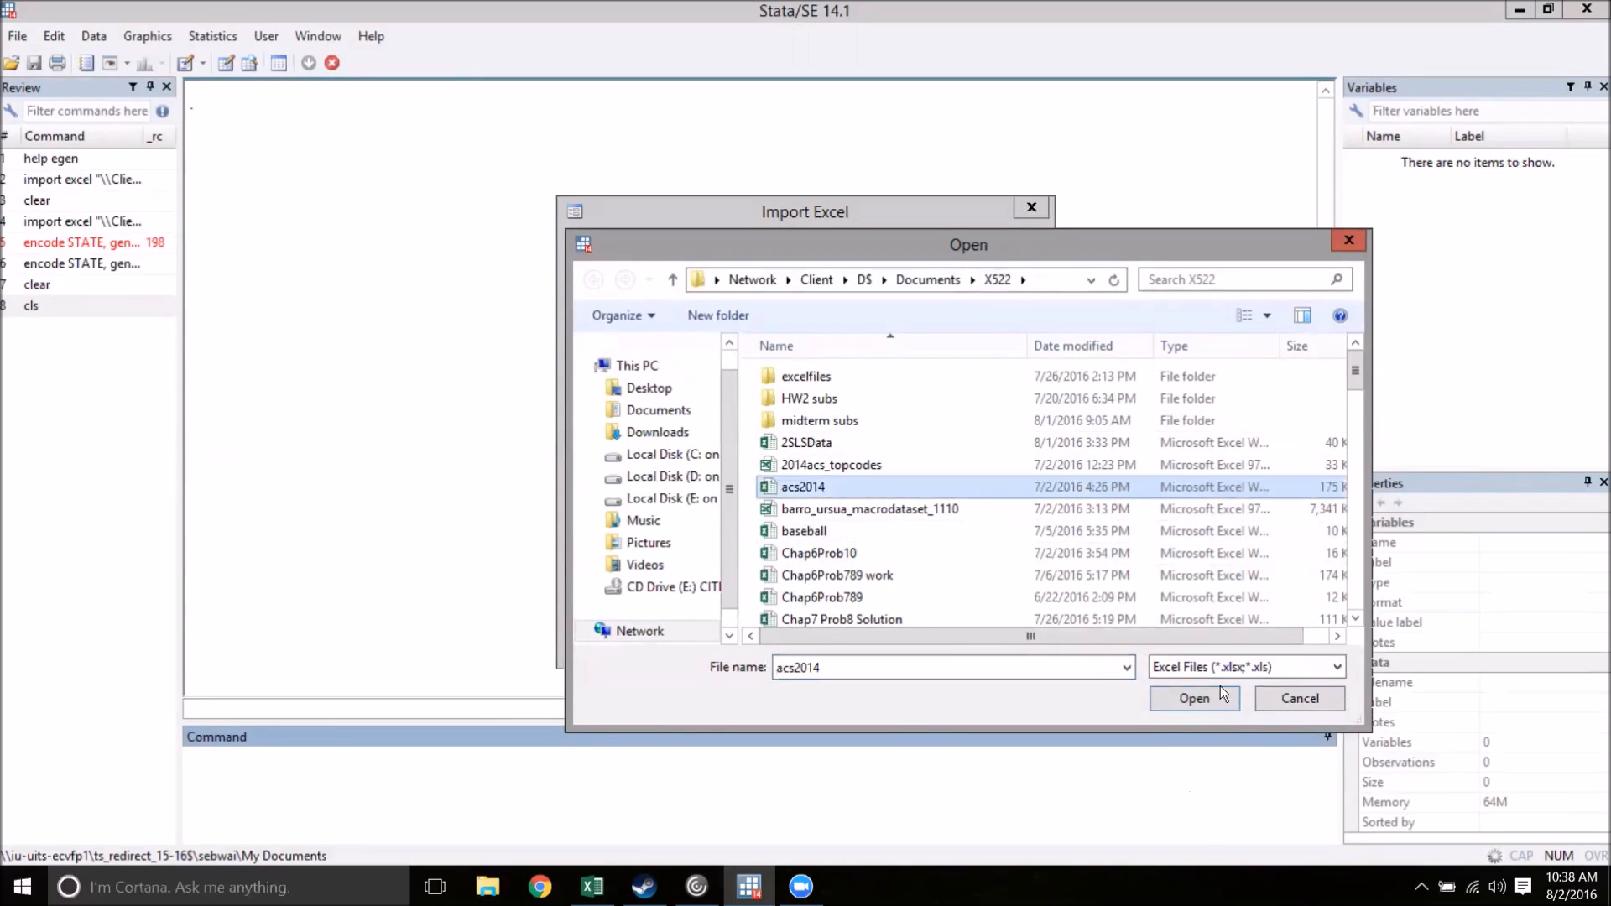
click(1194, 698)
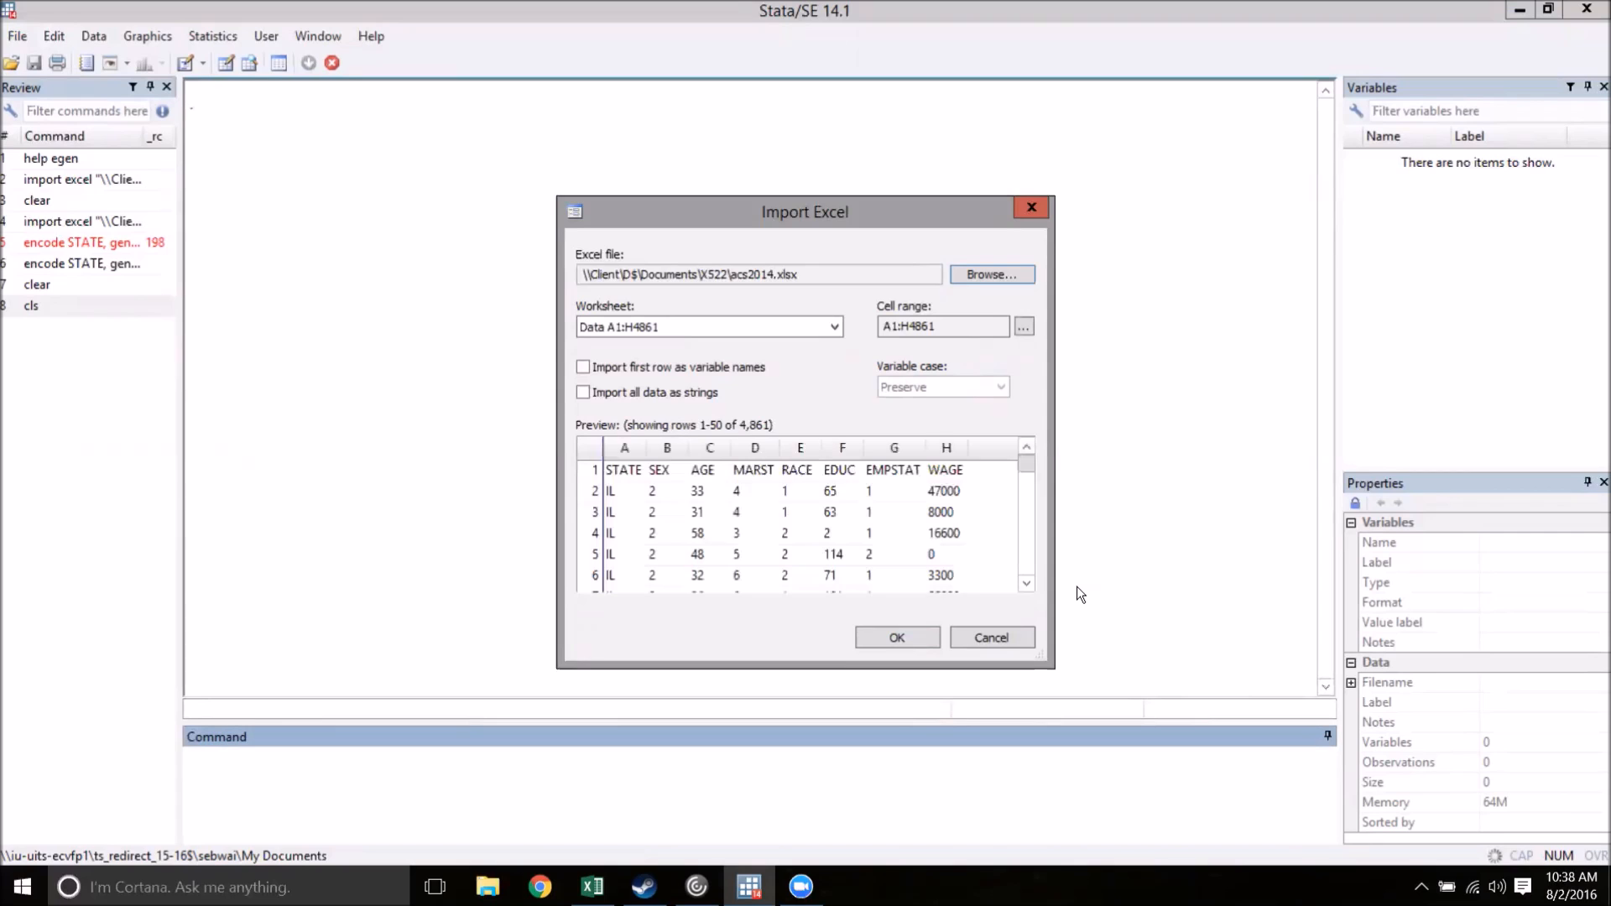
mouse_move(884, 512)
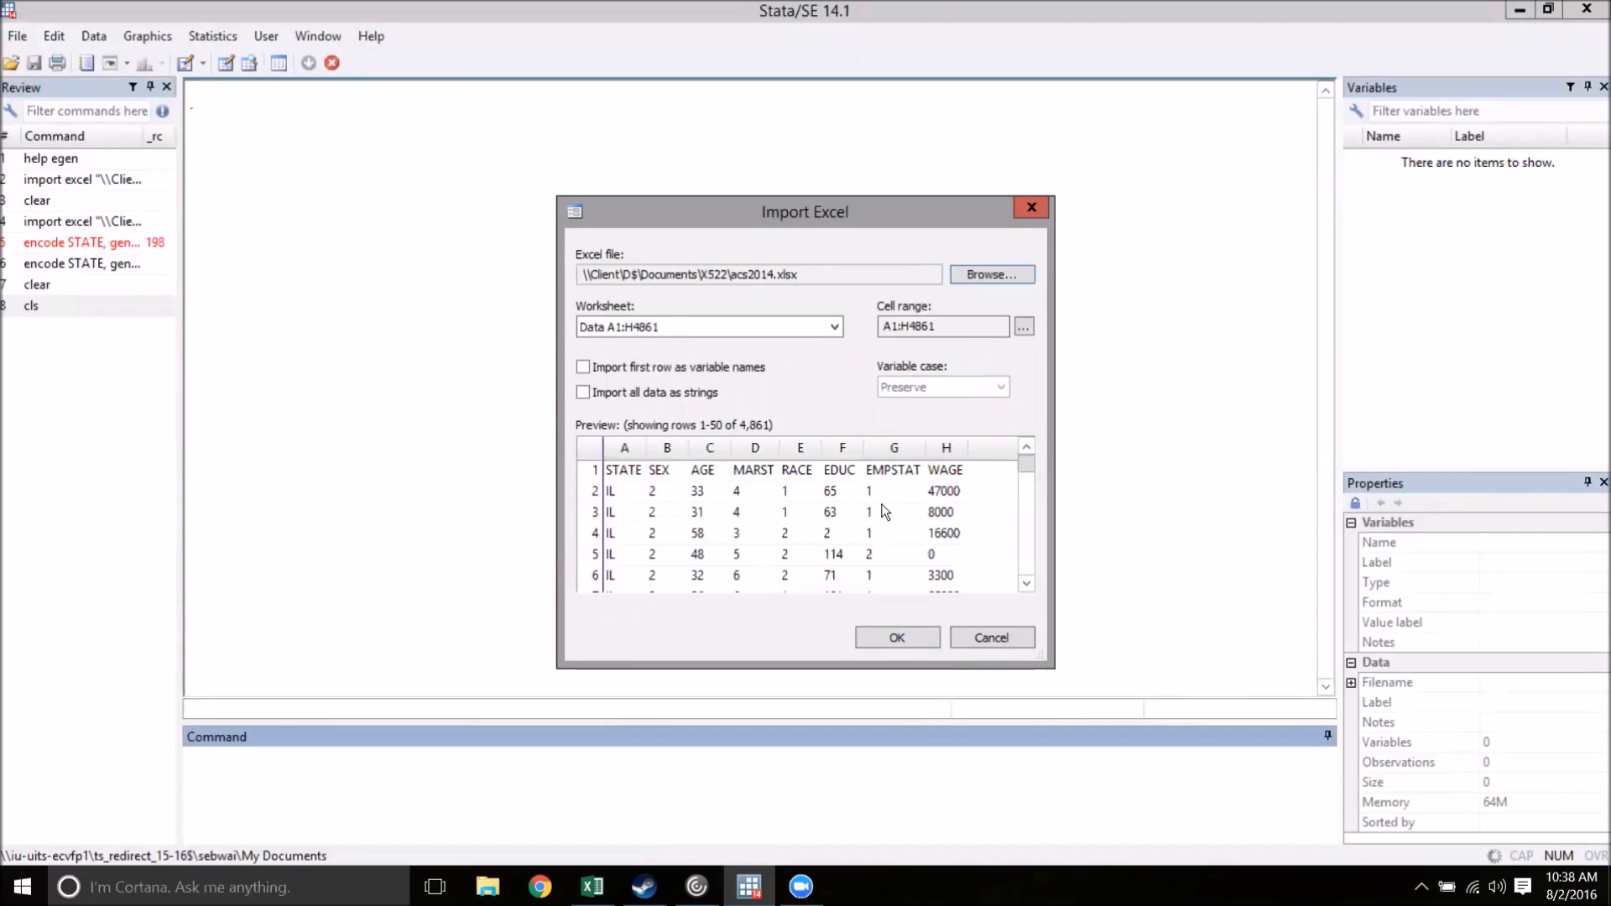
mouse_move(959, 514)
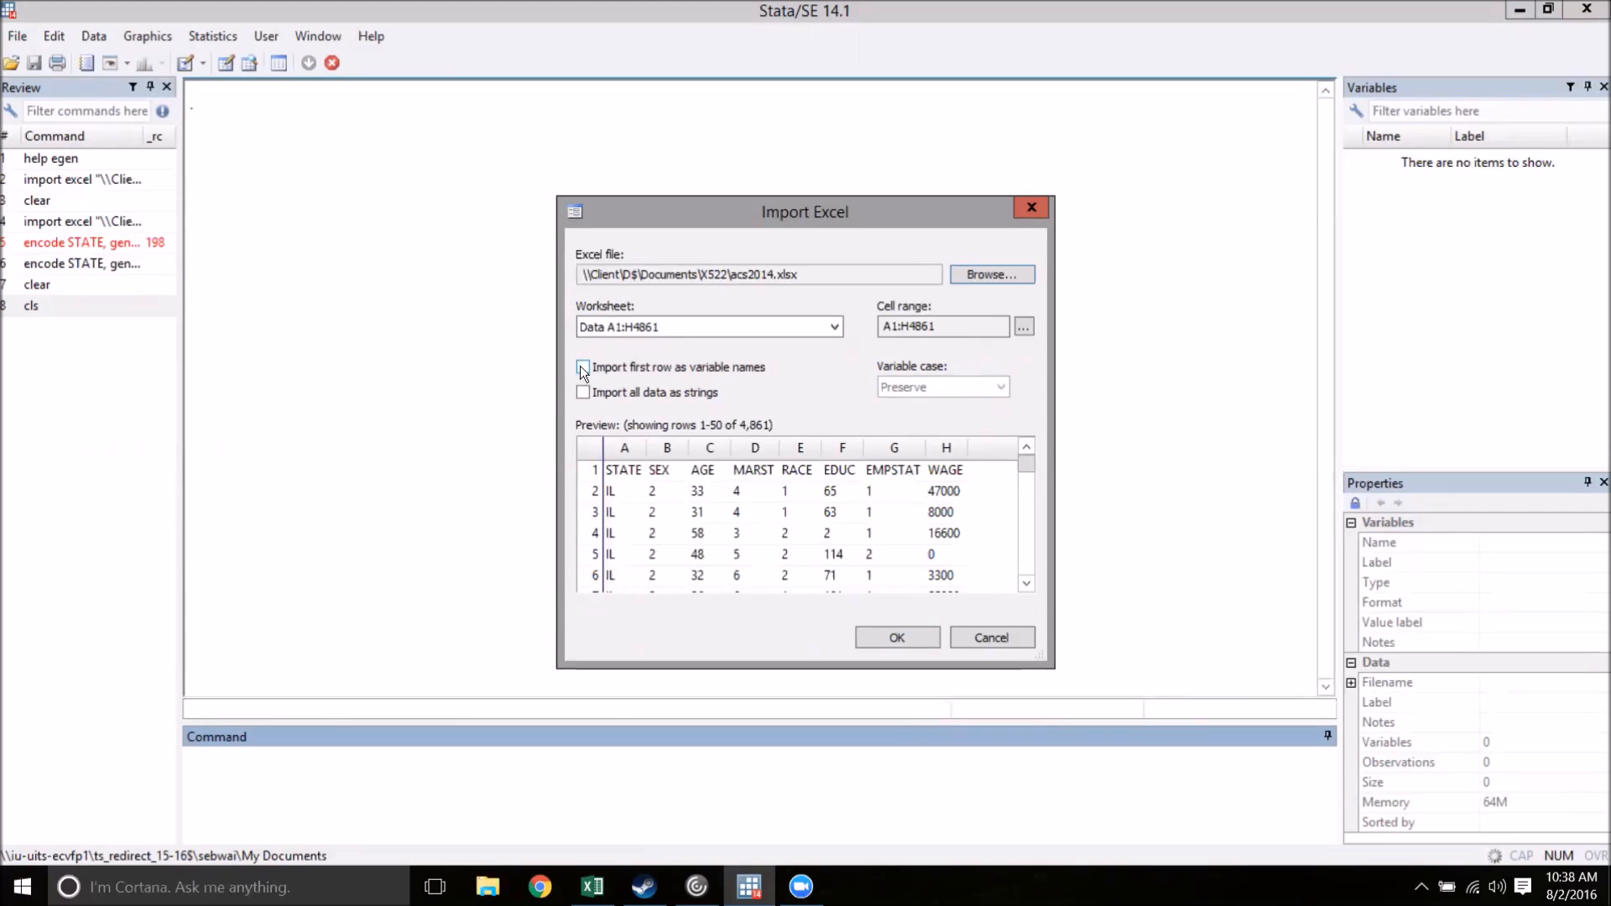
click(584, 366)
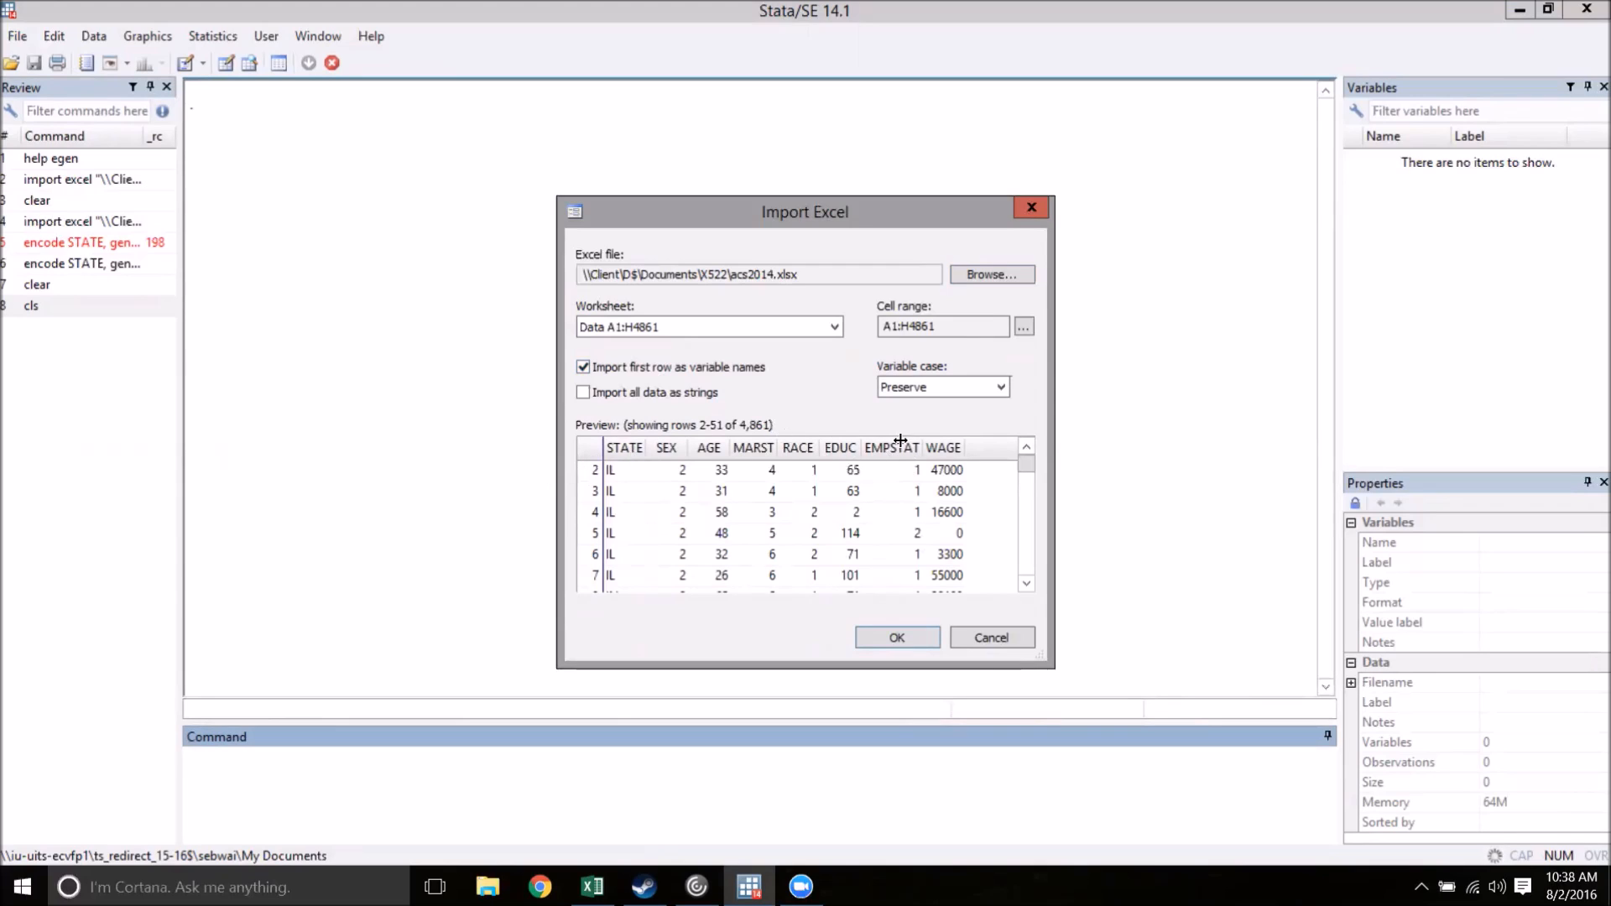
mouse_move(999, 439)
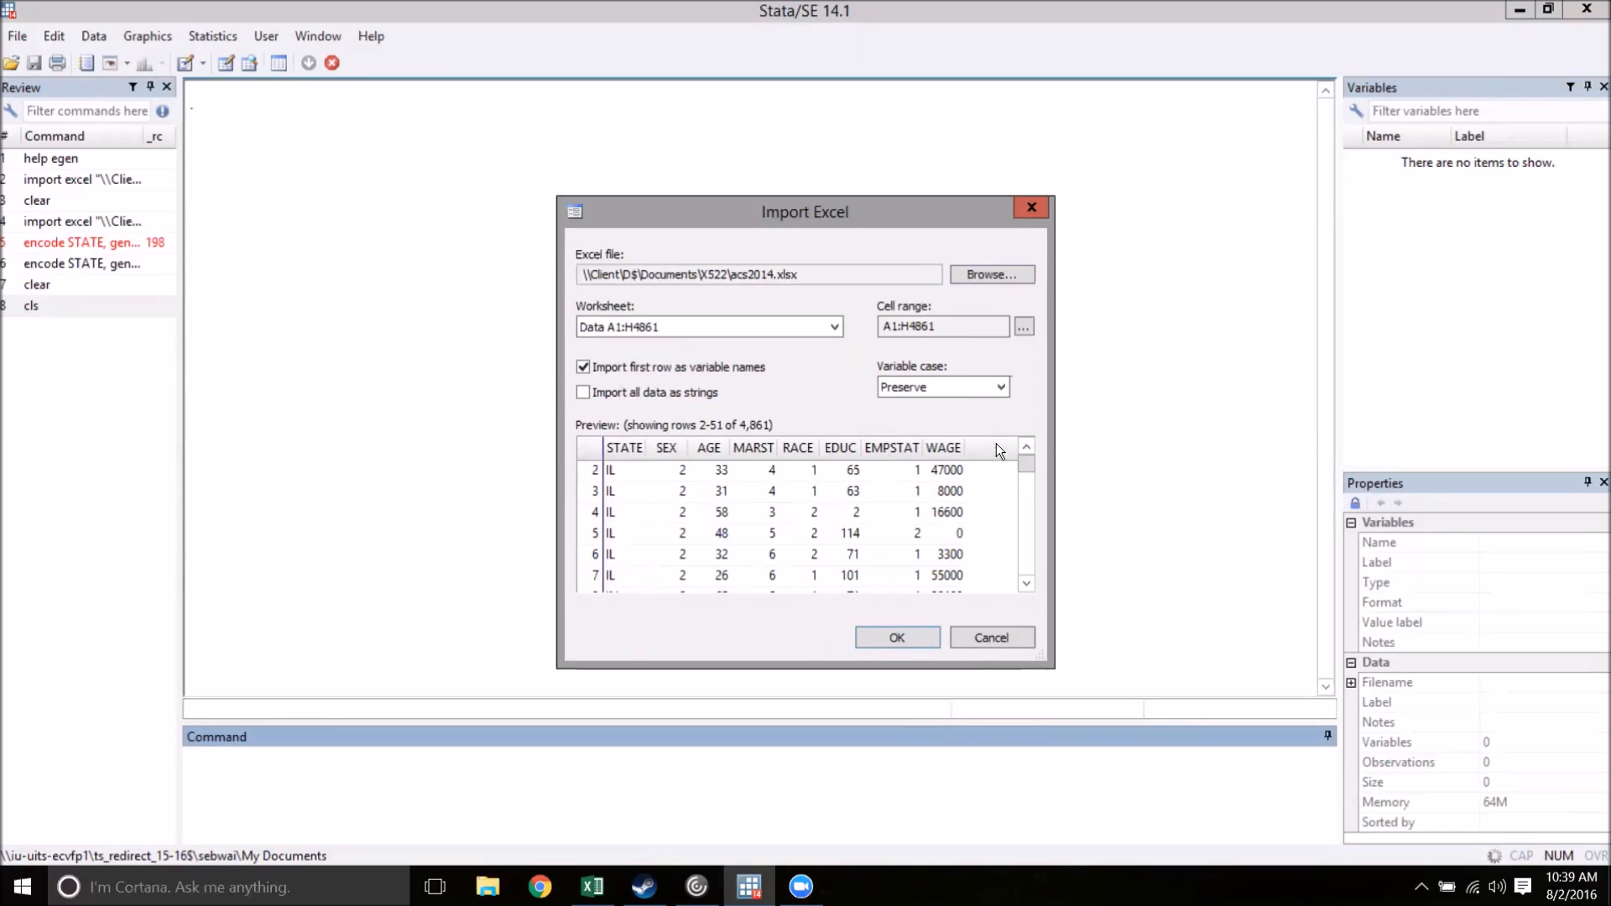
click(896, 637)
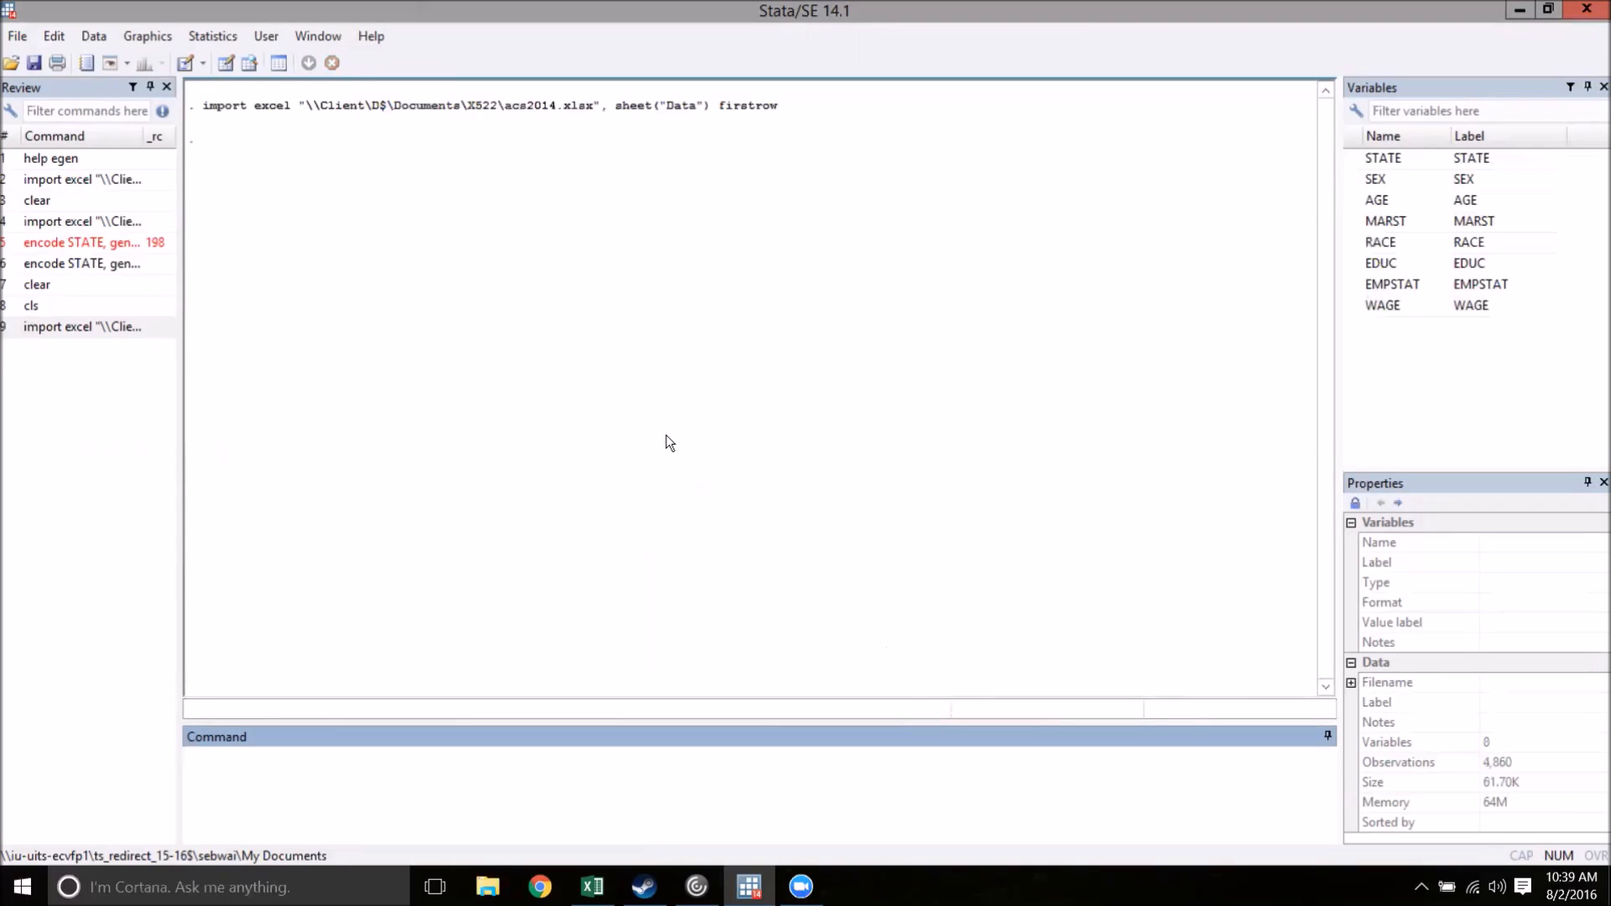
mouse_move(250, 63)
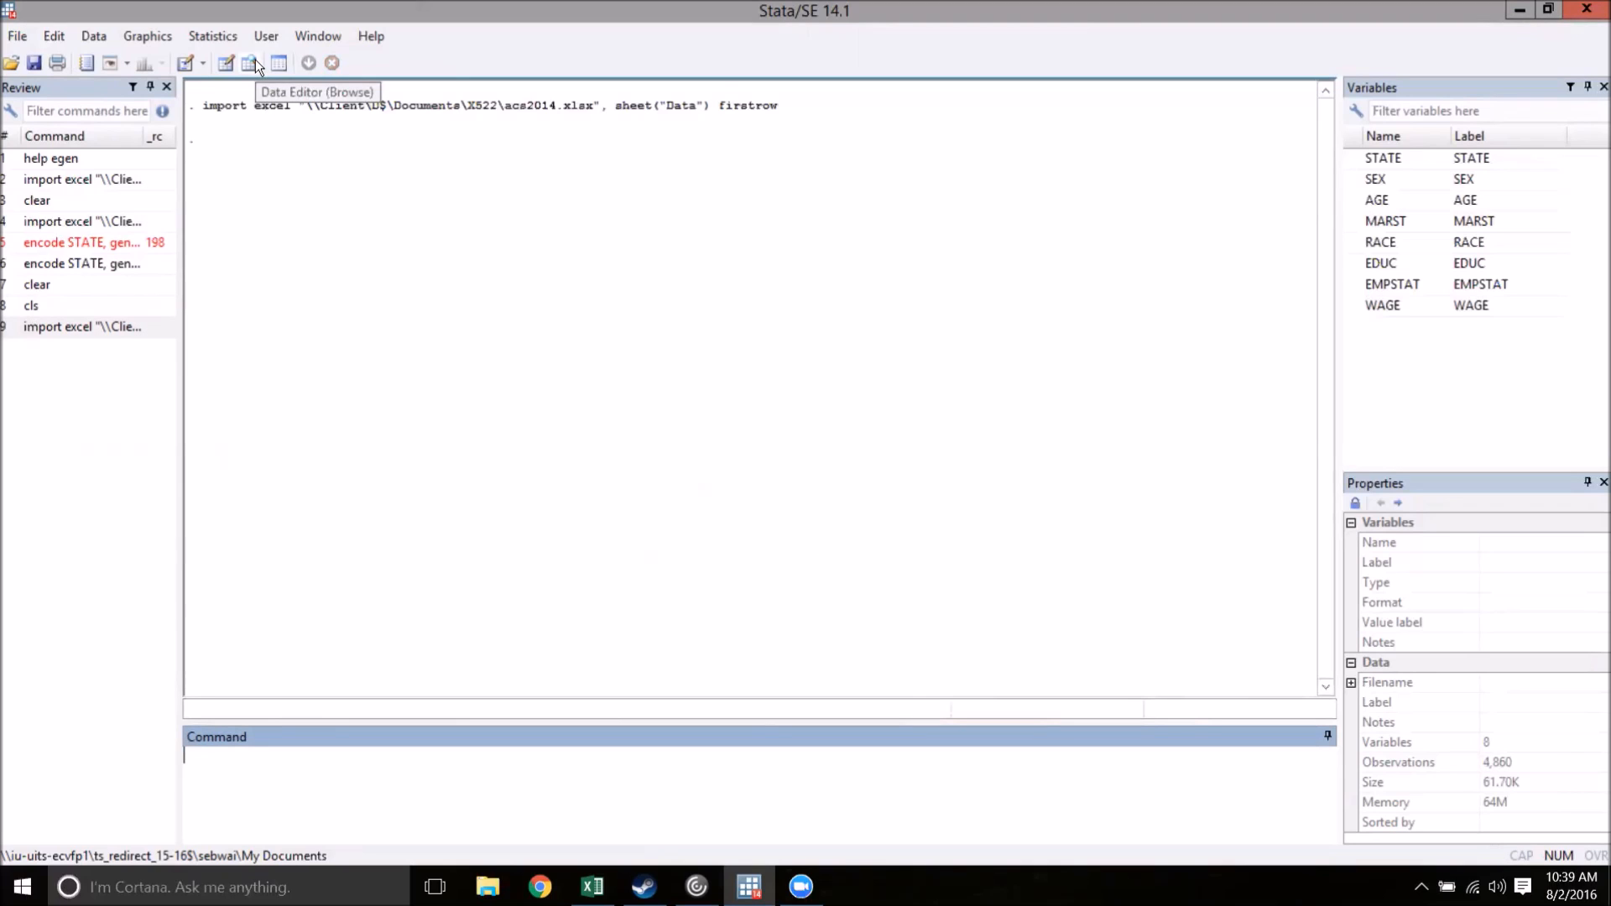
click(251, 63)
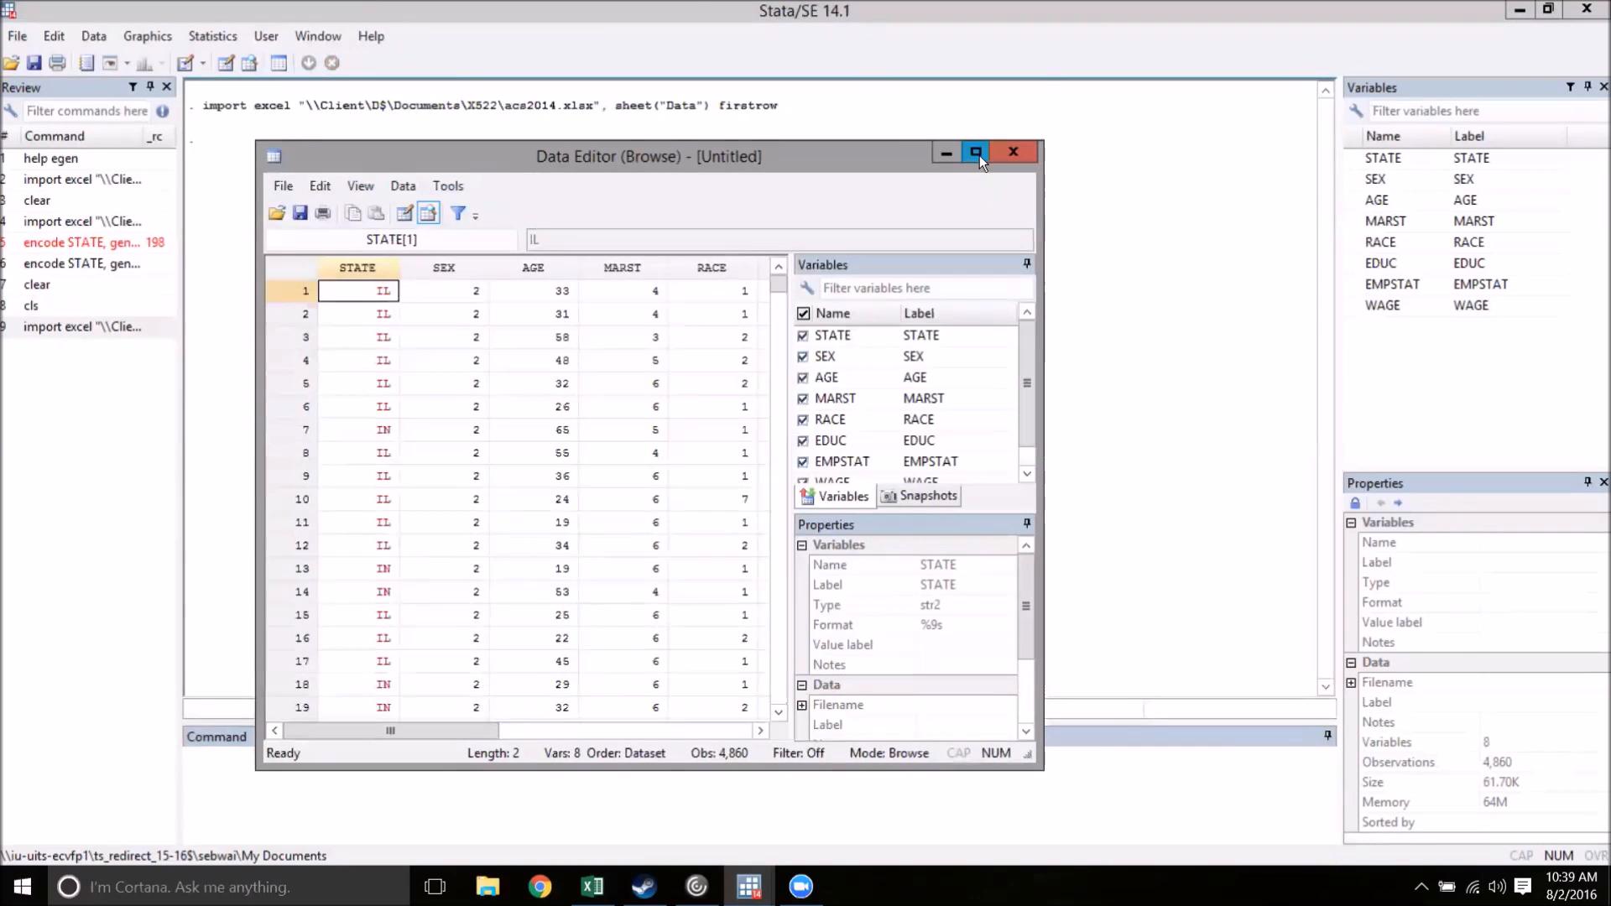
click(974, 152)
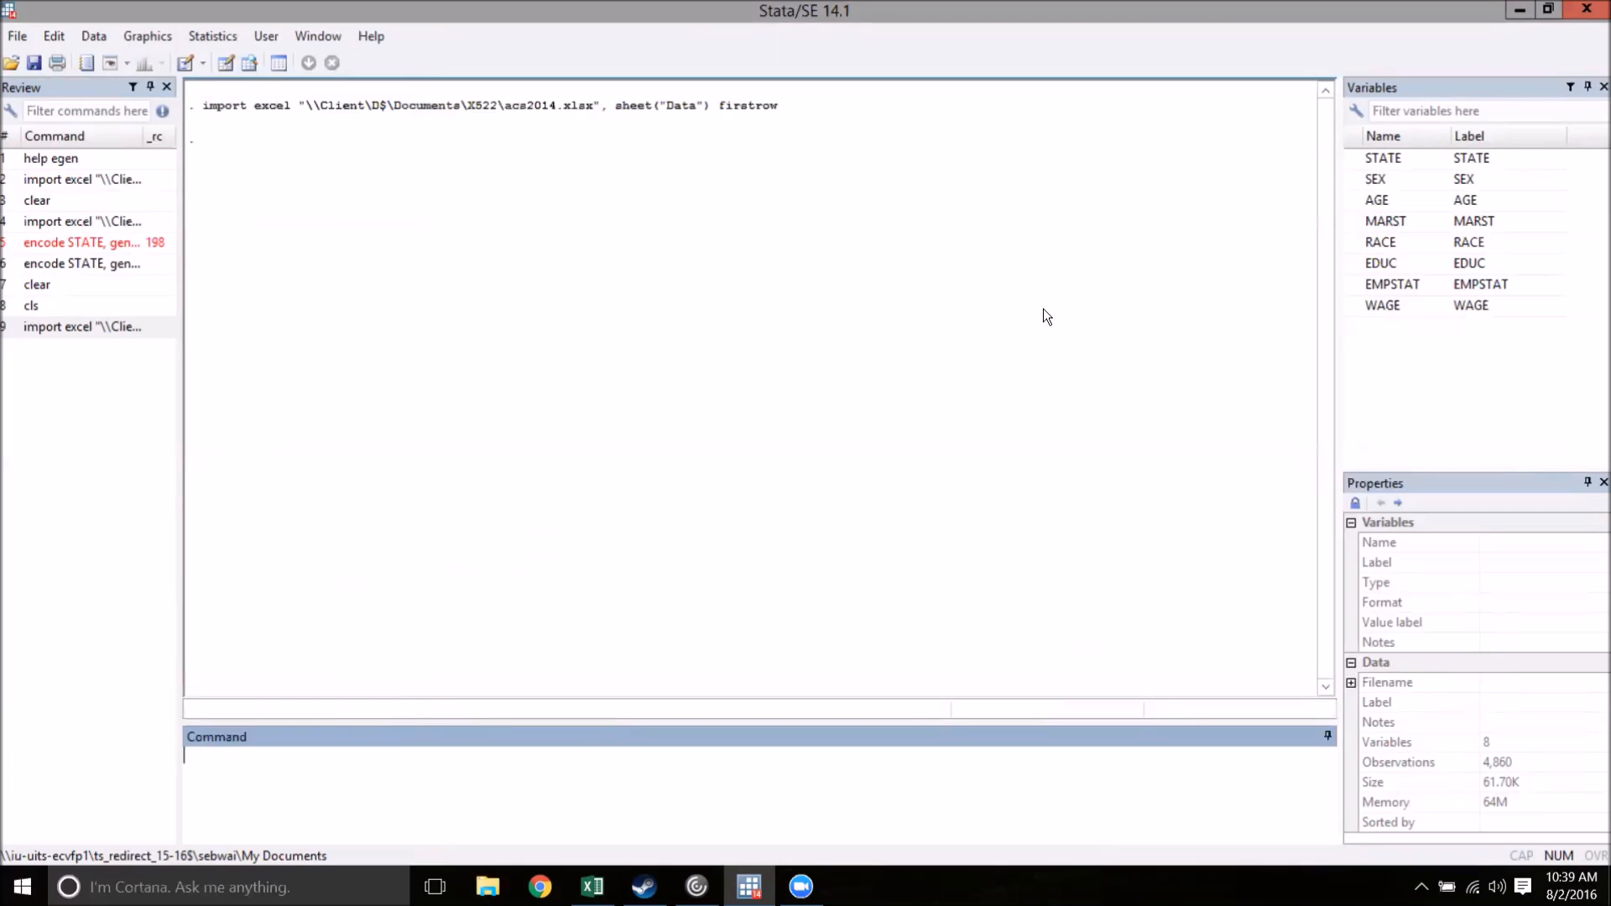
mouse_move(1003, 342)
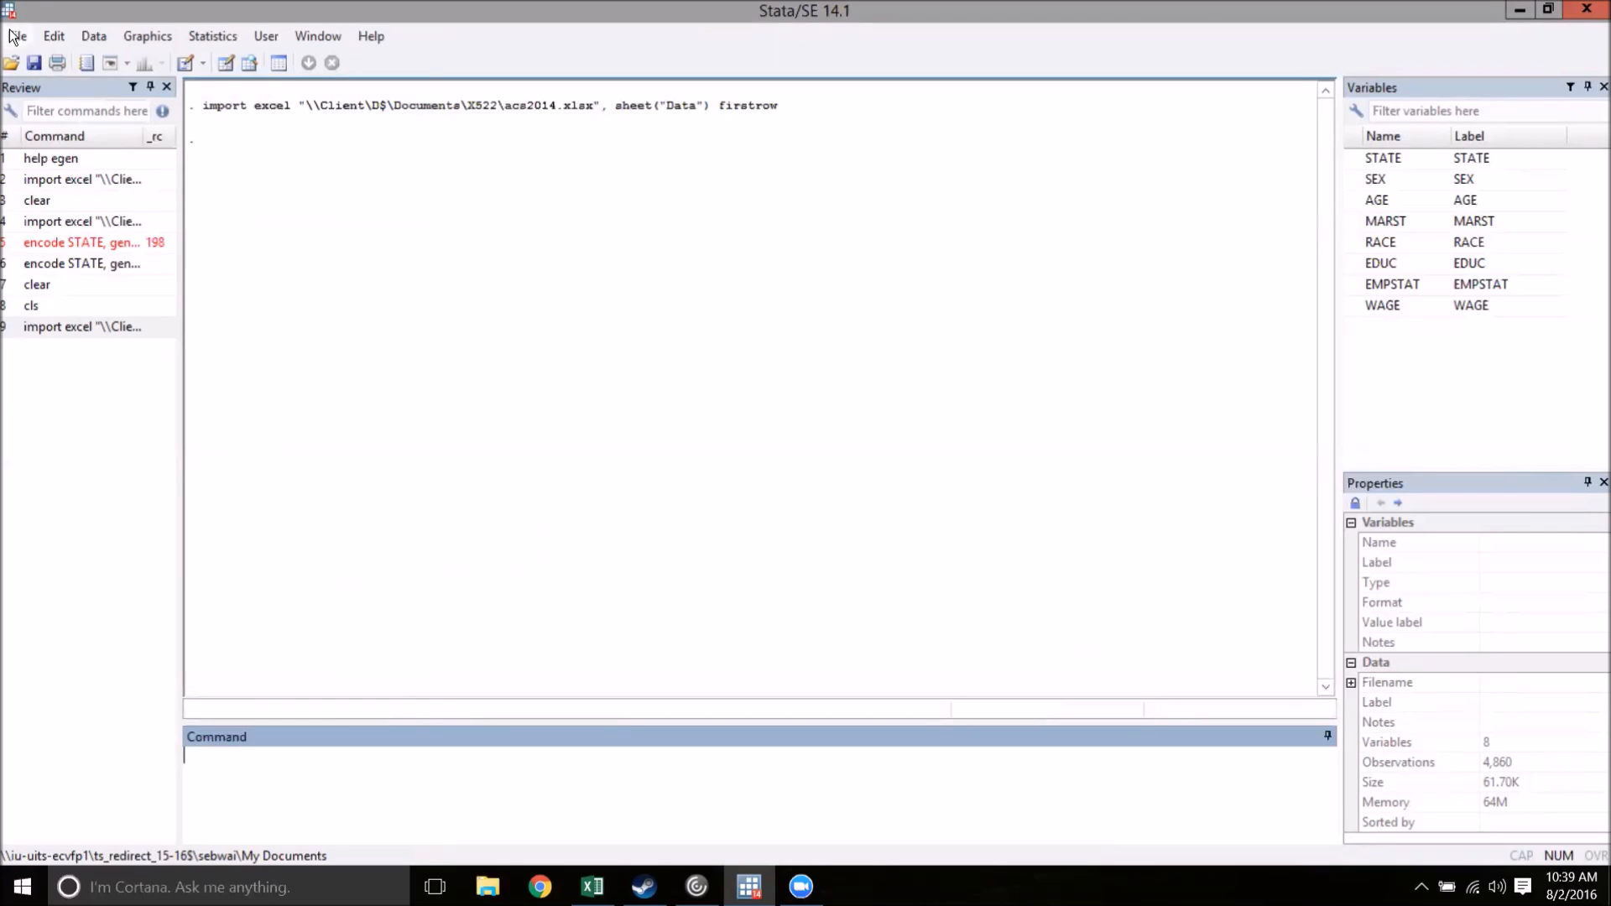
Set the working directory to D drive > Documents > X522.
click(14, 36)
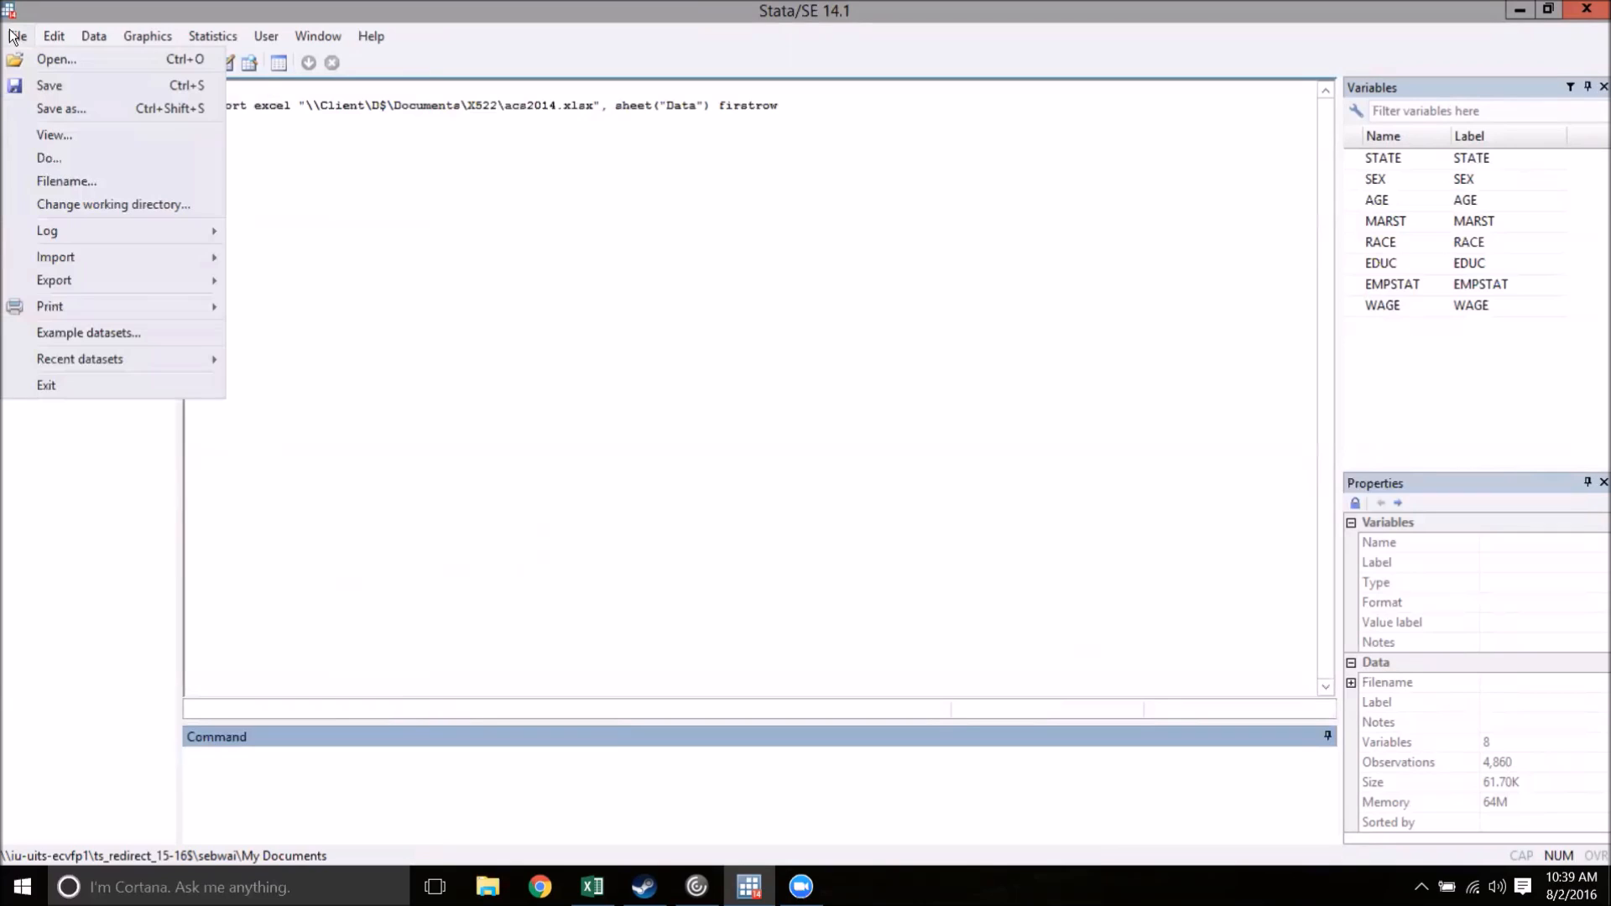
mouse_move(113, 205)
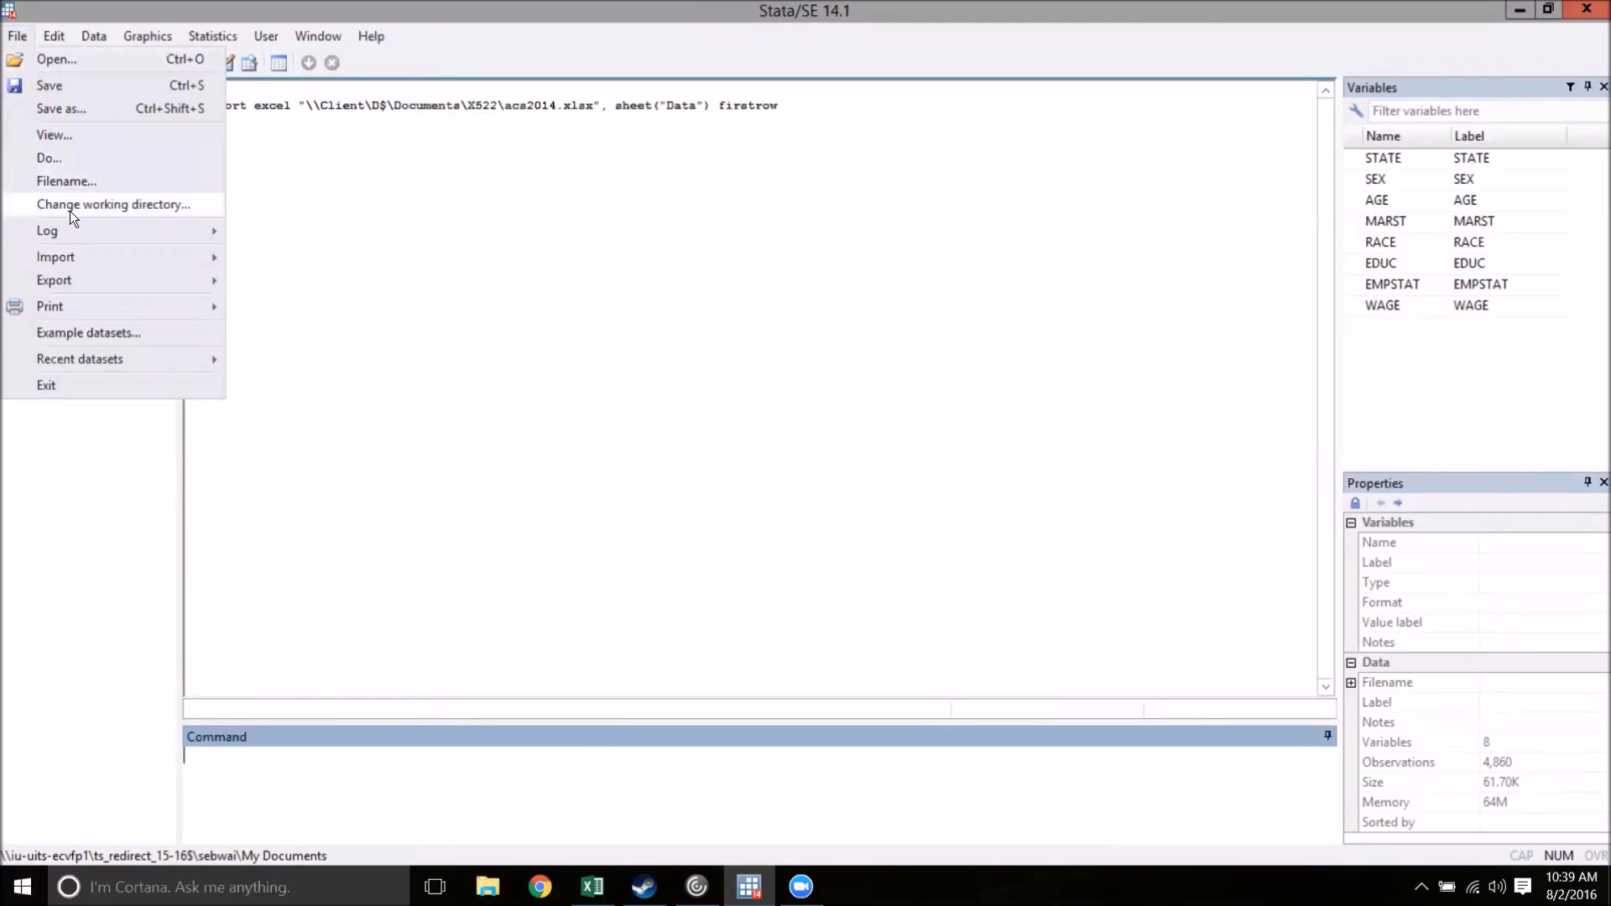
click(113, 204)
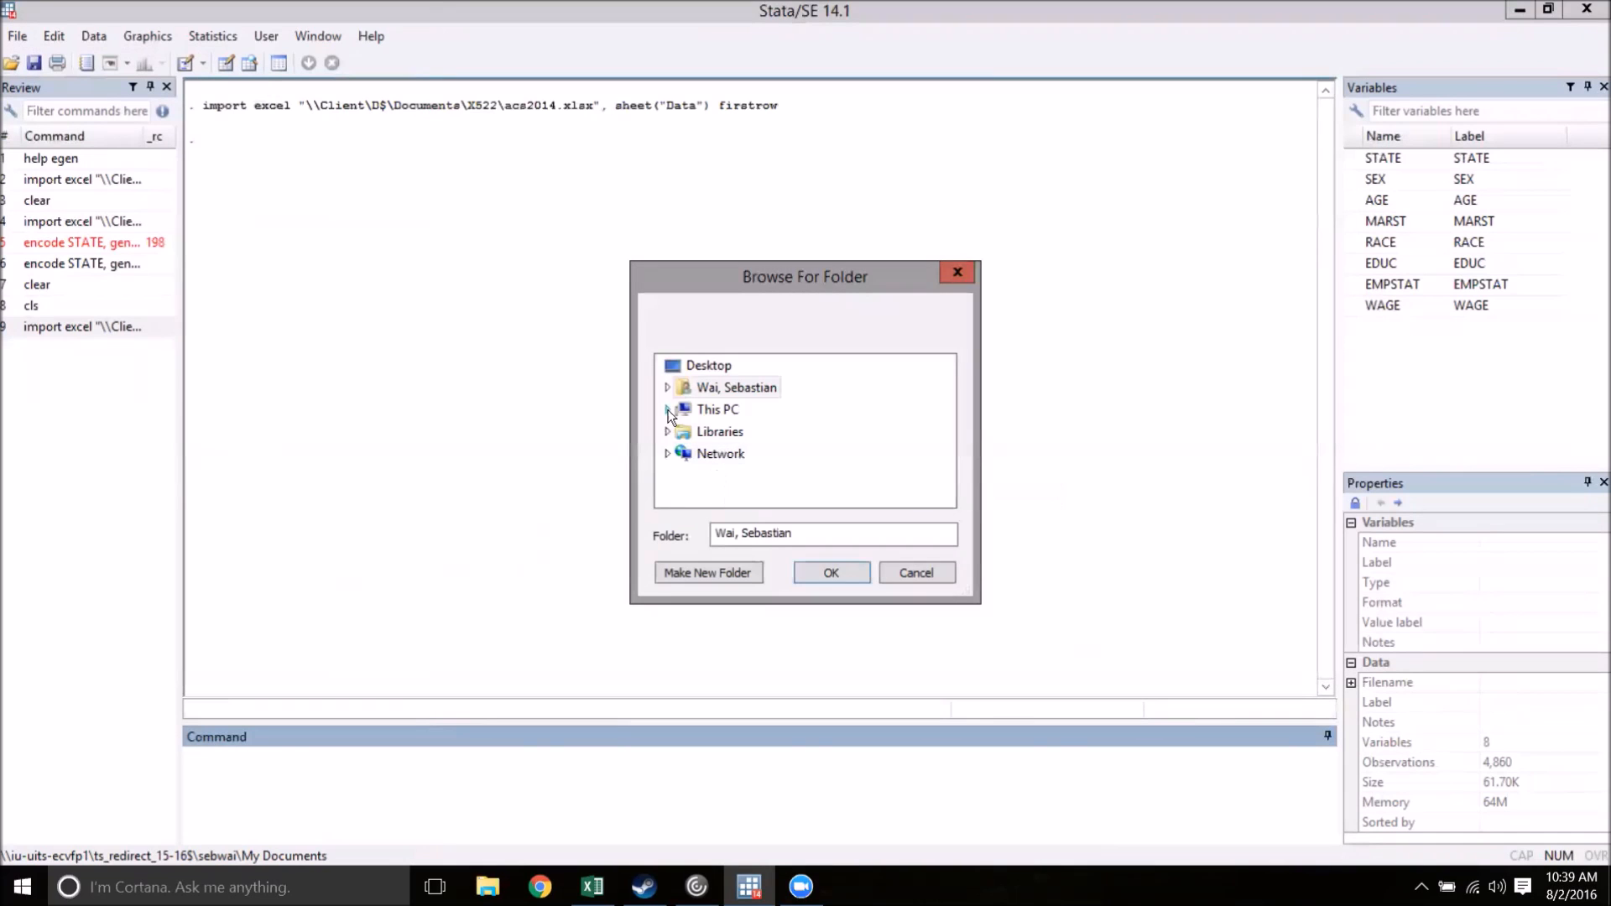
click(736, 388)
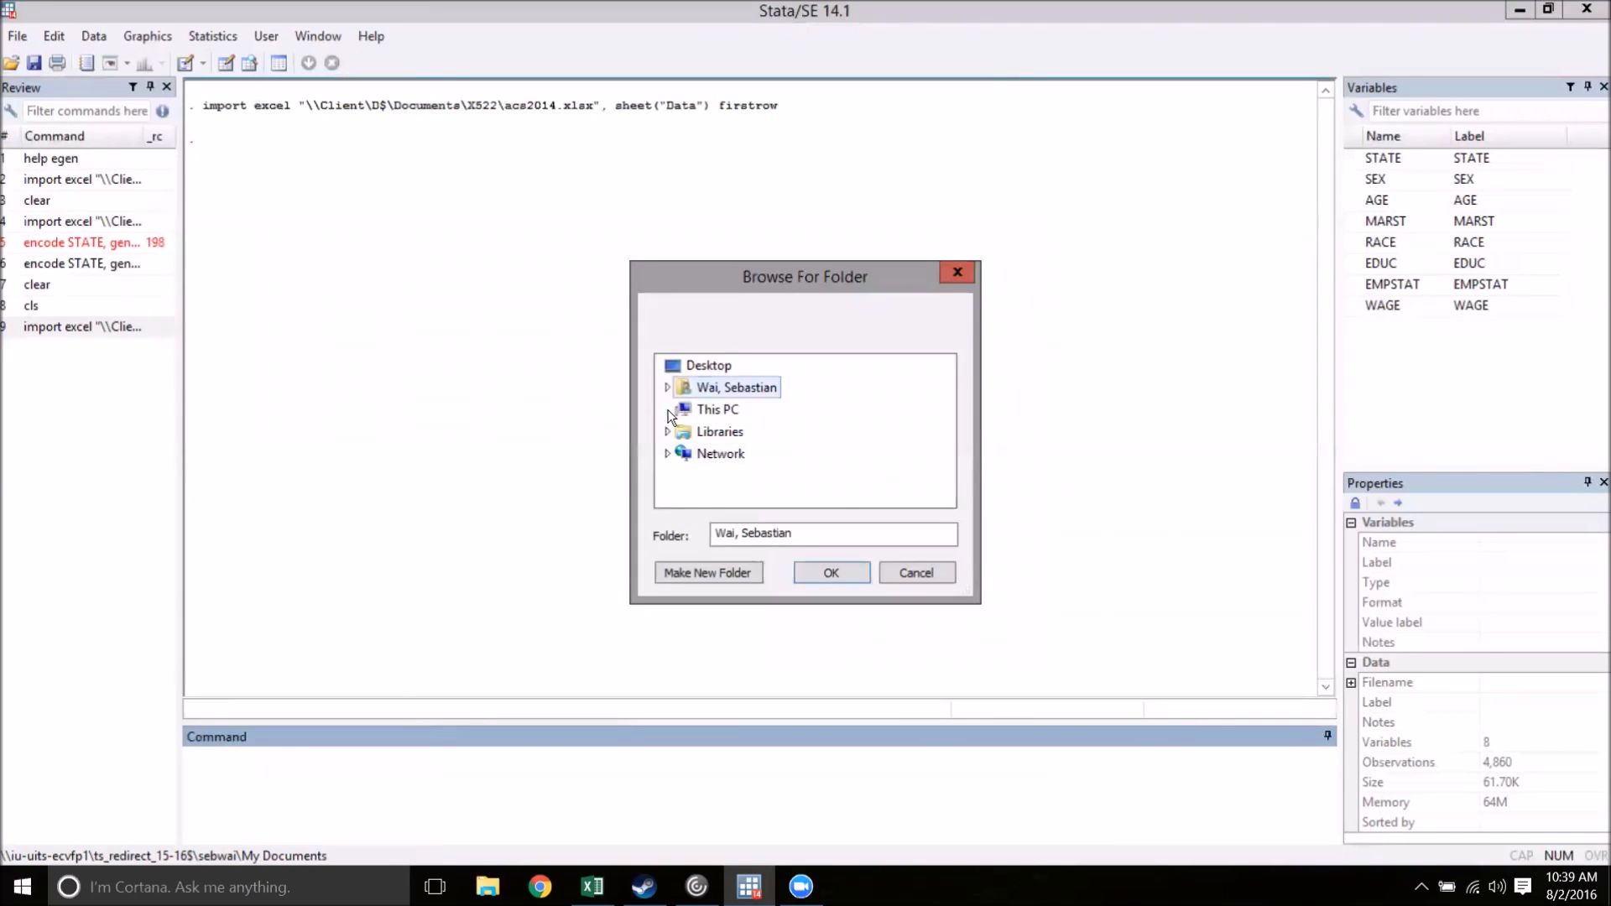
scroll(down, 3)
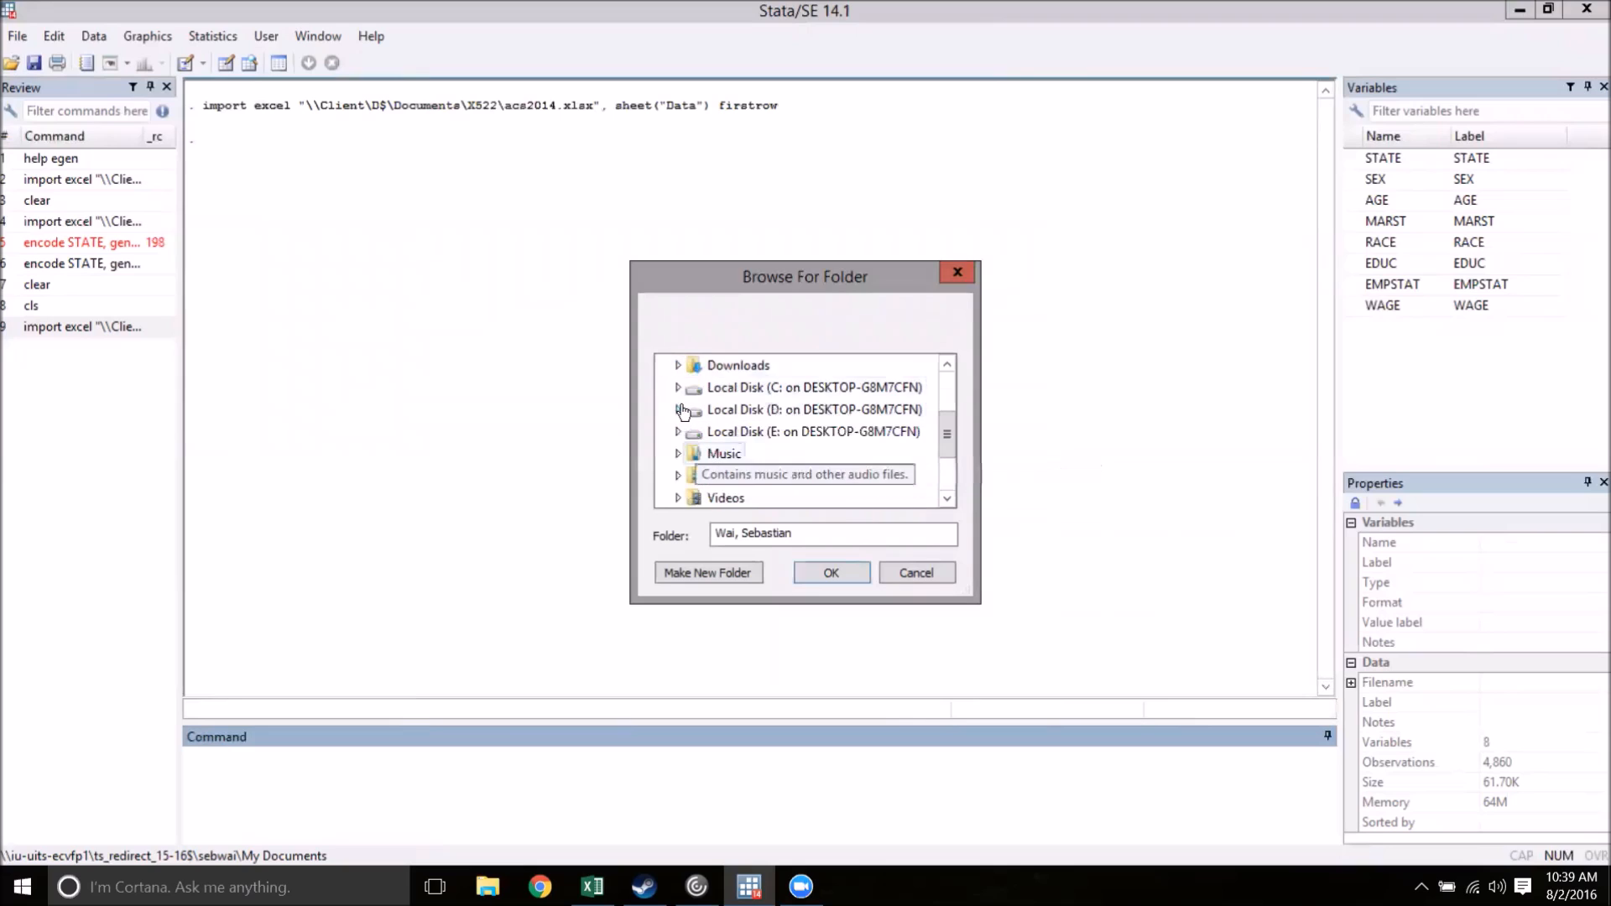
click(677, 408)
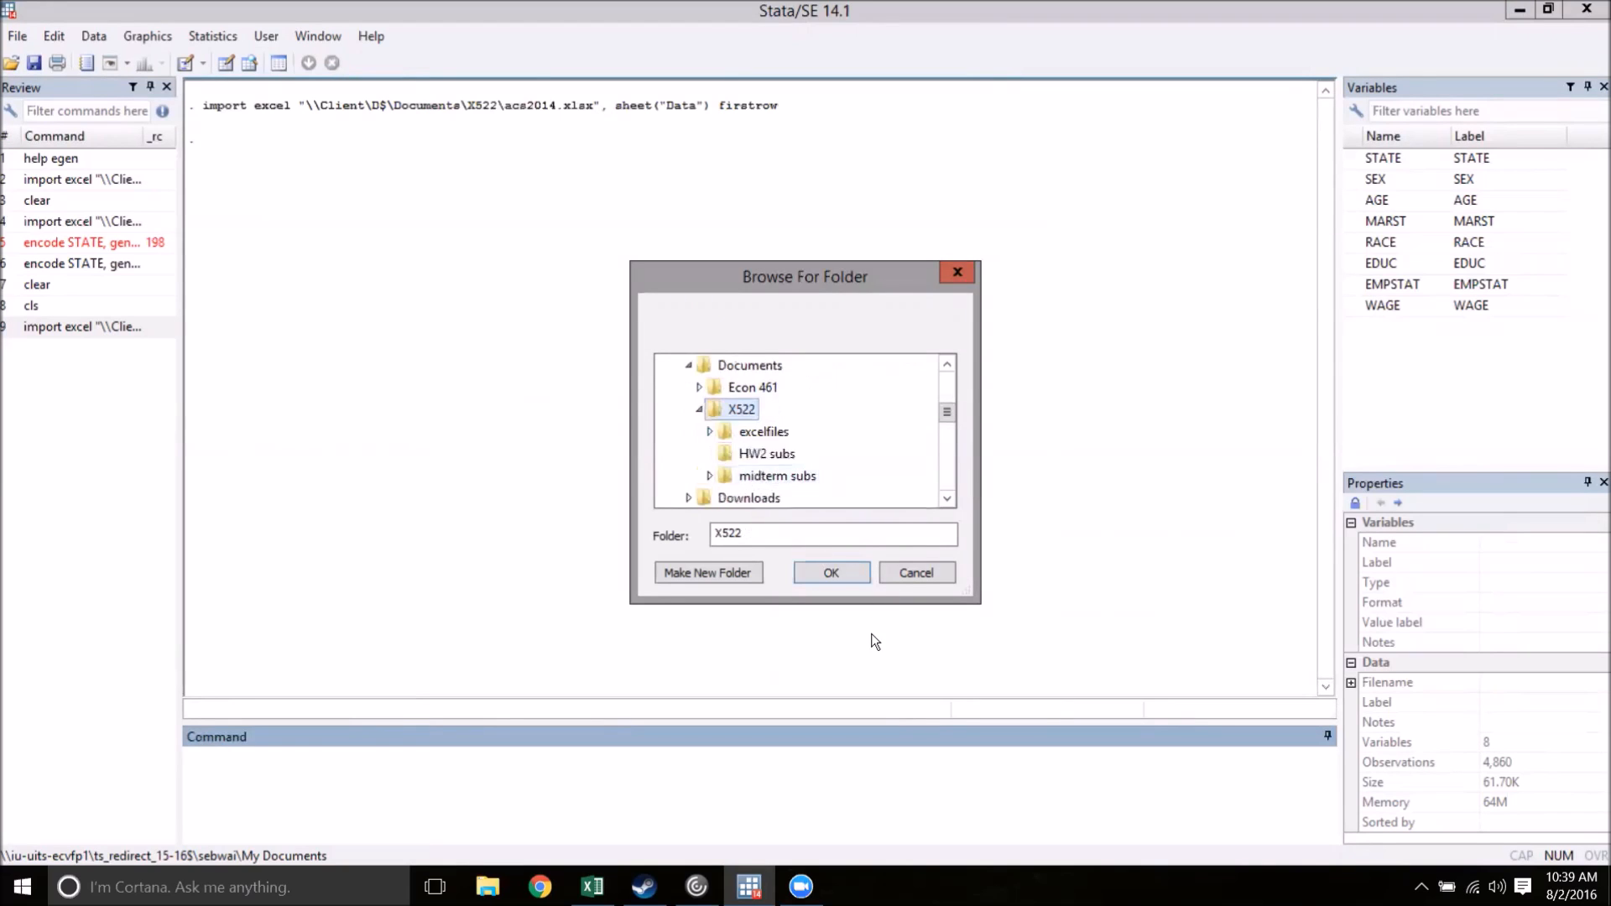
click(831, 572)
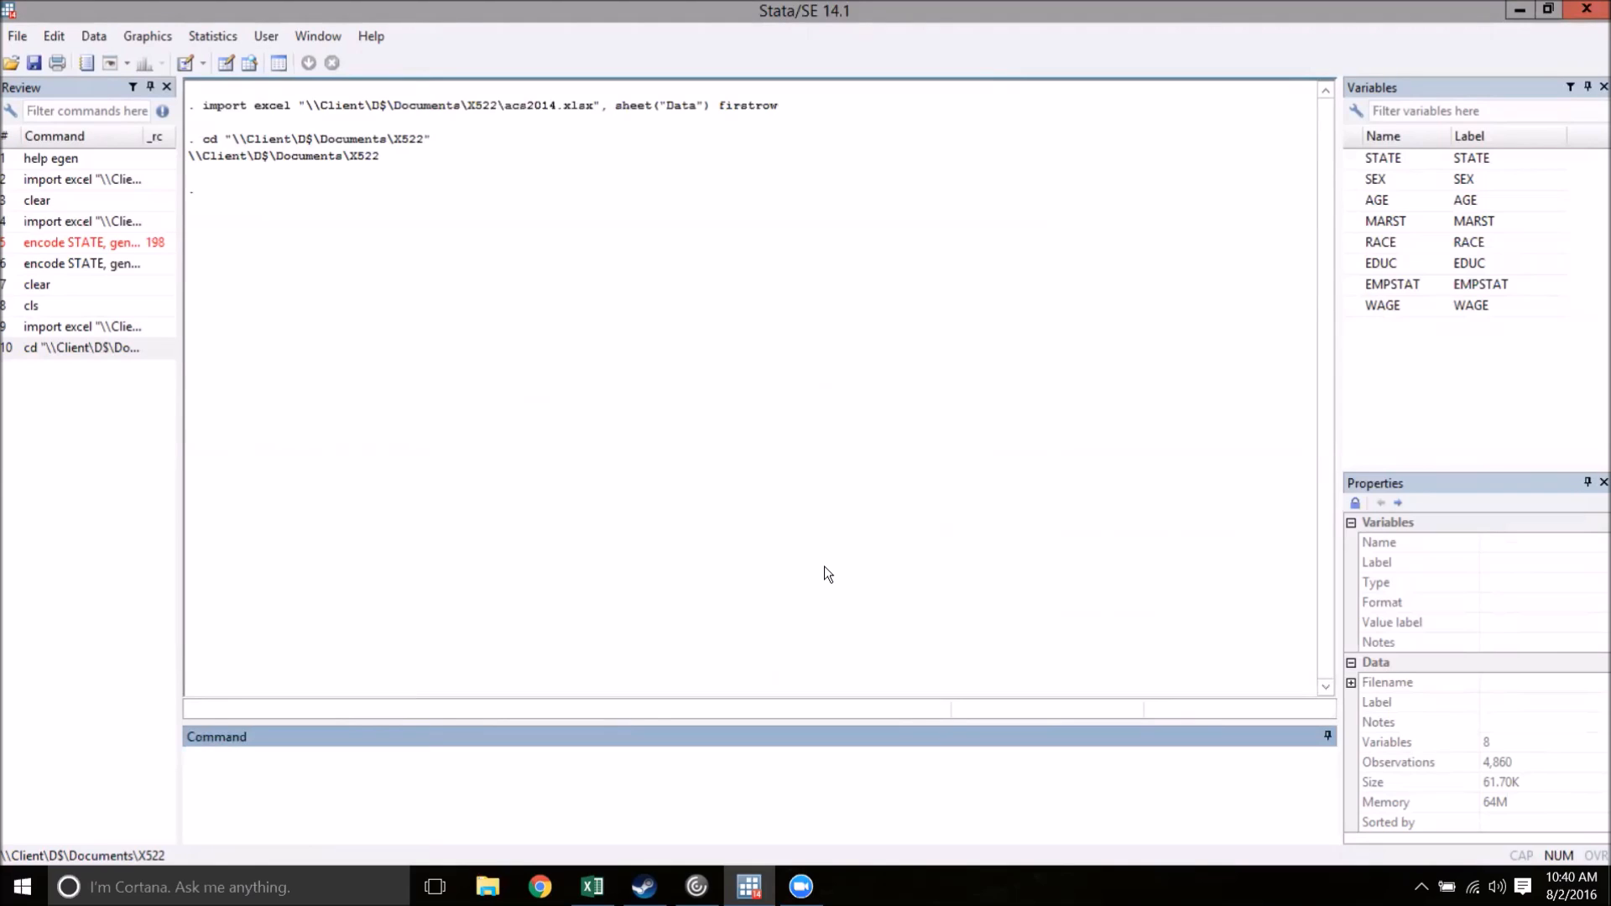
mouse_move(813, 518)
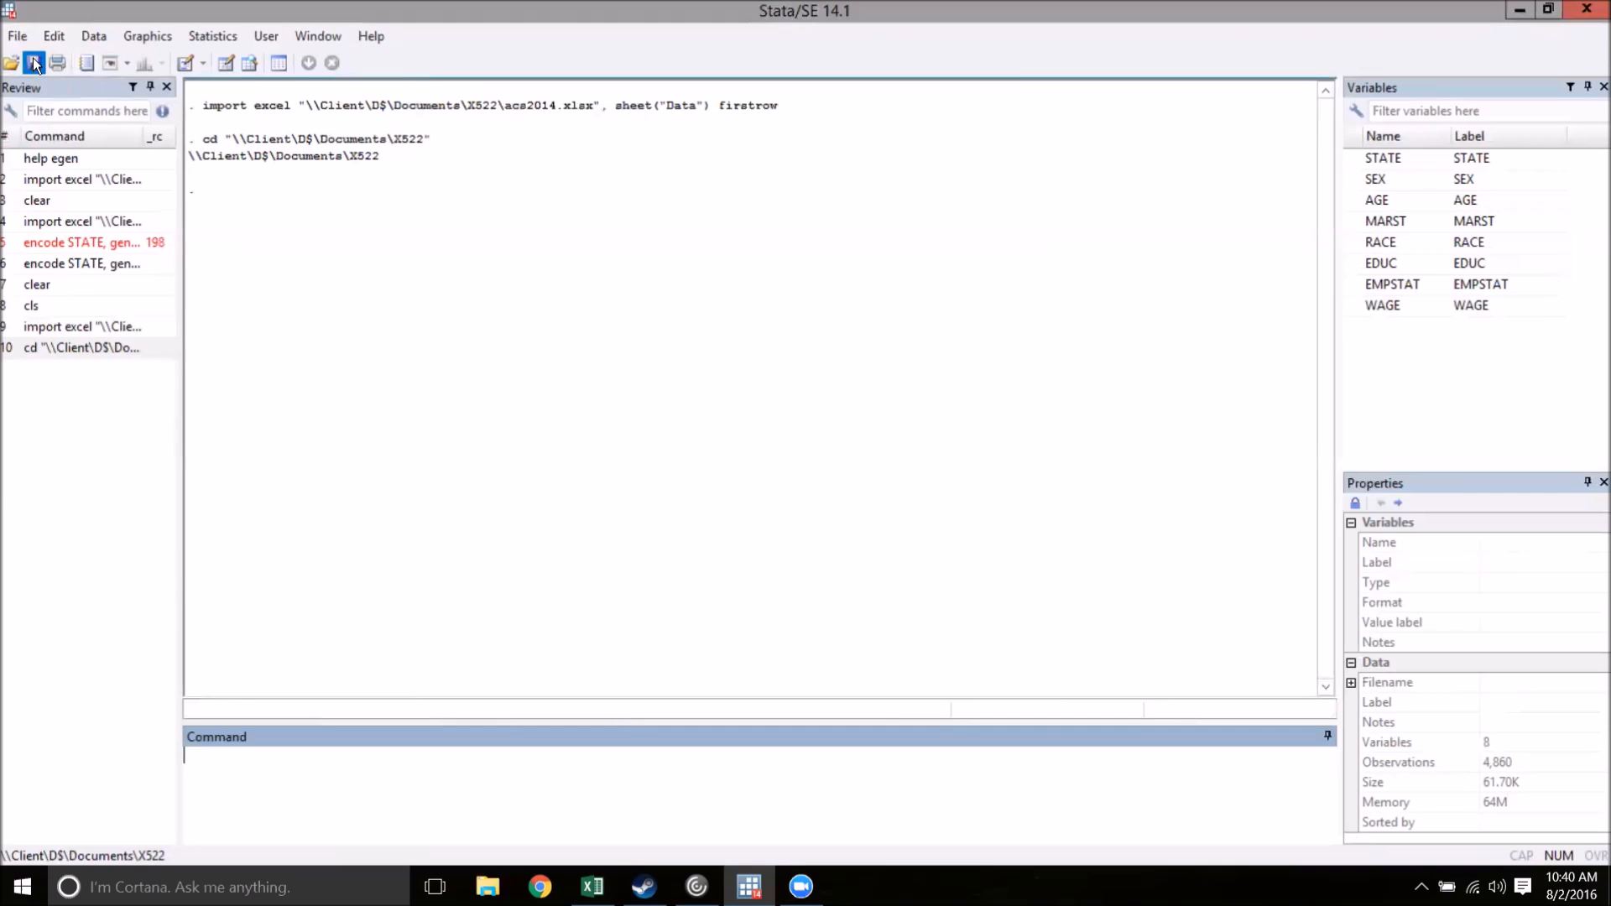
Save the imported acs2014 data as videoData.dta in X522.
click(57, 63)
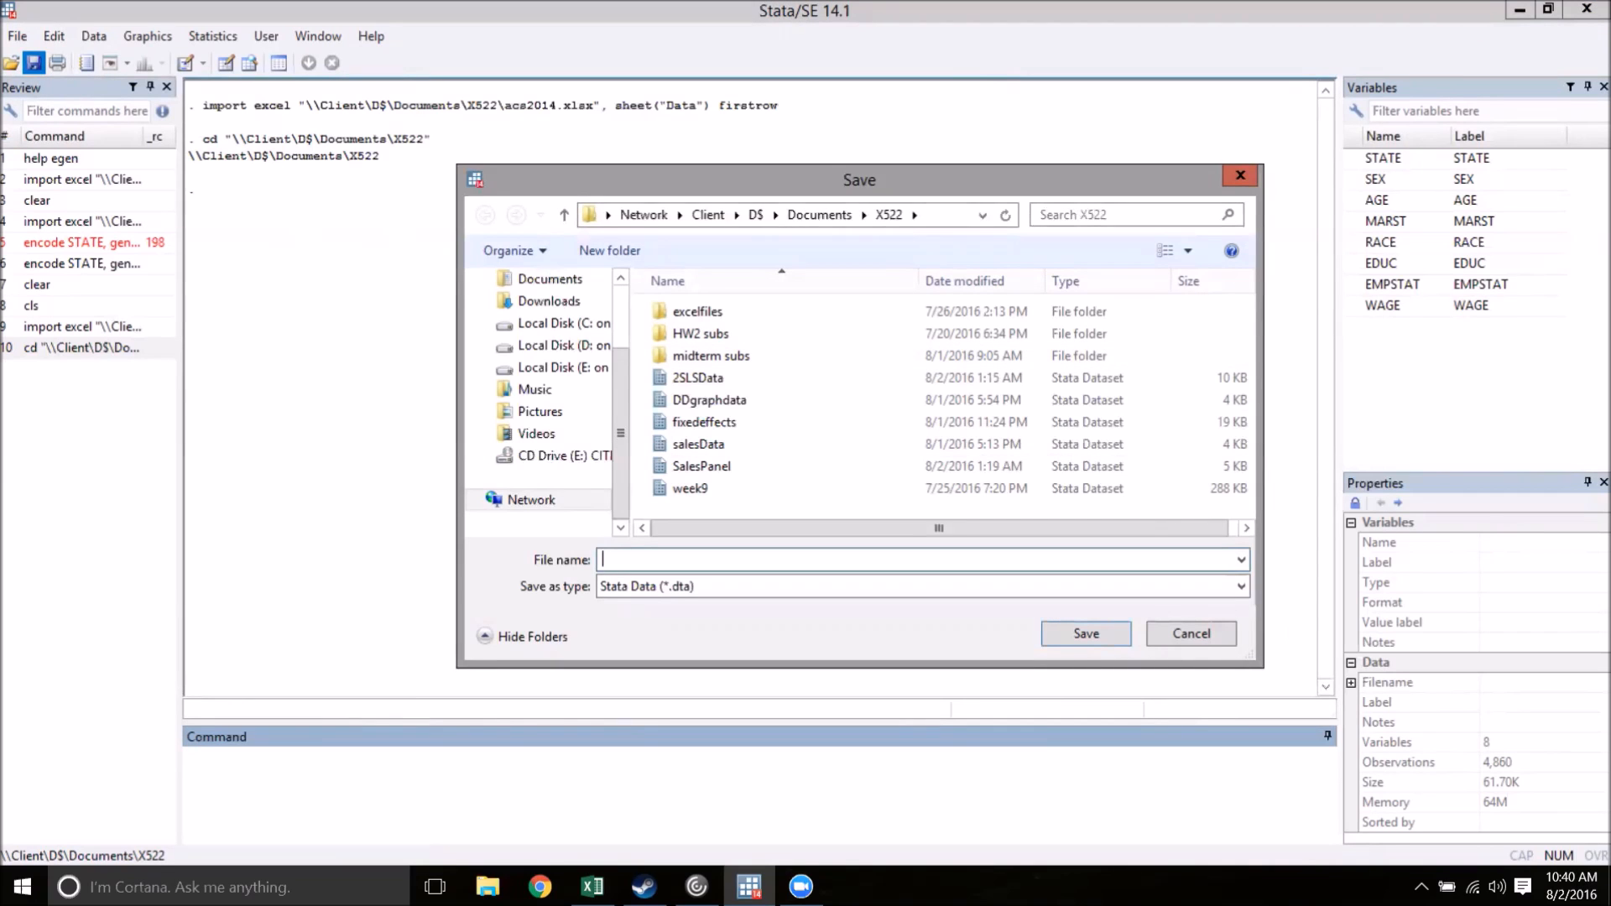
text(videoData)
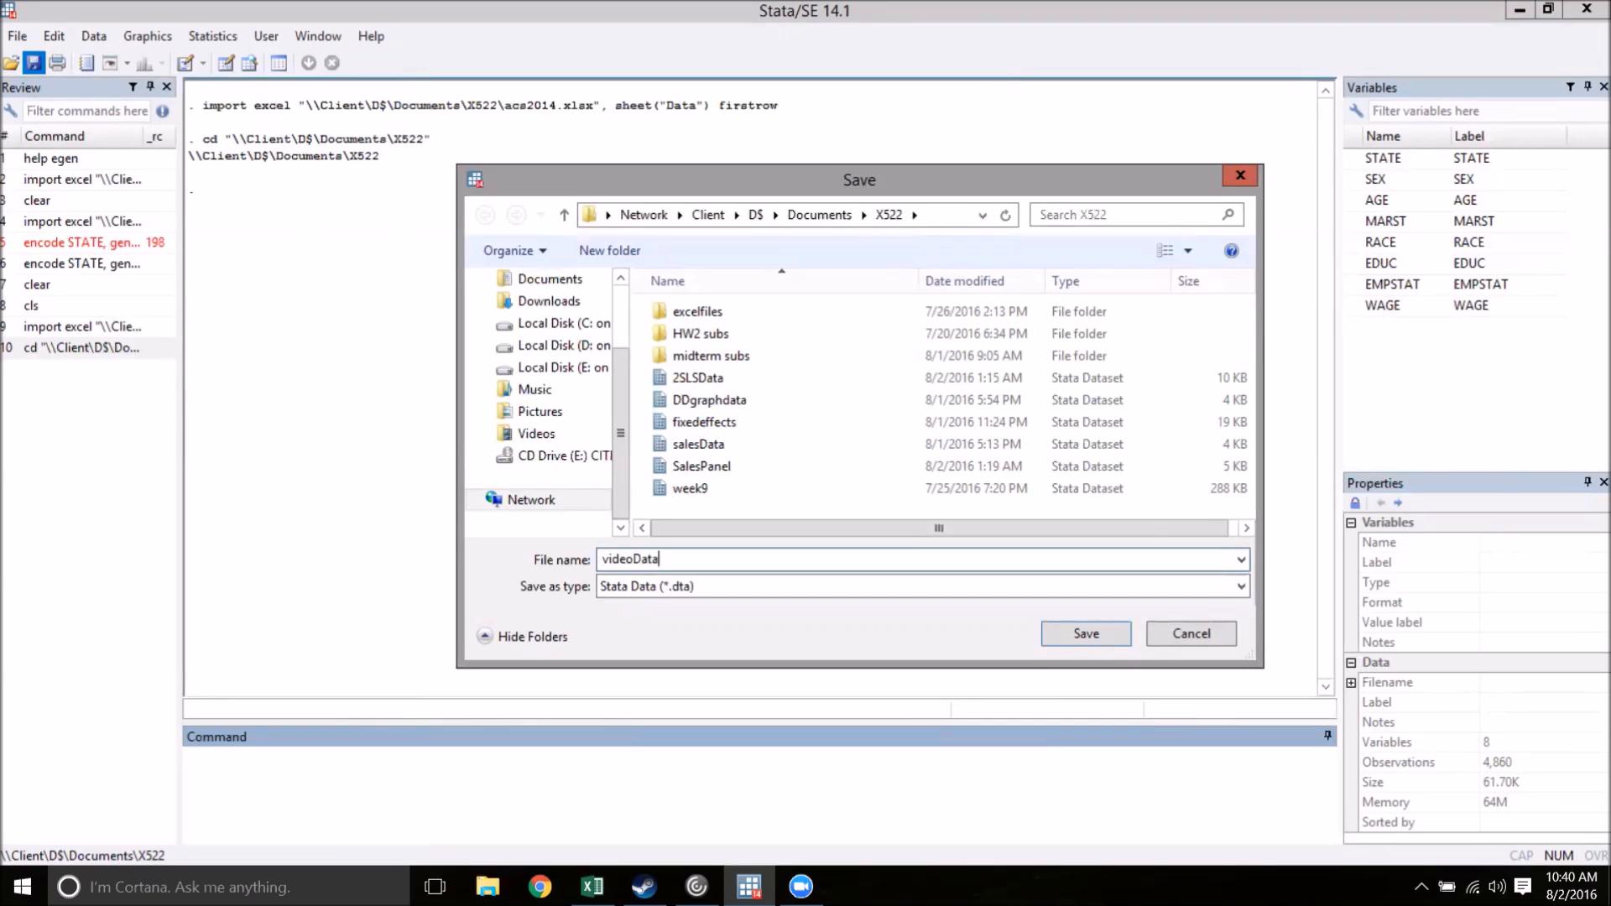
click(1191, 632)
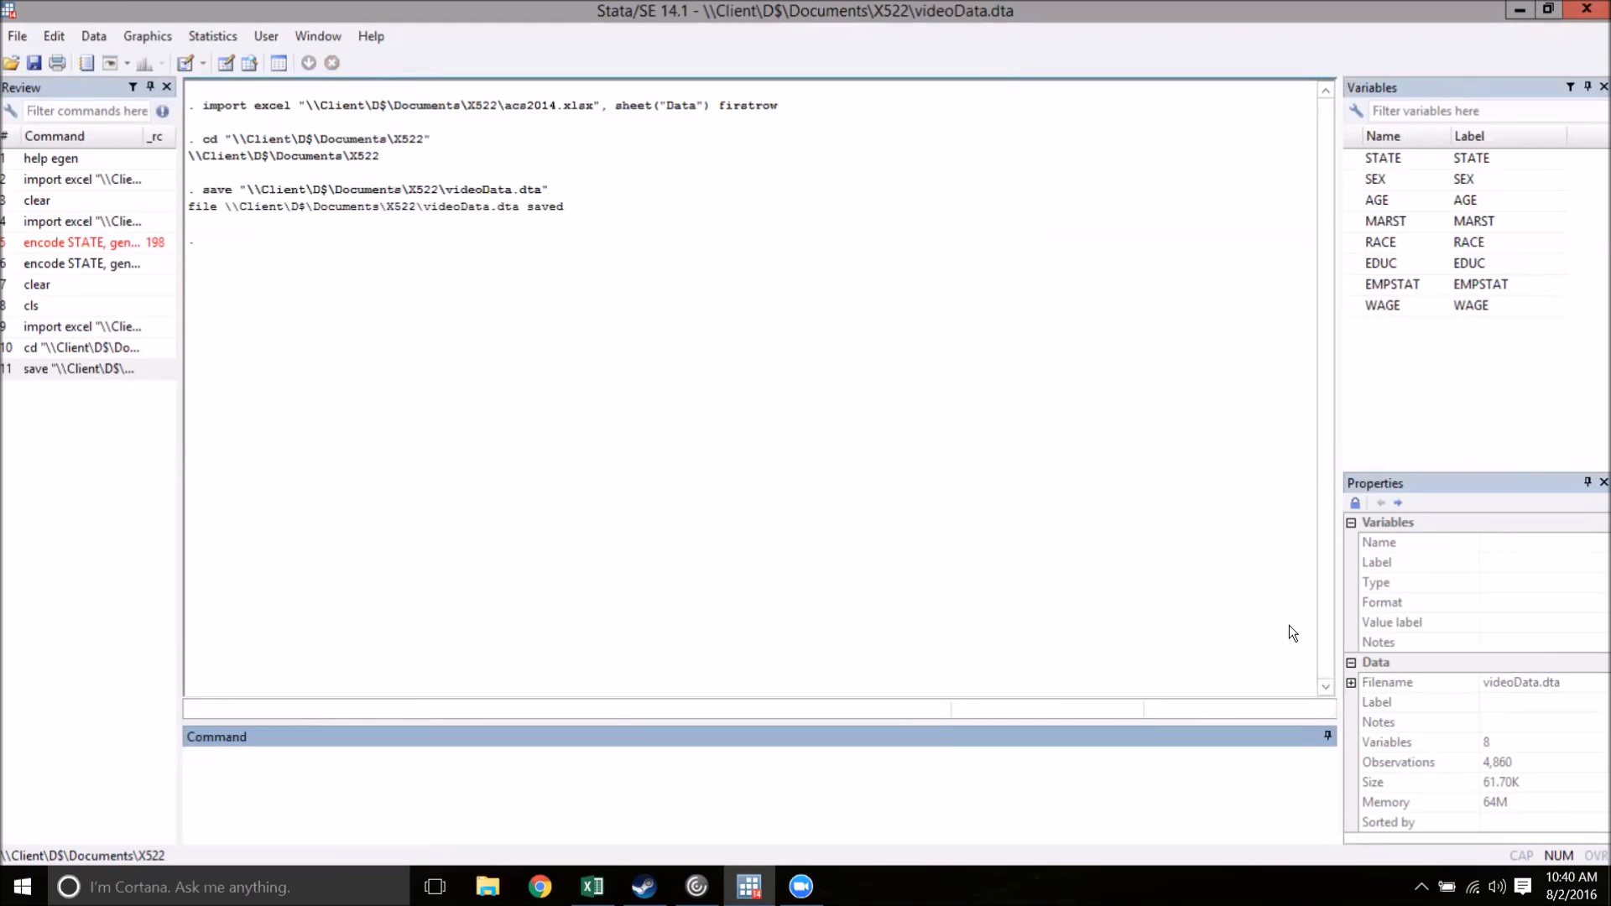
click(411, 755)
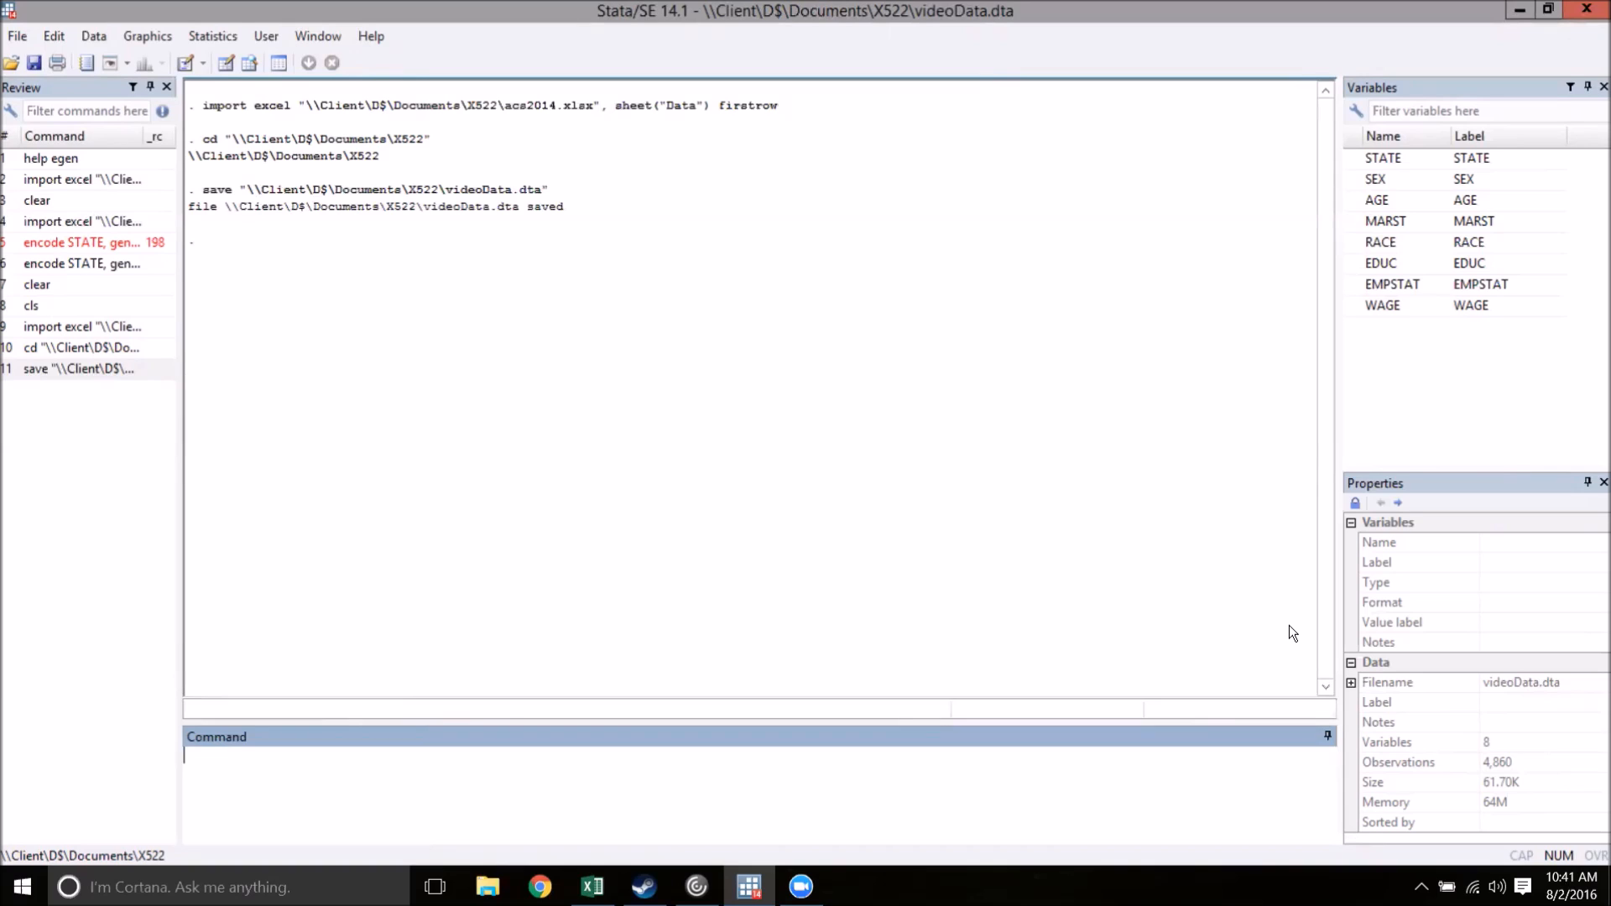
mouse_move(663, 293)
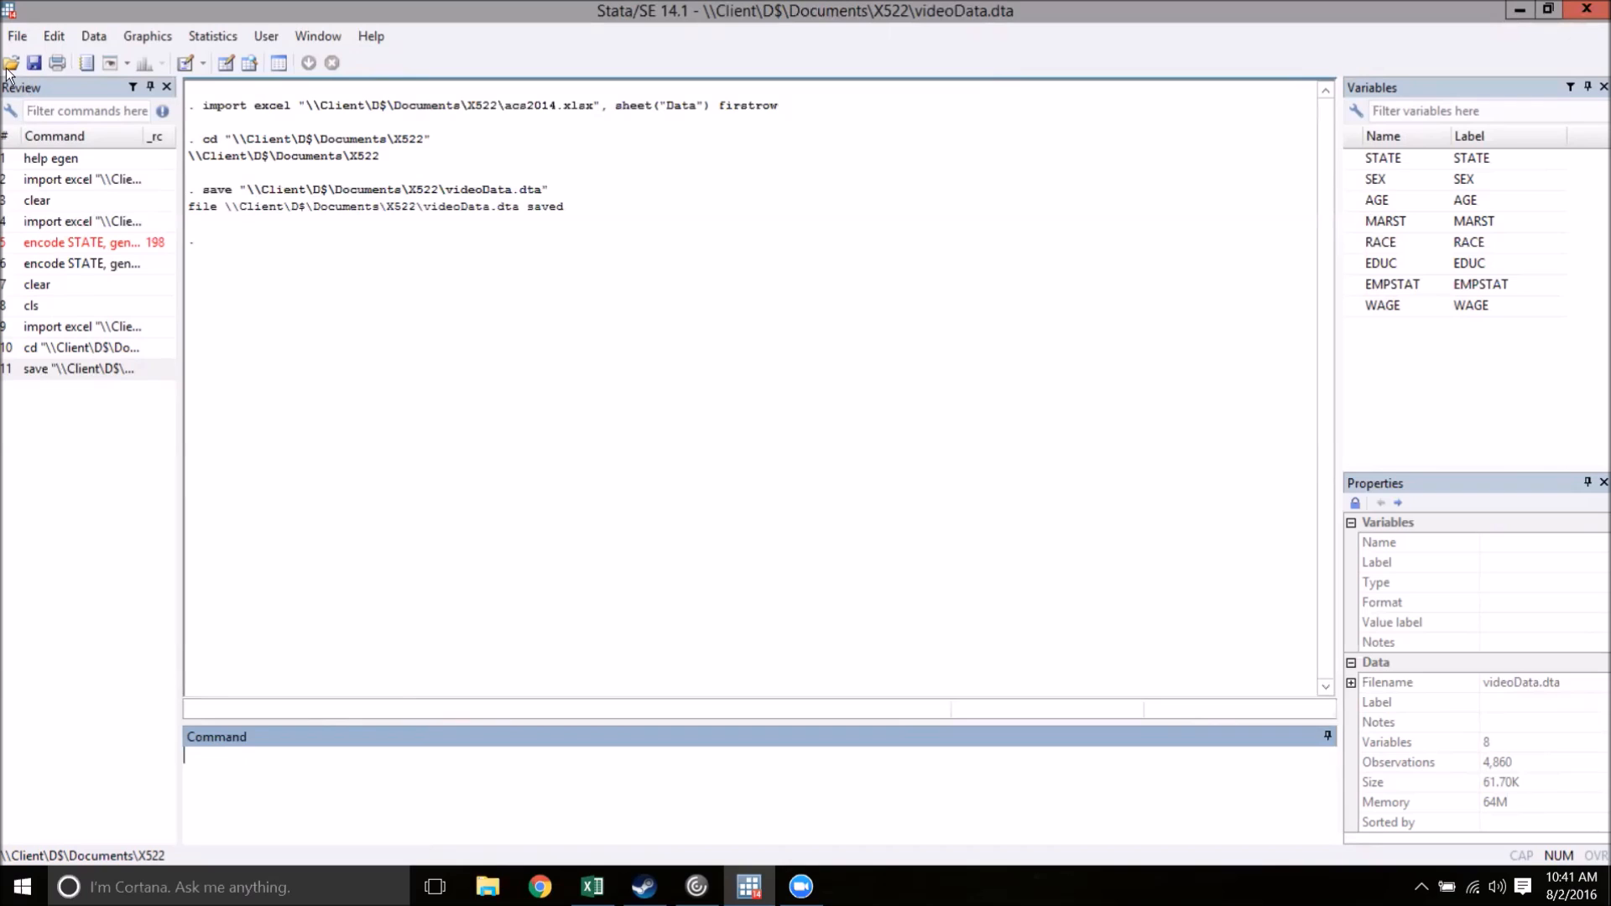
Open videoData.dta from X522 with the Open toolbar button.
click(11, 63)
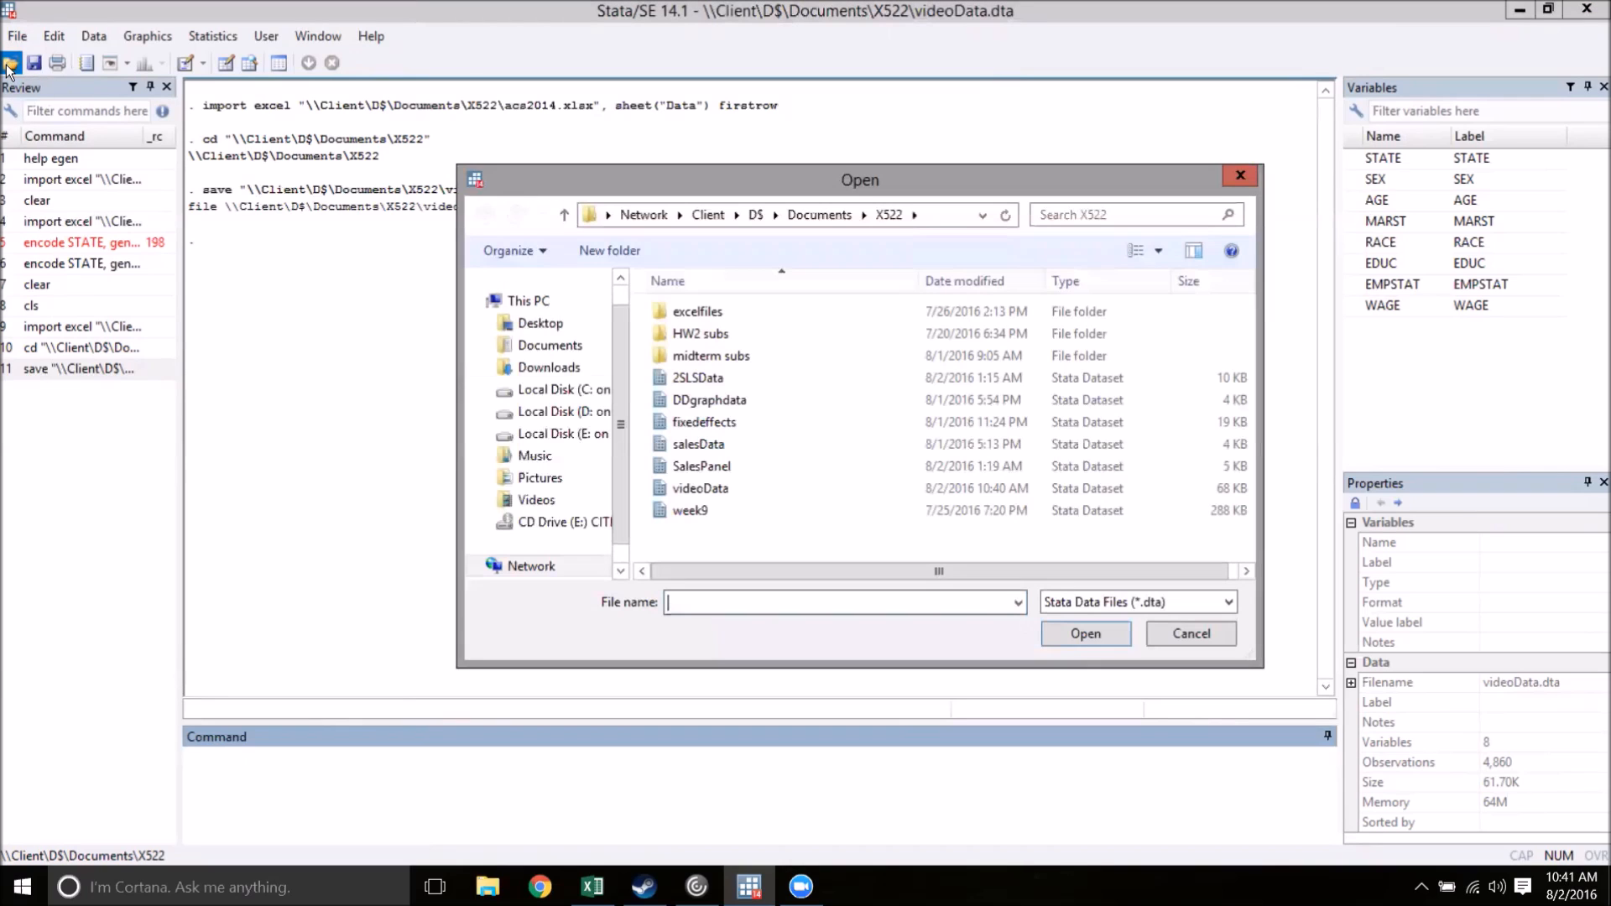
mouse_move(727, 719)
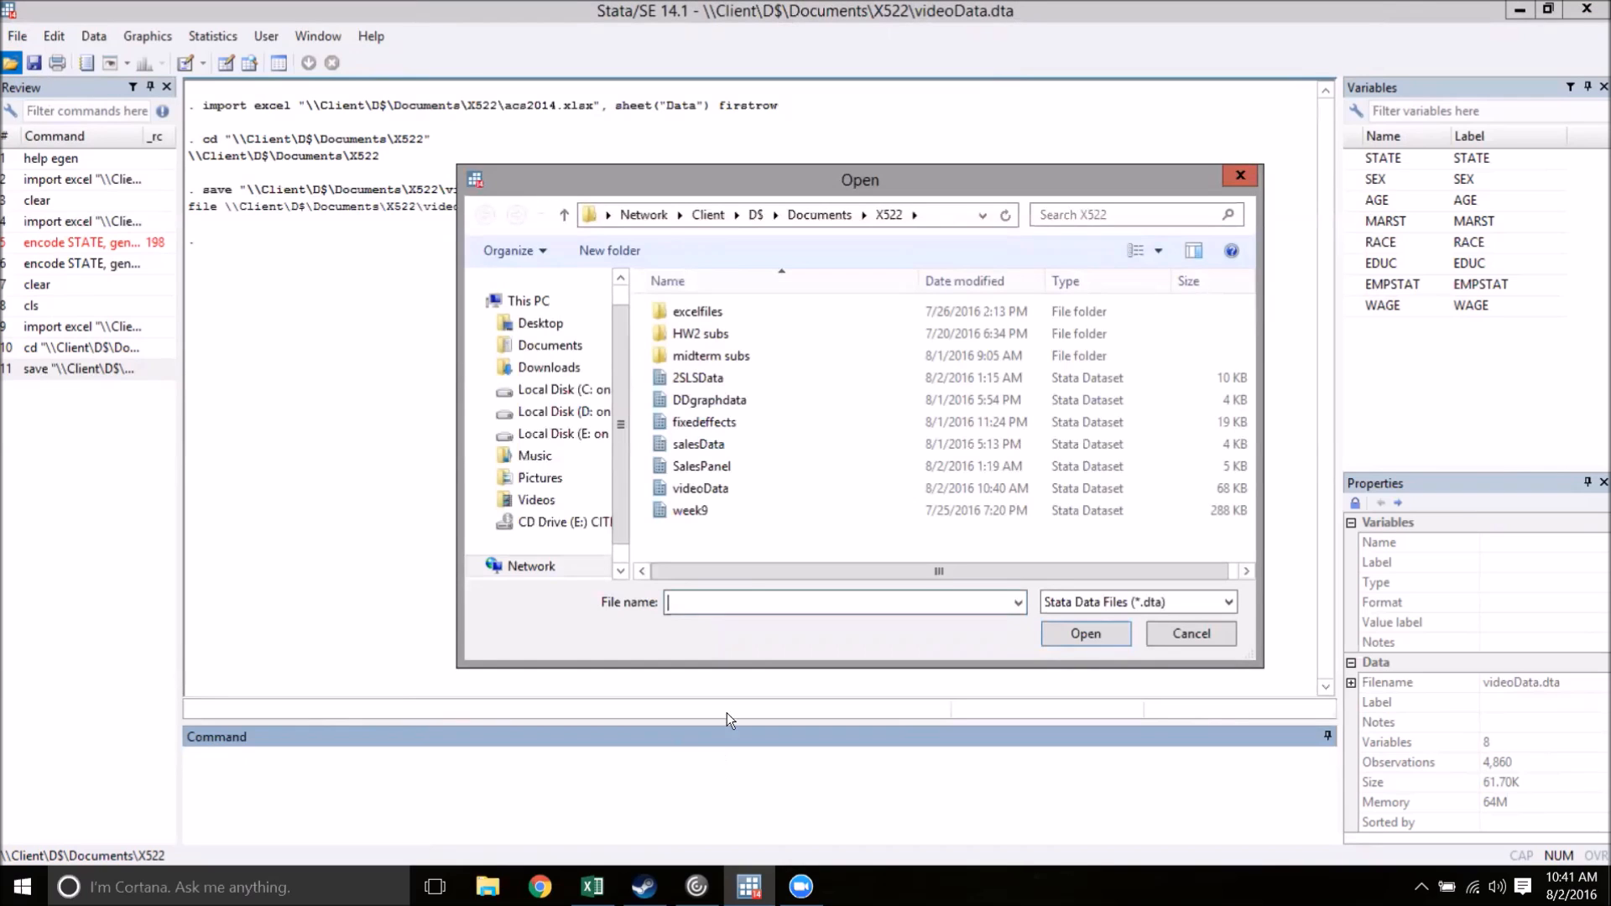
click(700, 488)
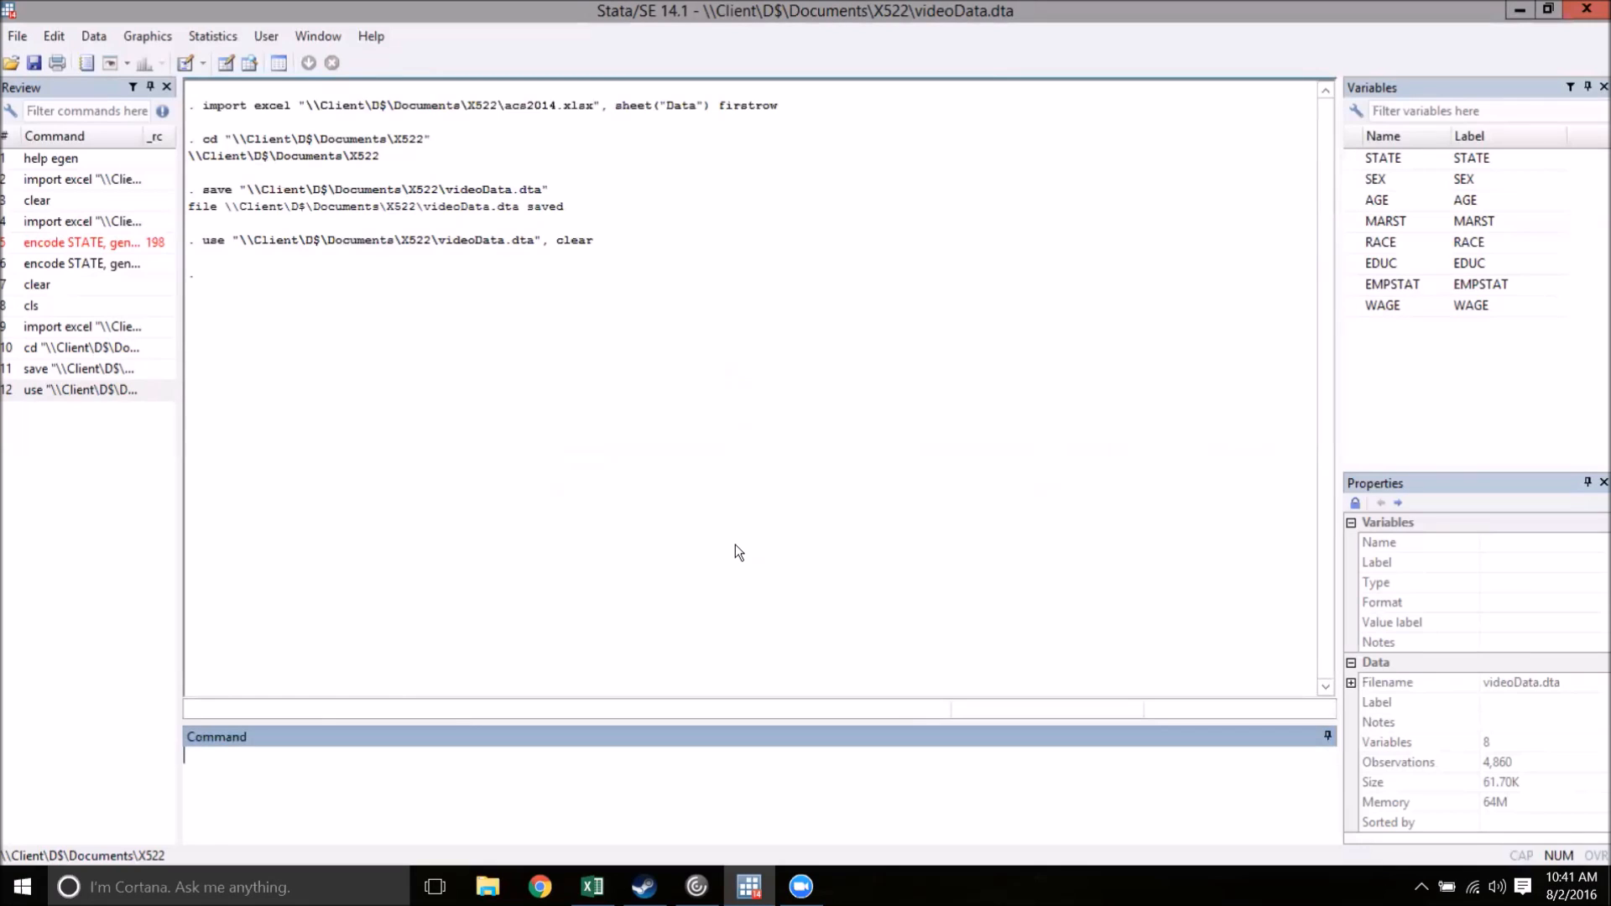
mouse_move(601, 810)
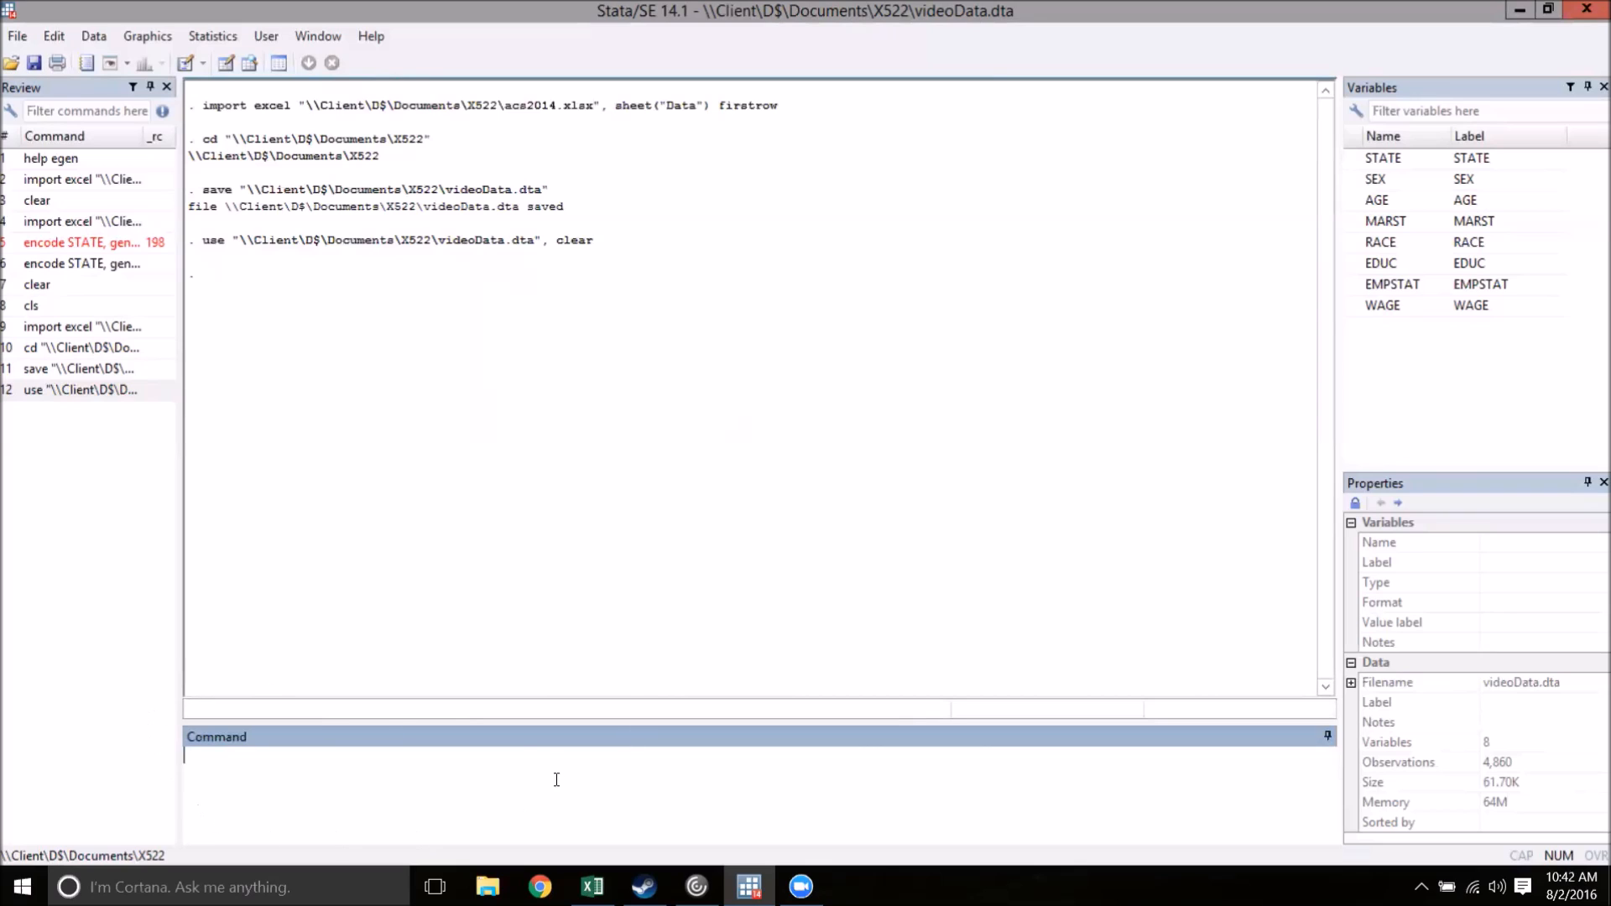
mouse_move(654, 792)
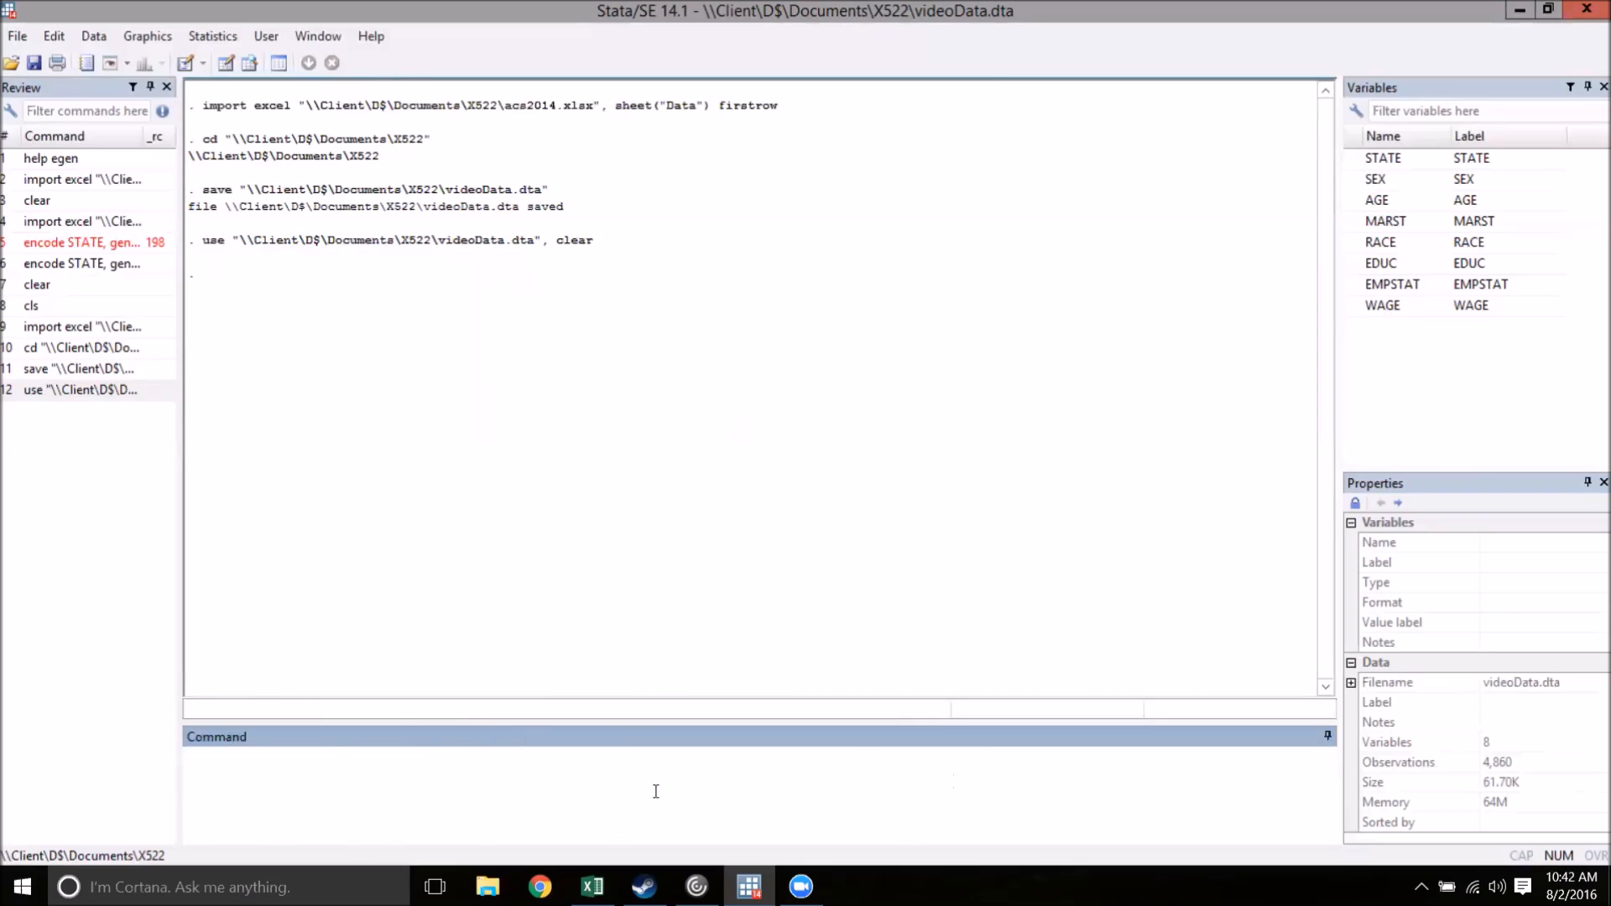
click(369, 756)
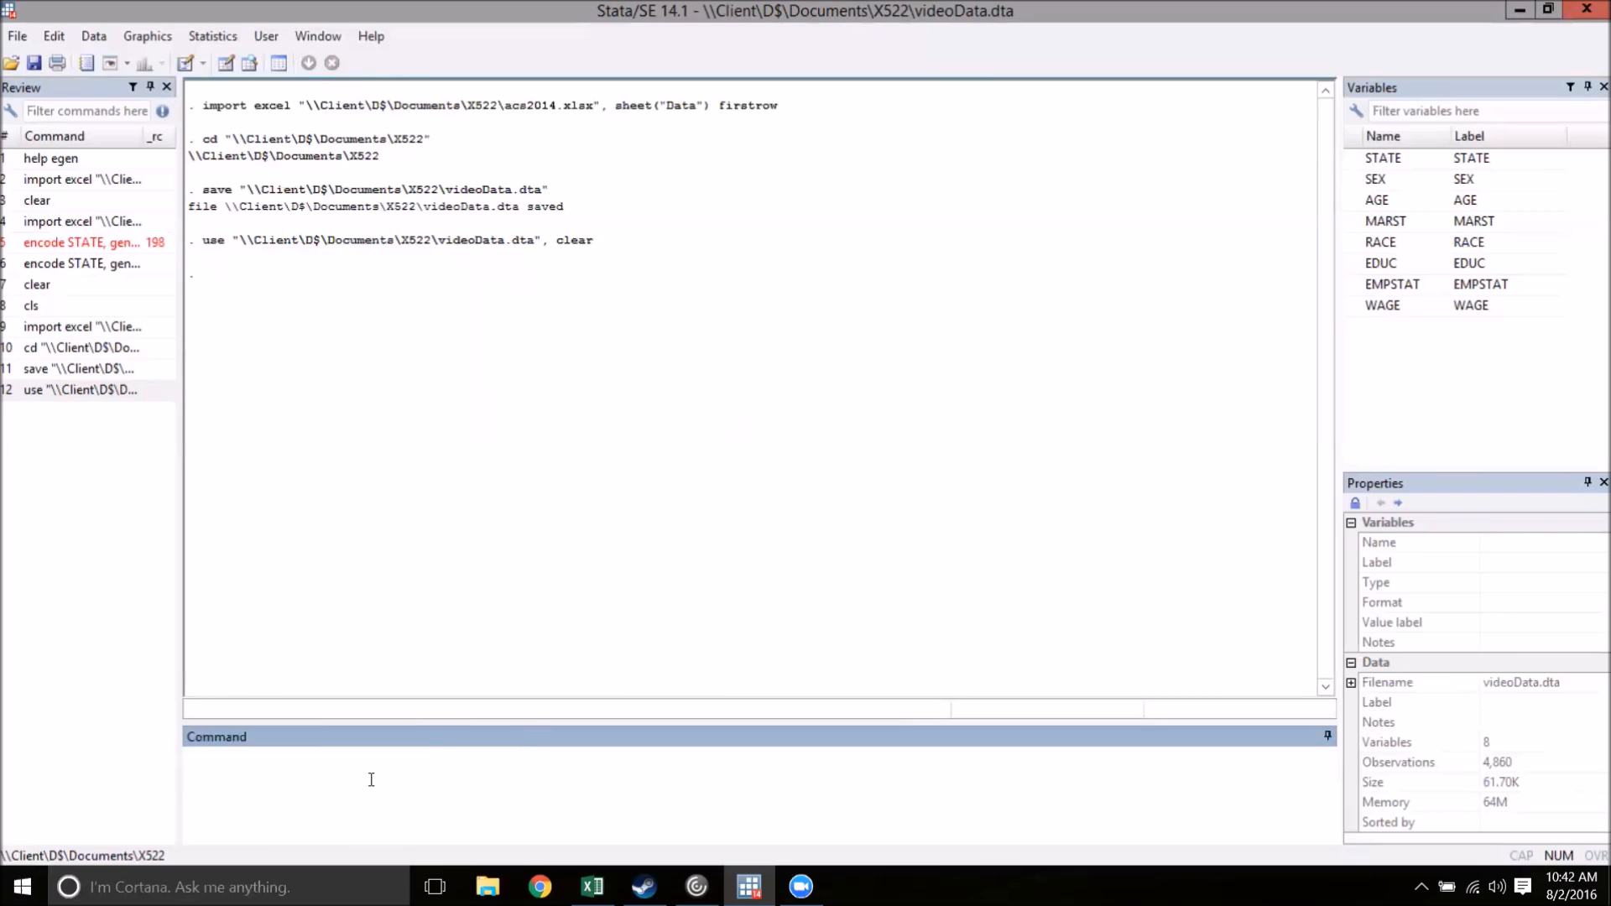
mouse_move(402, 784)
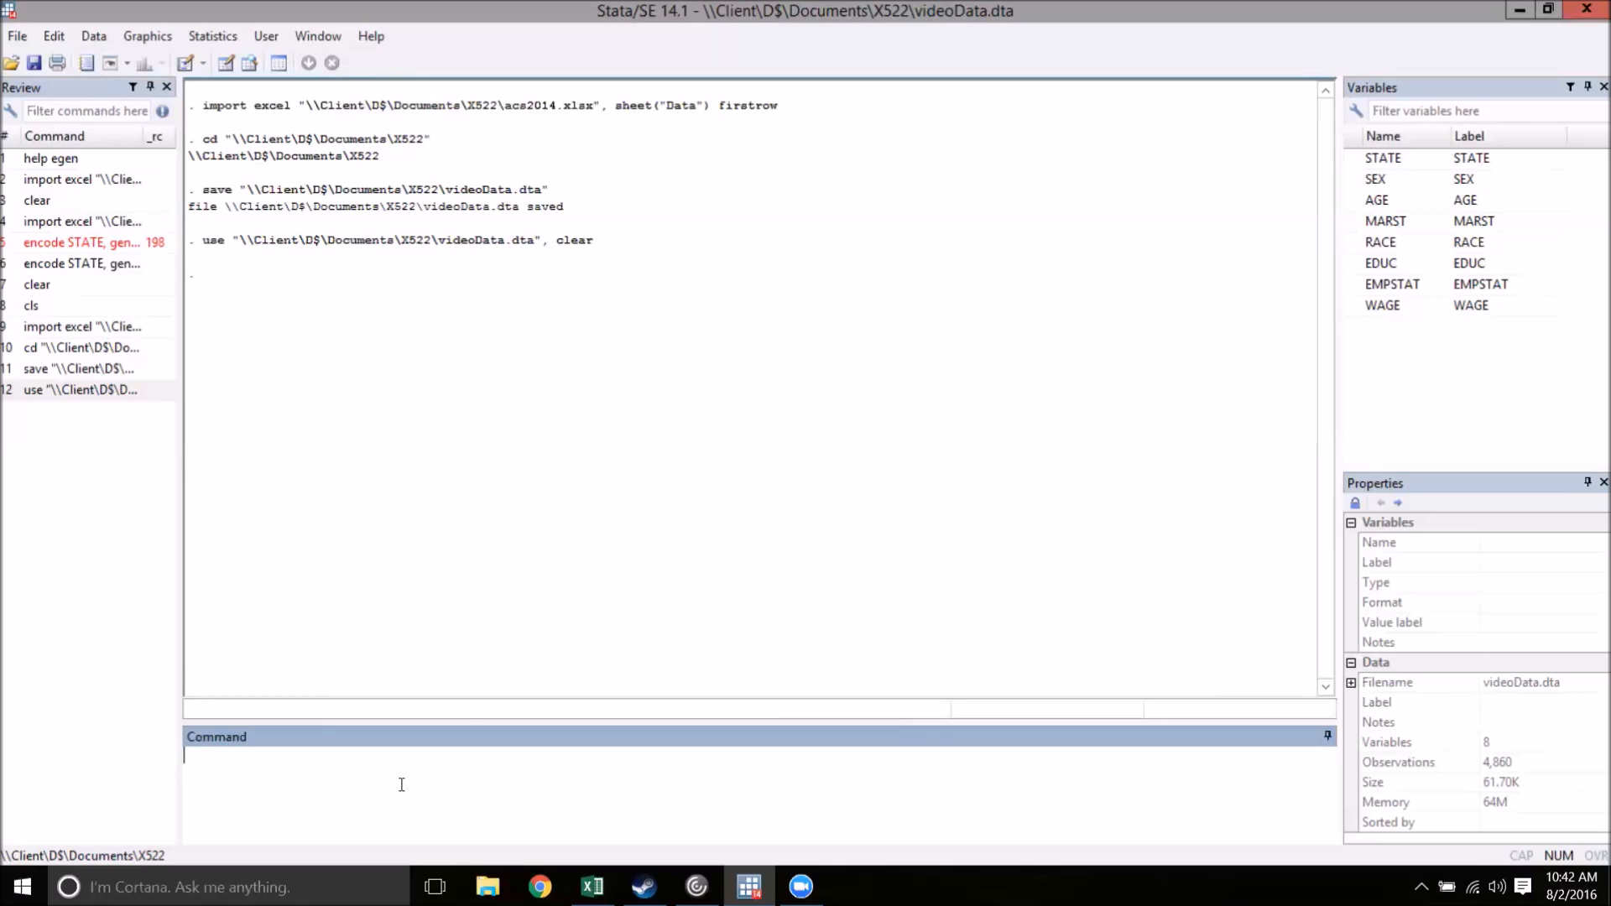
mouse_move(188, 63)
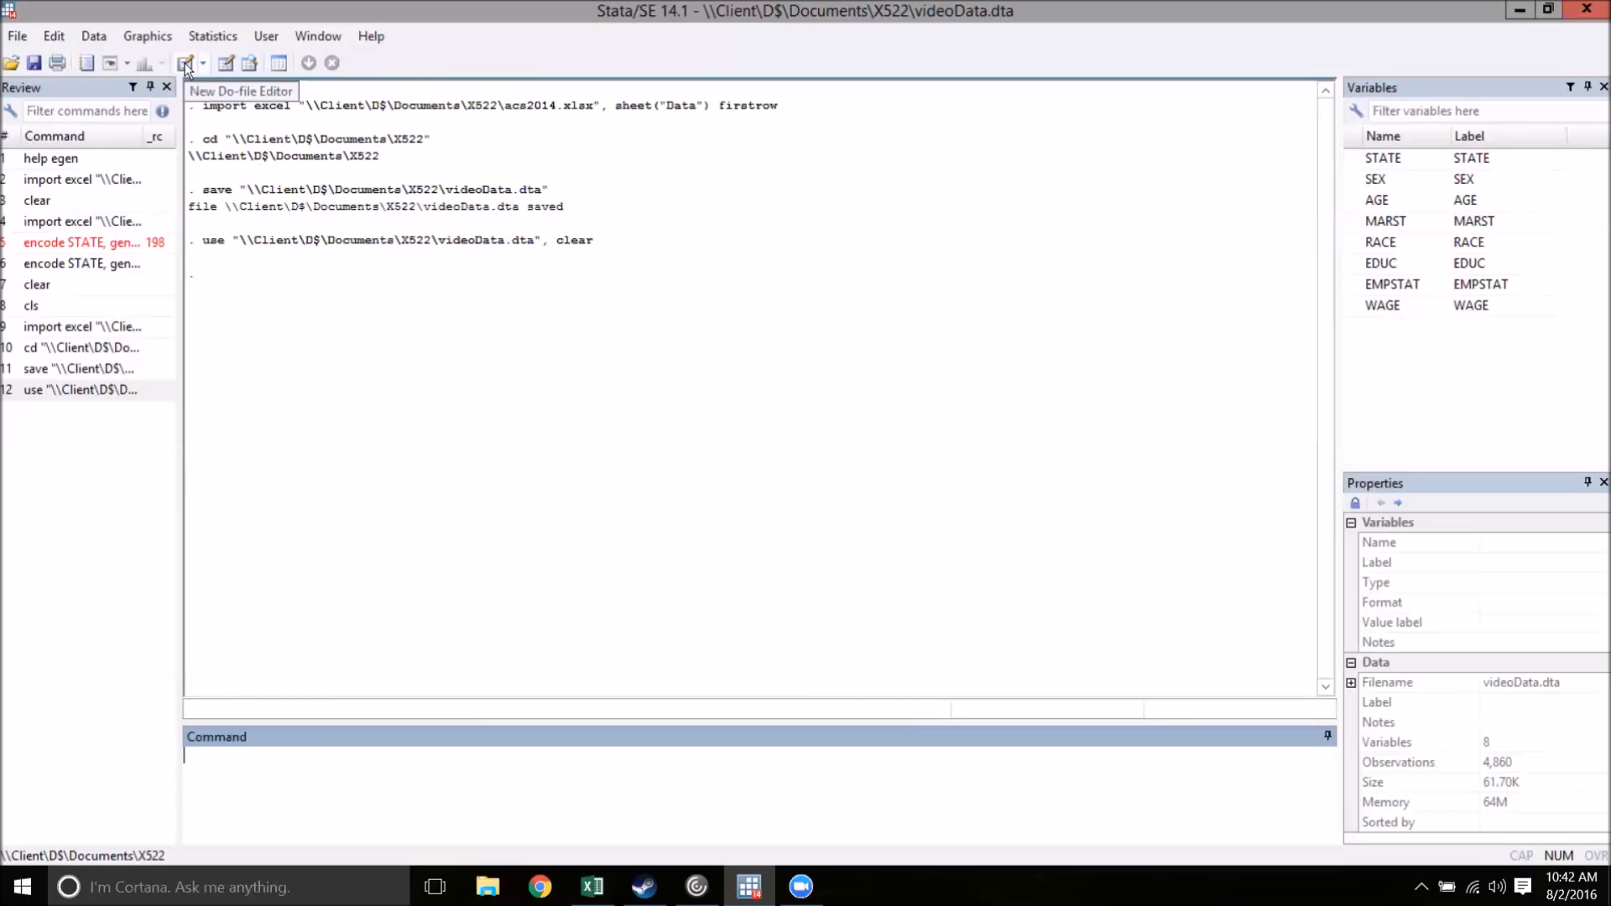
Create a new do-file containing the 'use videoData' command from the Review panel.
click(184, 63)
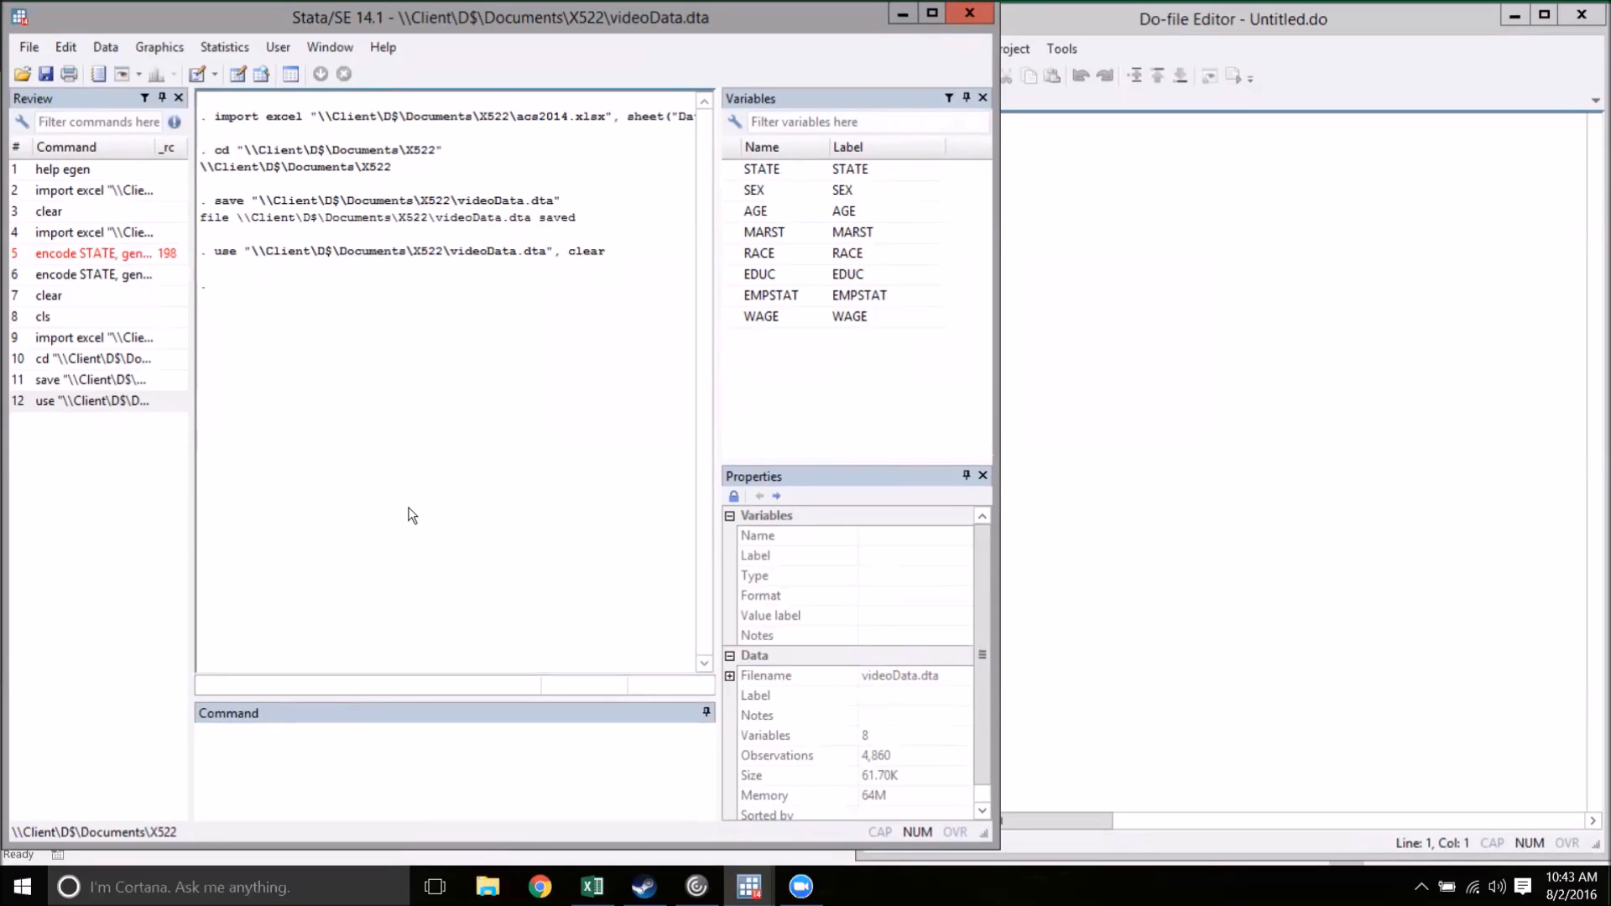
click(92, 401)
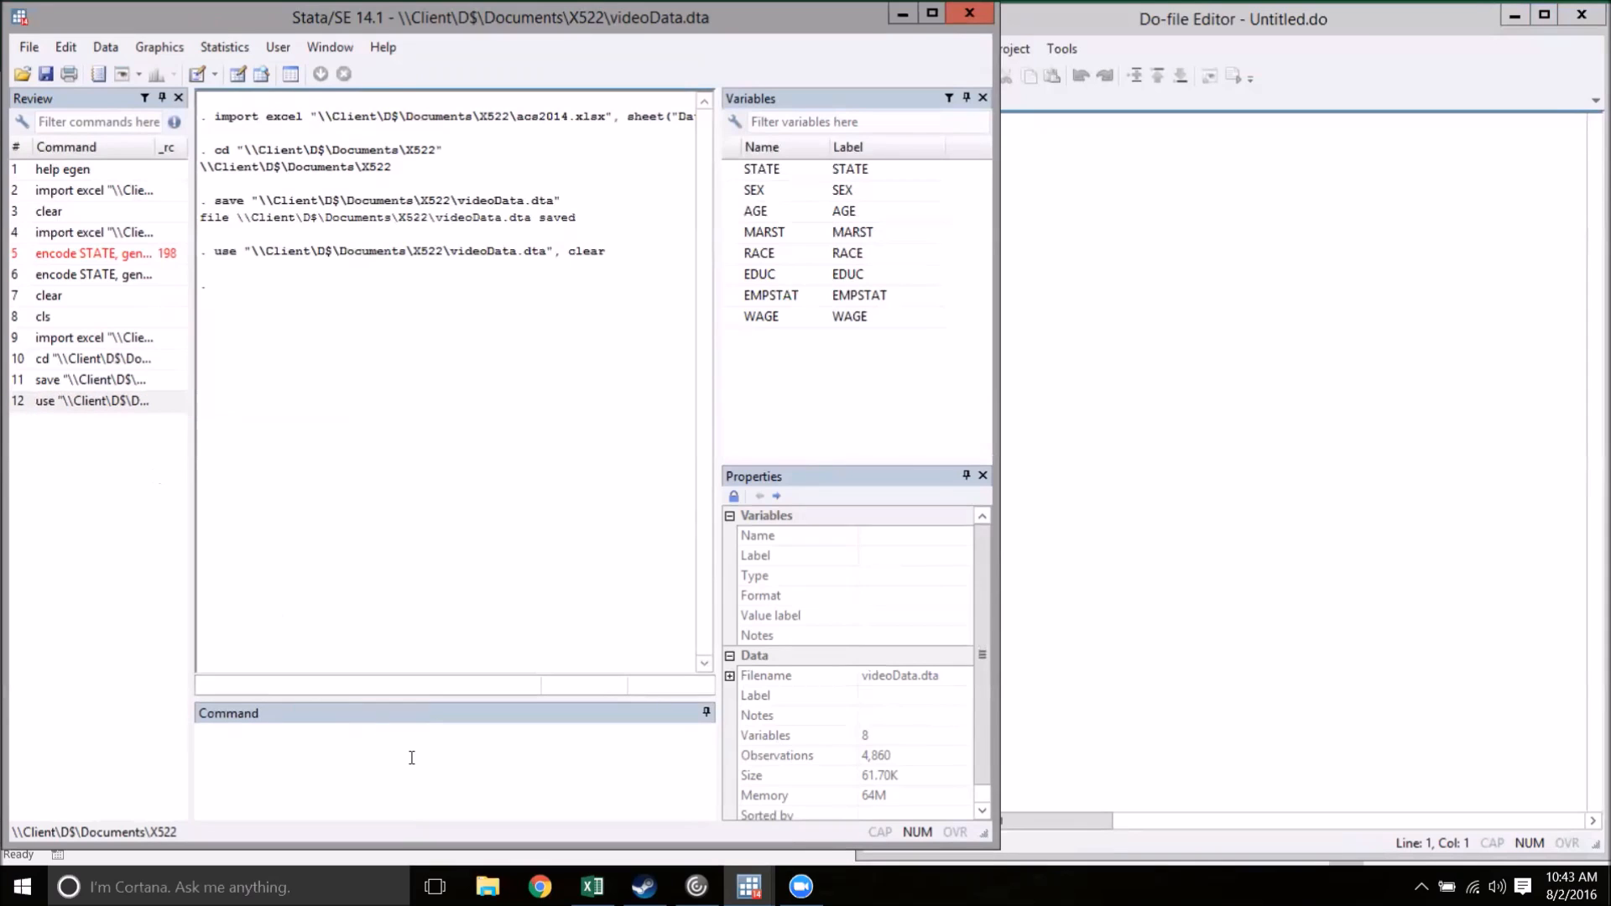
click(93, 275)
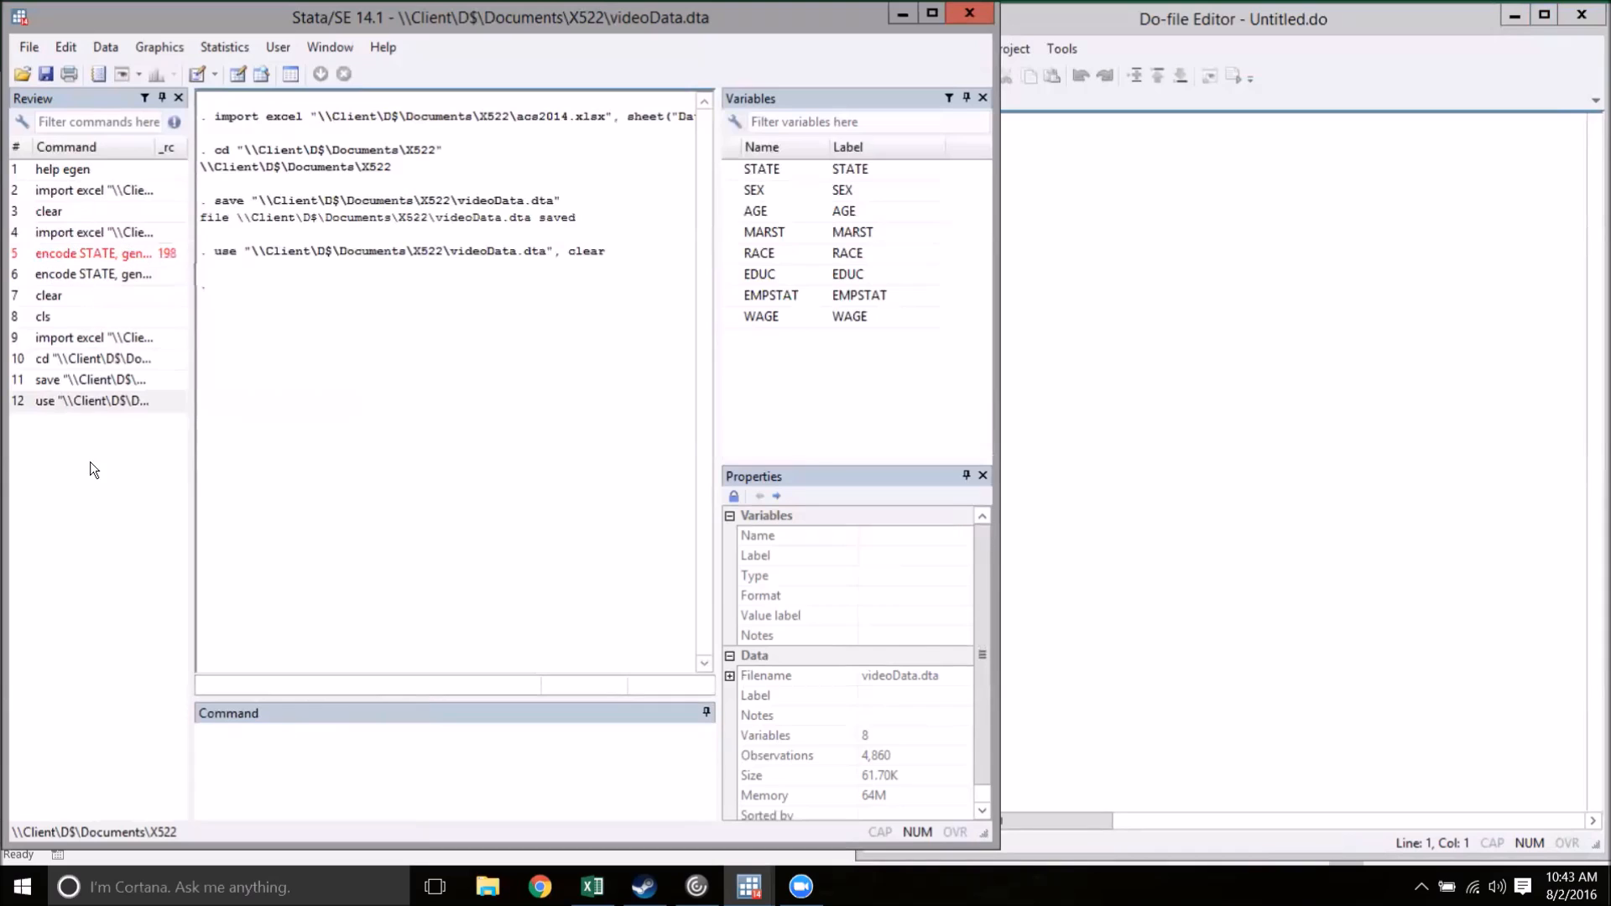
click(92, 401)
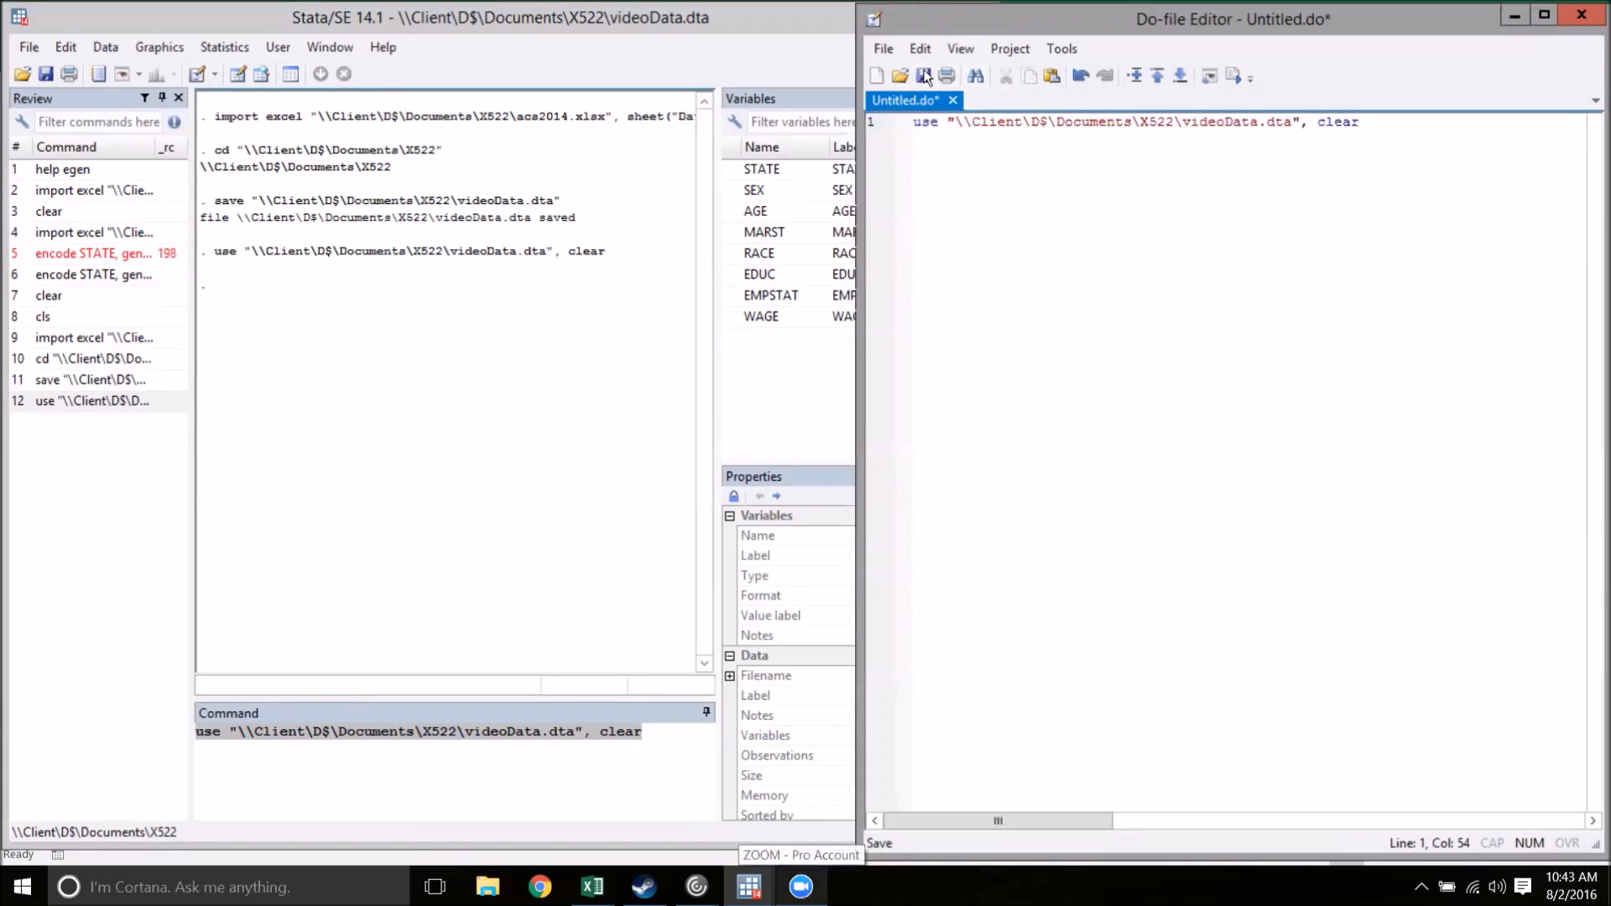
click(924, 76)
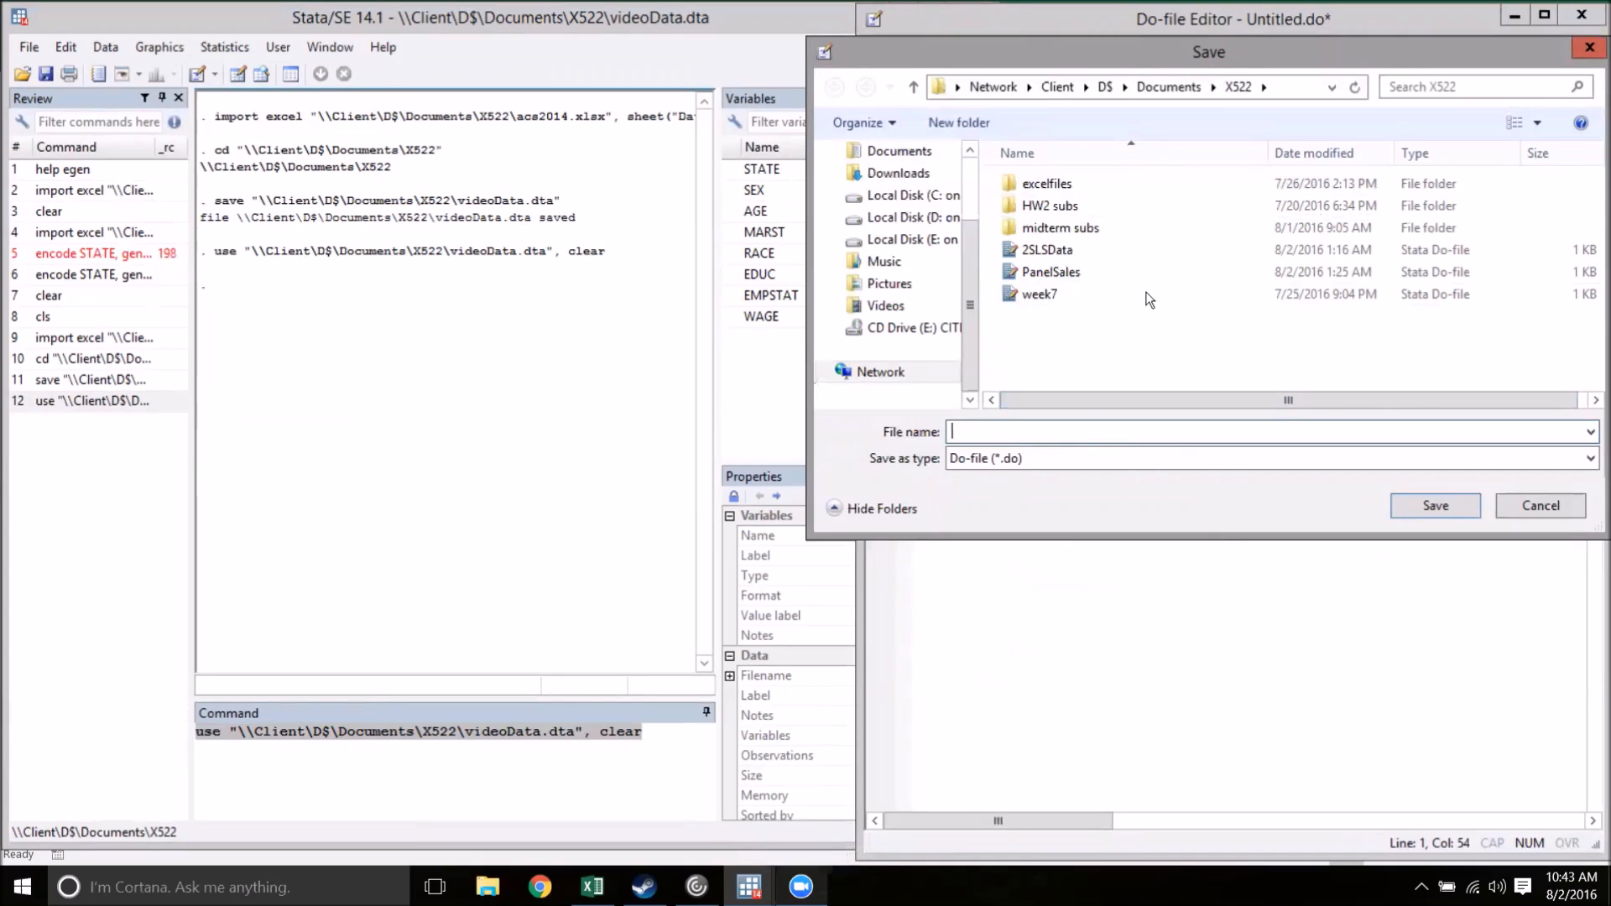
mouse_move(1424, 421)
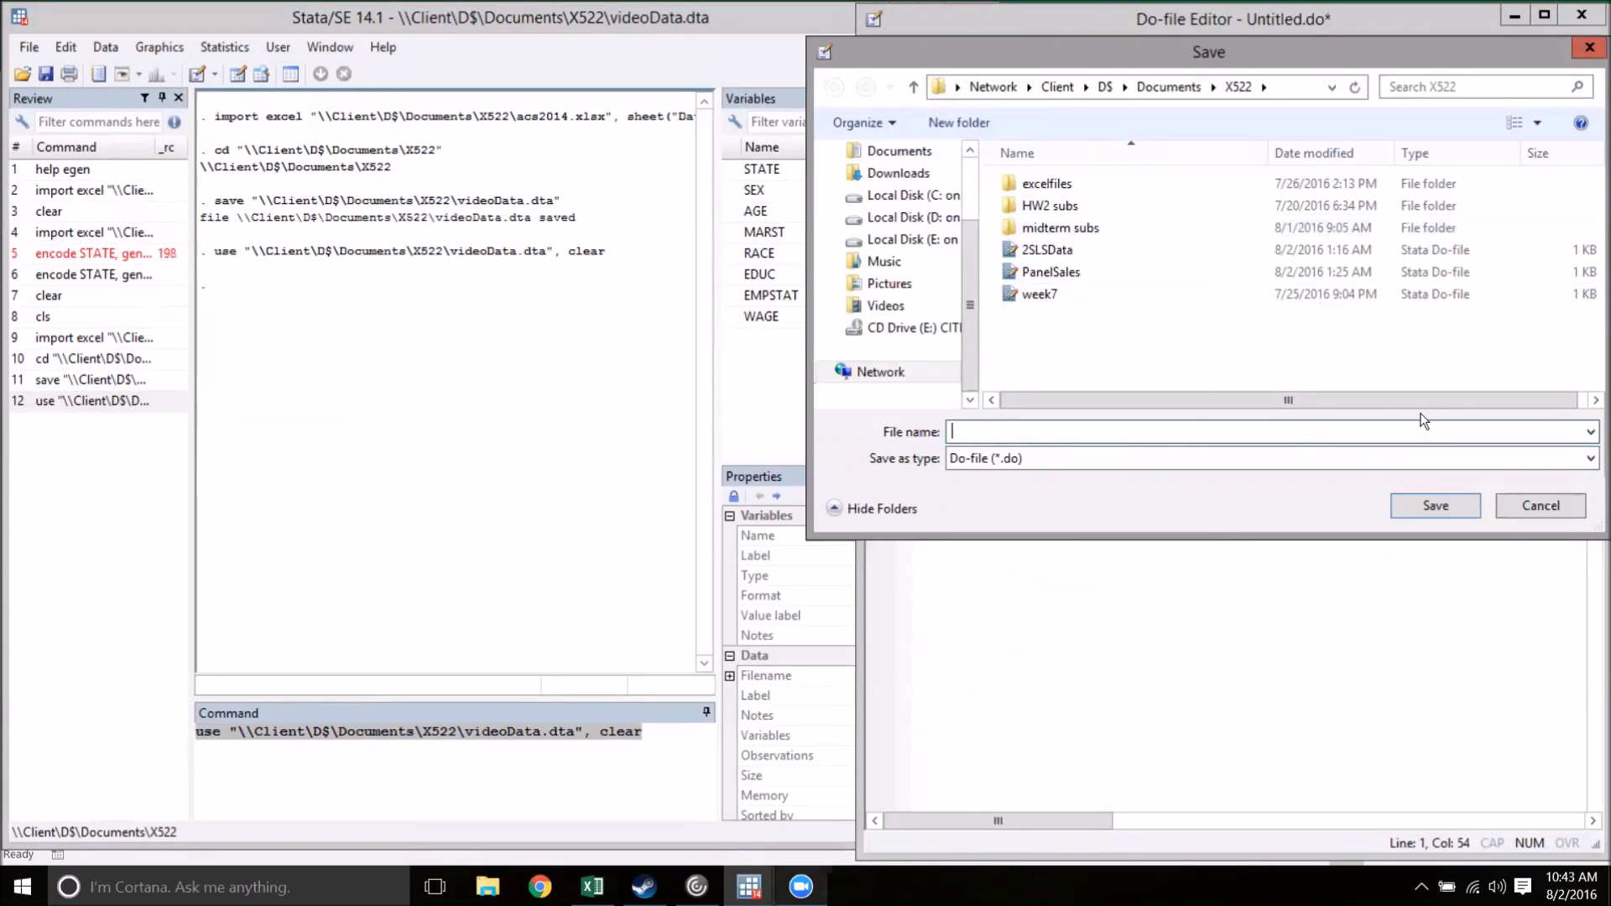
Save the do-file as videoDo in X522.
text(videoDo)
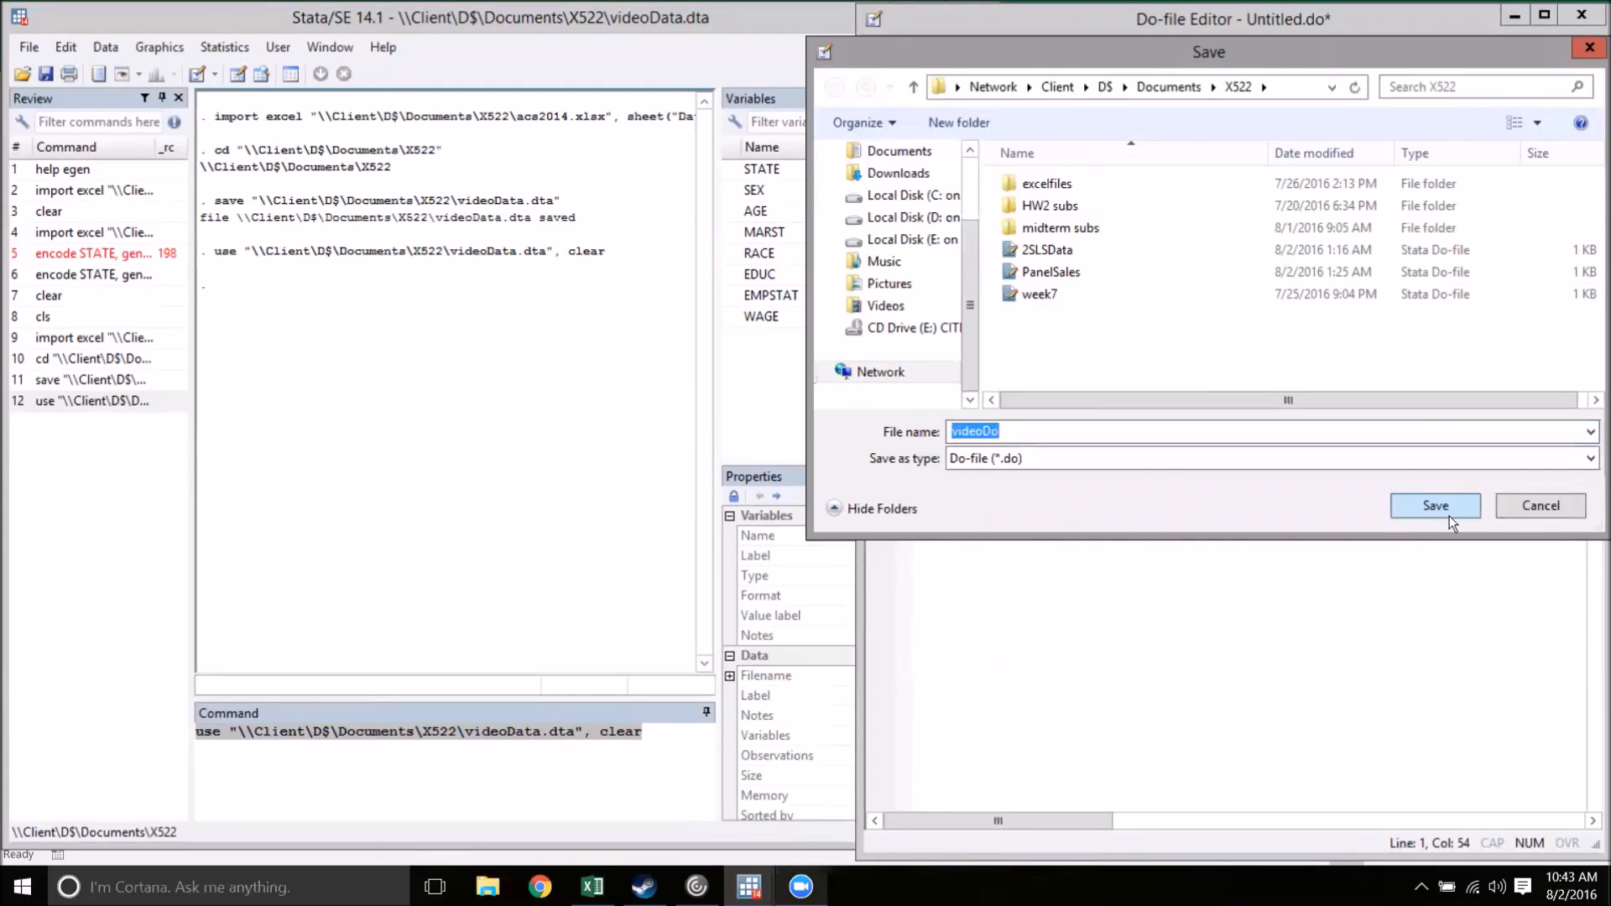
click(1434, 505)
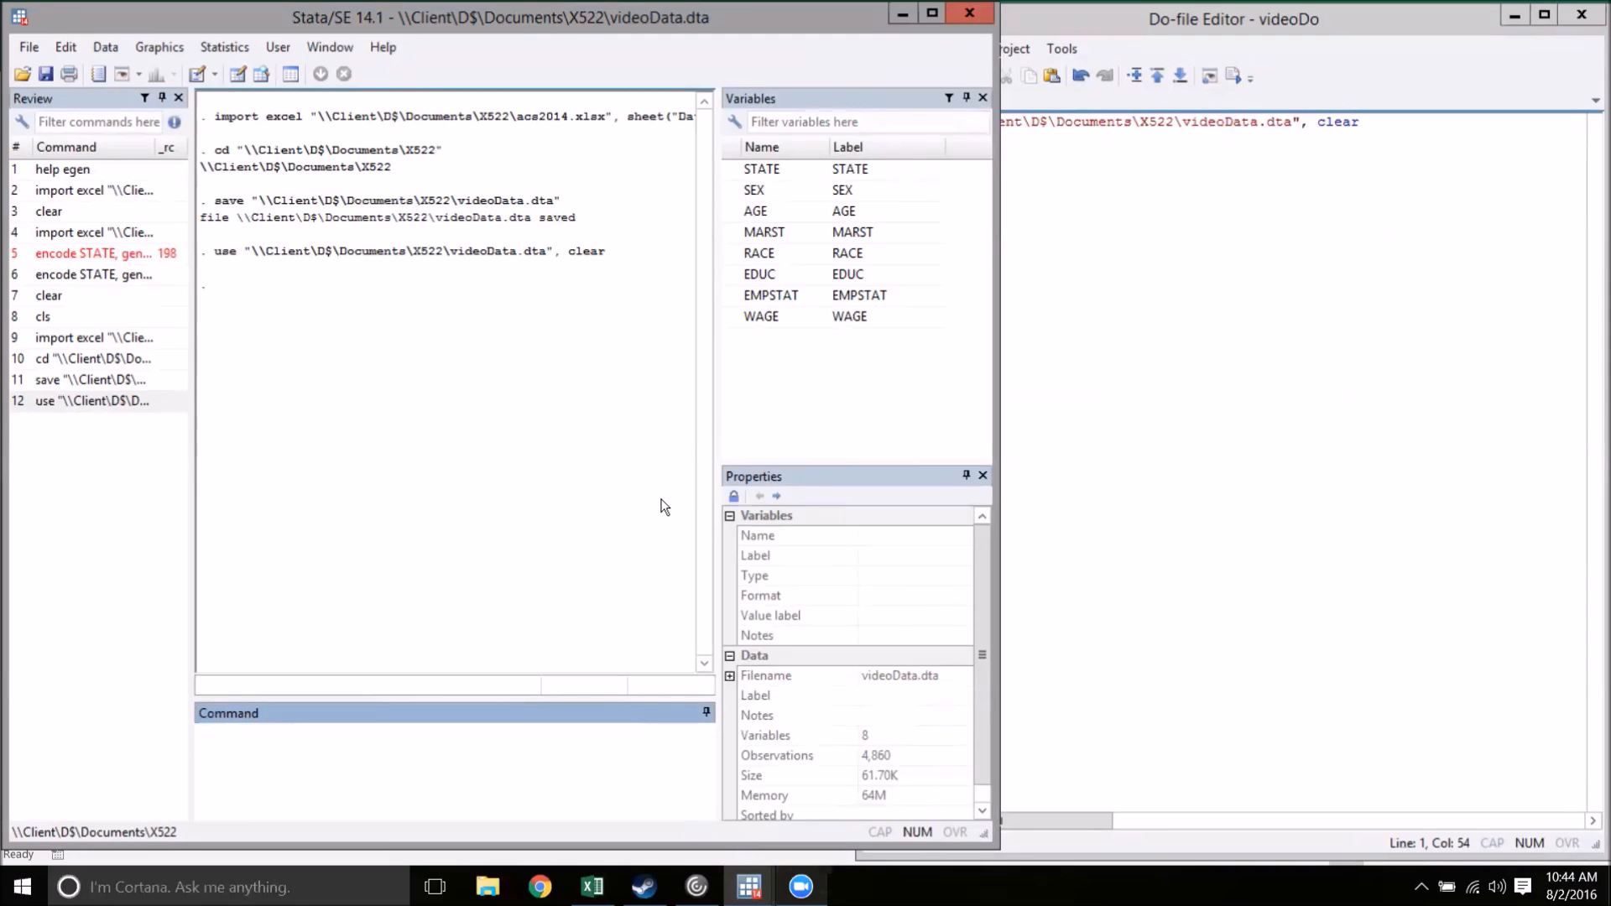
Run 'do videoDo' from the Command window to reload videoData.
text(do)
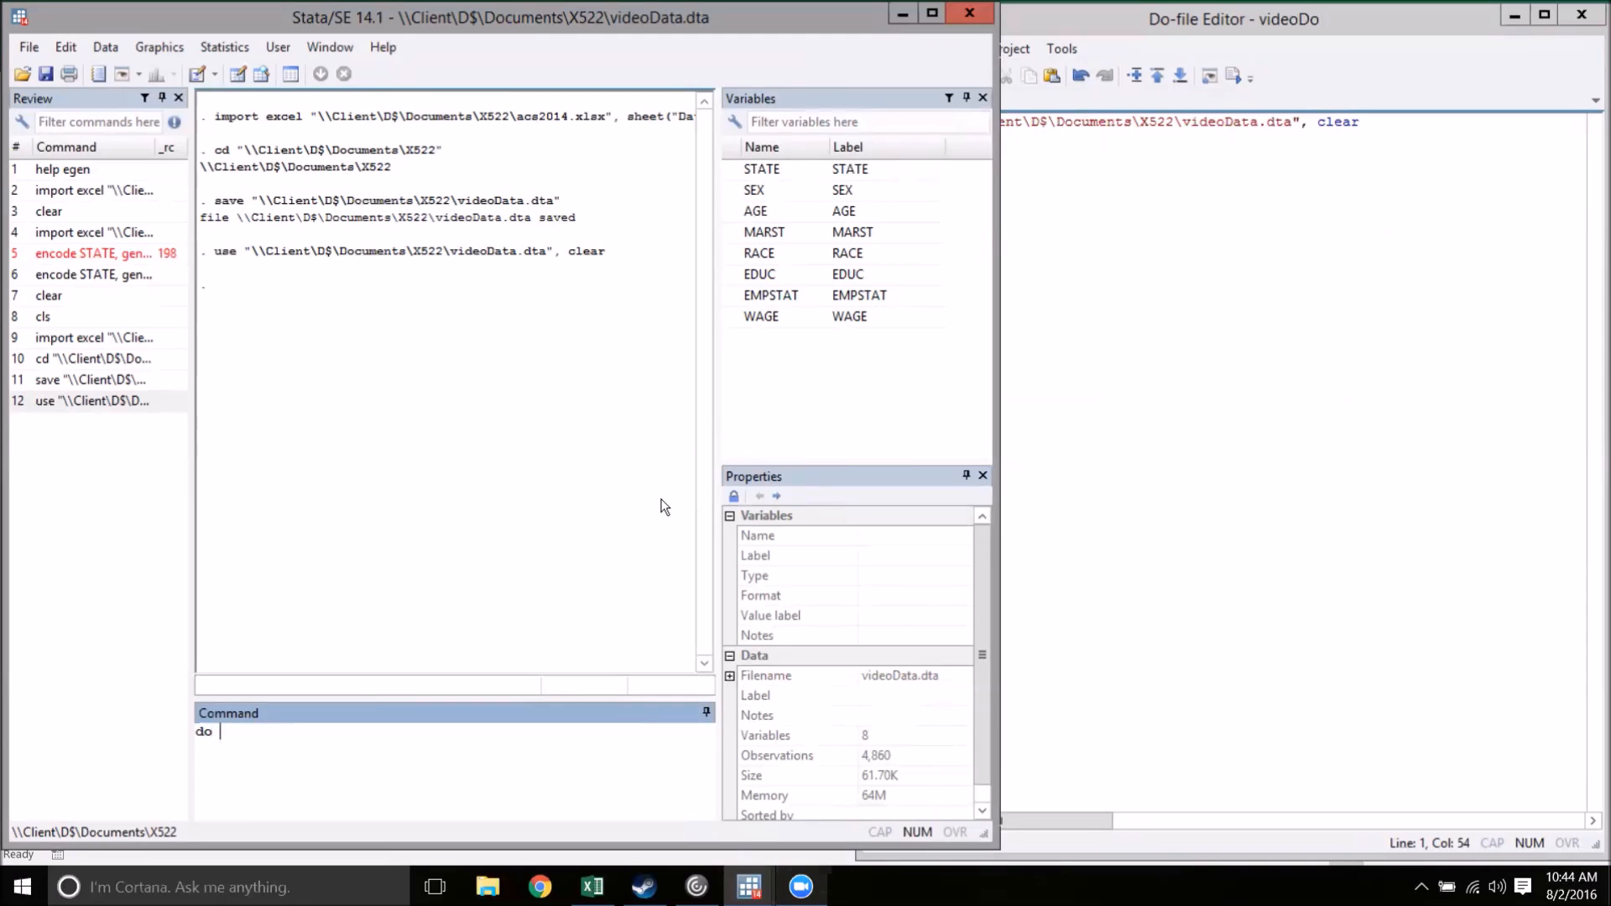
text(video)
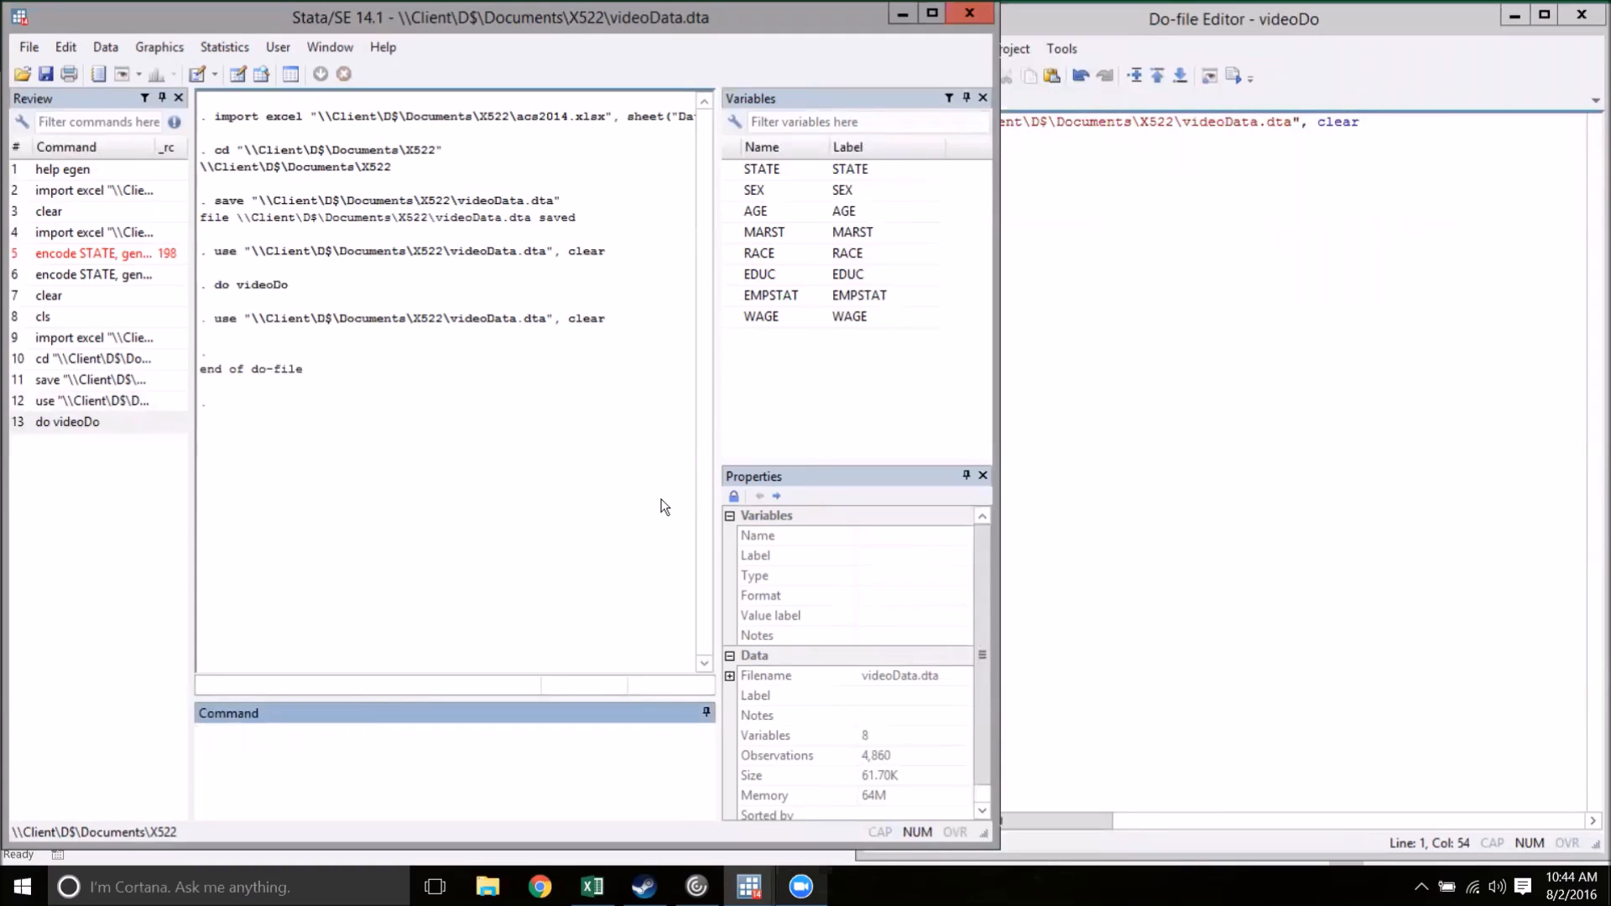
click(452, 729)
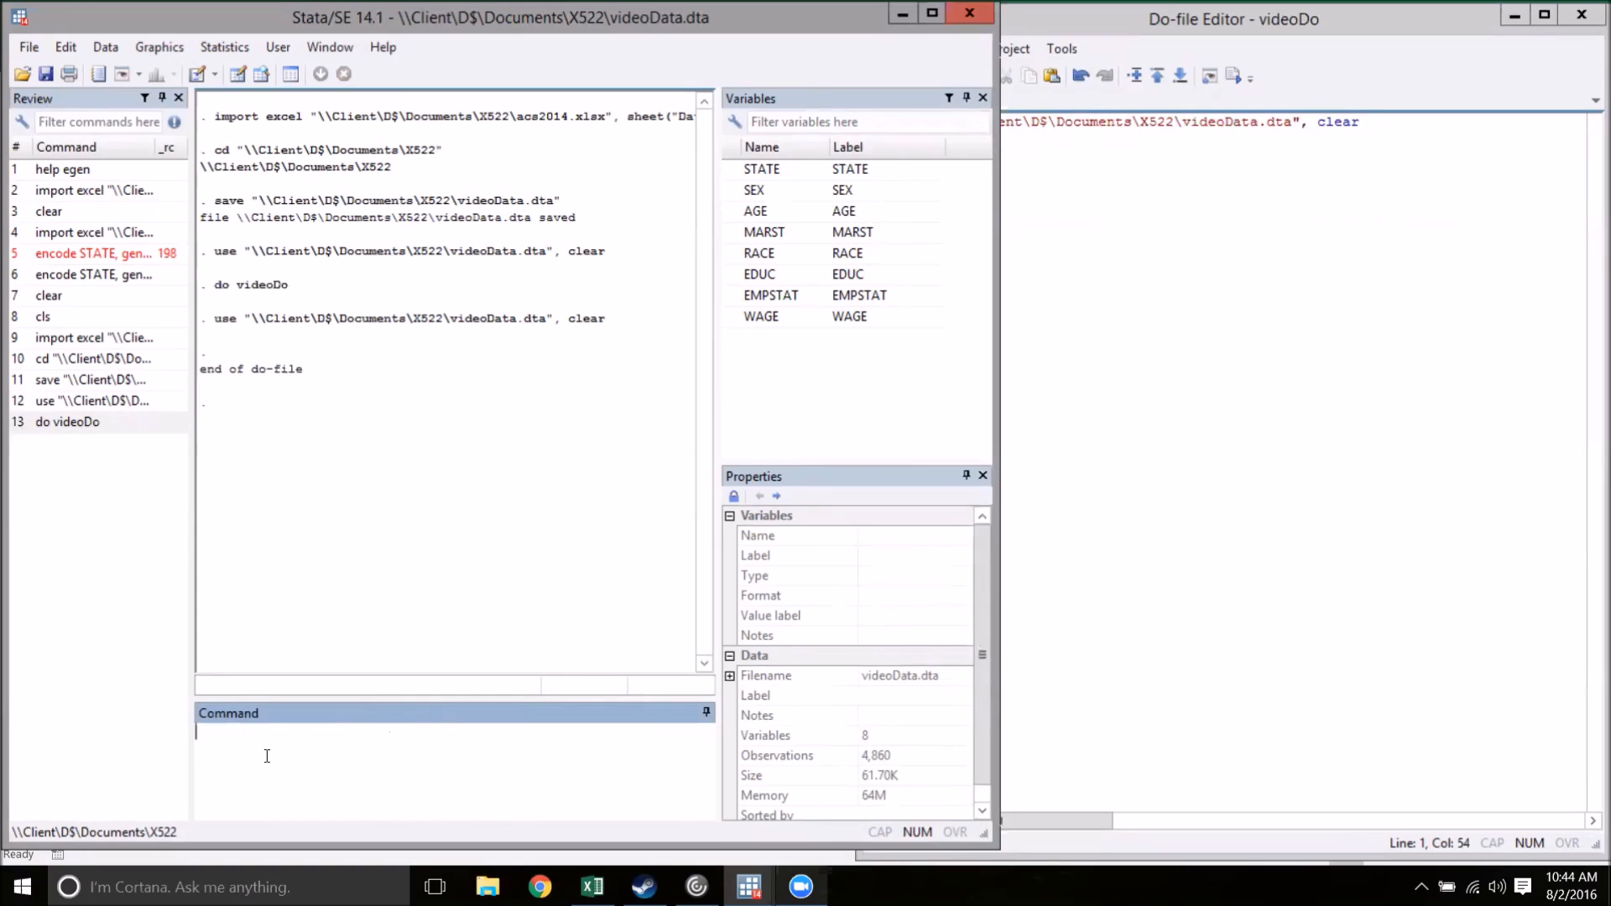
mouse_move(363, 791)
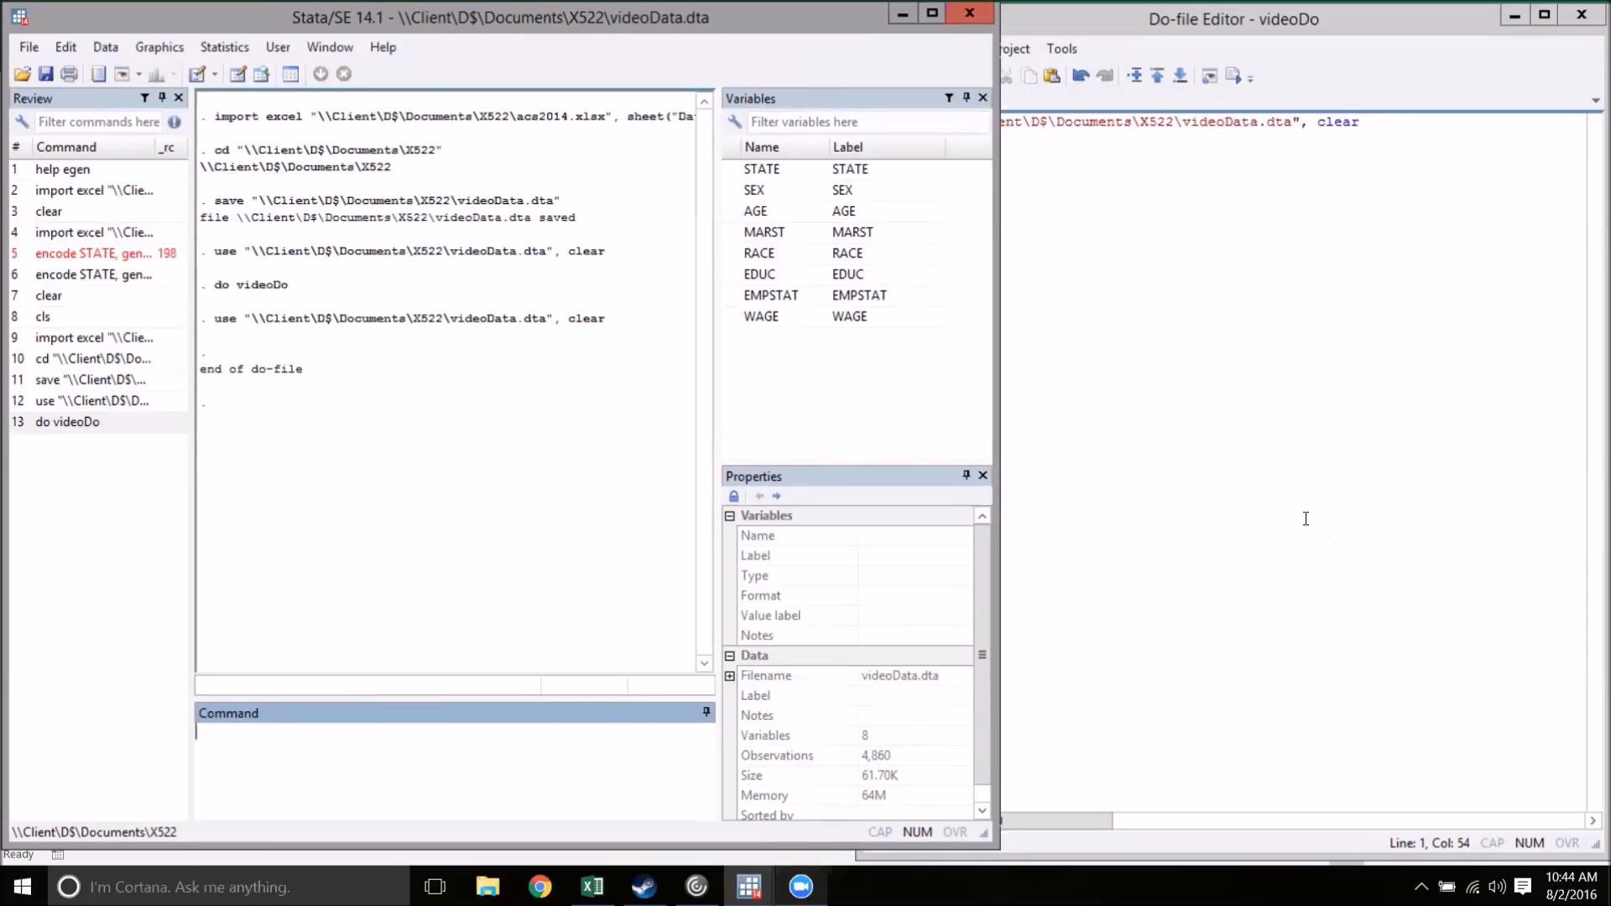
mouse_move(791, 347)
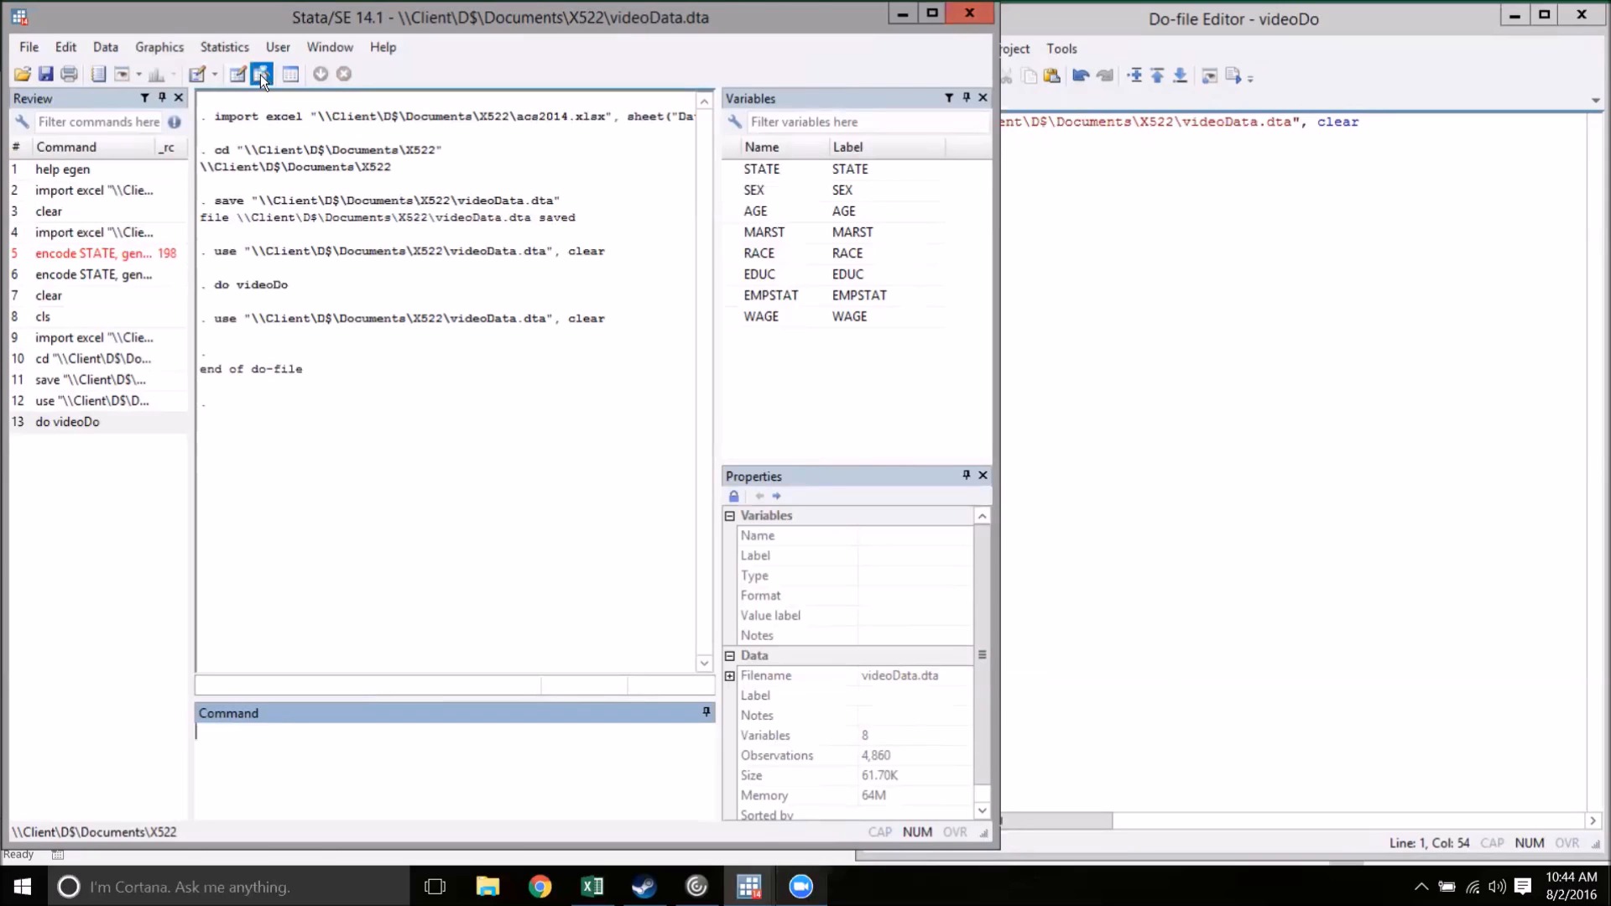
click(262, 73)
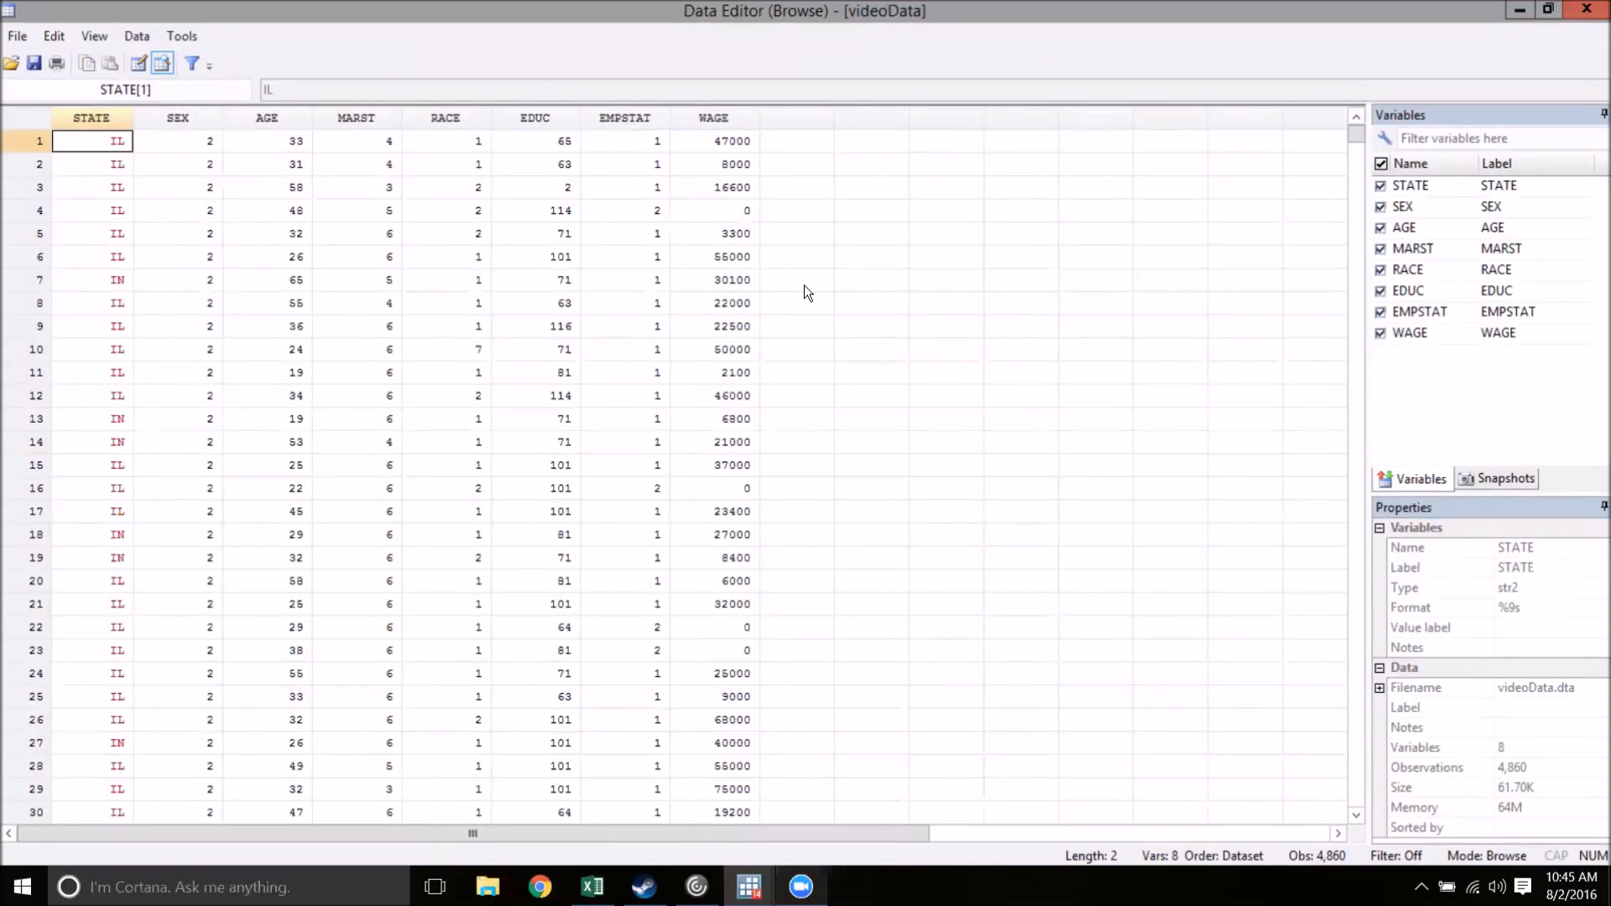
mouse_move(972, 331)
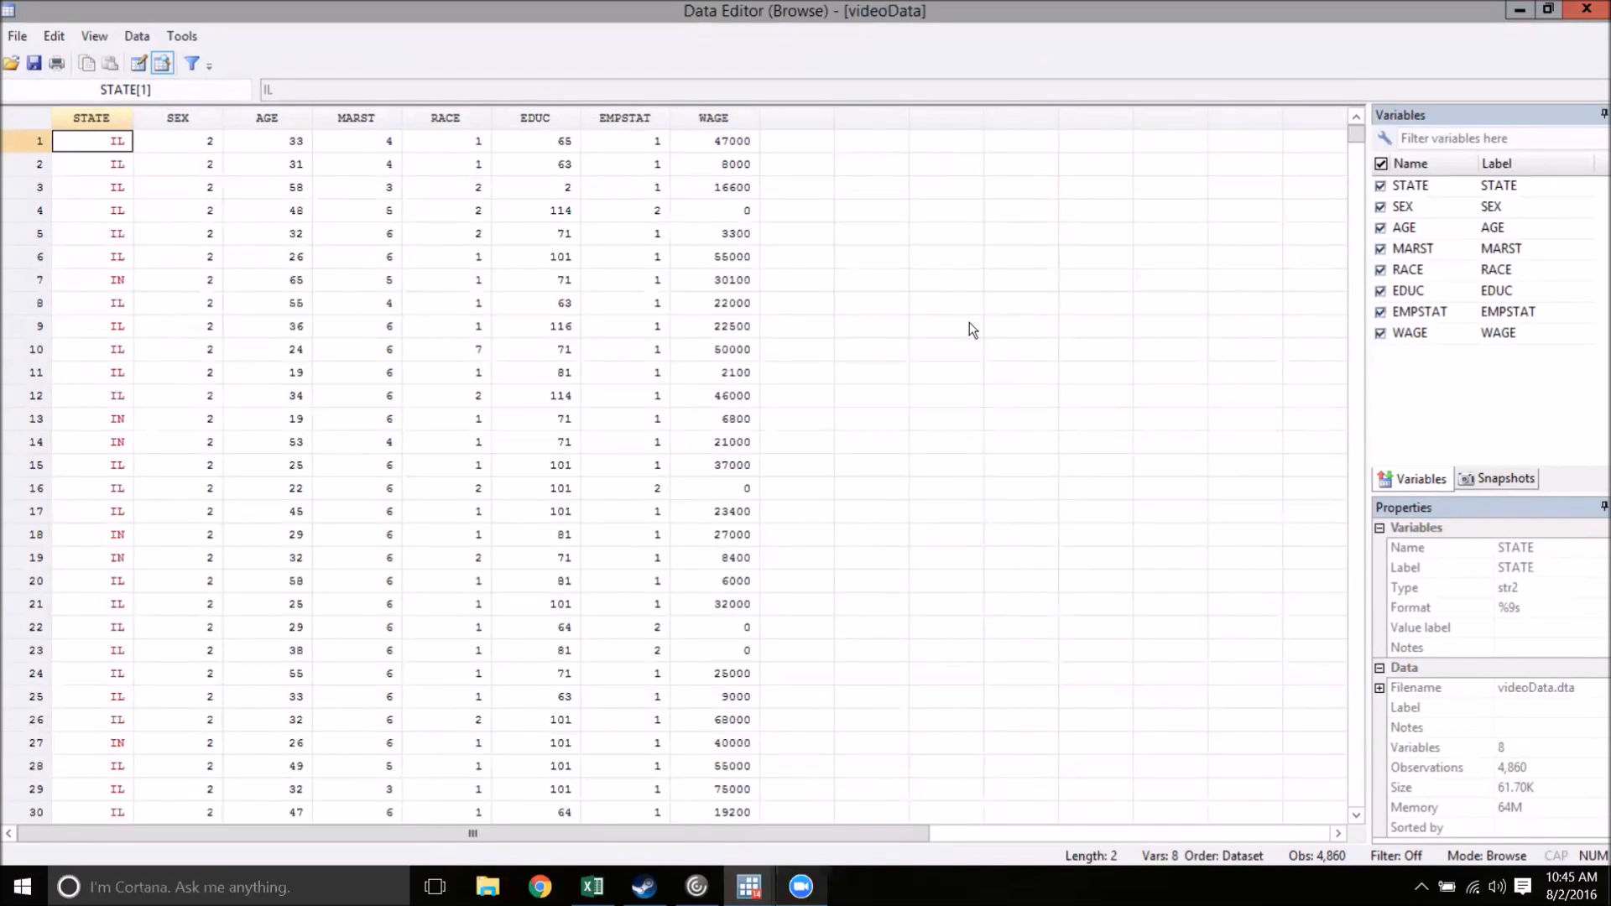
mouse_move(459, 298)
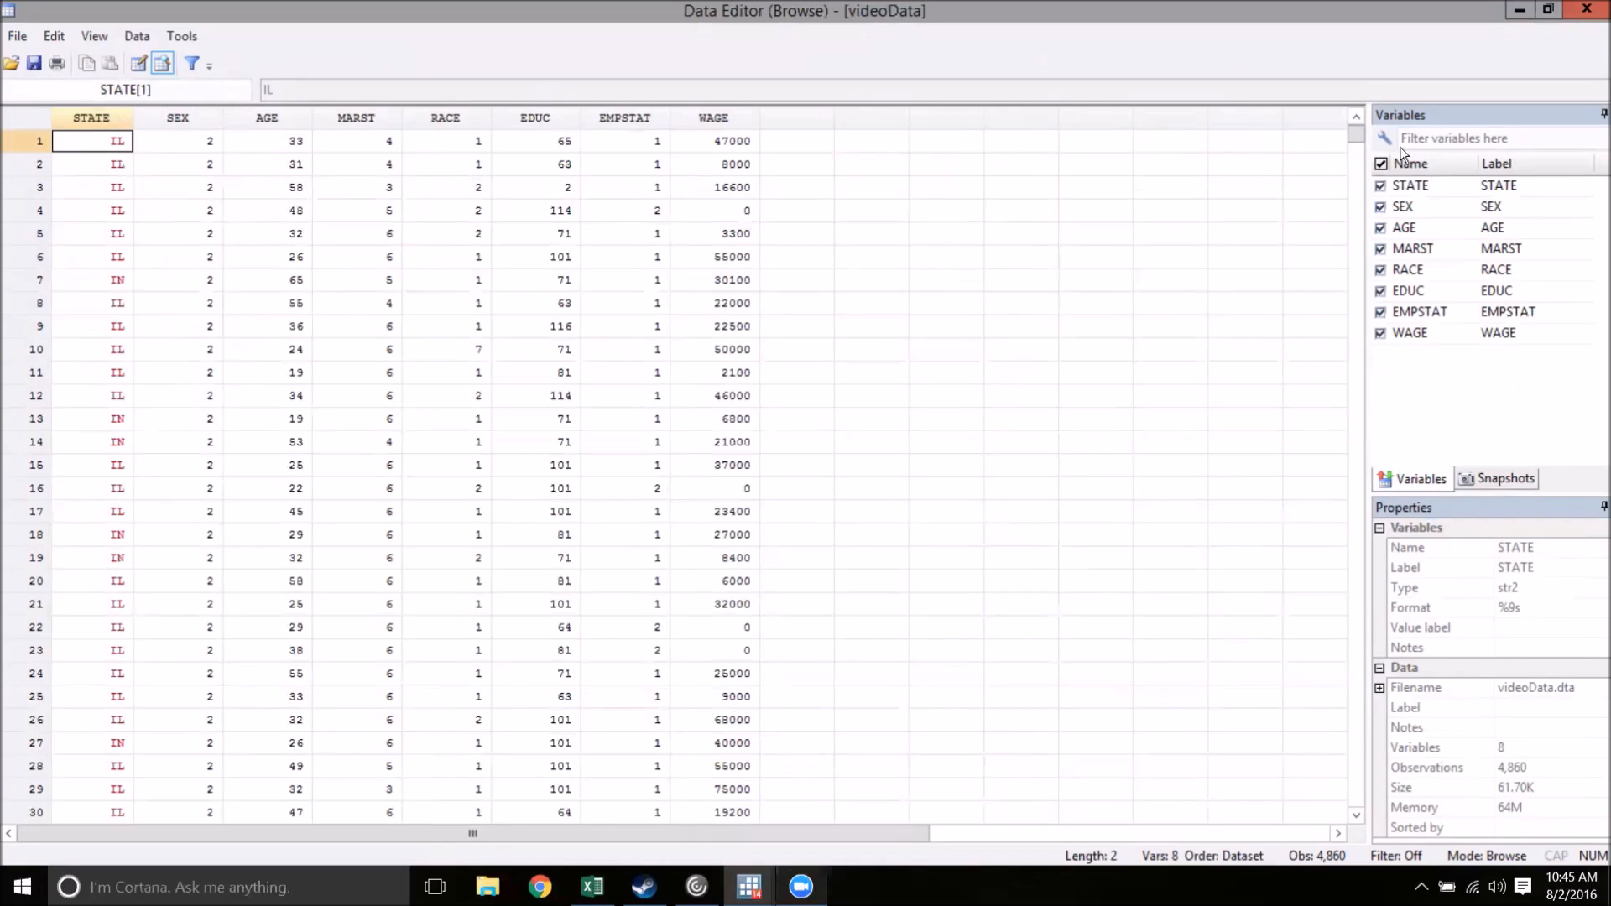
drag(1356, 134, 1356, 696)
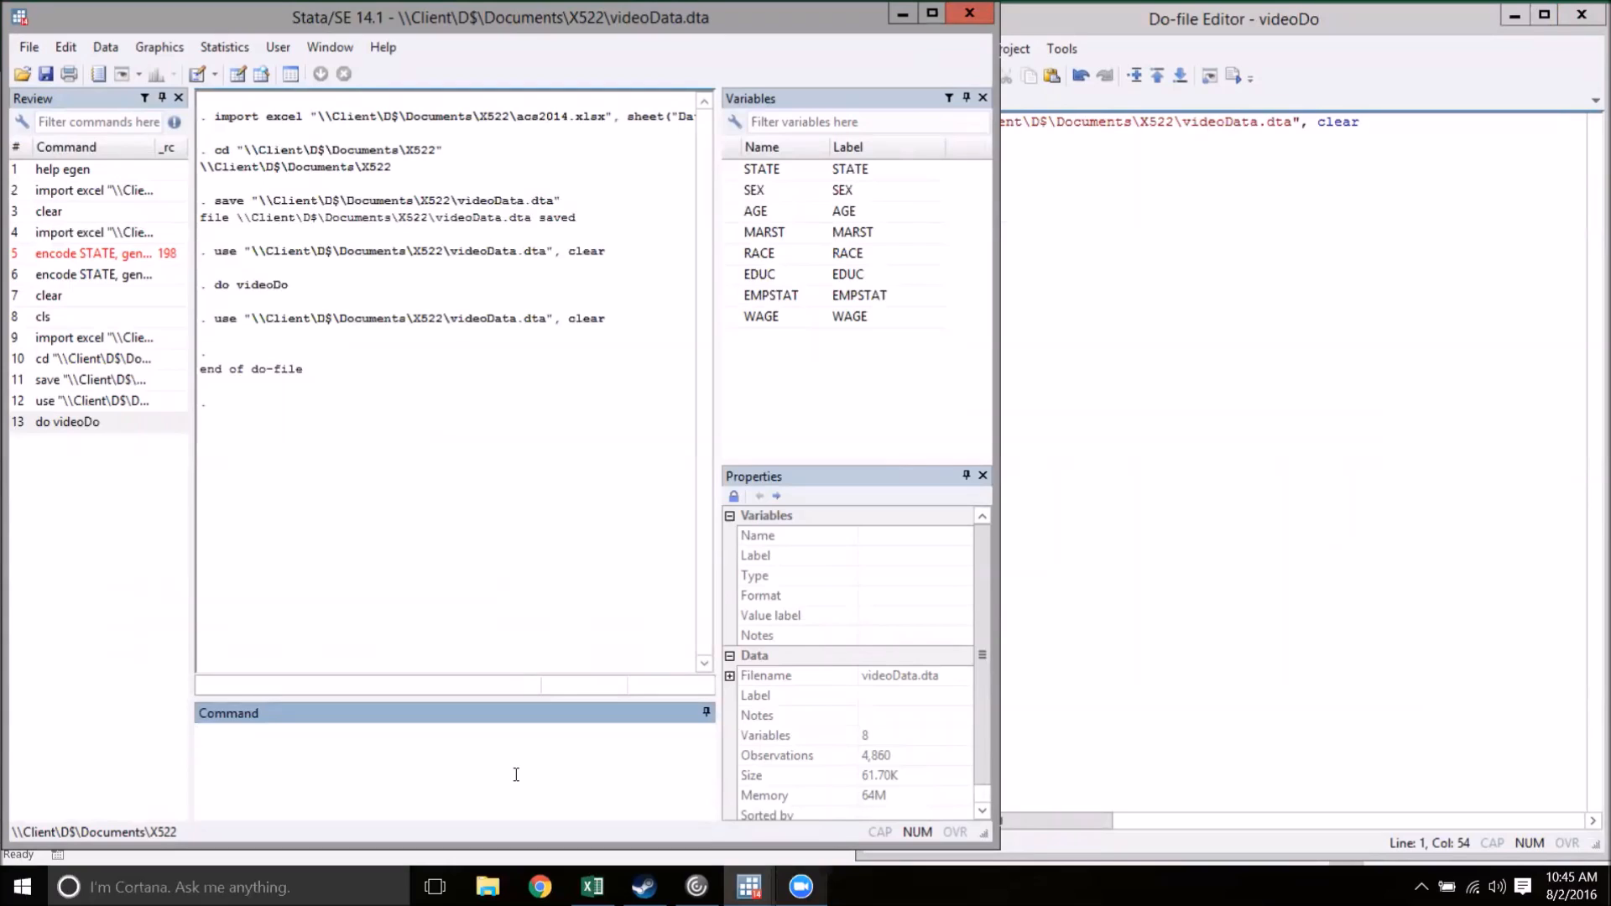
Run 'gen female = SEX==2' in the Command window.
click(452, 729)
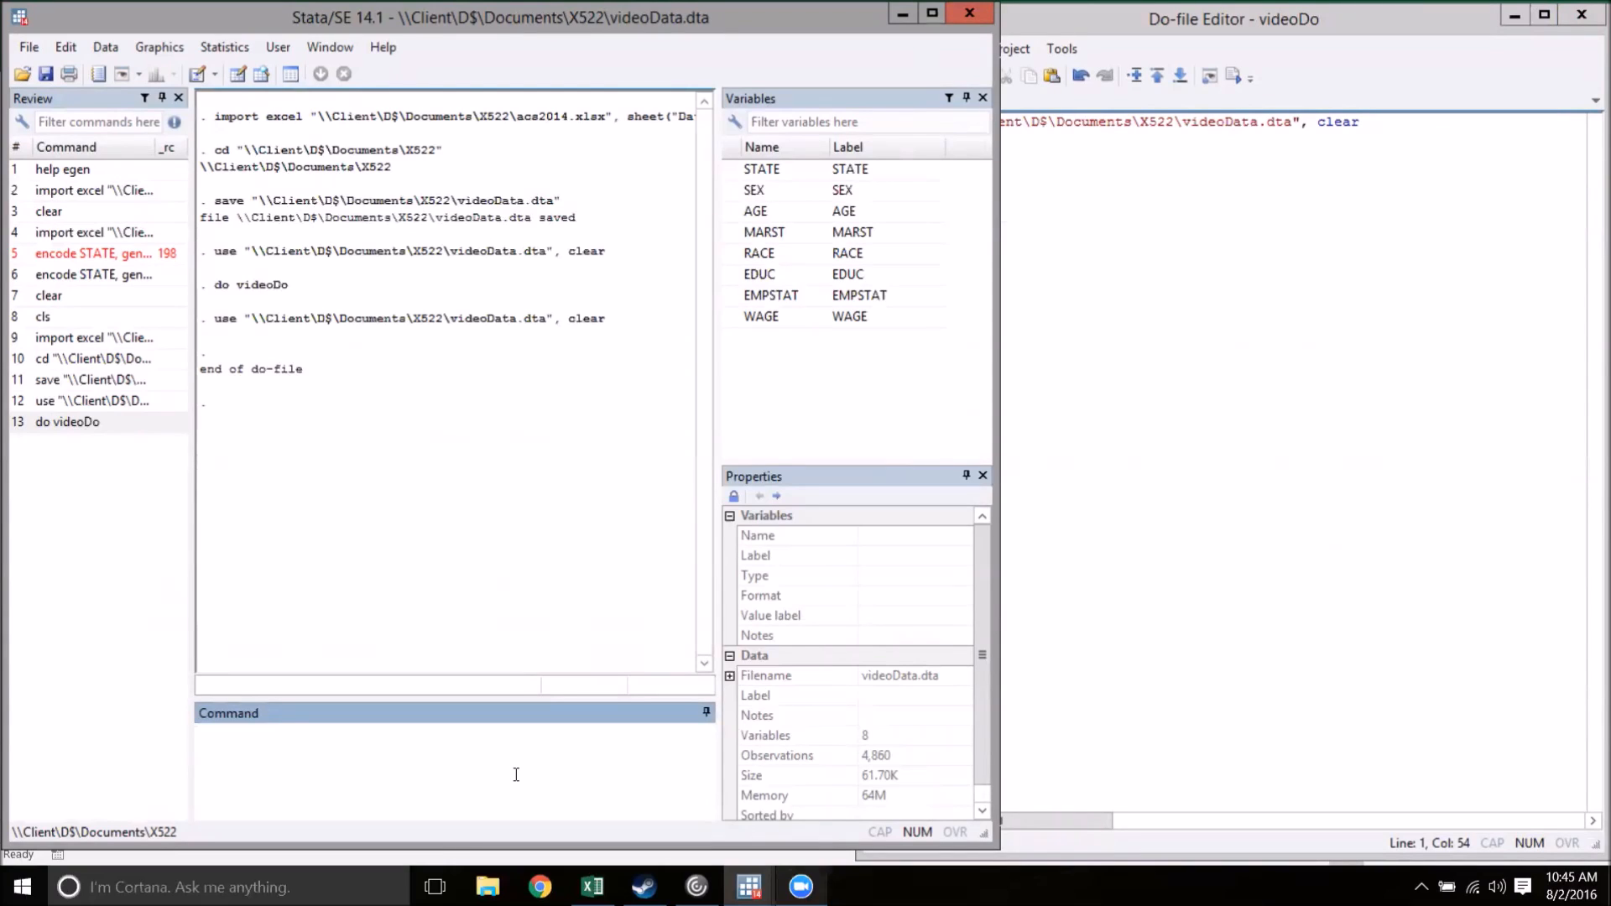
text(gen)
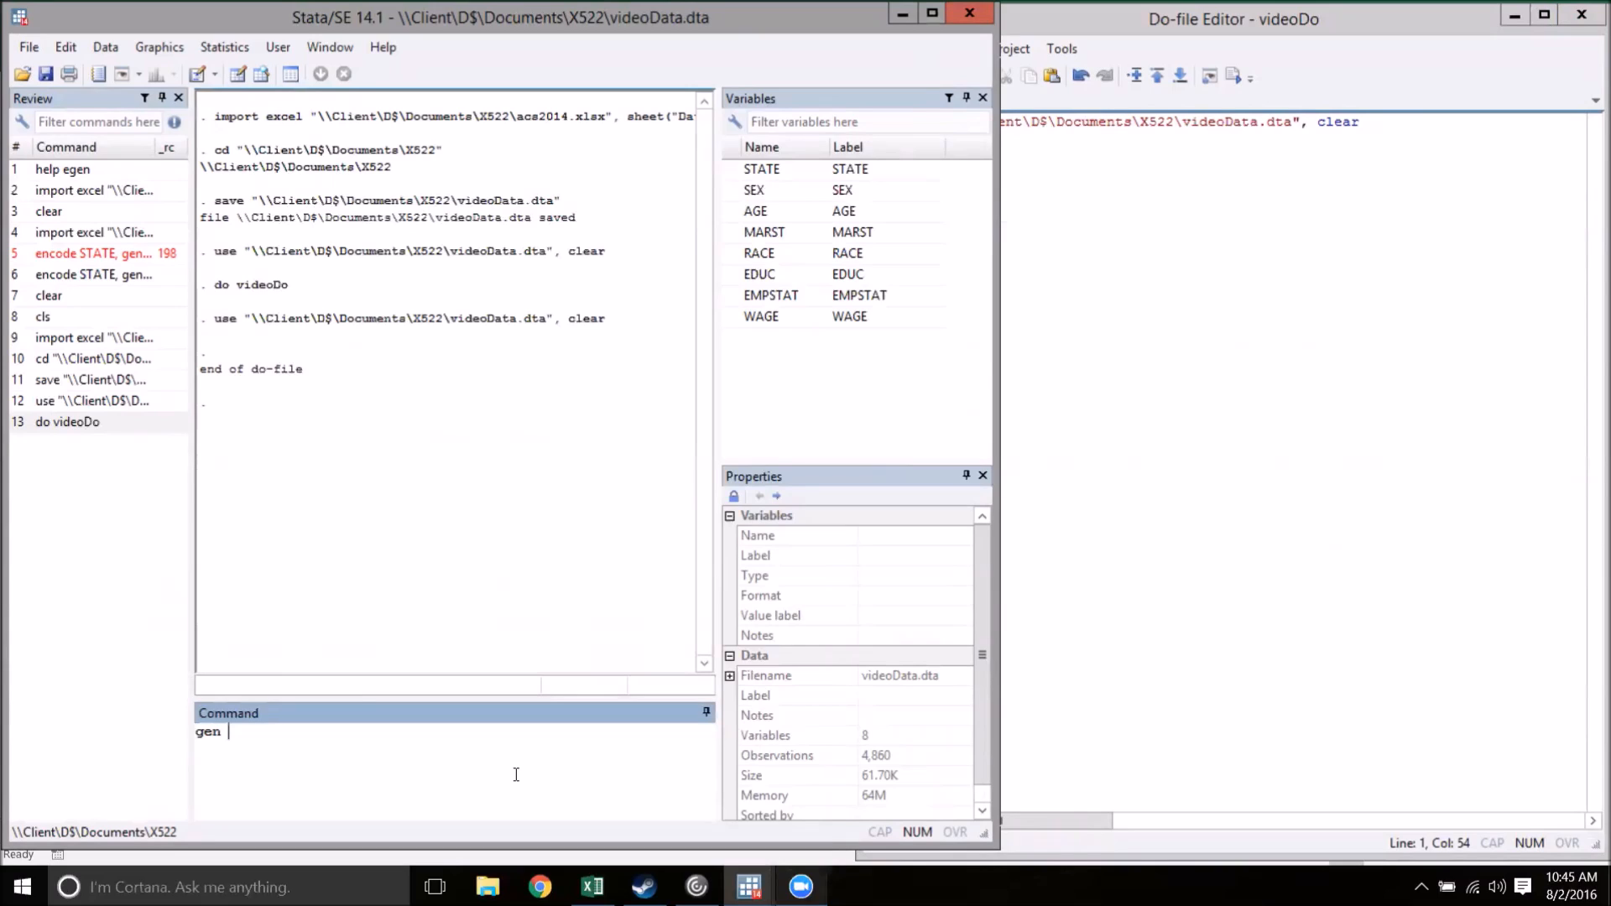
text(fem)
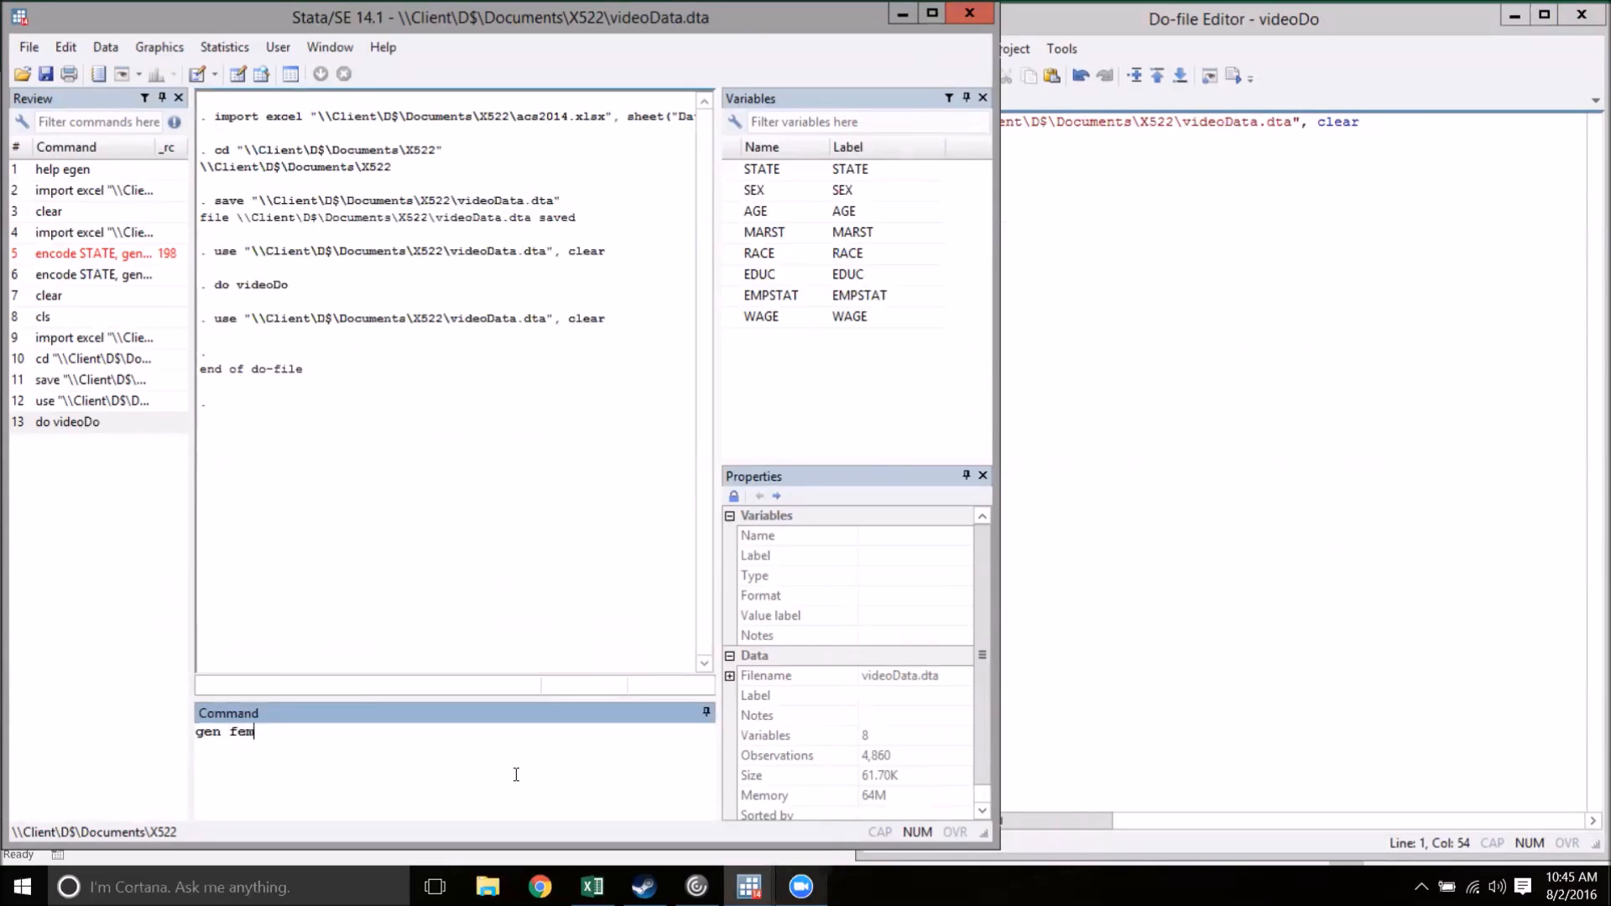
text(ale)
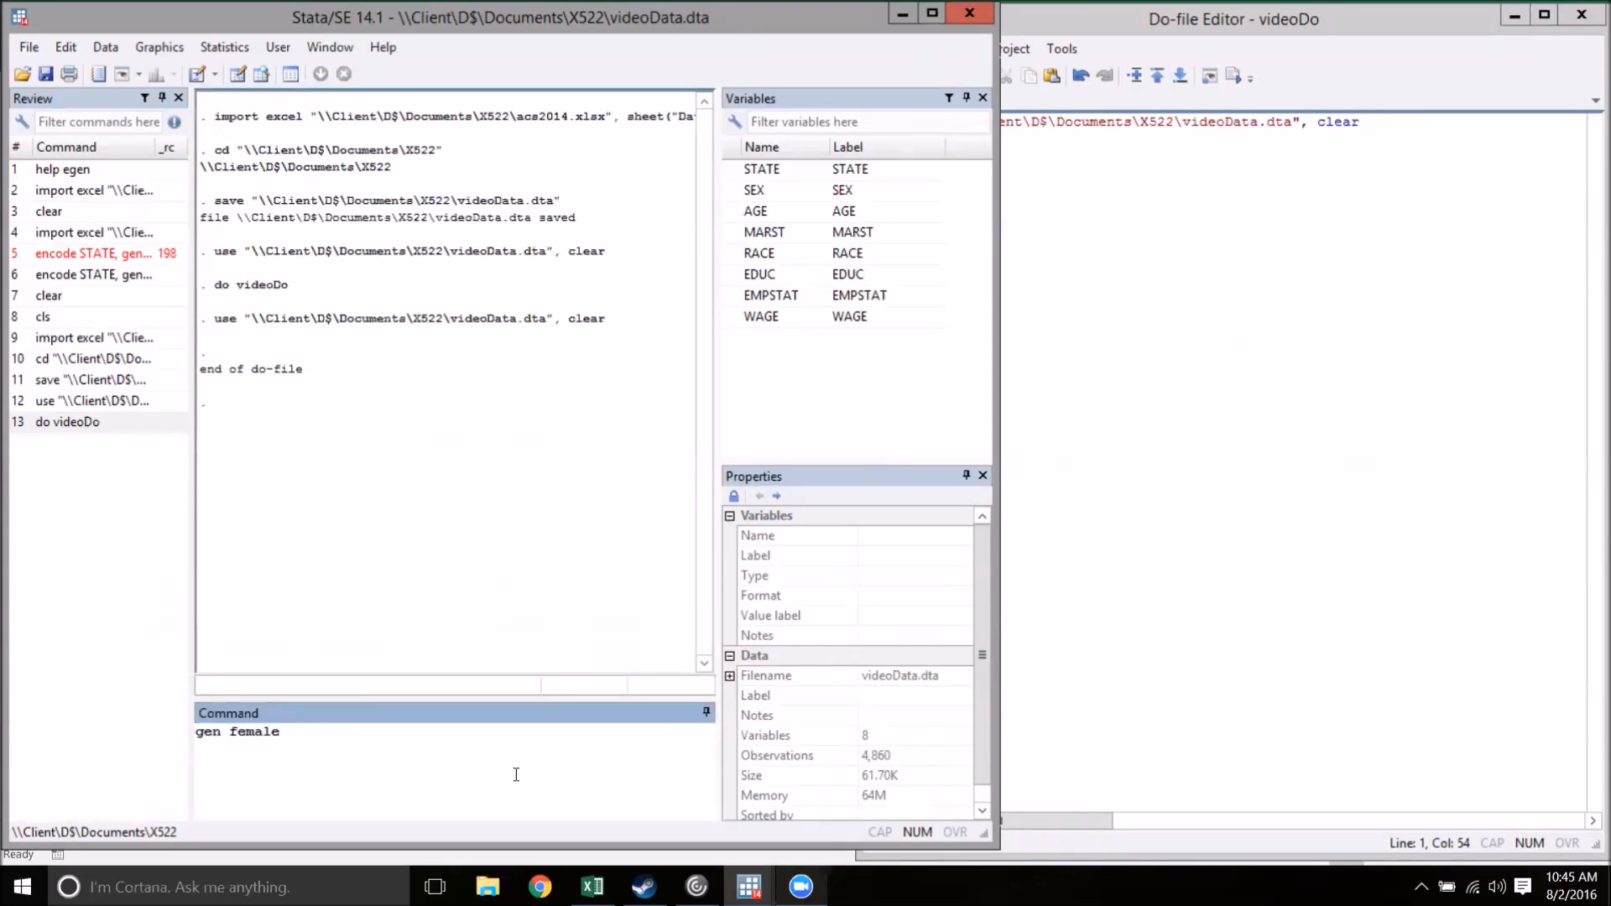
text(=)
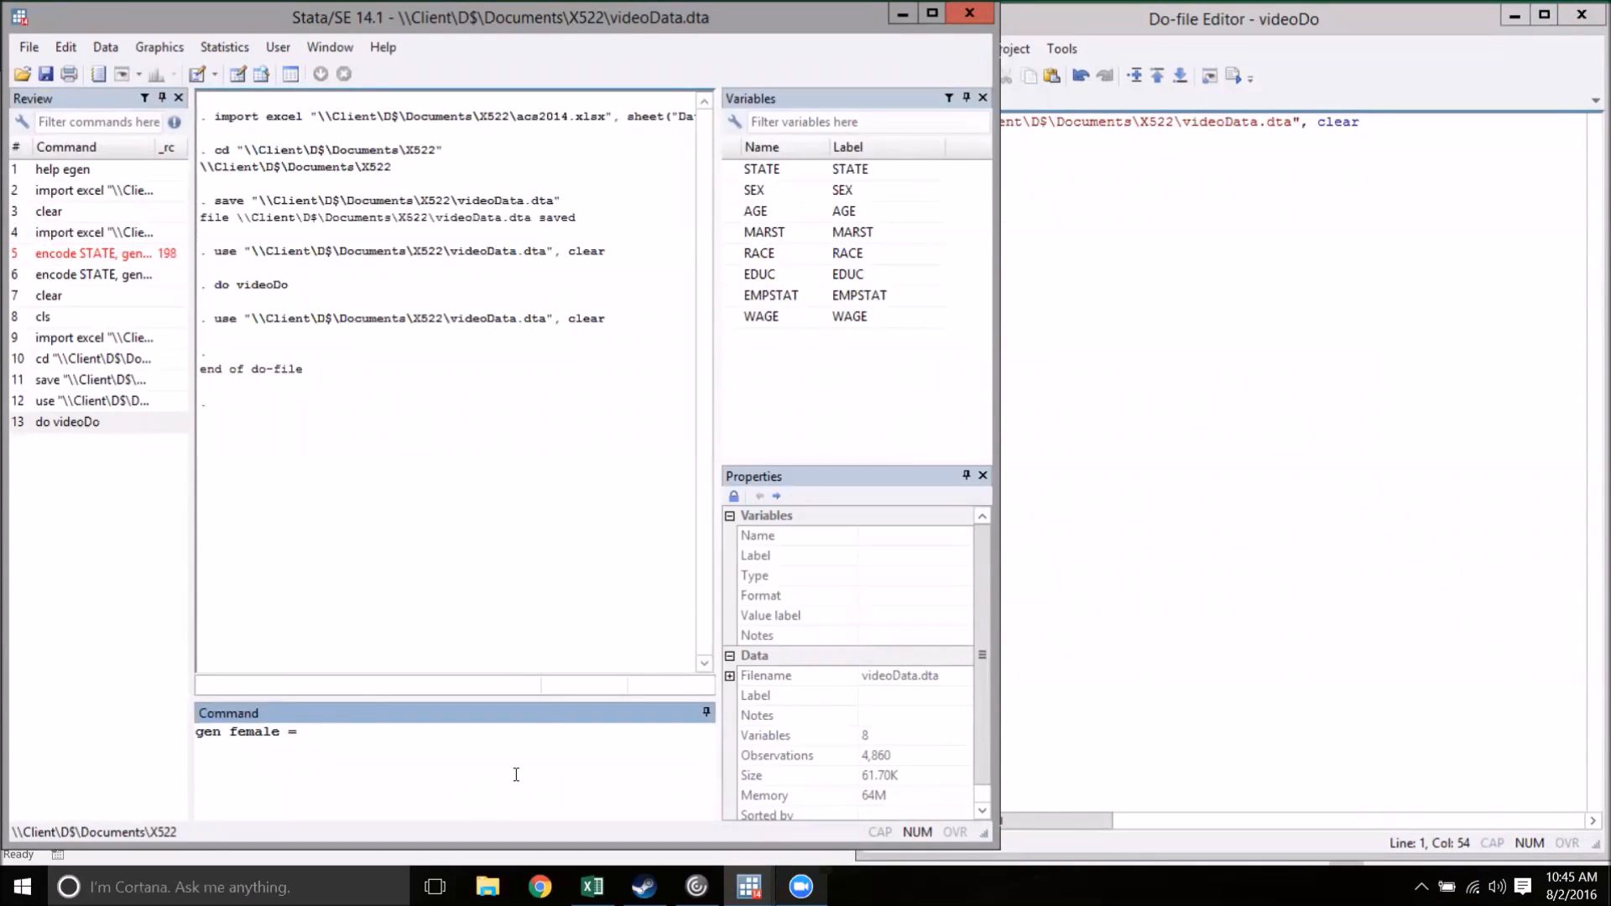
text(SEX)
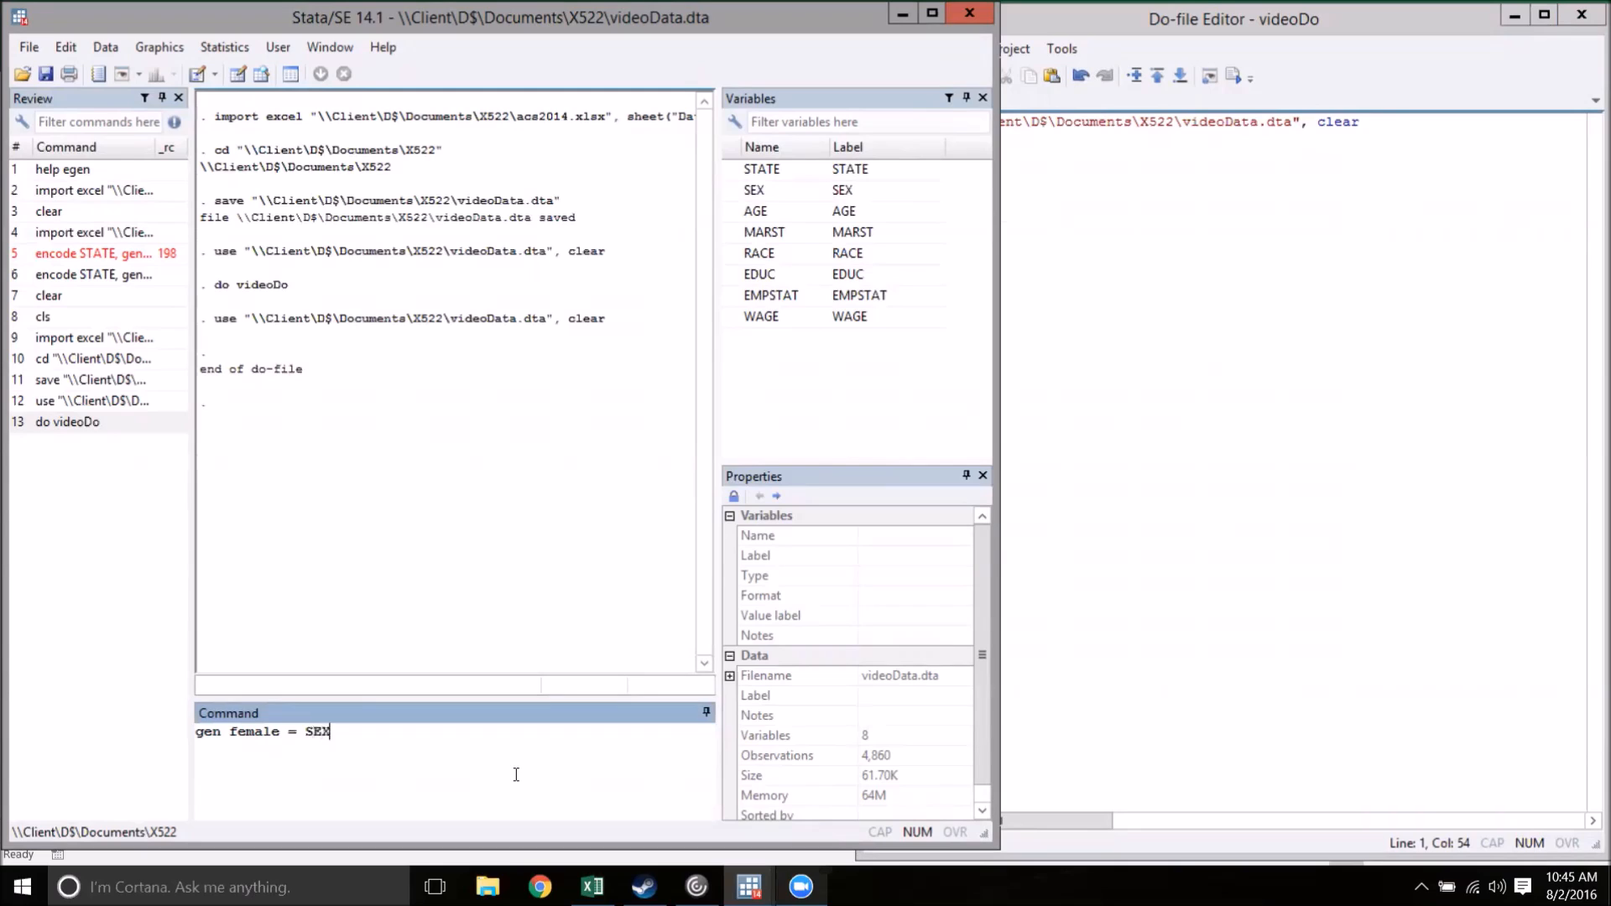
text(==)
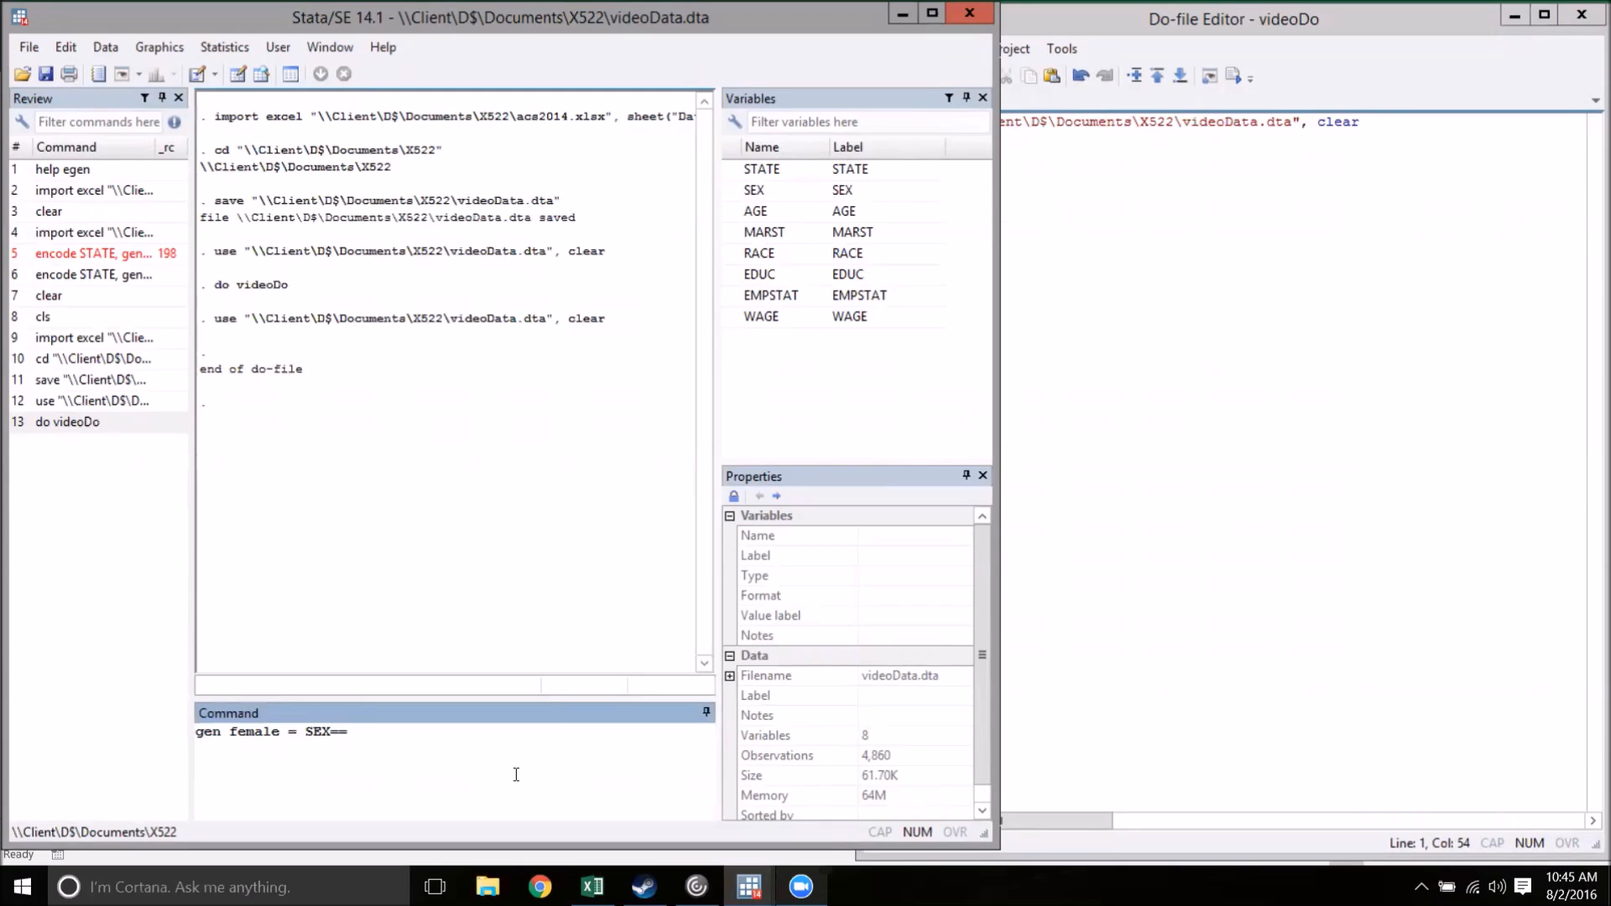
text(2)
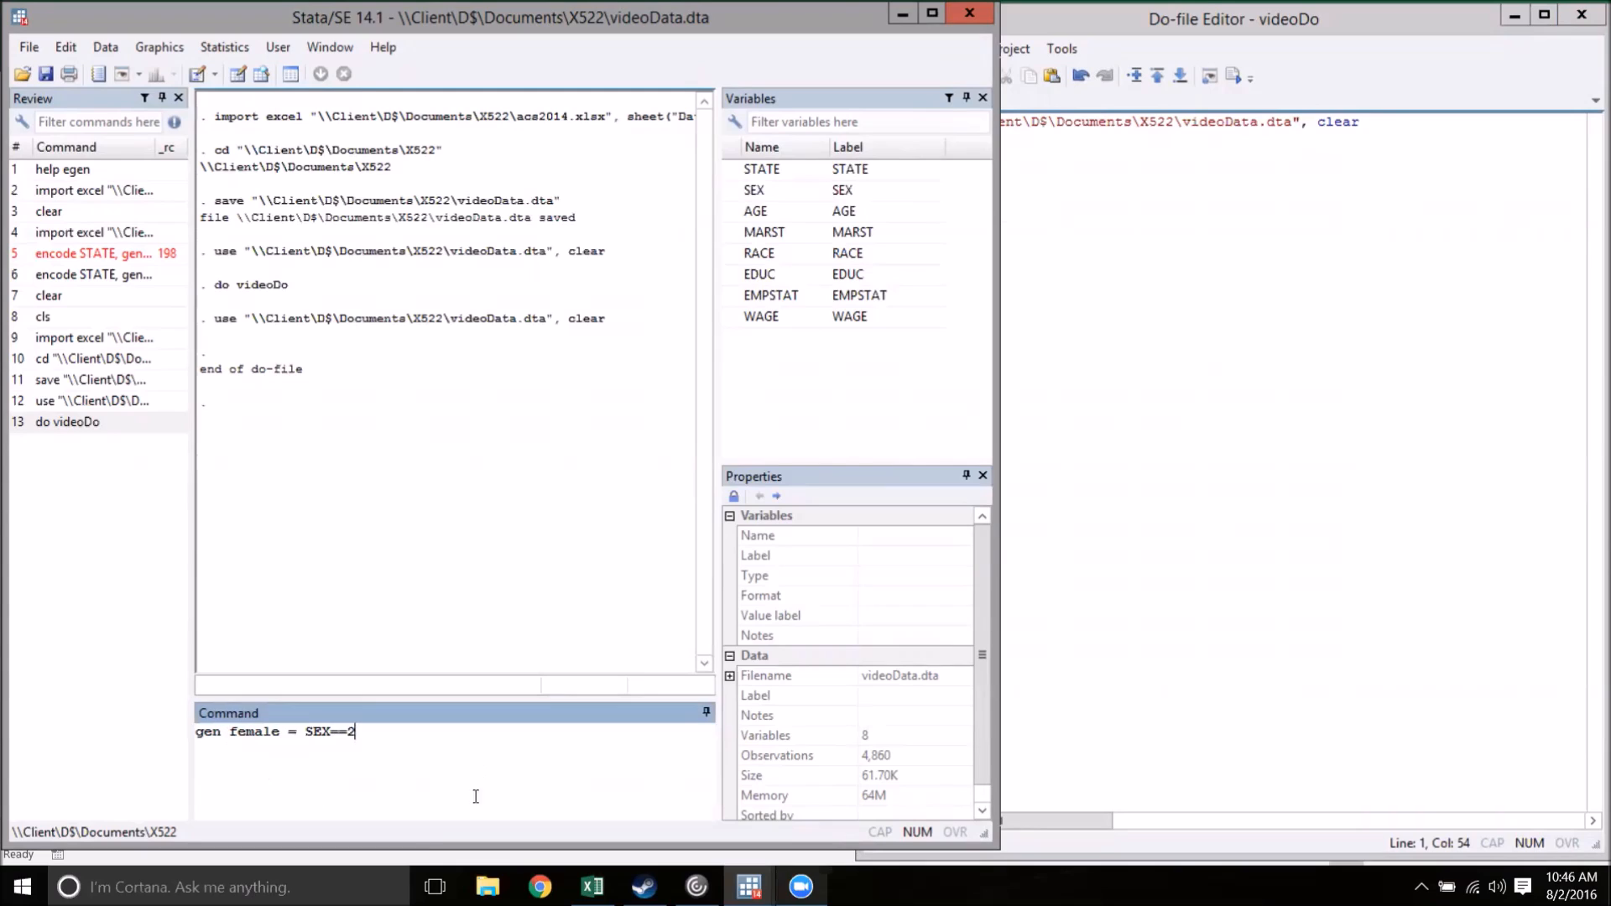
mouse_move(344, 740)
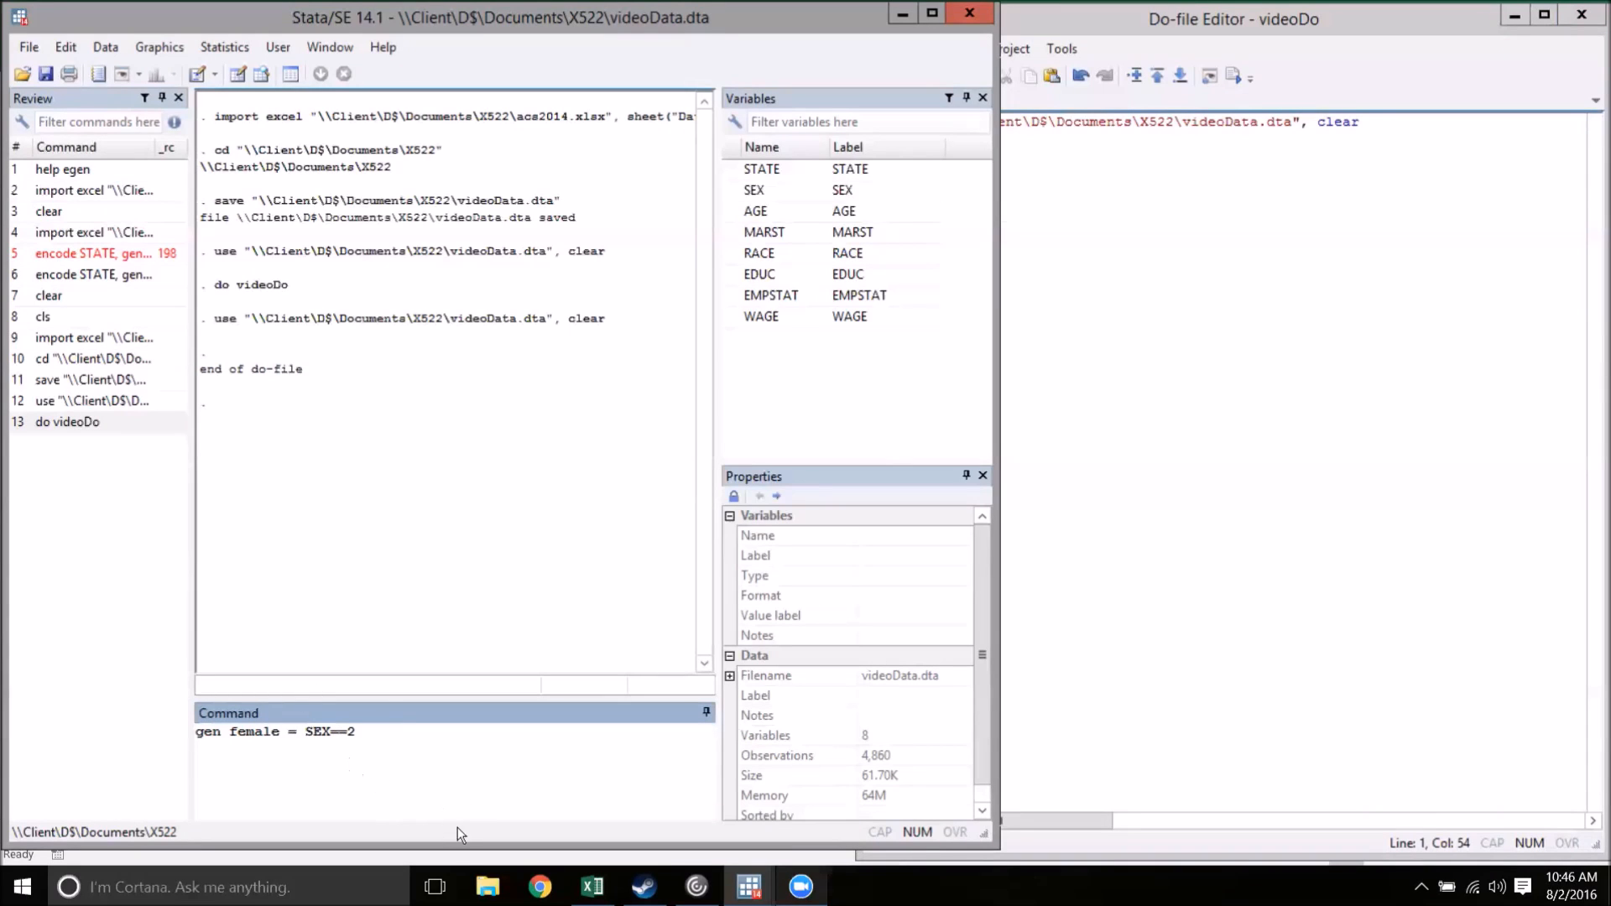
key(Return)
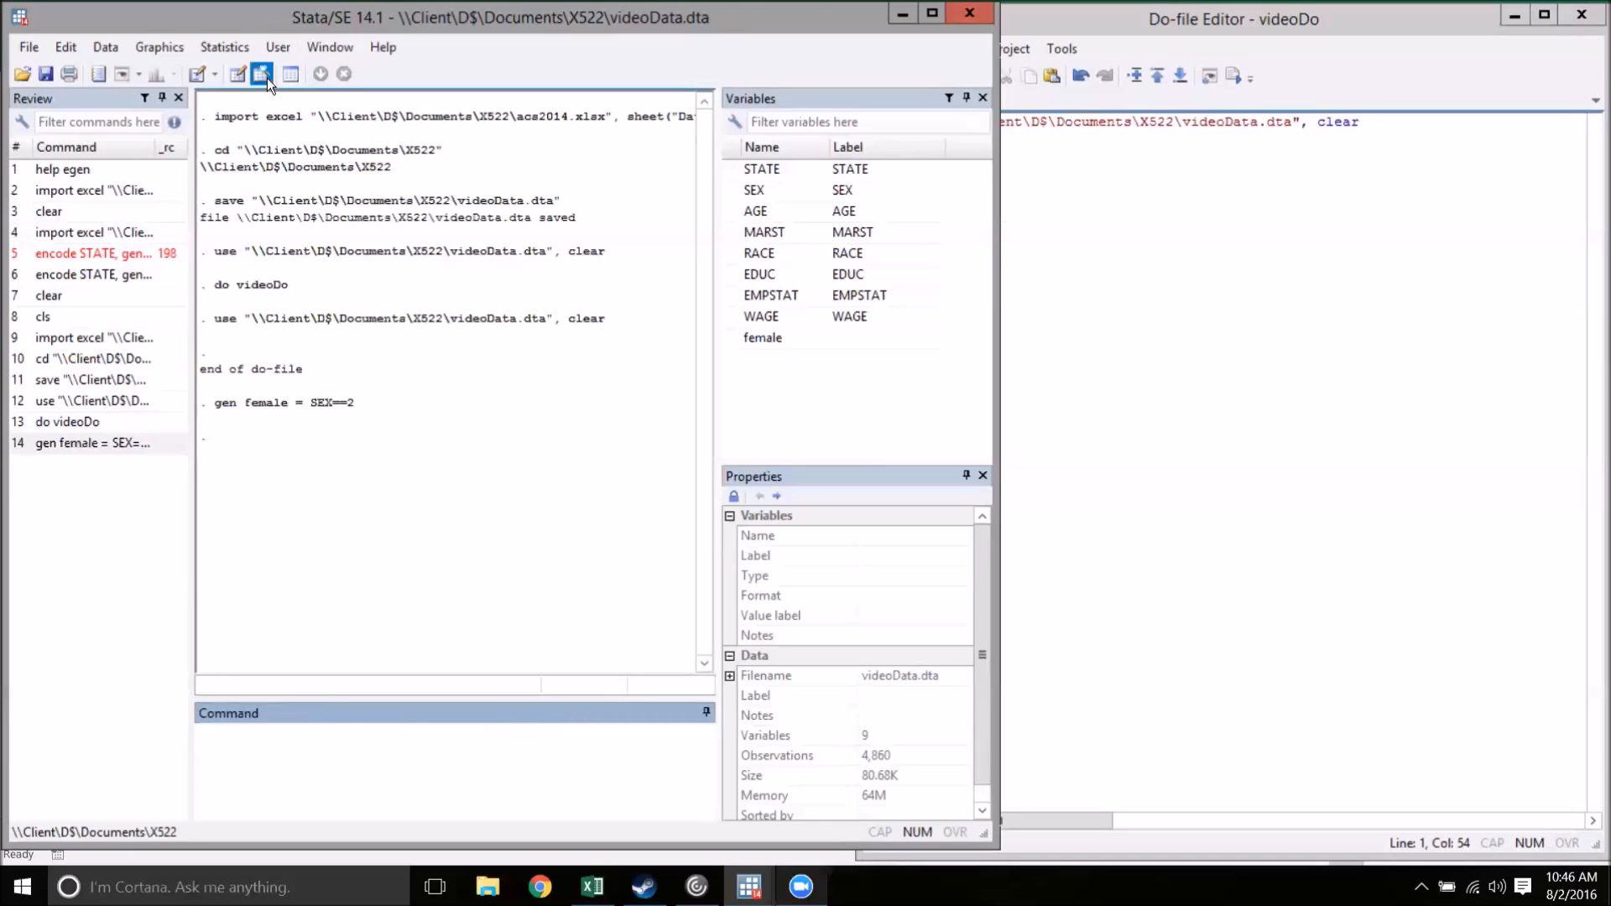
click(262, 73)
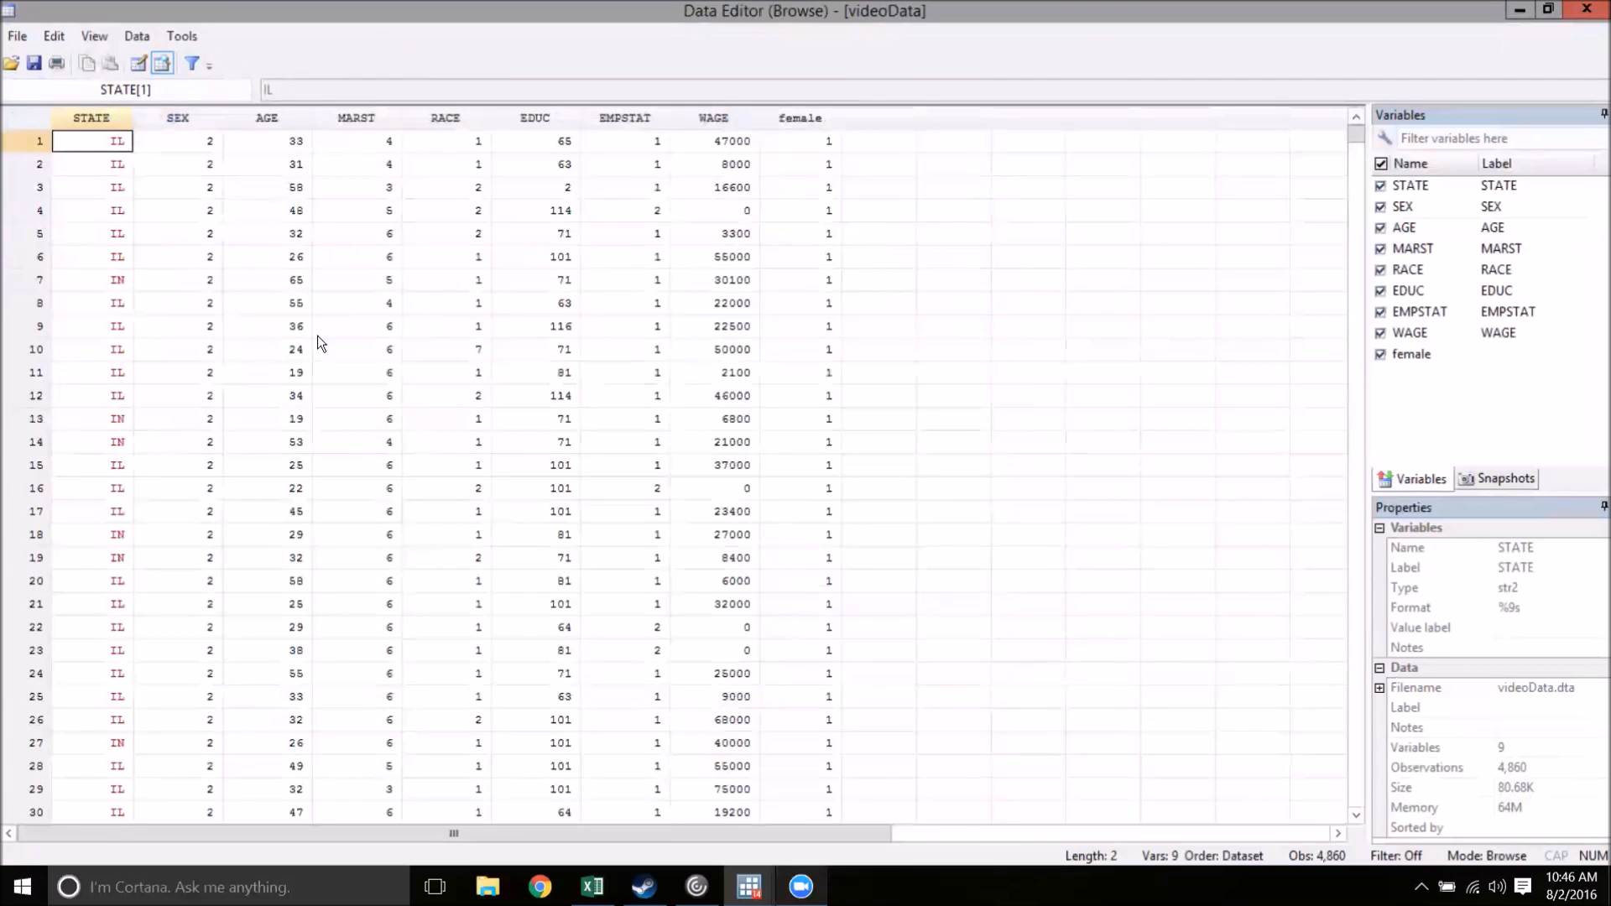
scroll(down, 3)
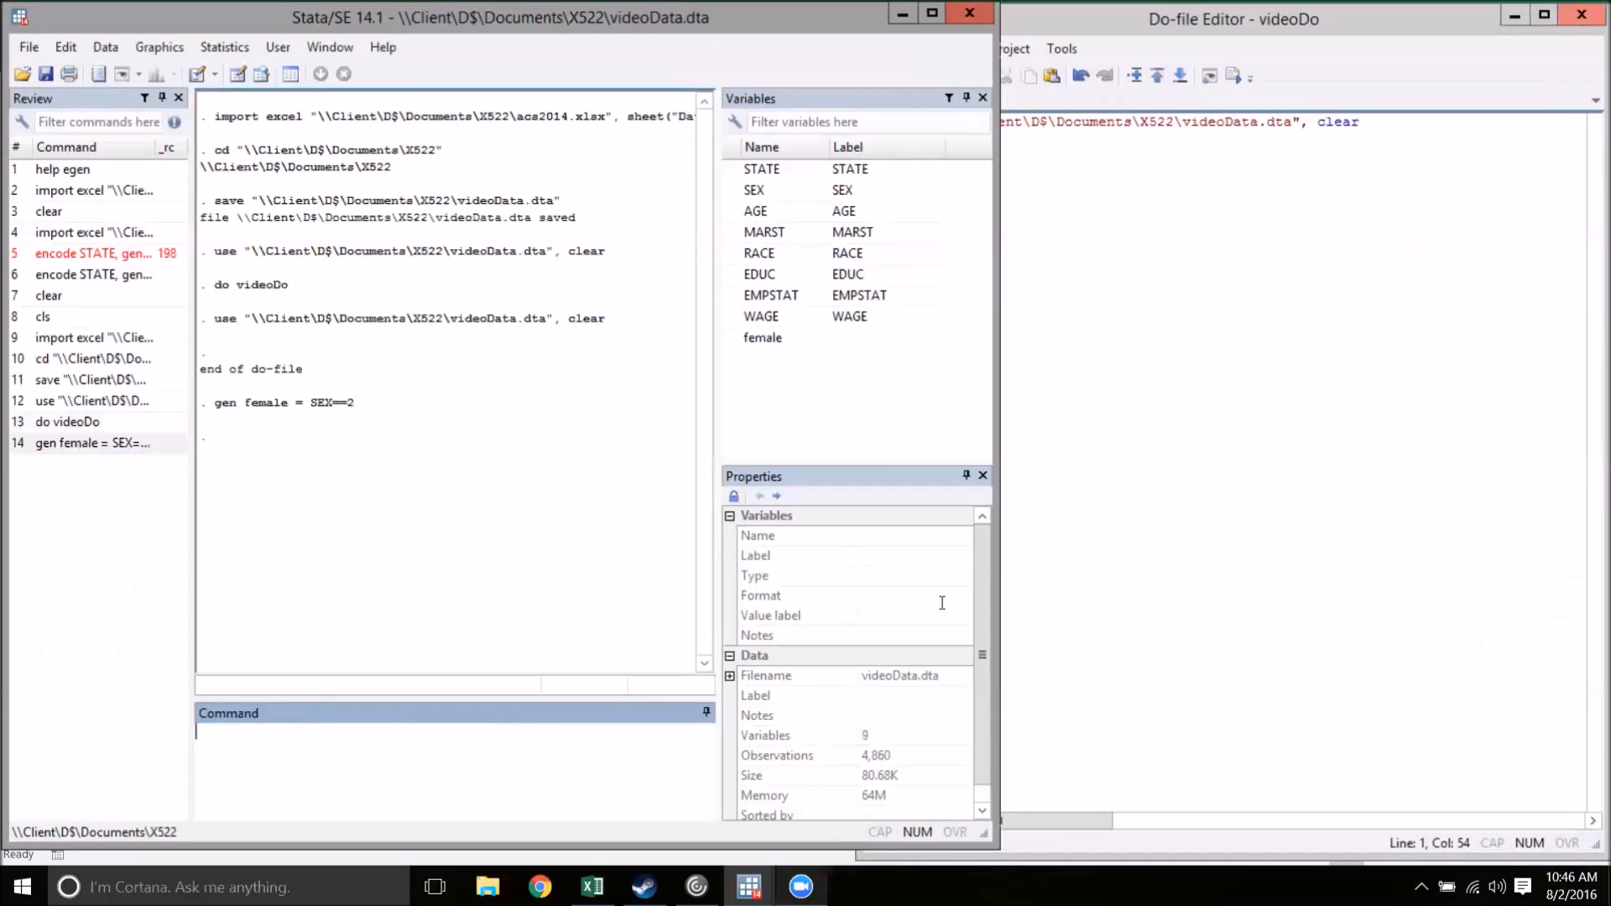
click(92, 443)
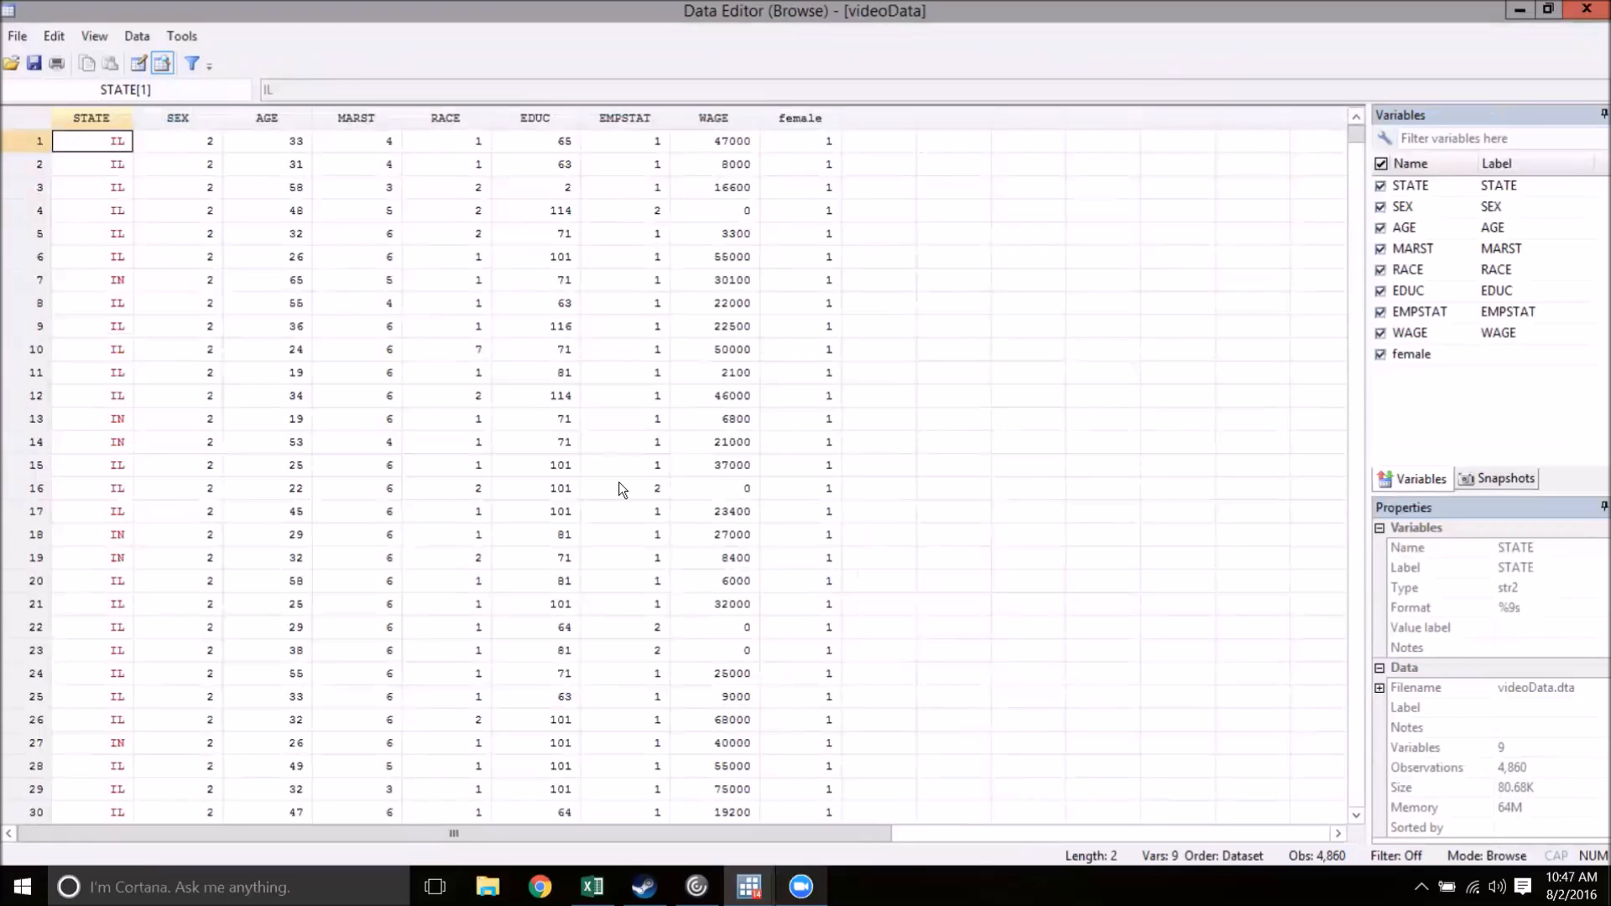
mouse_move(91, 331)
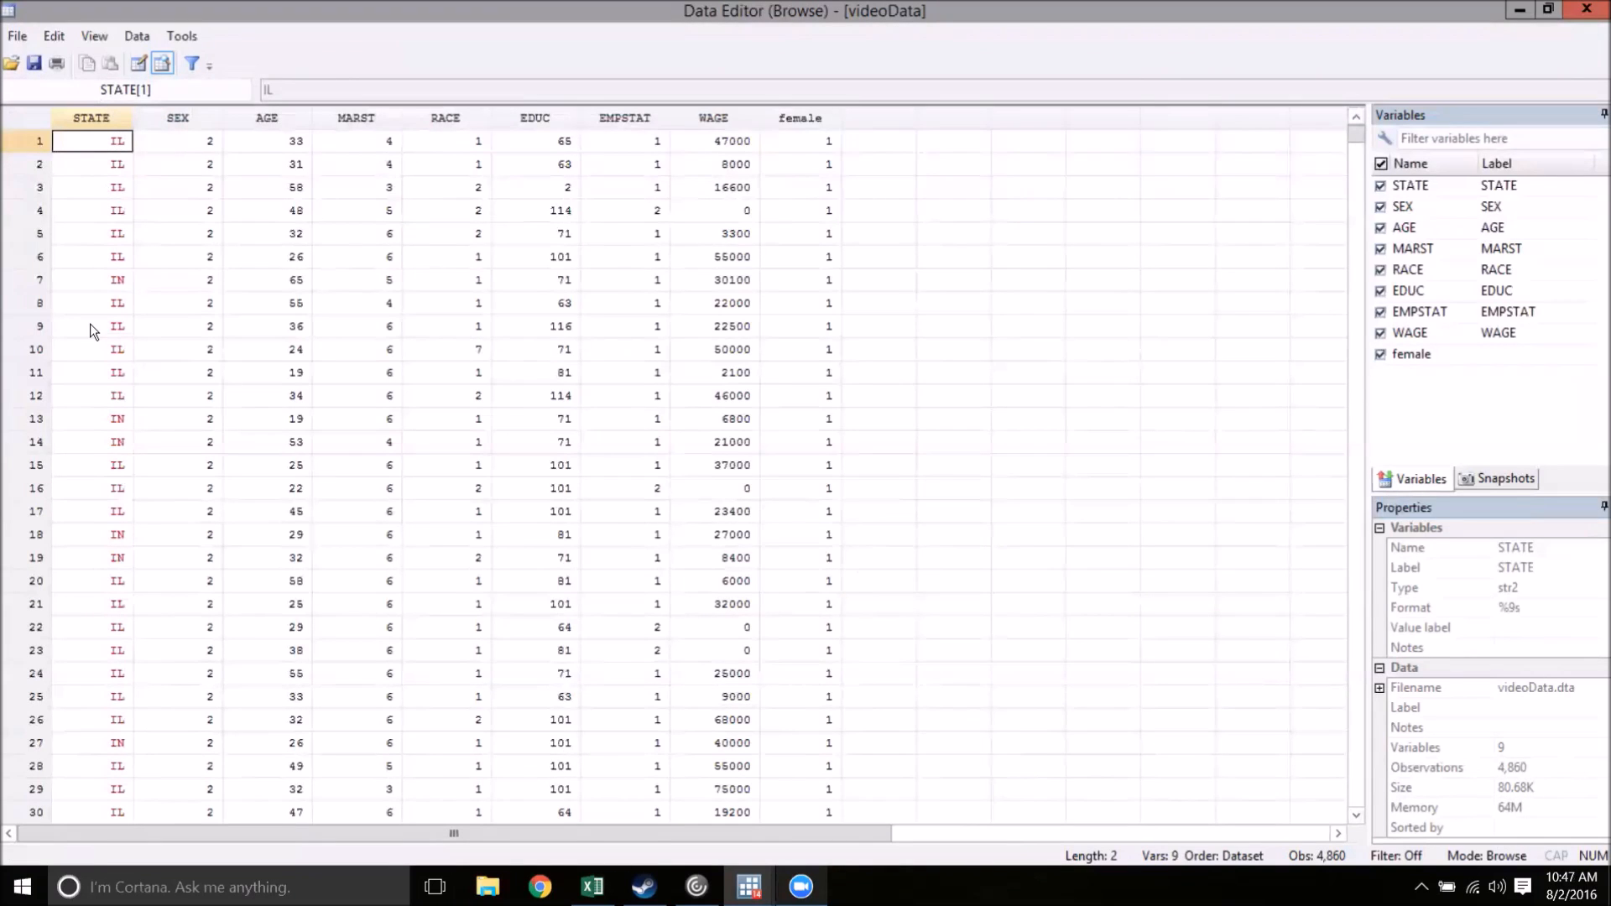
mouse_move(101, 761)
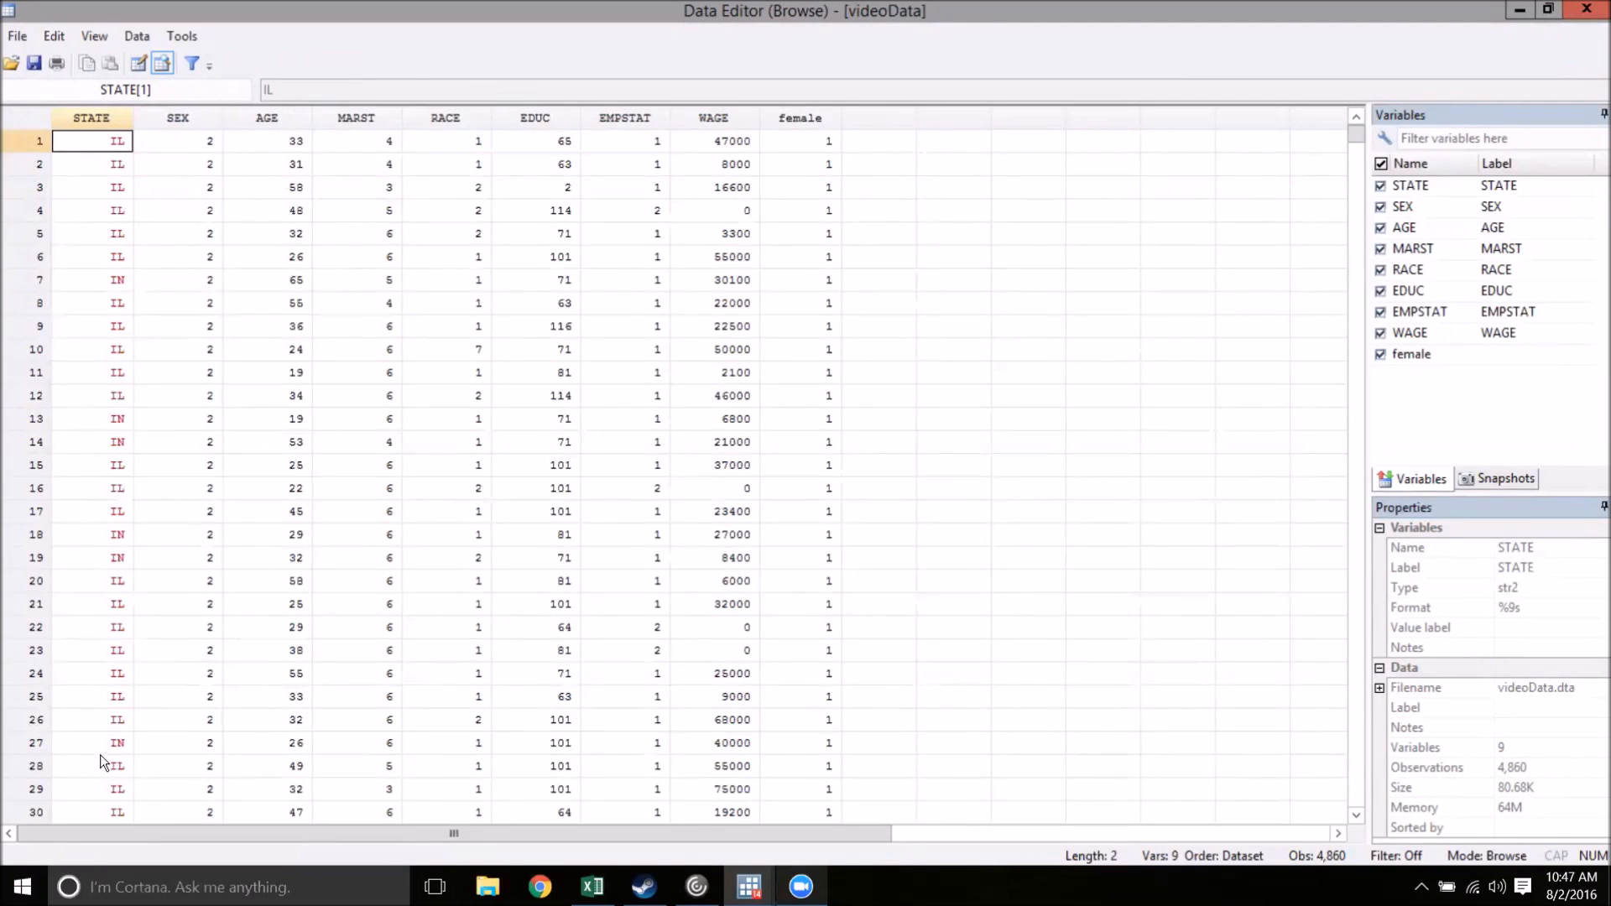
mouse_move(90, 179)
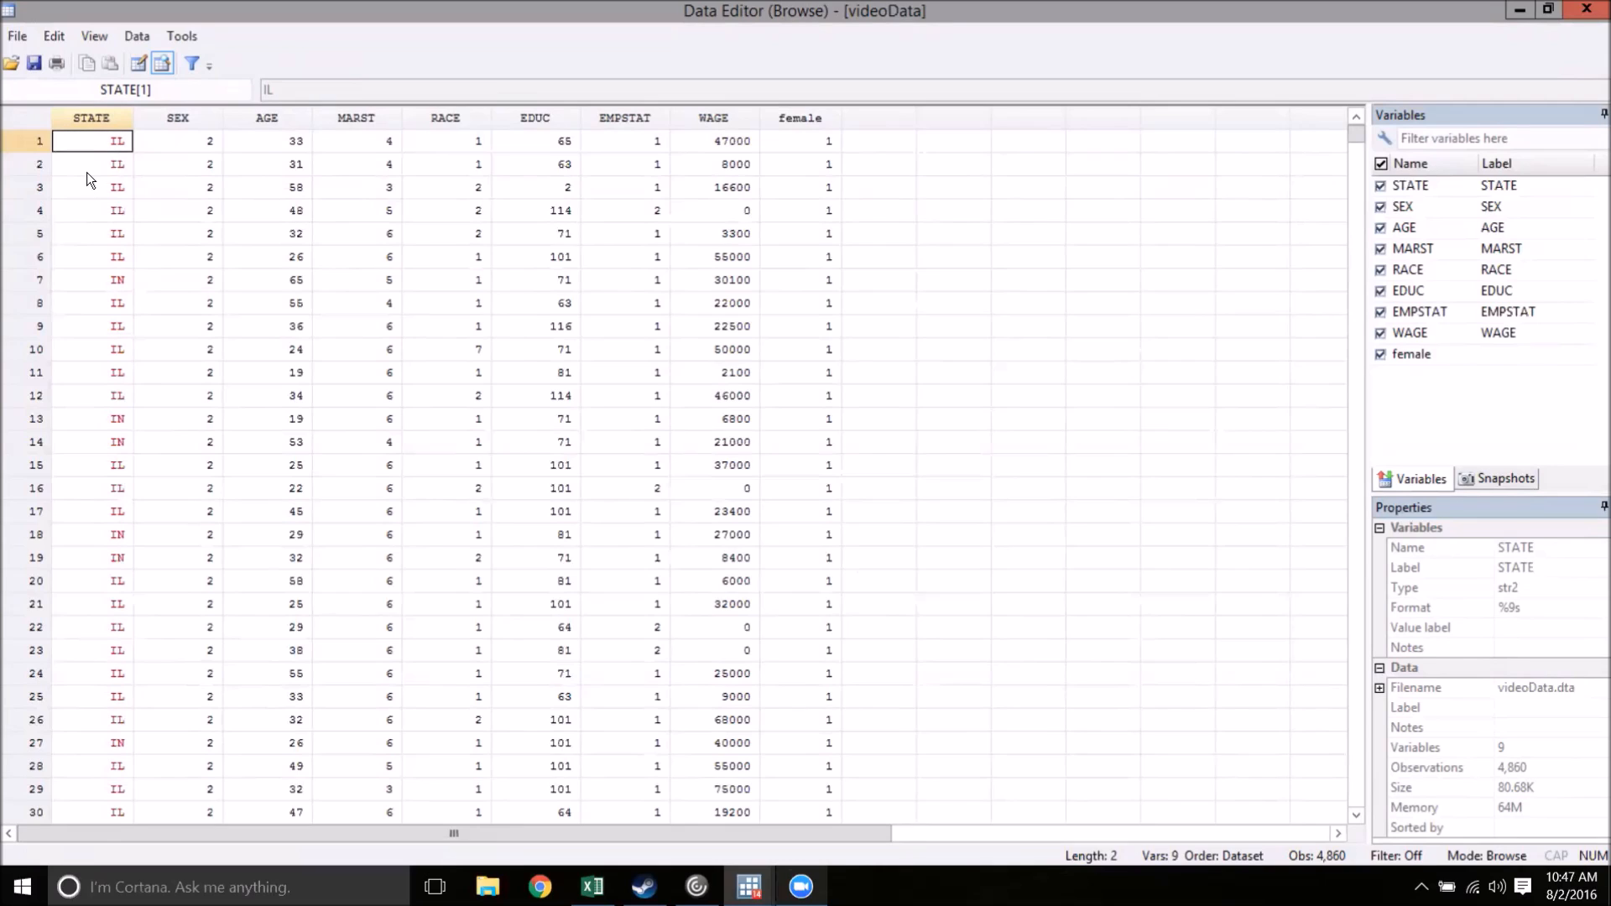
mouse_move(110, 257)
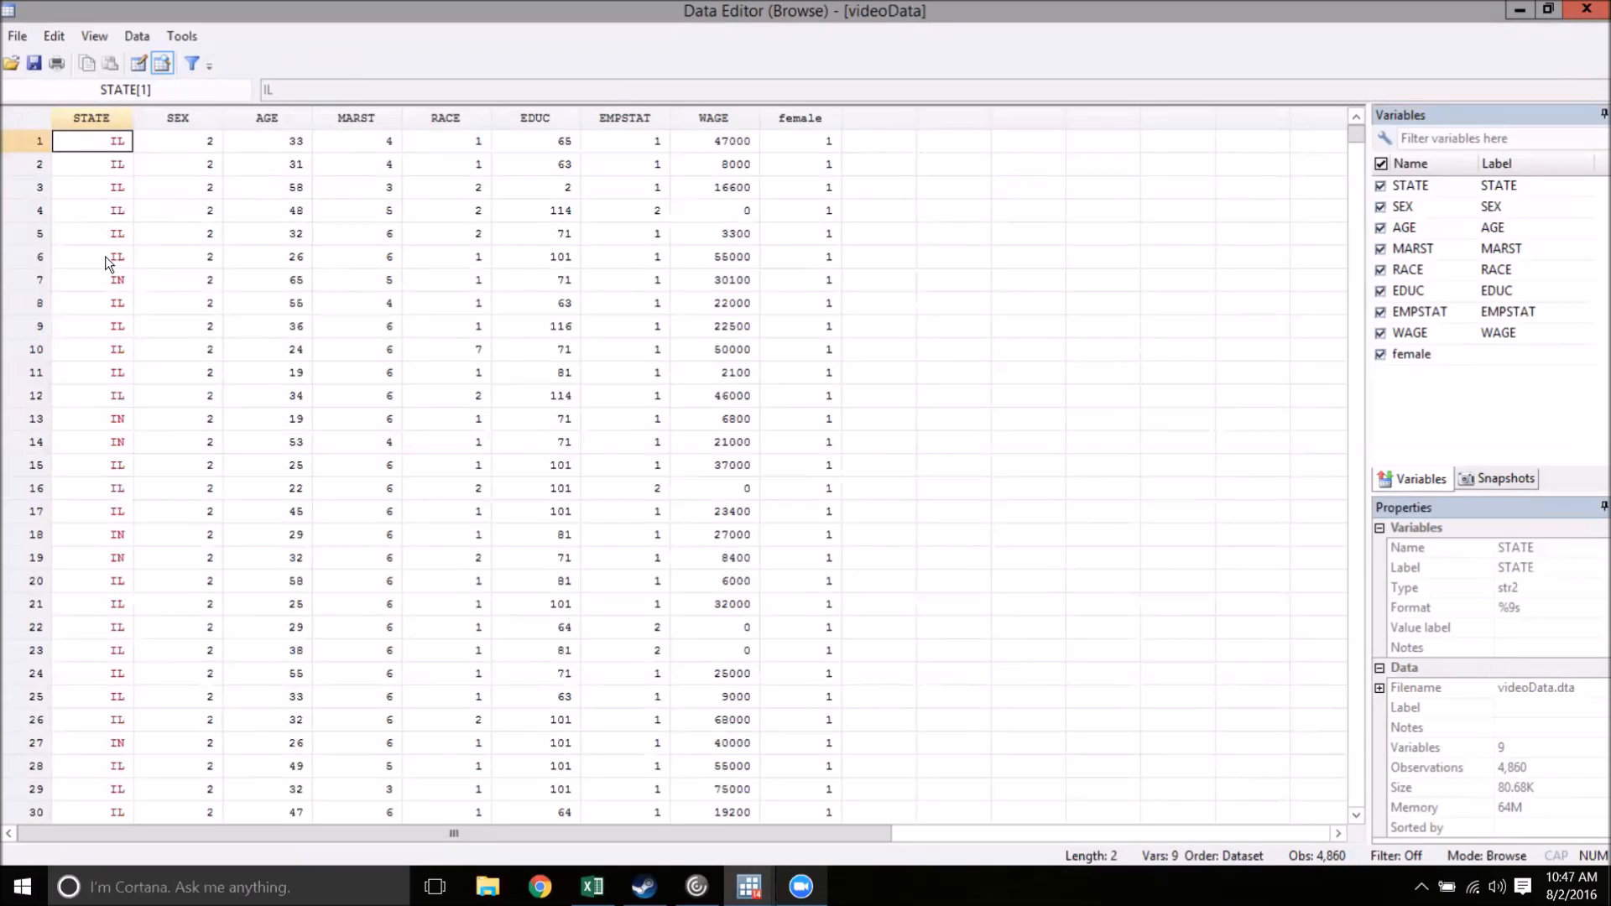
mouse_move(873, 412)
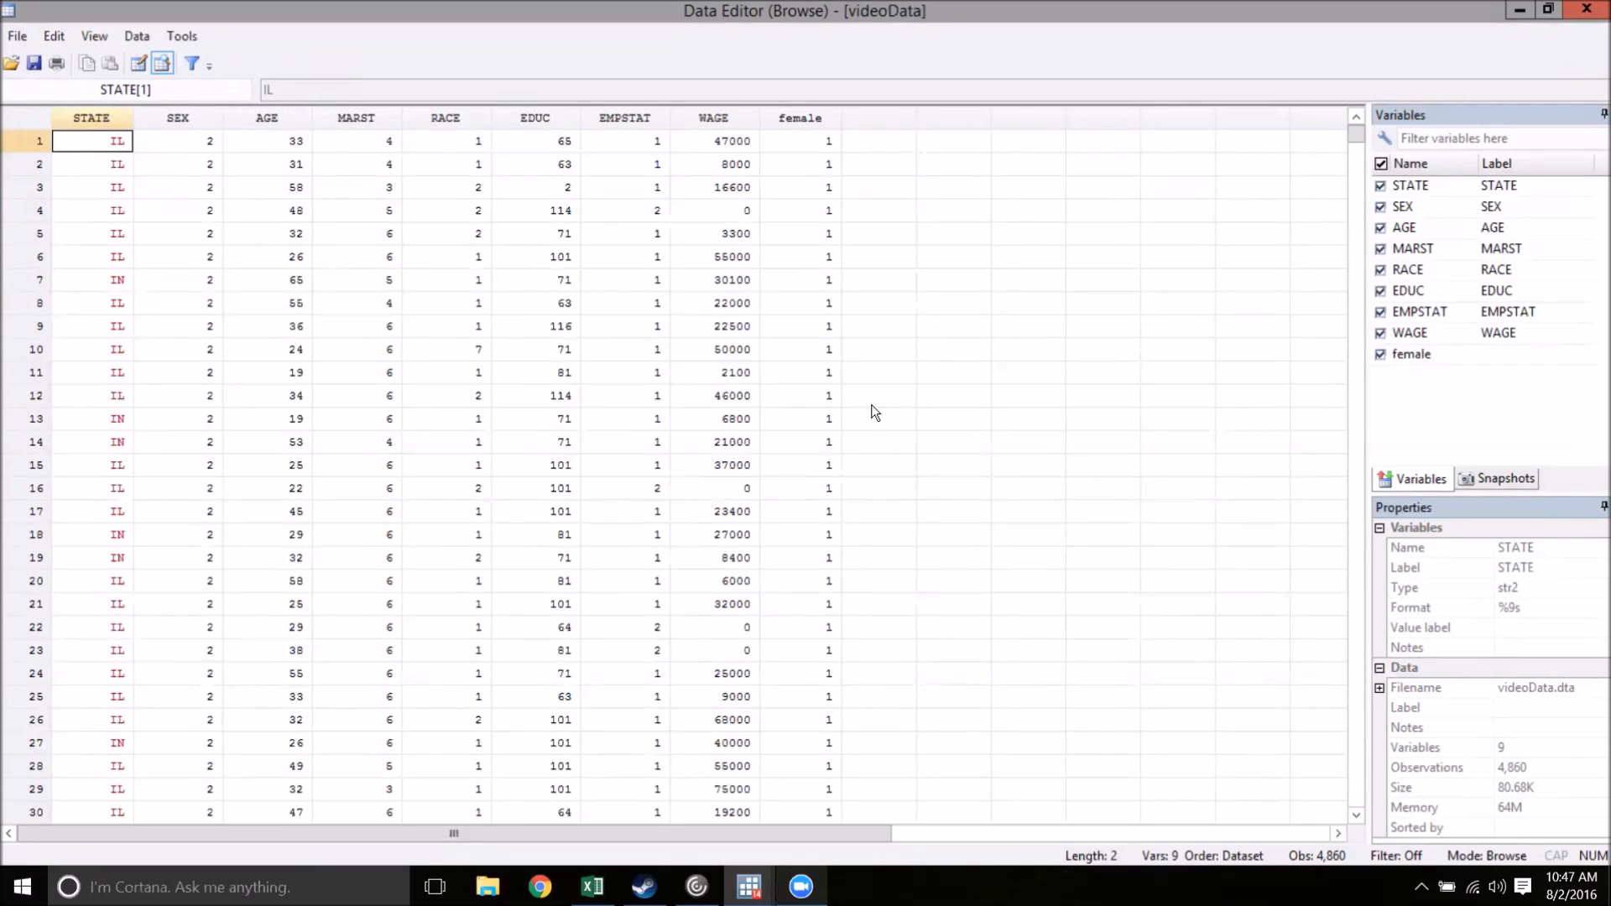
mouse_move(212, 464)
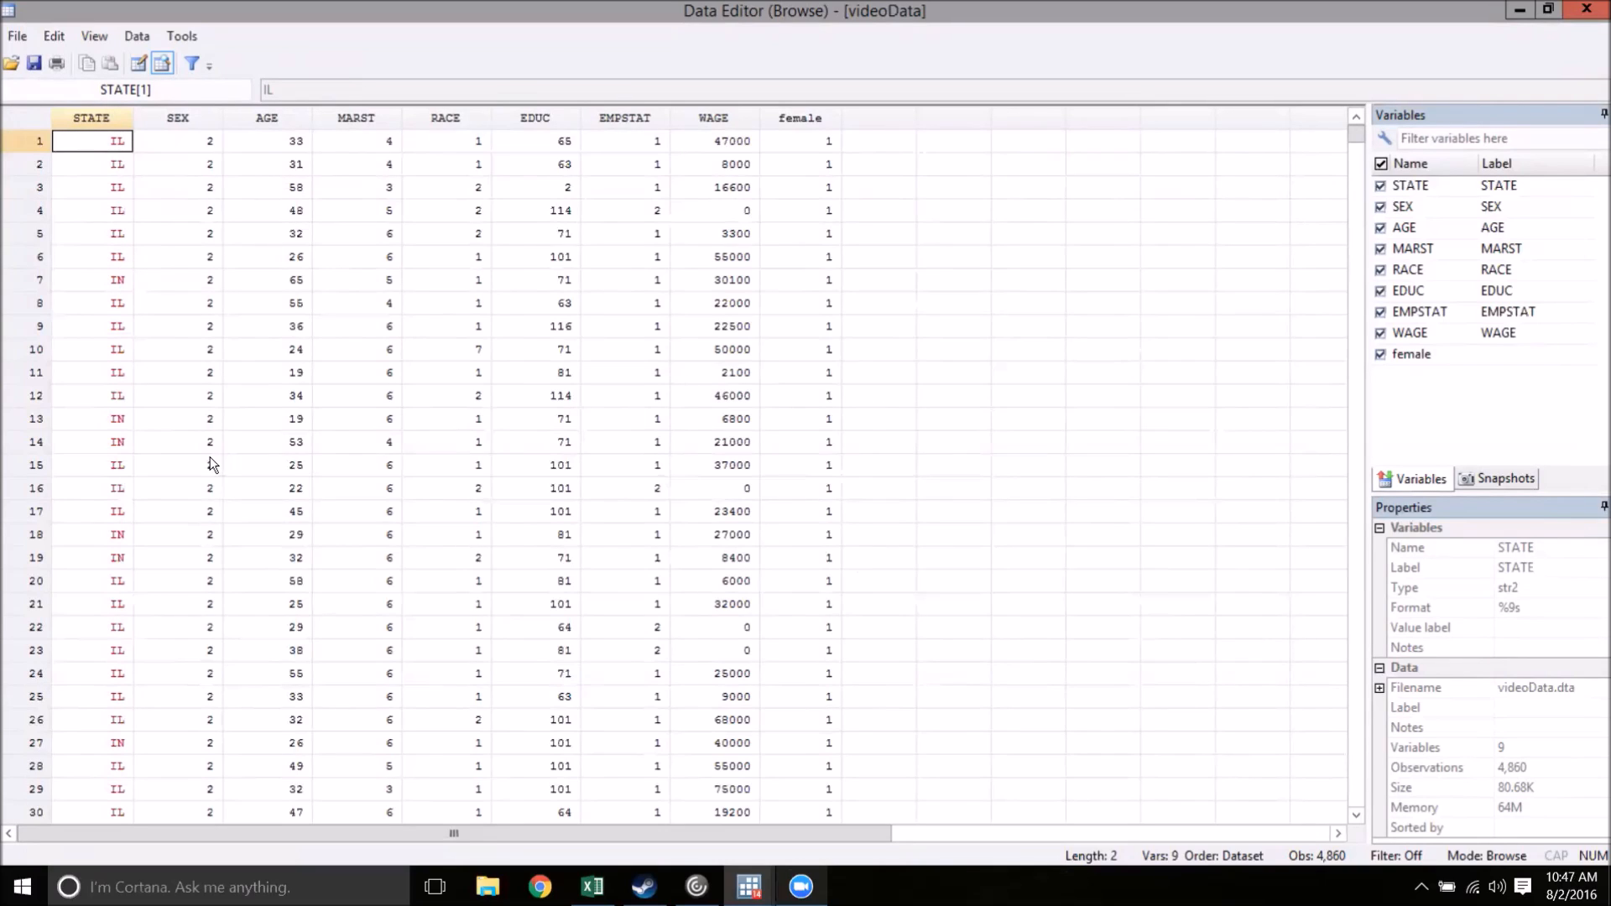
mouse_move(239, 478)
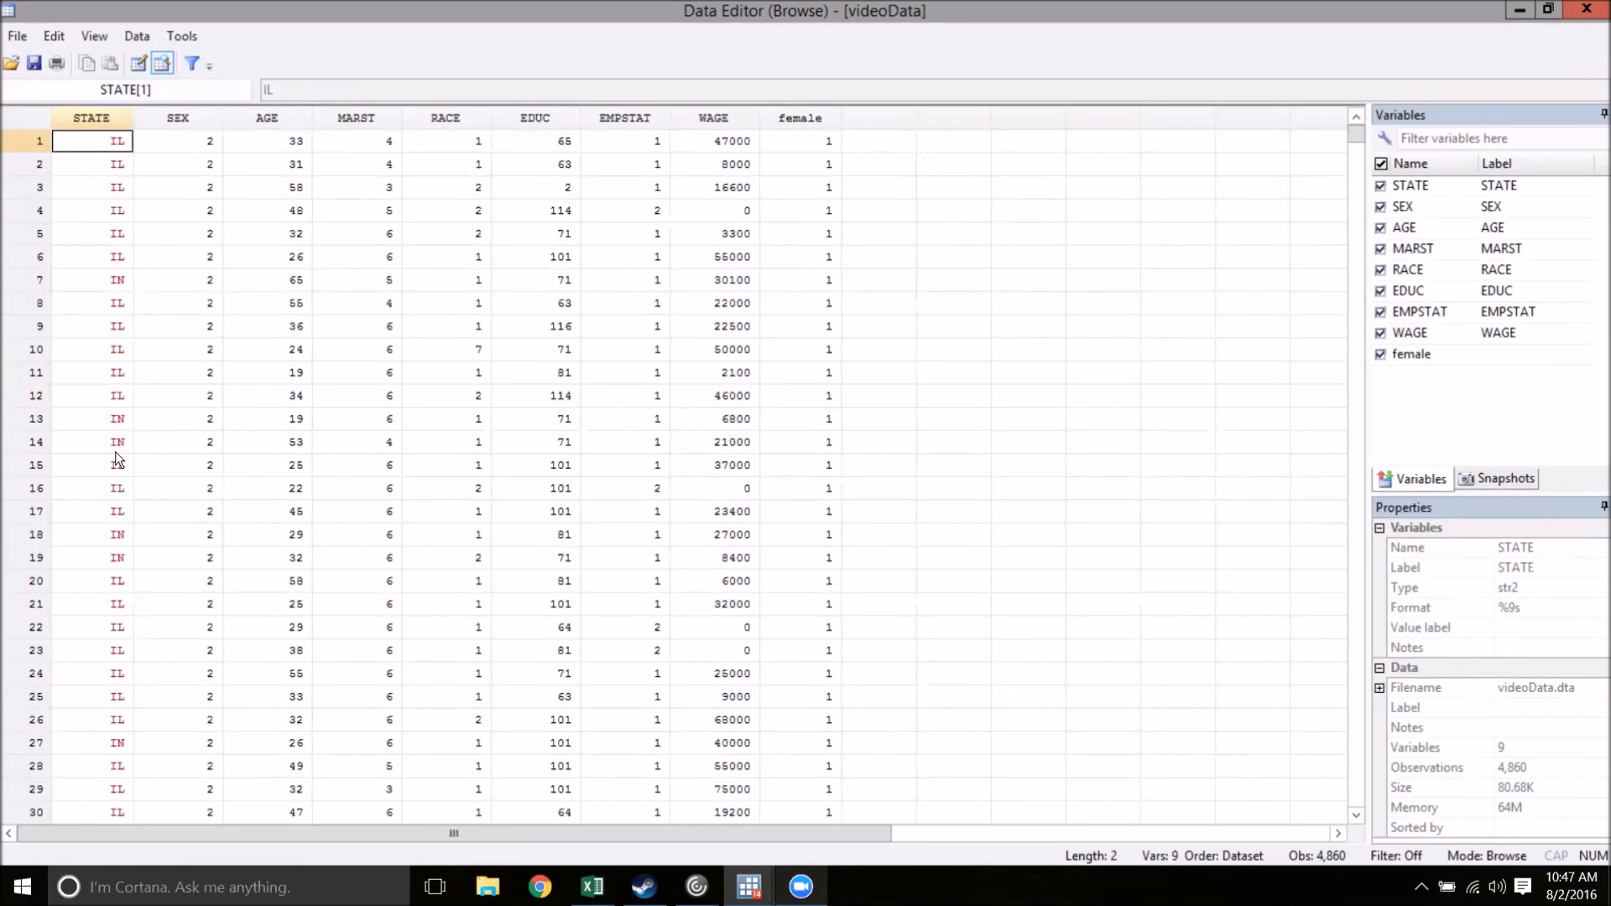
mouse_move(92, 844)
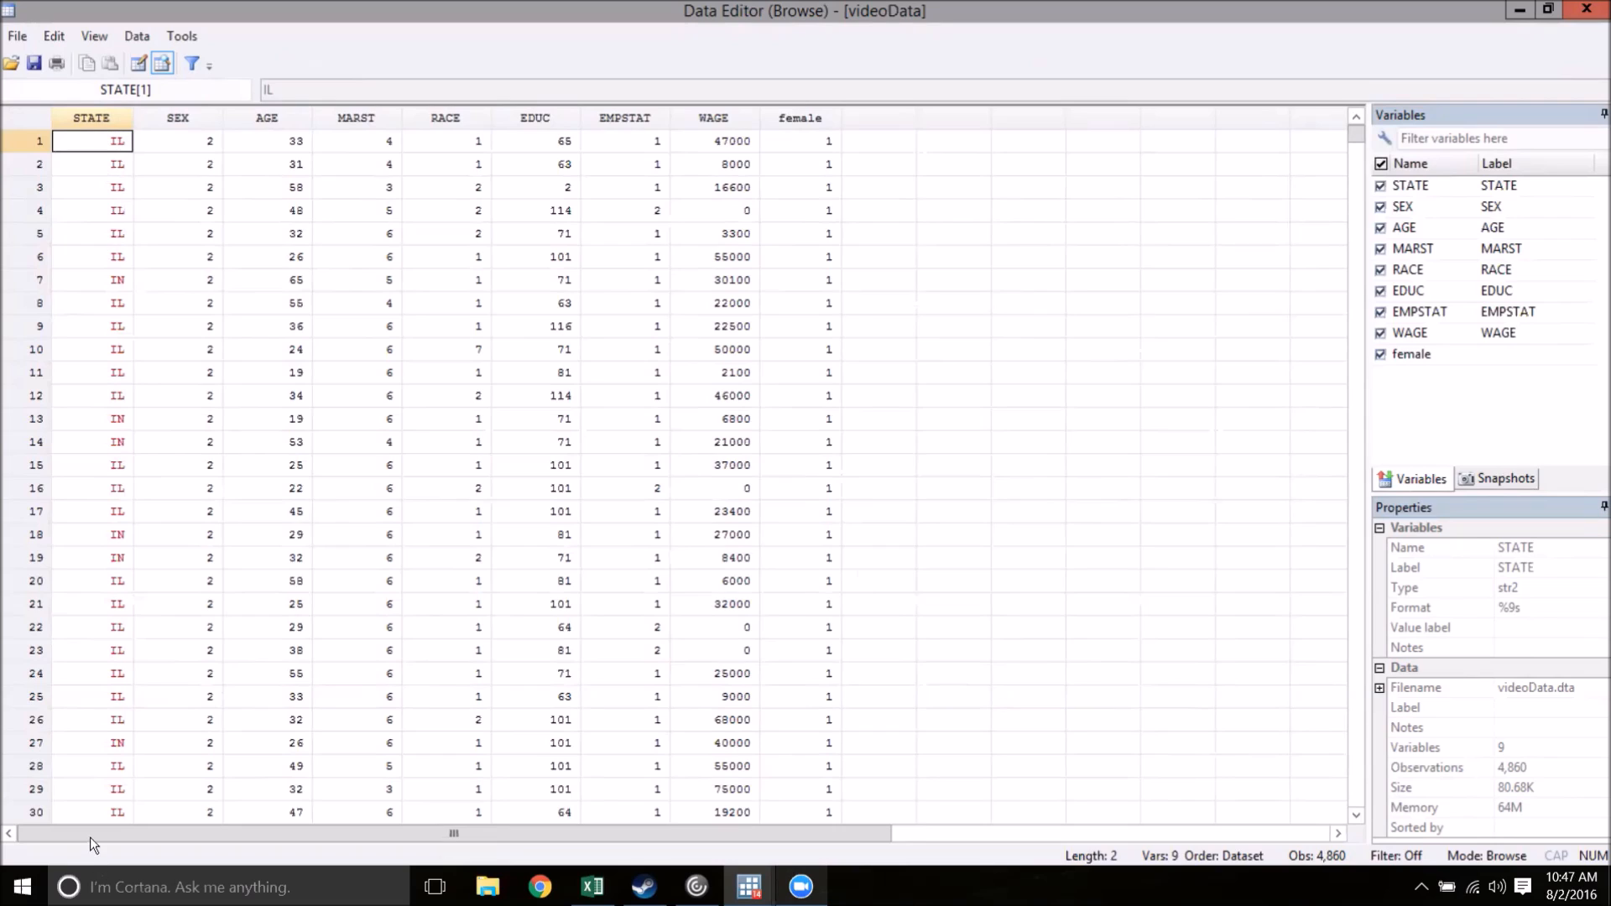
mouse_move(370, 230)
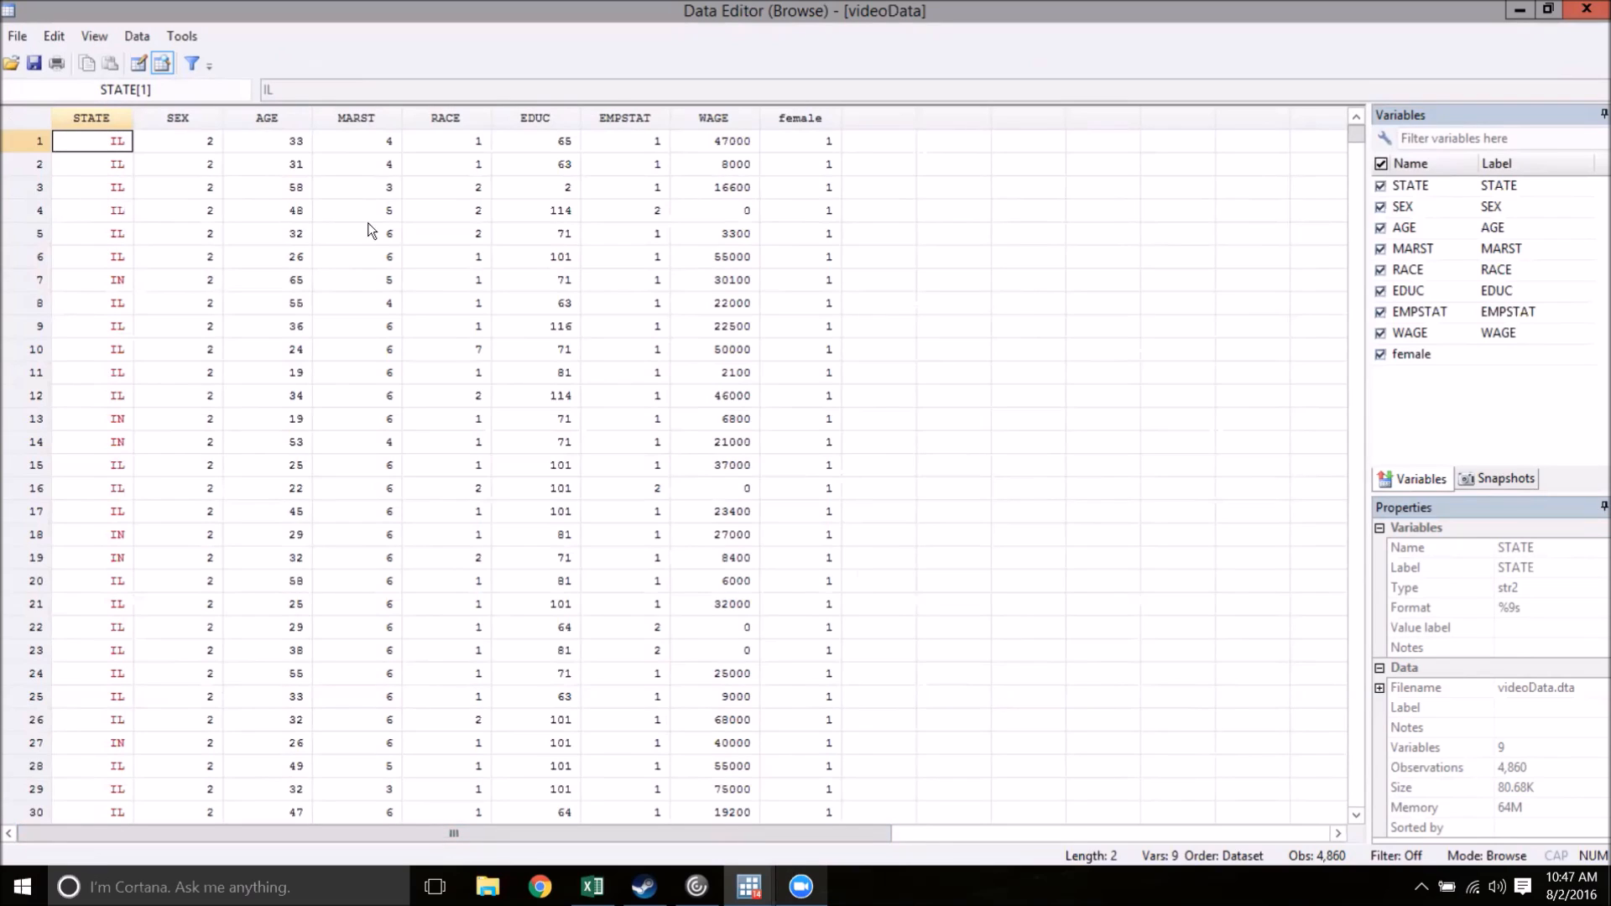
mouse_move(1318, 190)
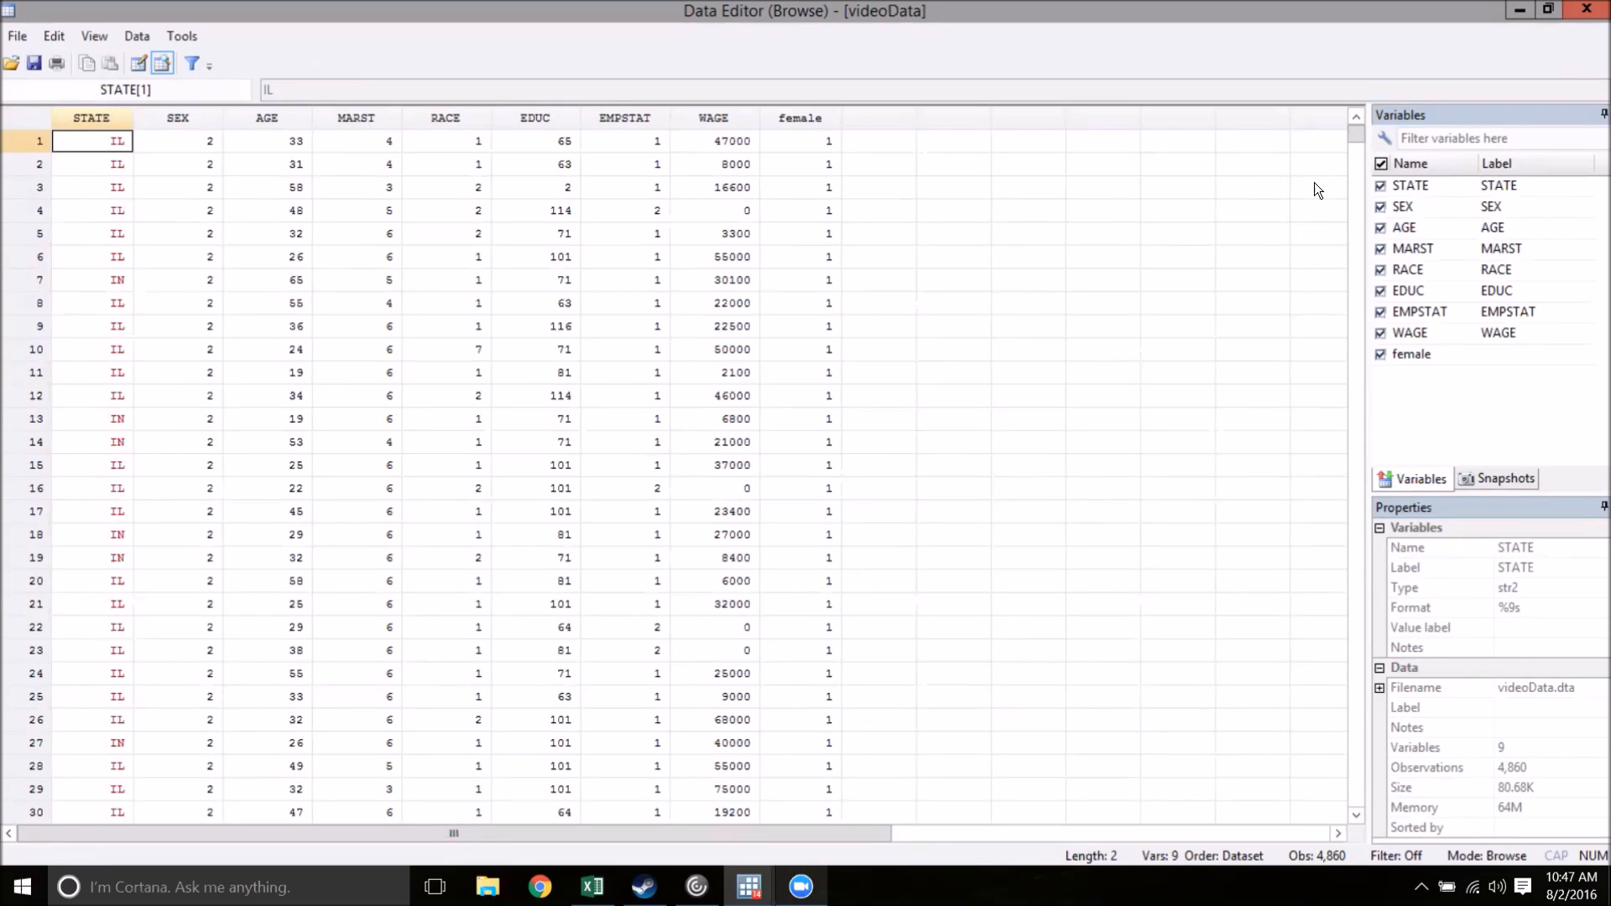
mouse_move(351, 274)
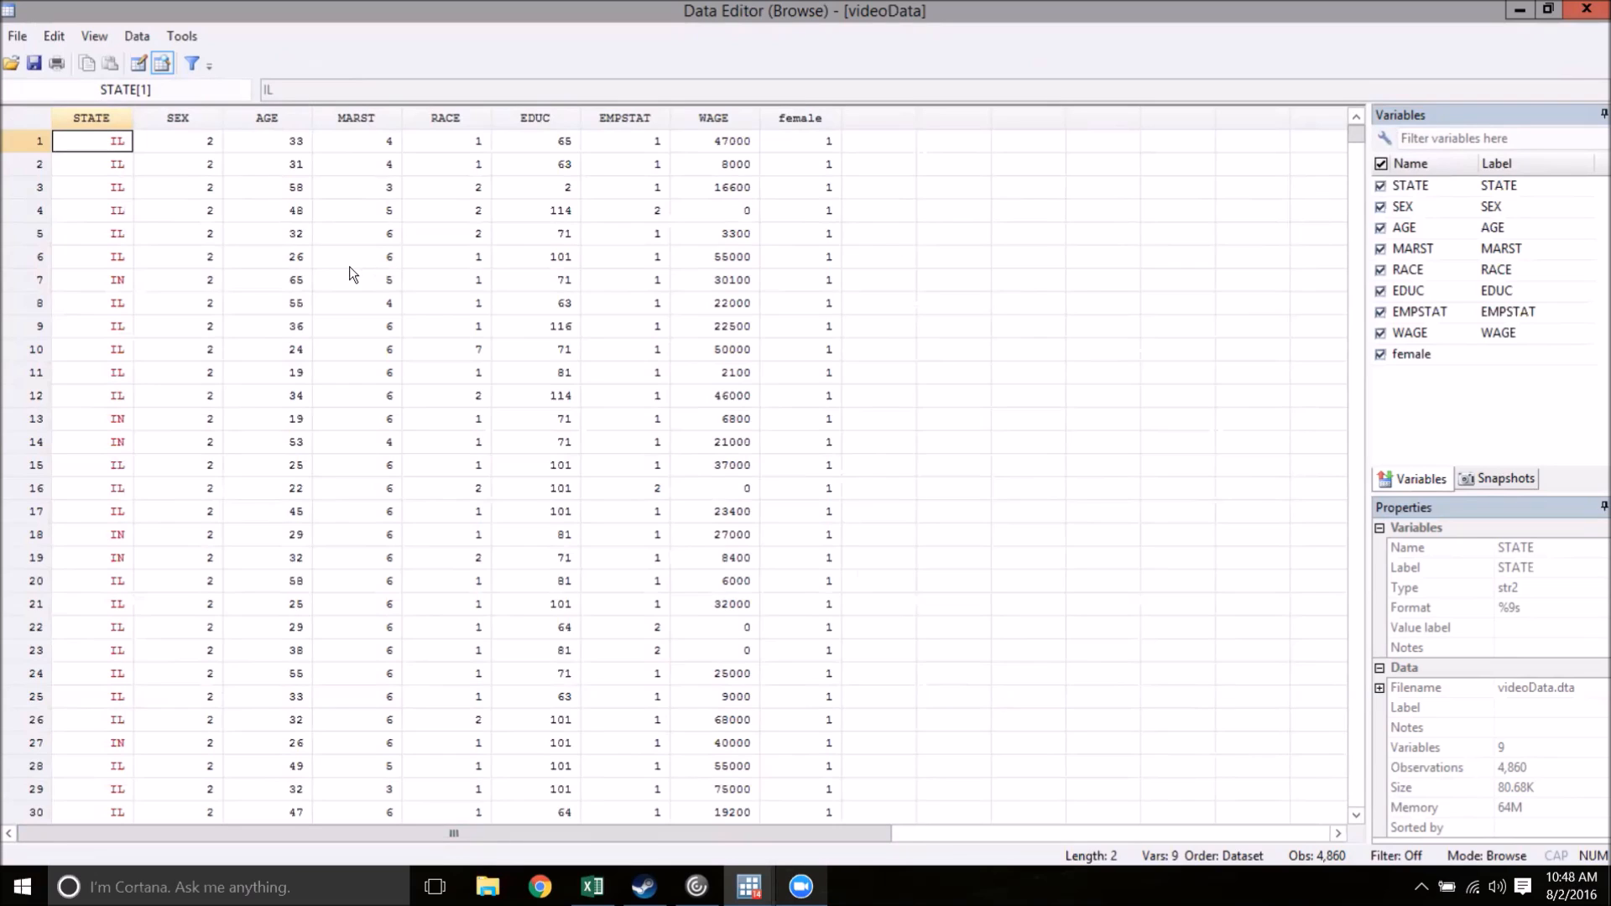
mouse_move(1038, 648)
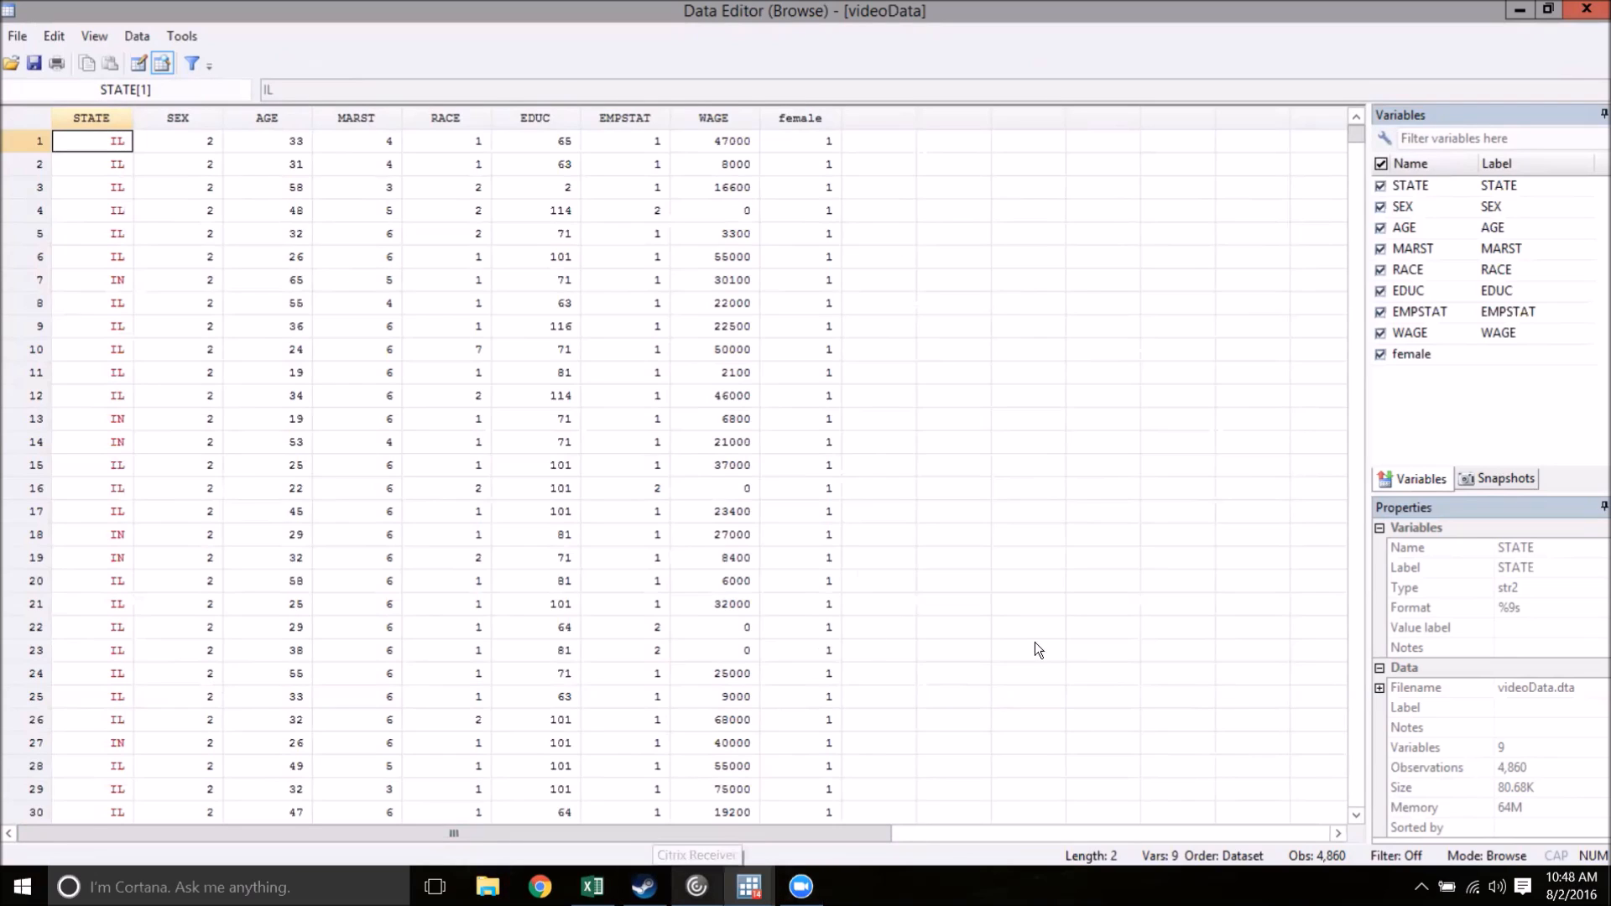
mouse_move(123, 170)
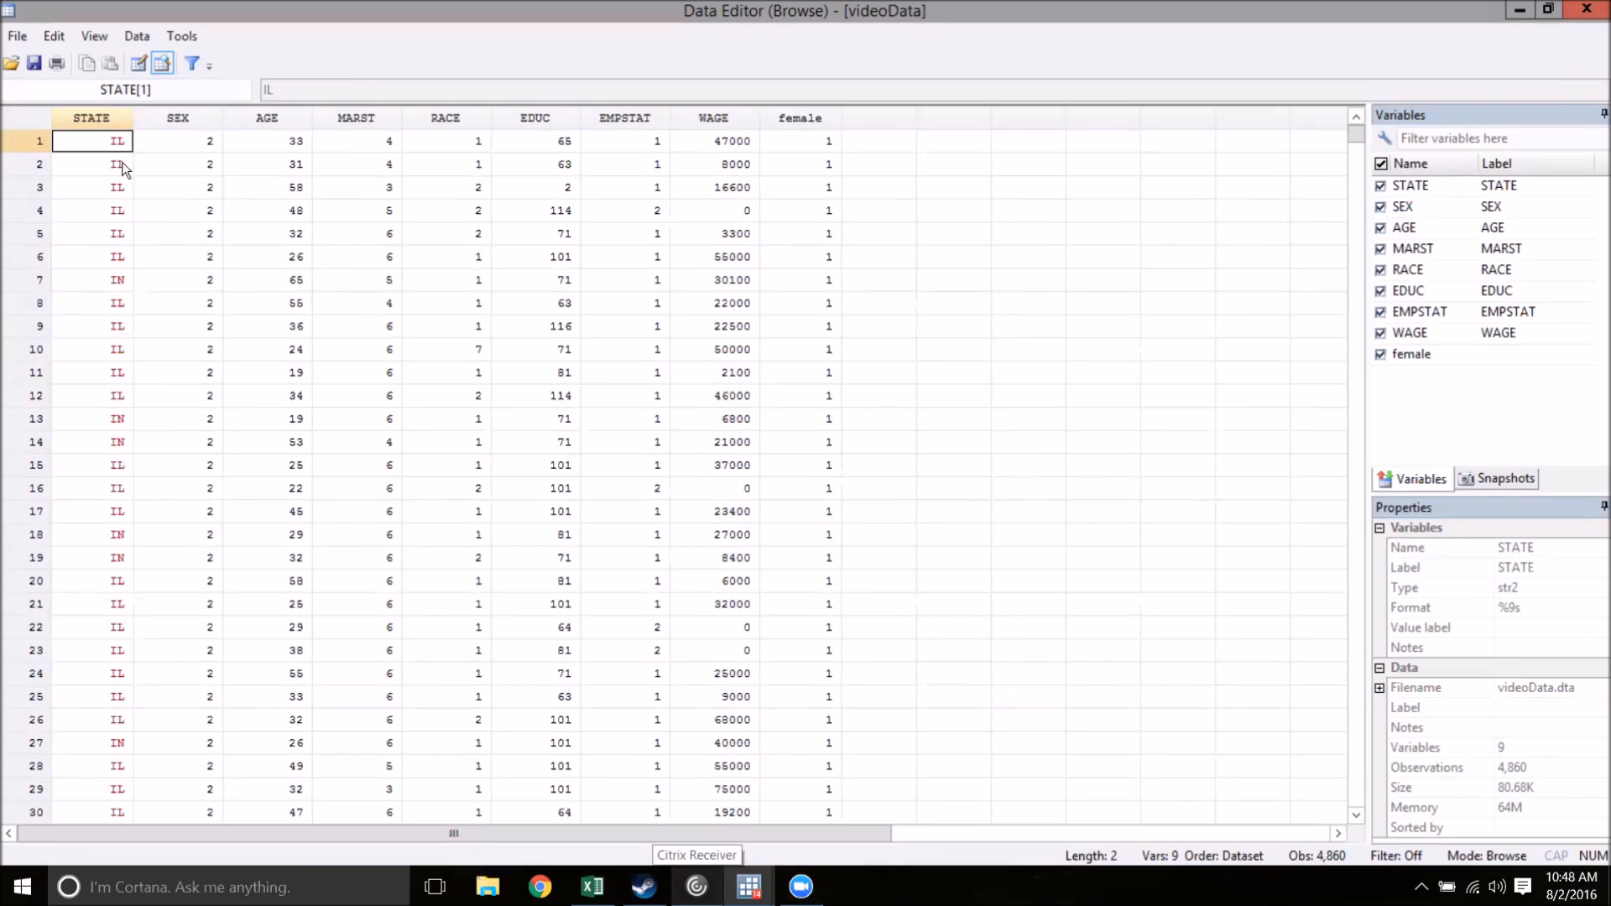
mouse_move(96, 618)
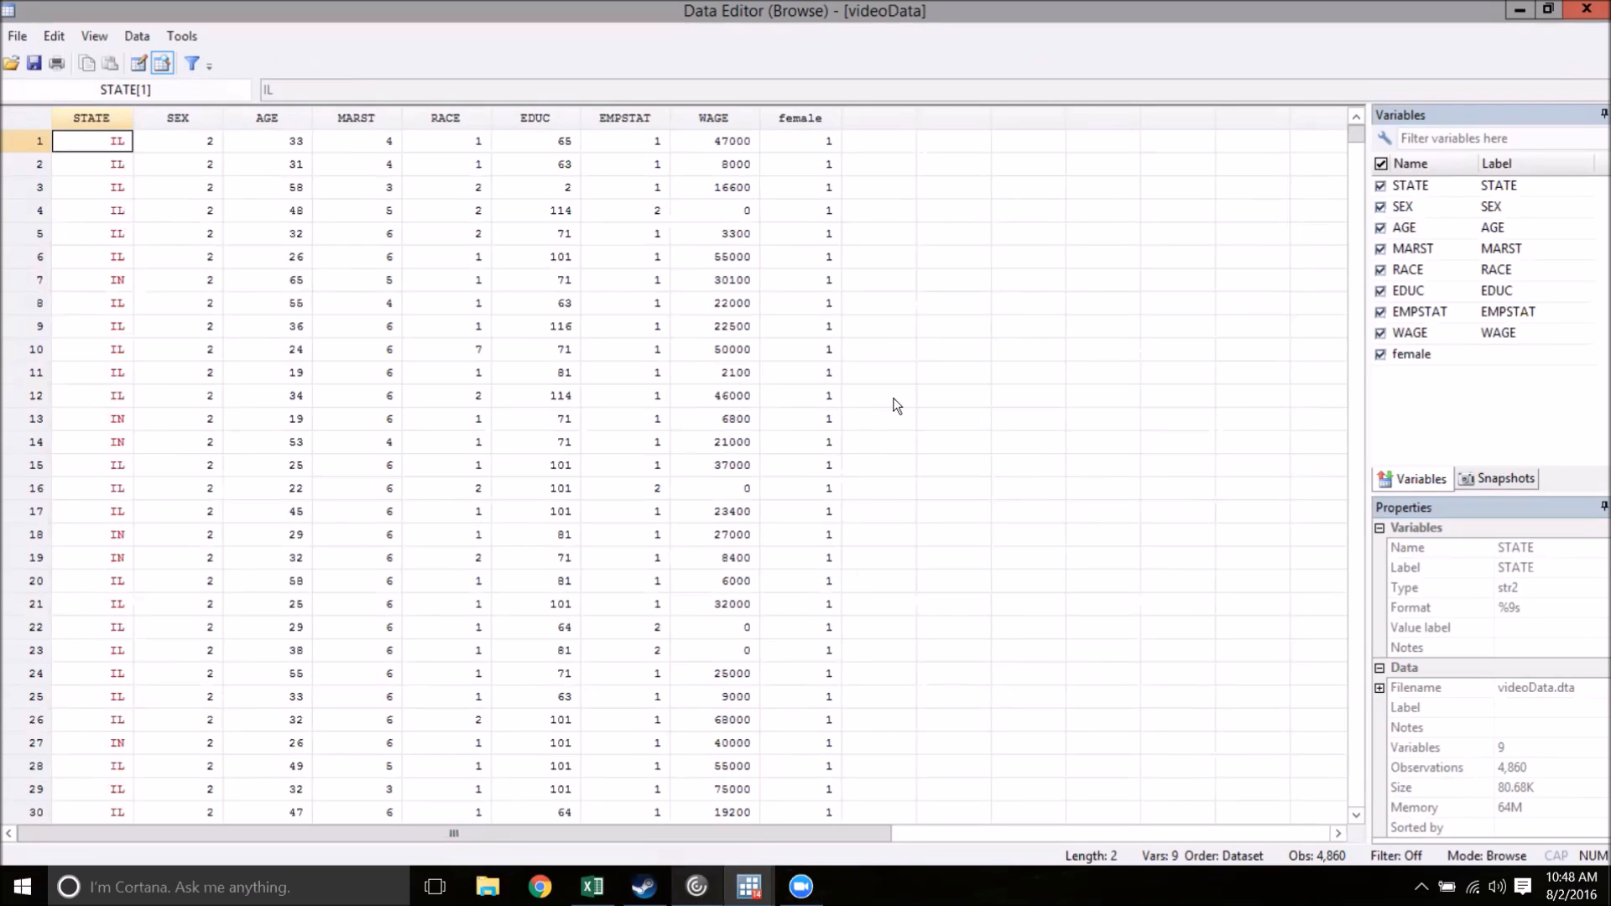
mouse_move(1591, 11)
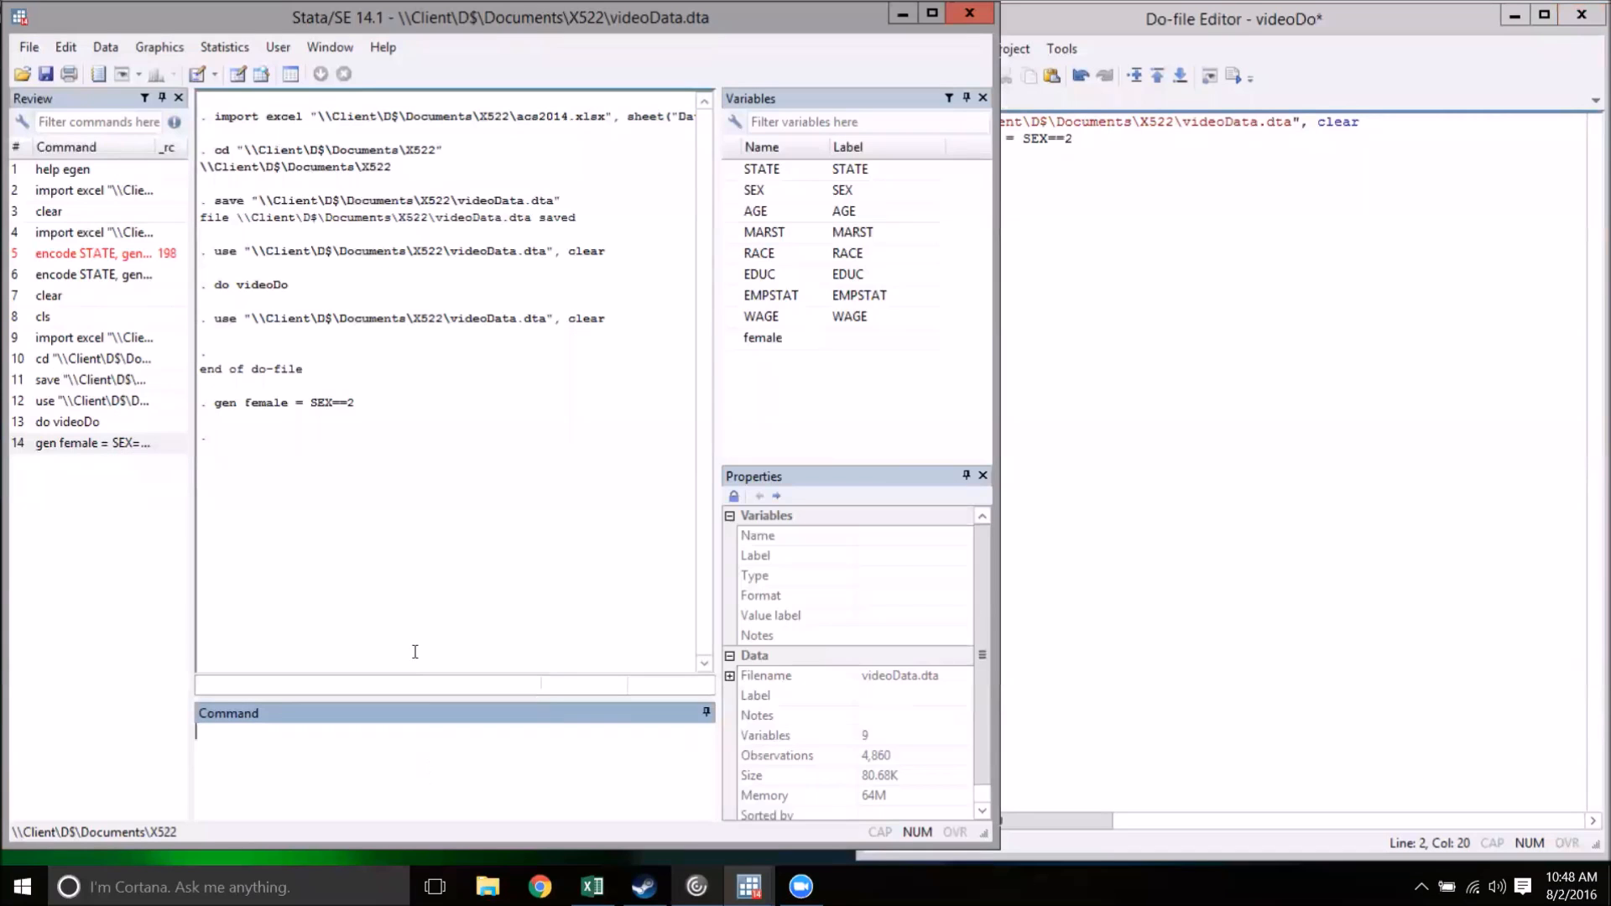
Run 'gen Indiana = STATE=="IN"', then close the data browser.
text(q)
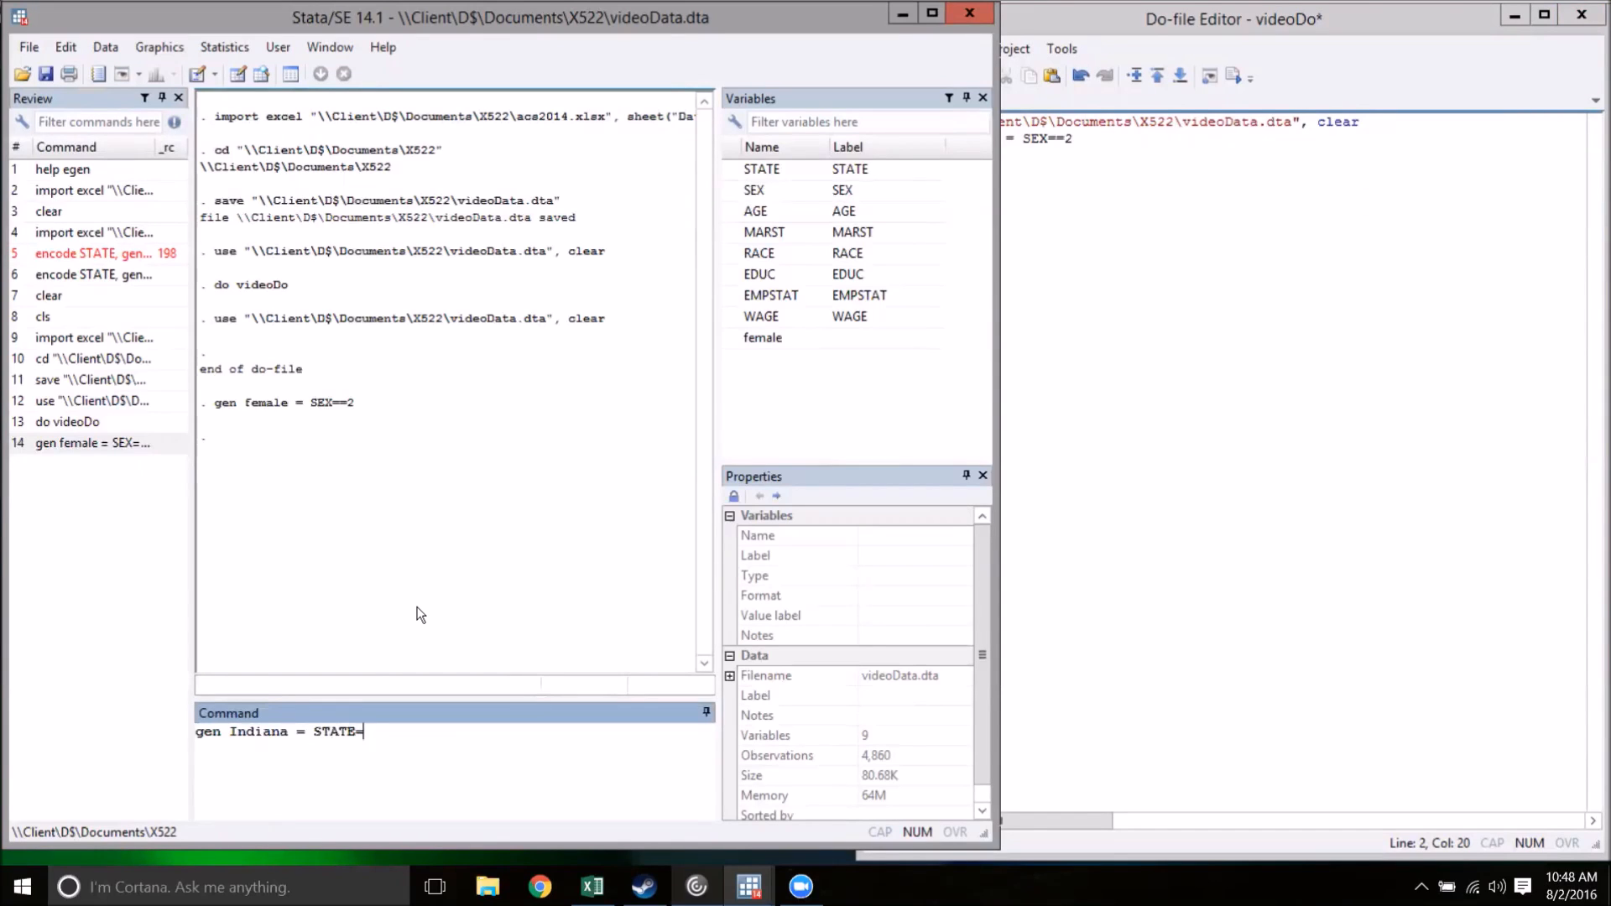
text(="IN)
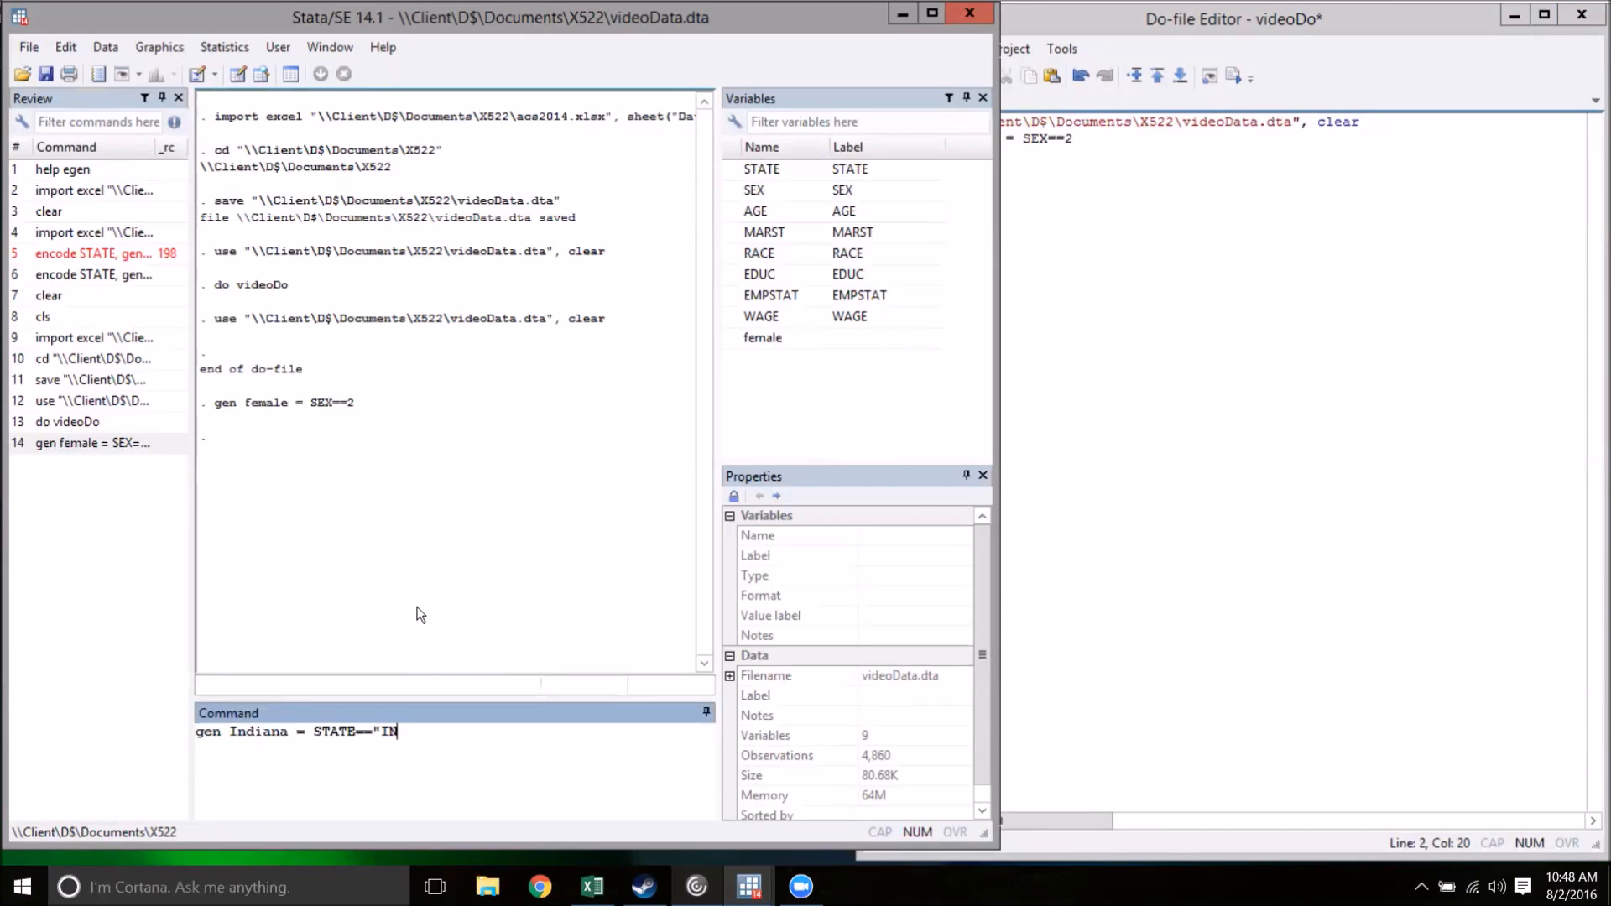
text(")
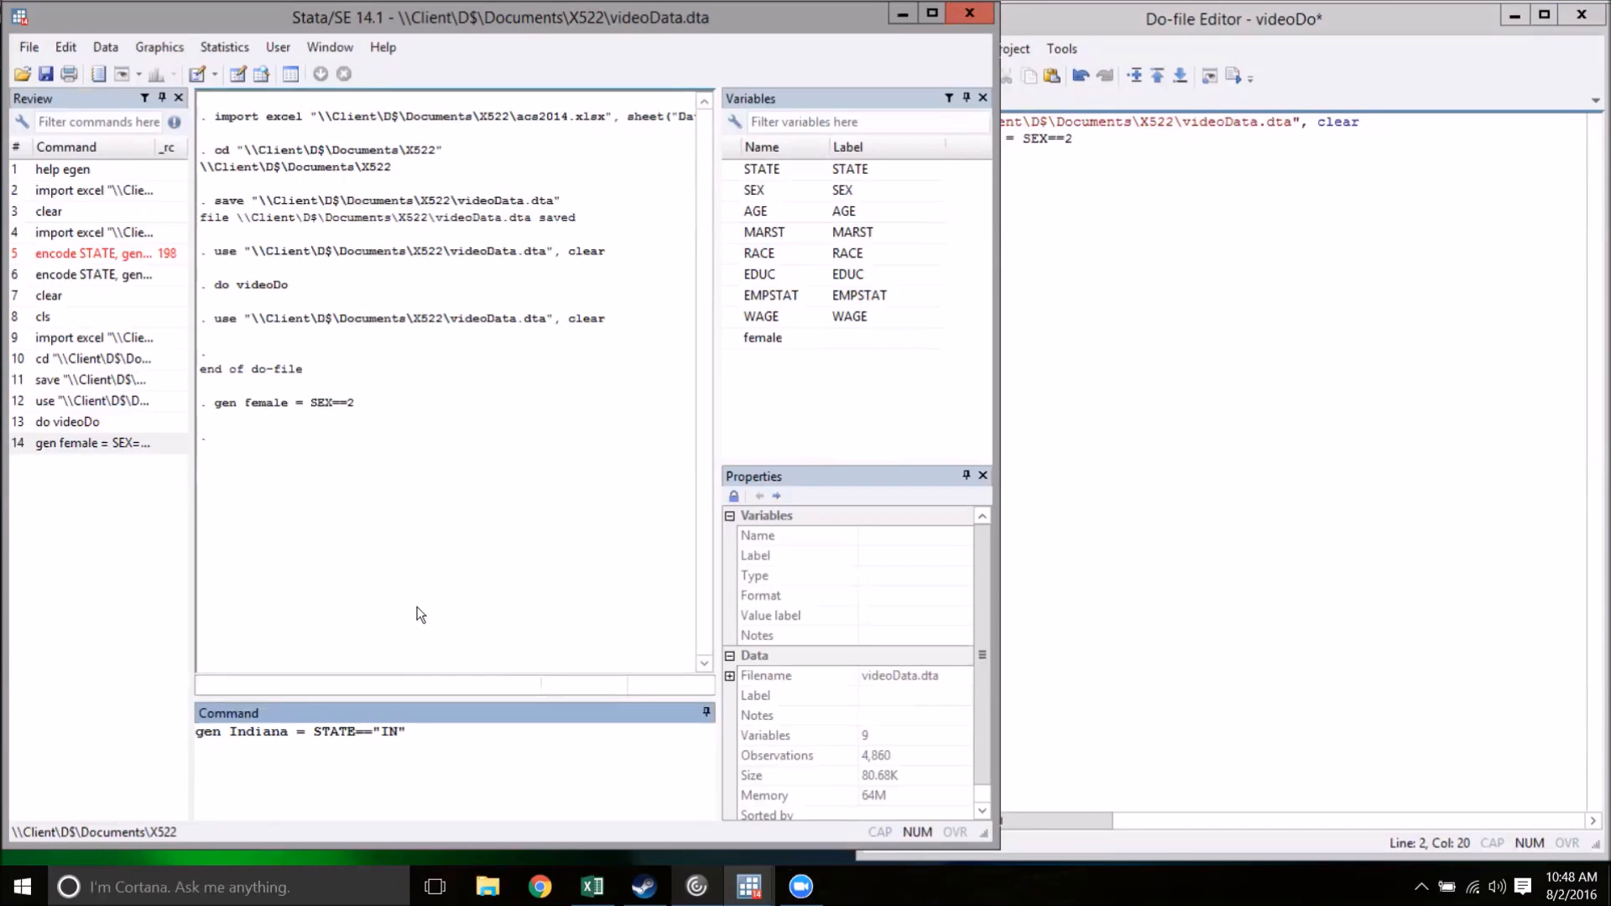
key(Return)
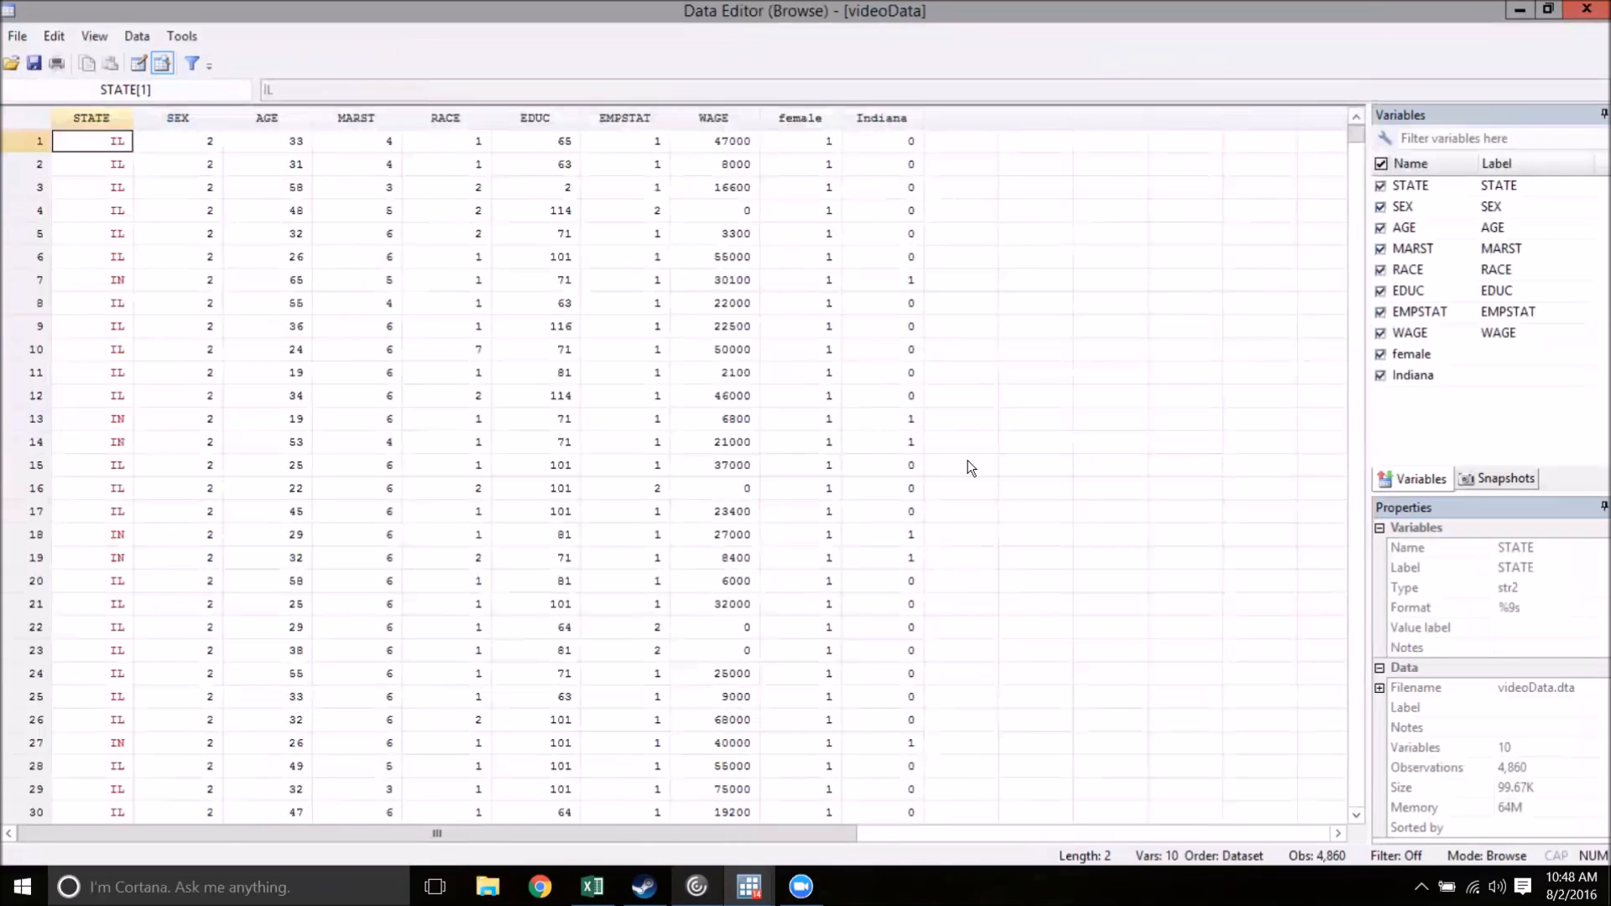
mouse_move(1093, 612)
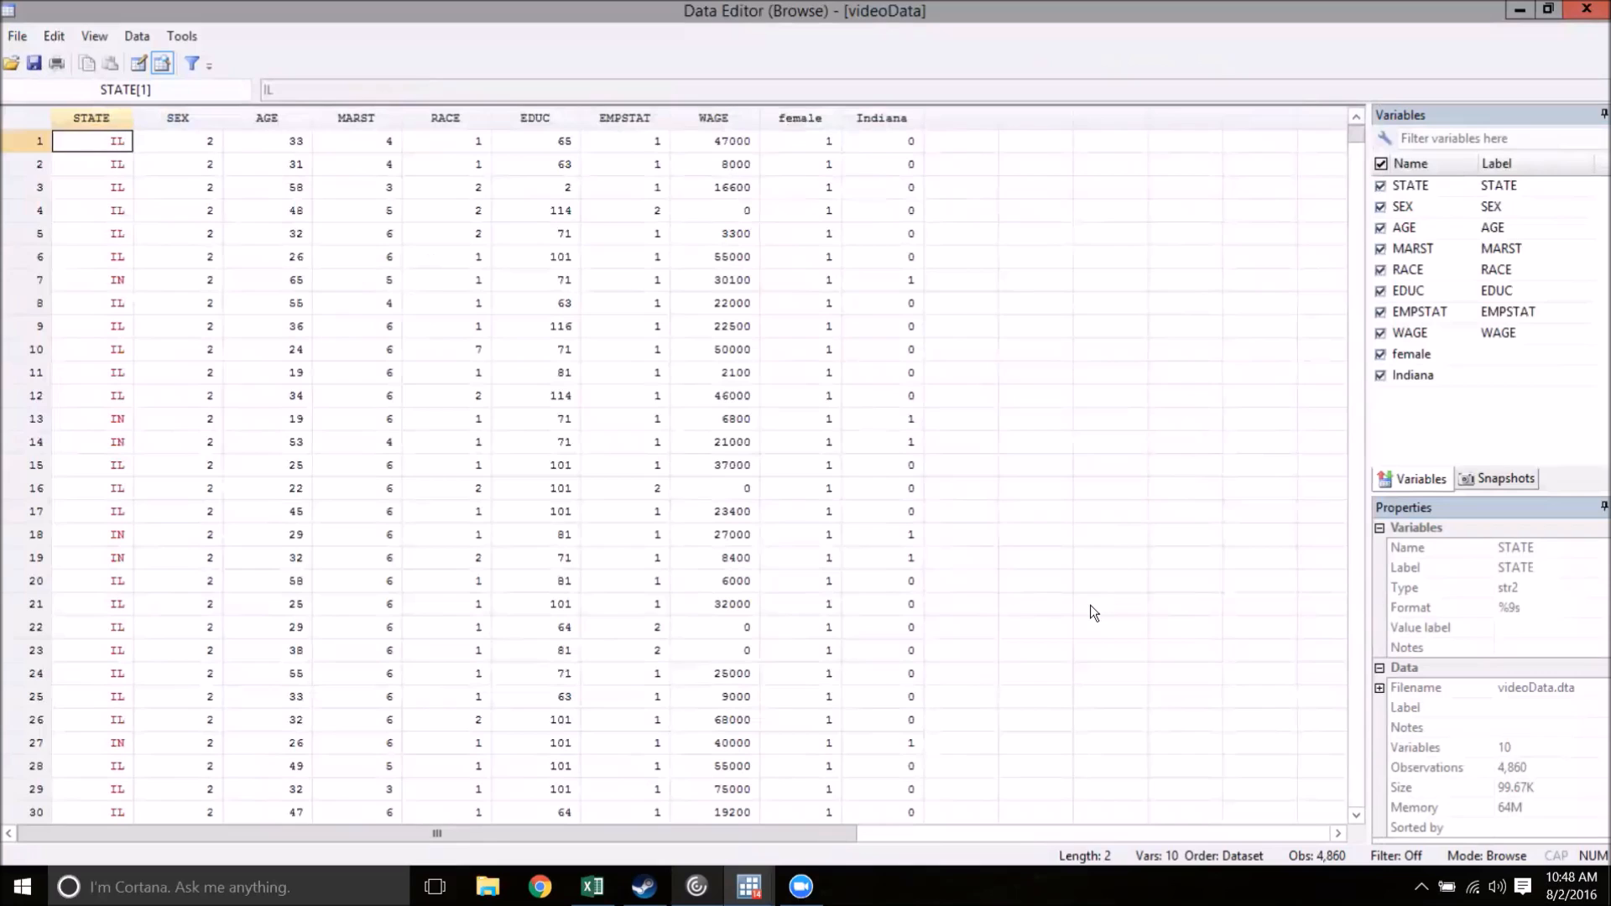
mouse_move(956, 238)
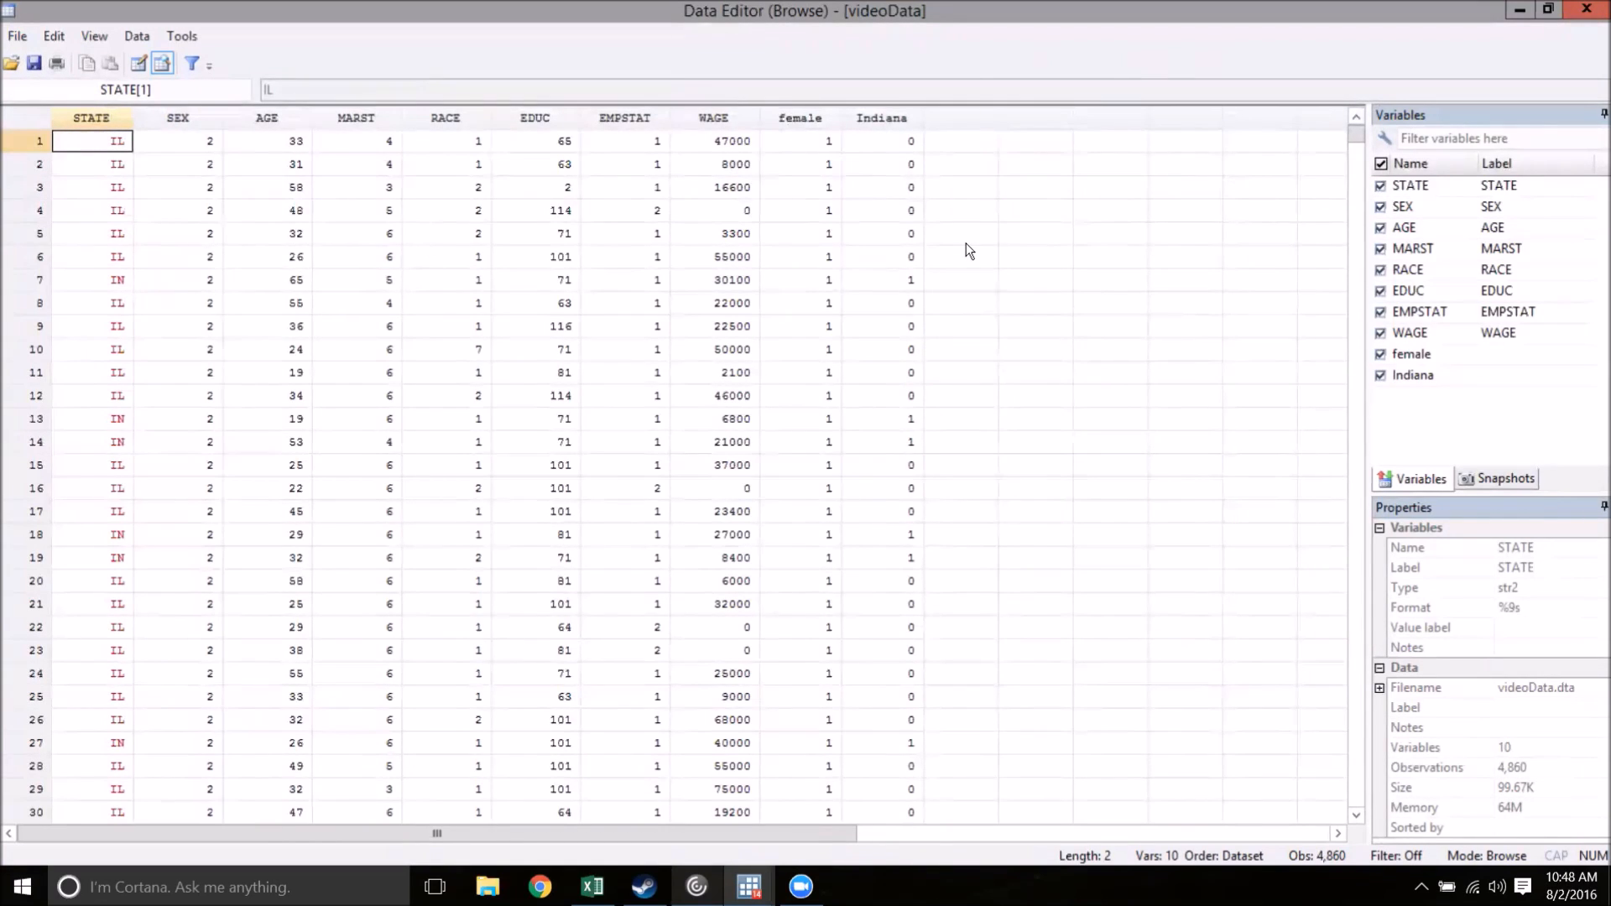
mouse_move(1588, 10)
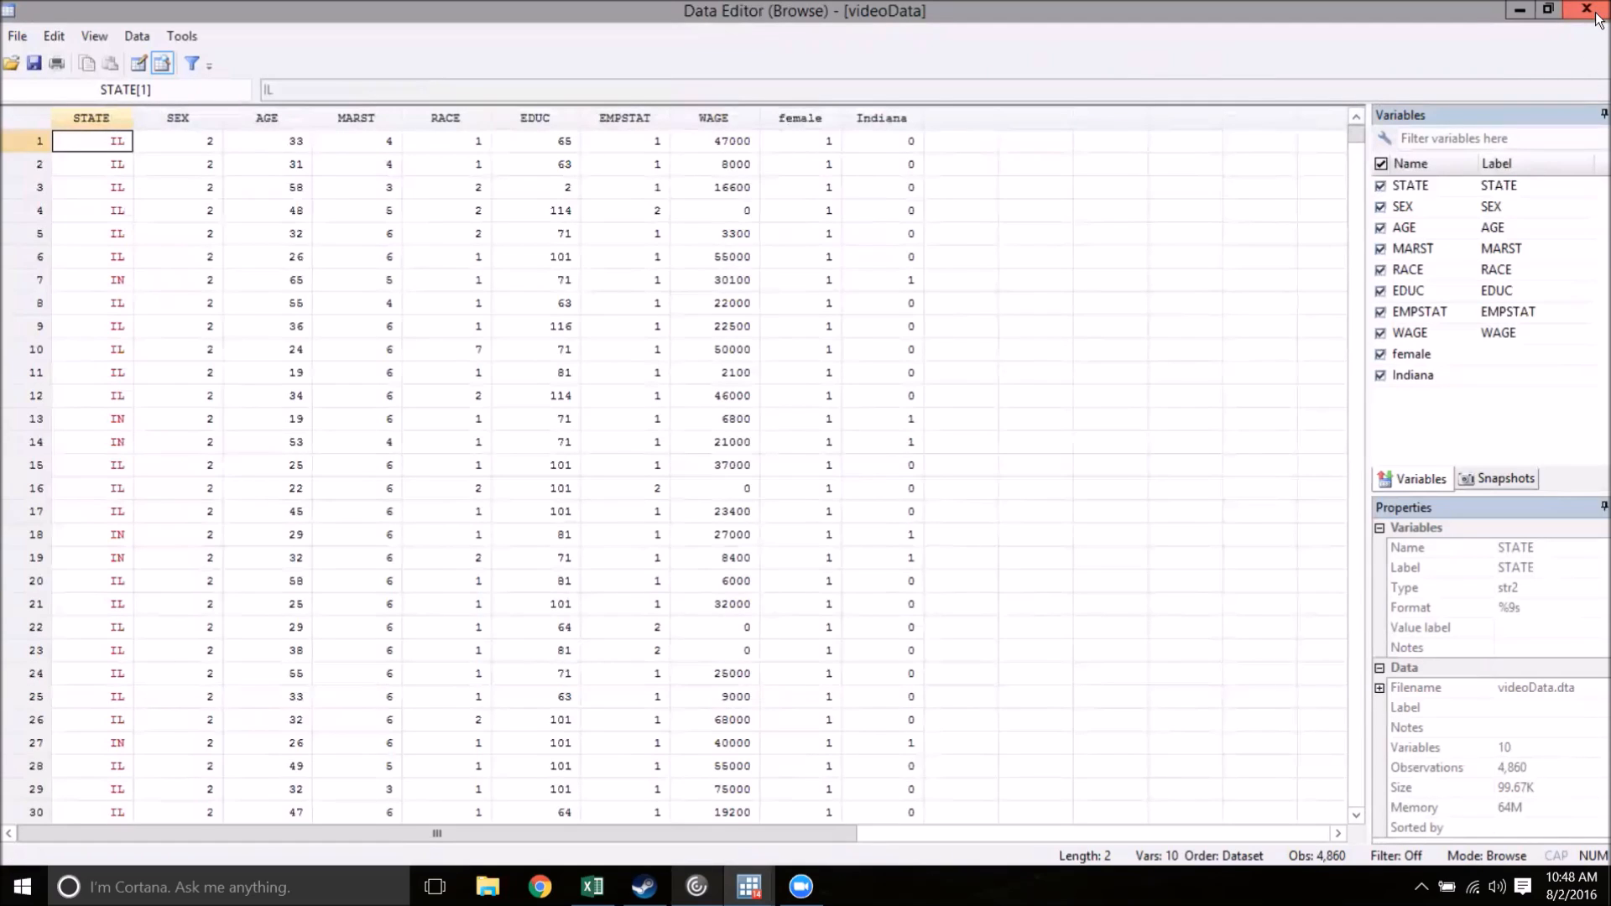
click(1588, 11)
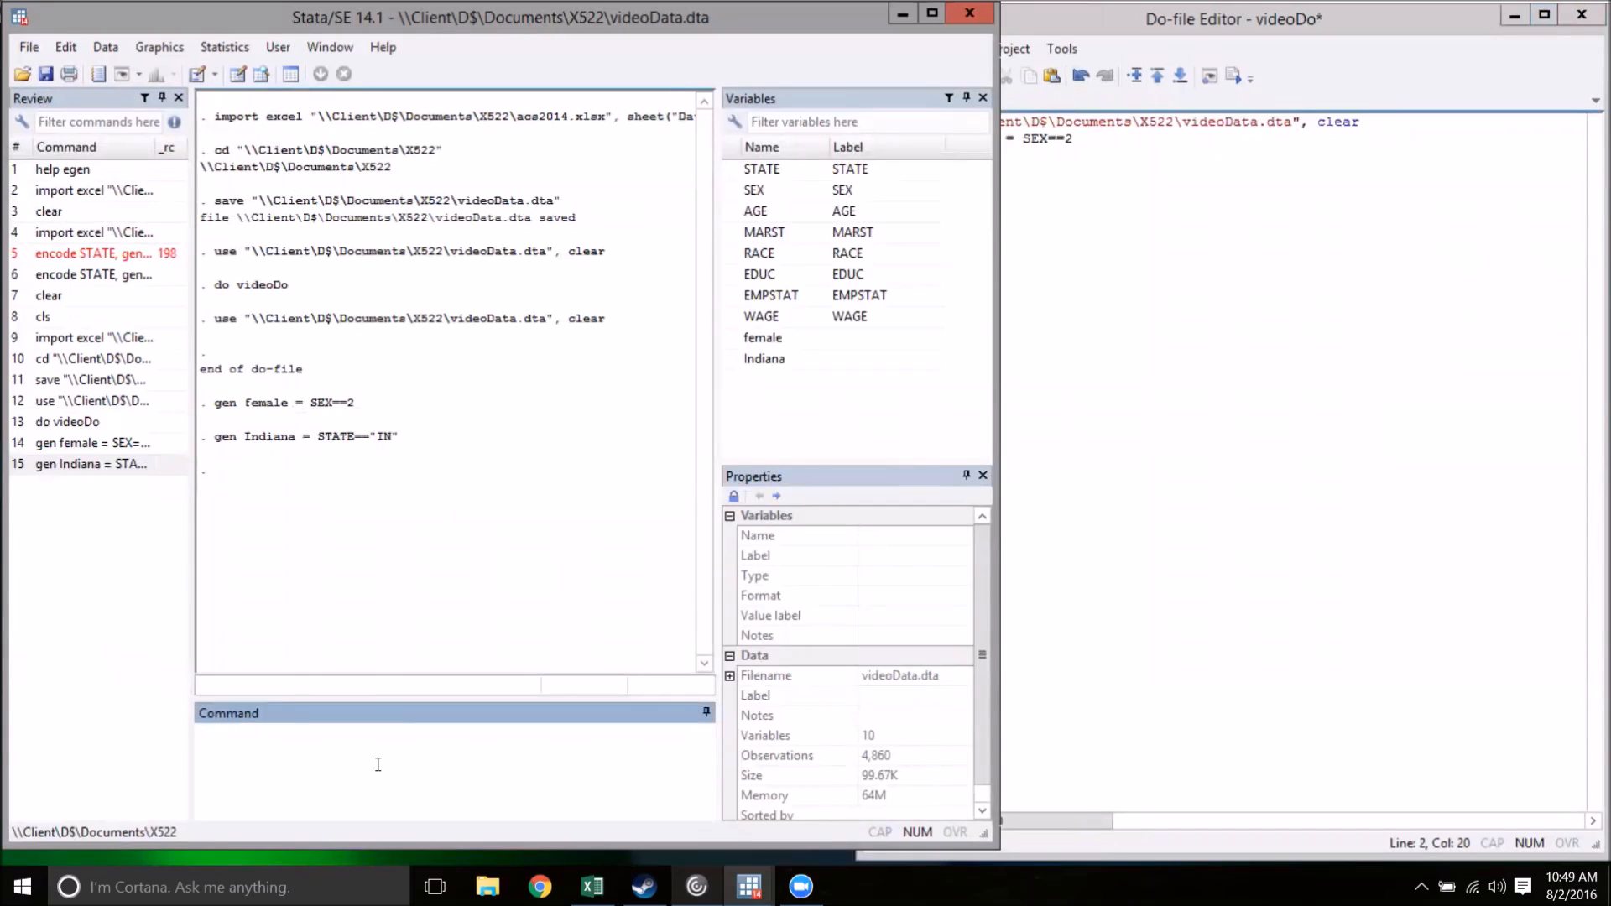
Run encode STATE, gen(statecode) and verify the IL/IN labels in the Data Editor.
click(377, 729)
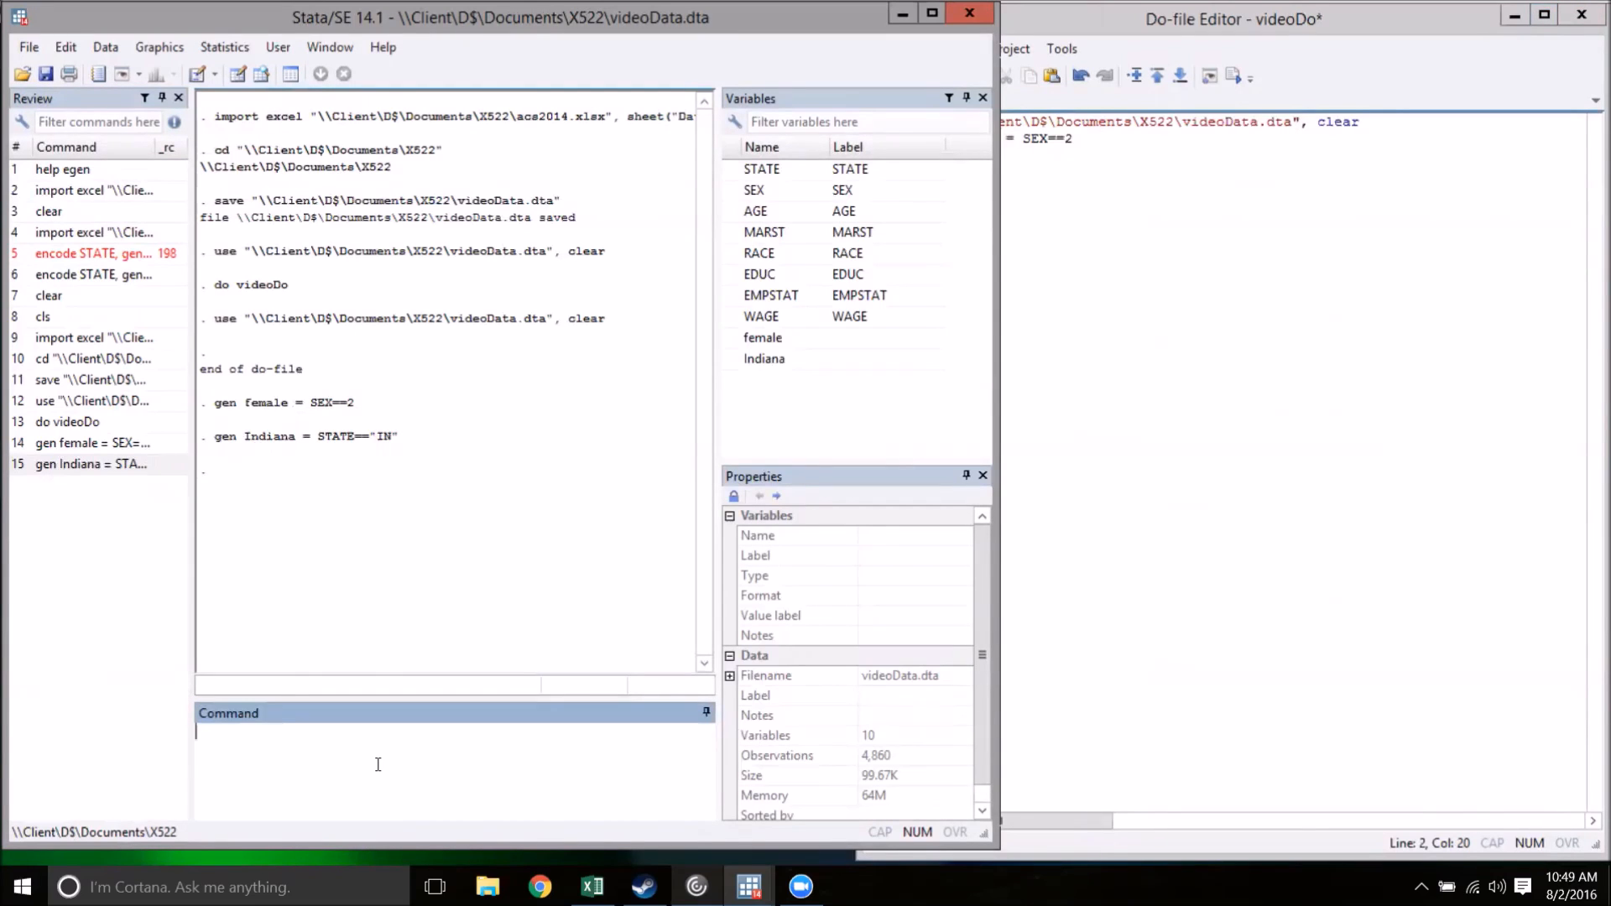
text(encode)
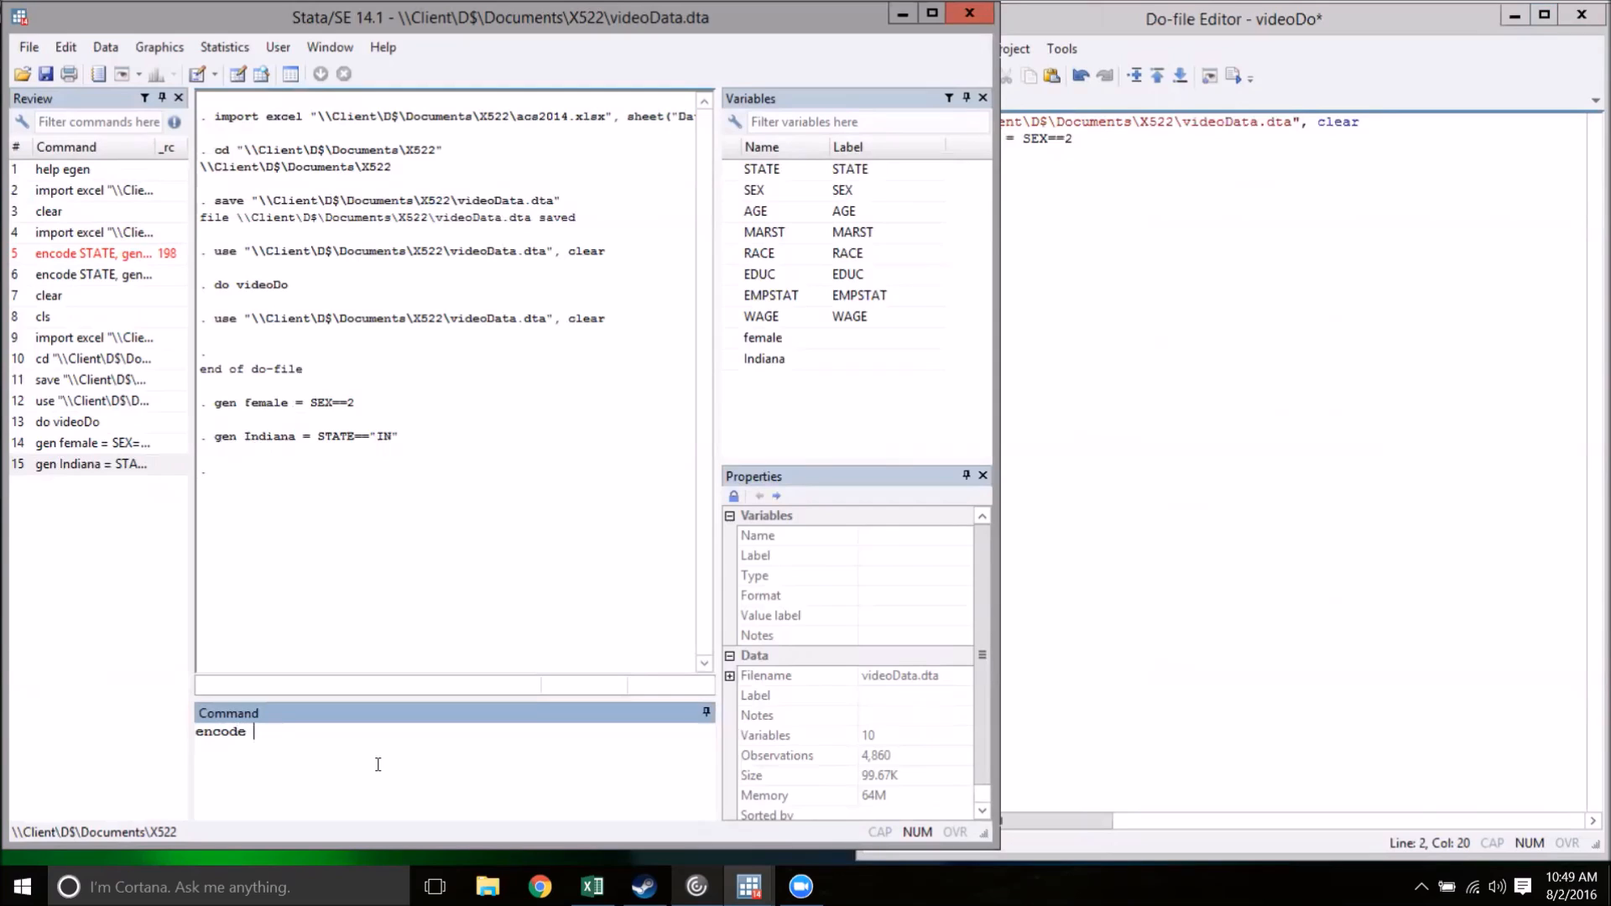
text(STATE)
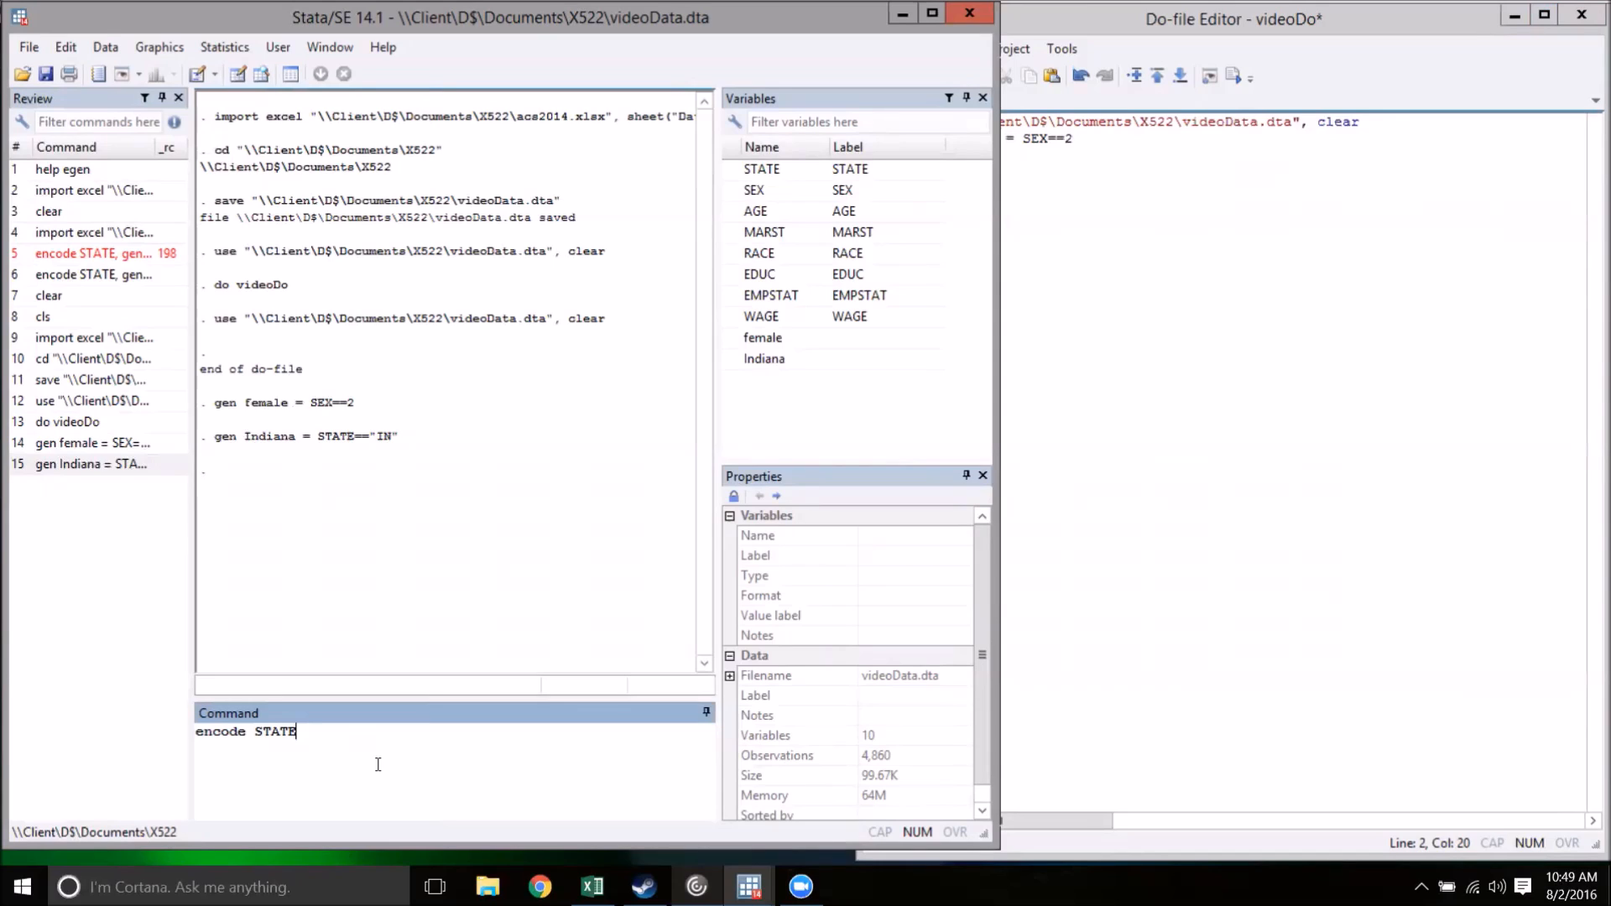
text(,)
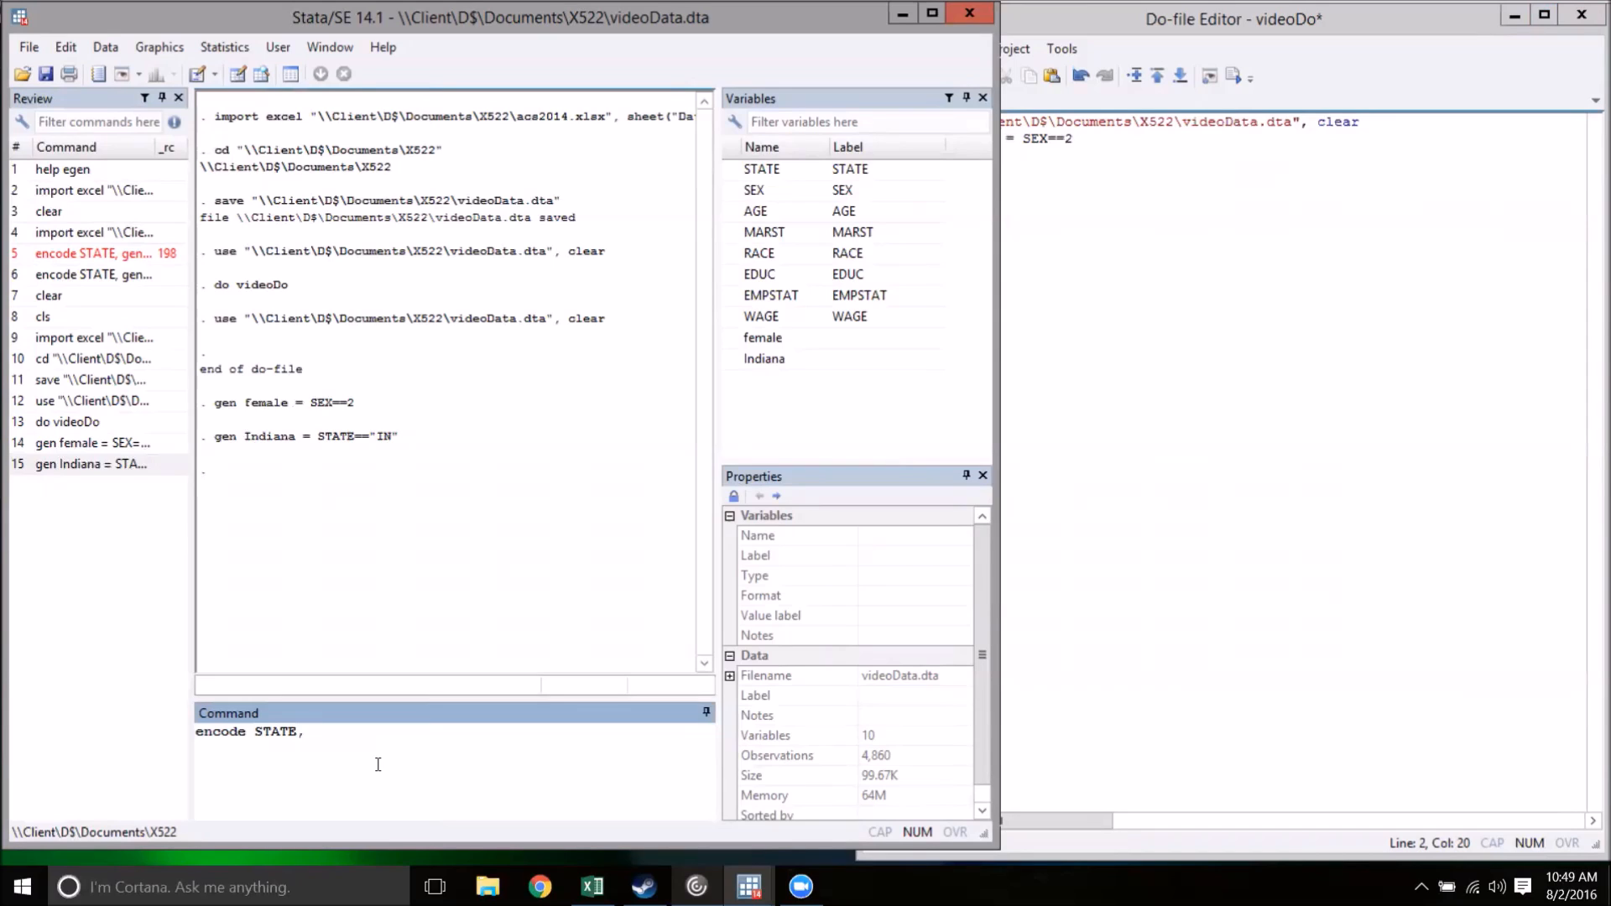
text(ge)
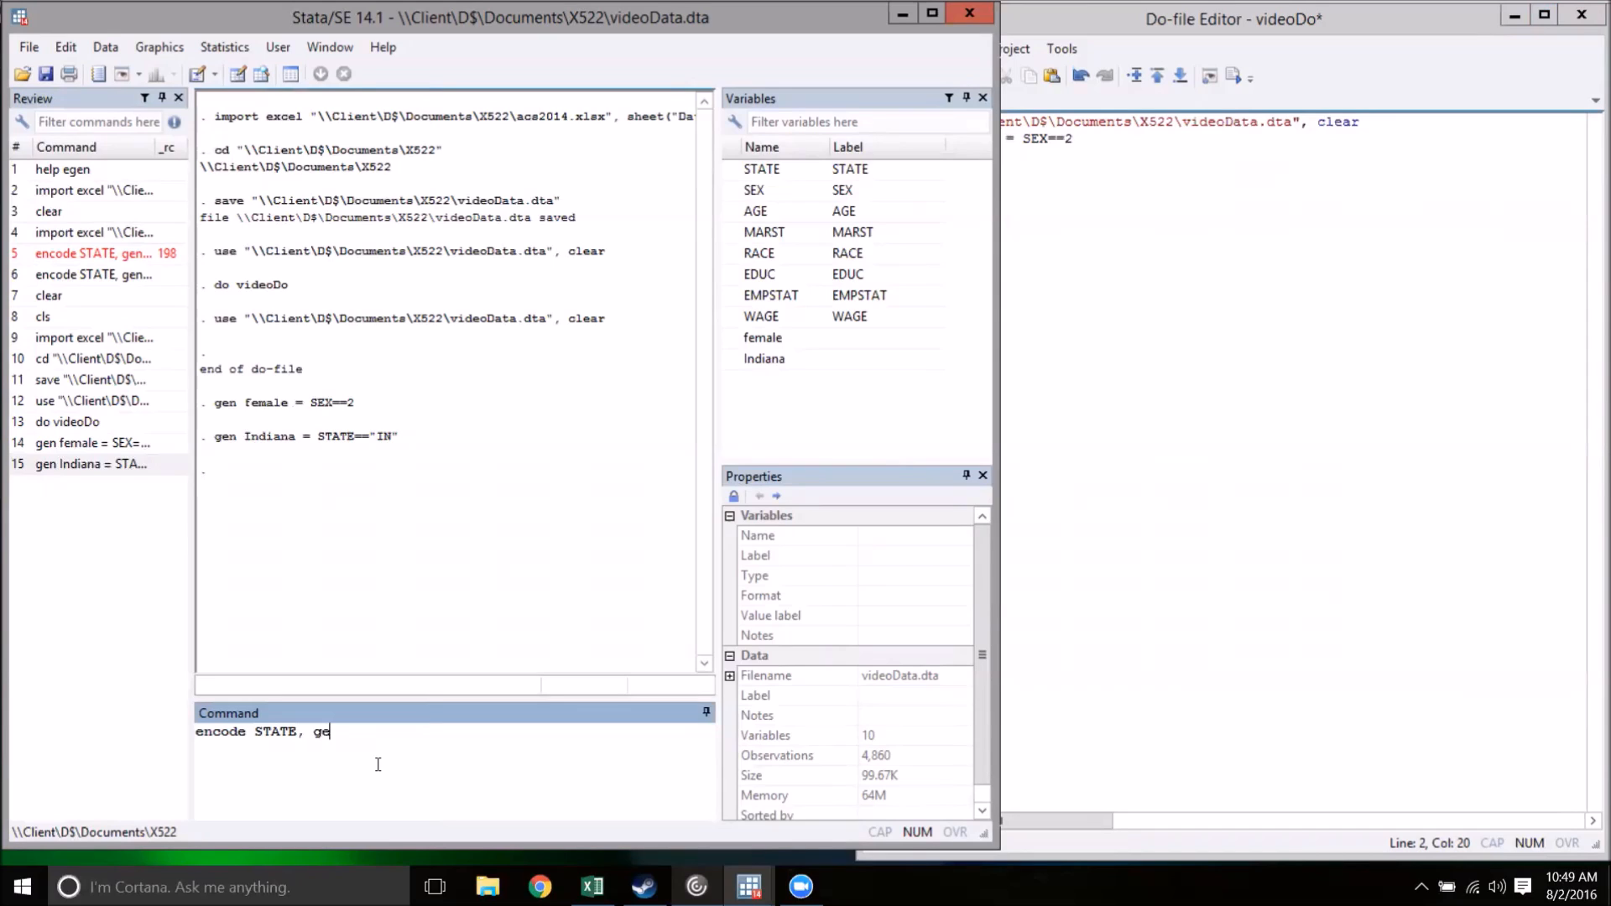
text(n()
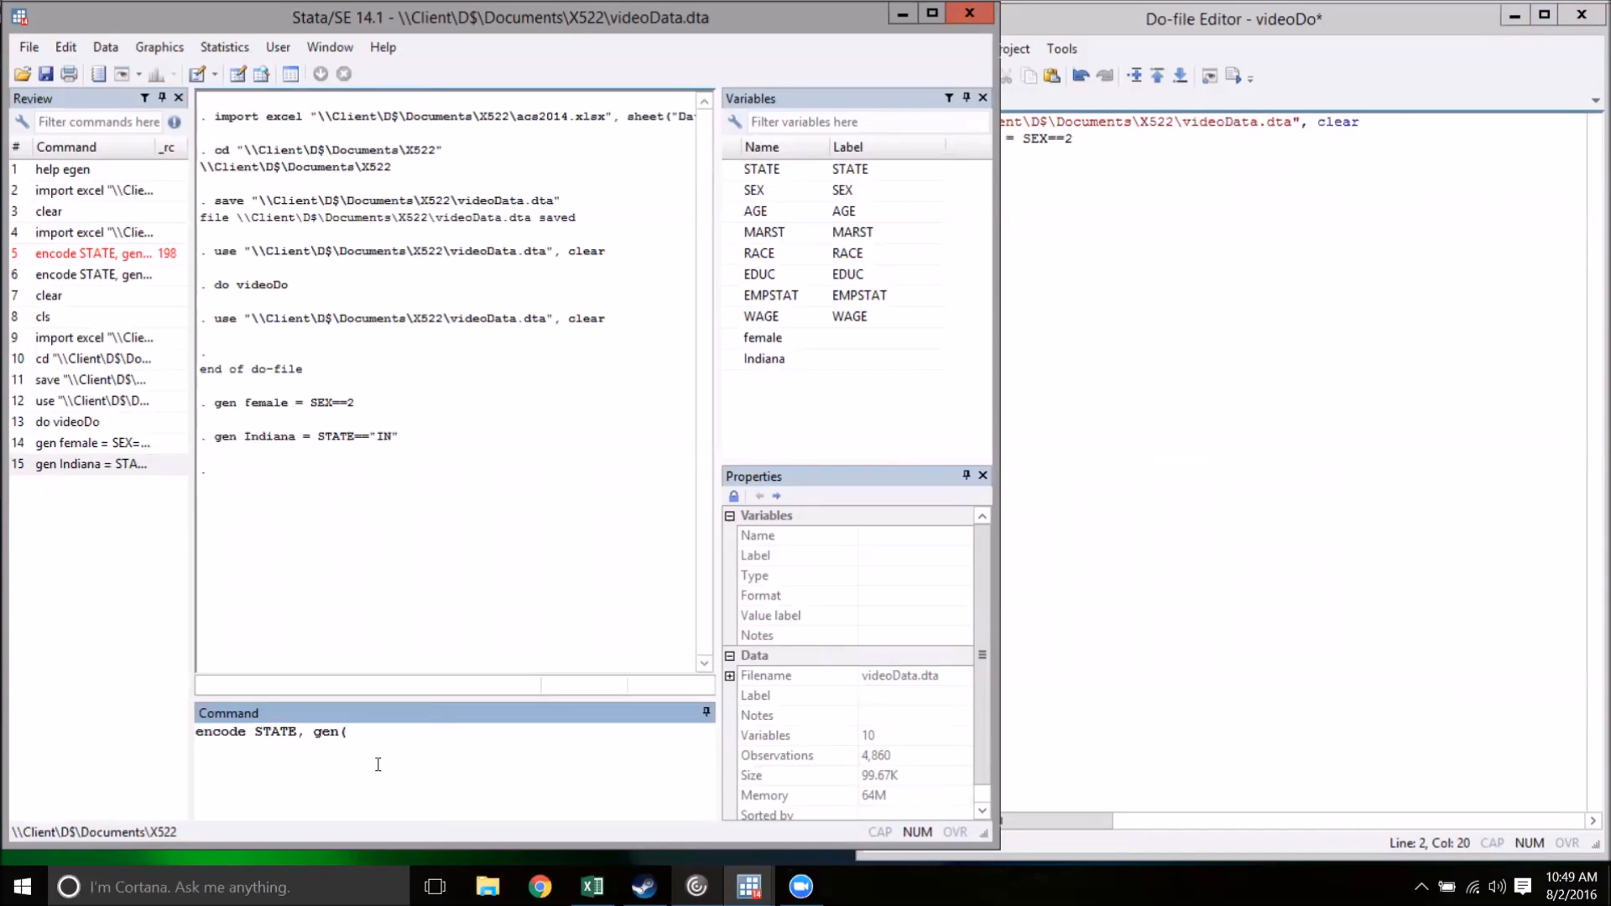
text(stated)
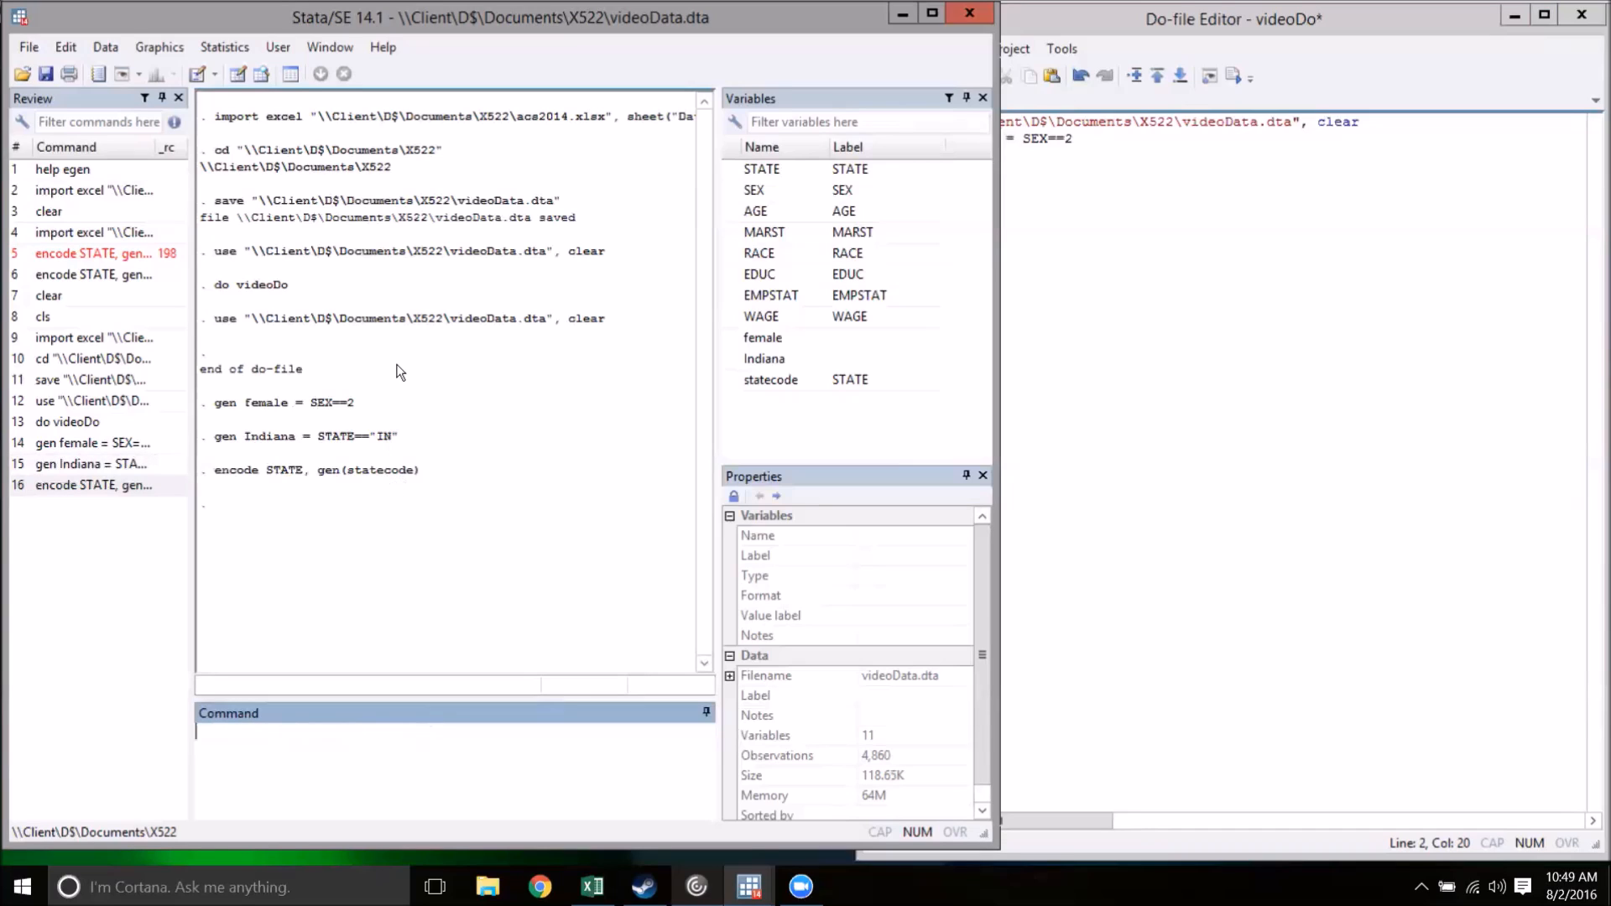
click(261, 73)
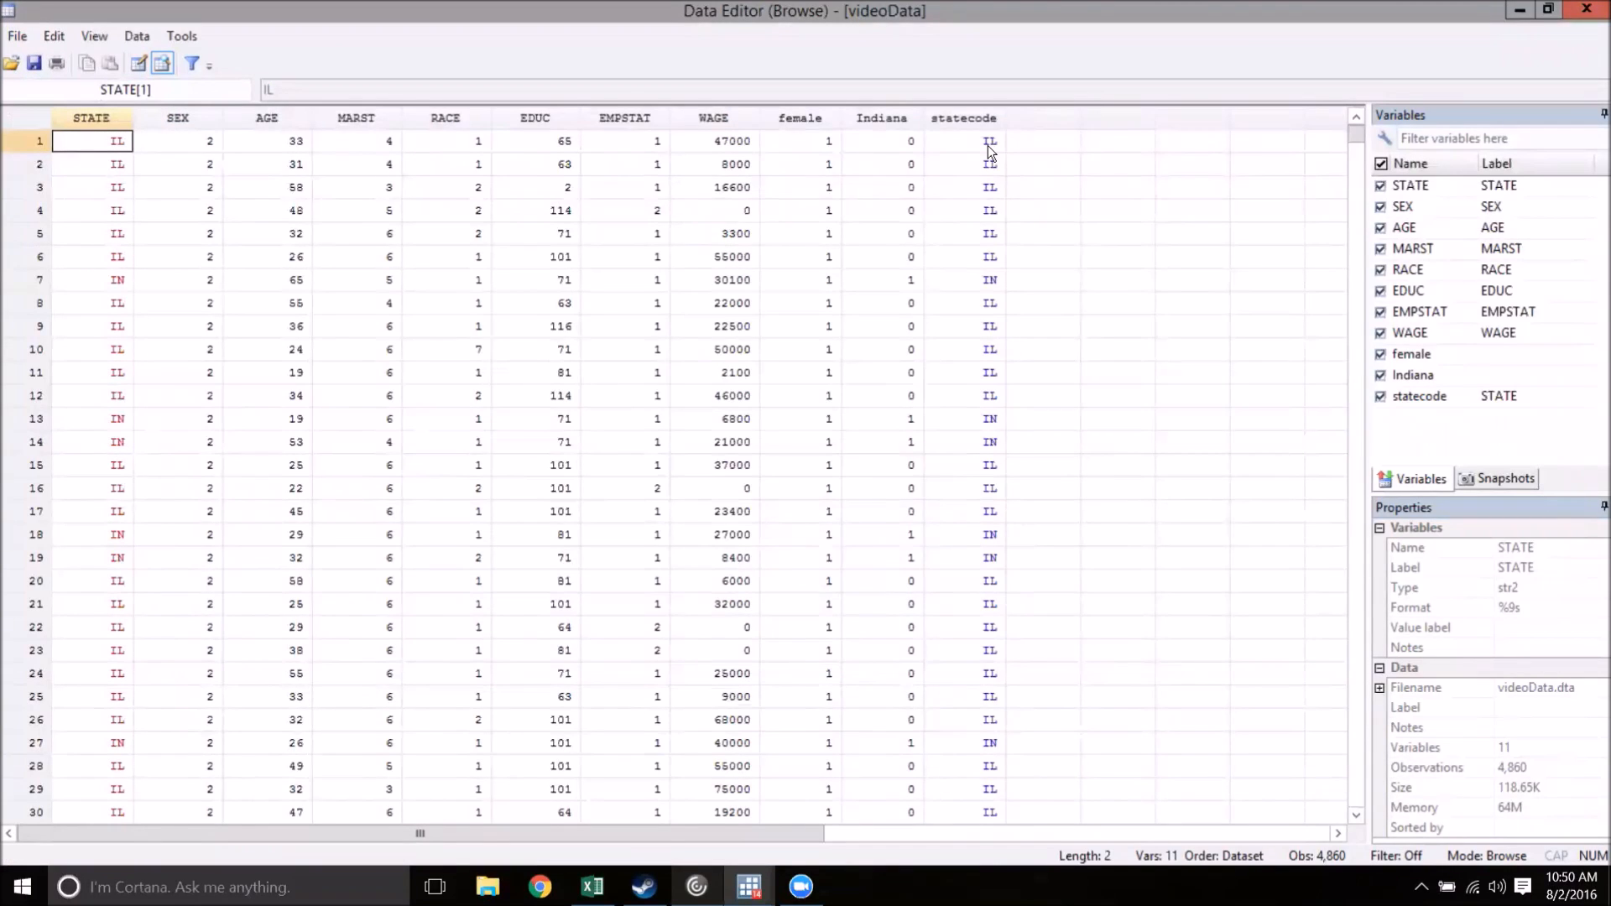
mouse_move(989, 676)
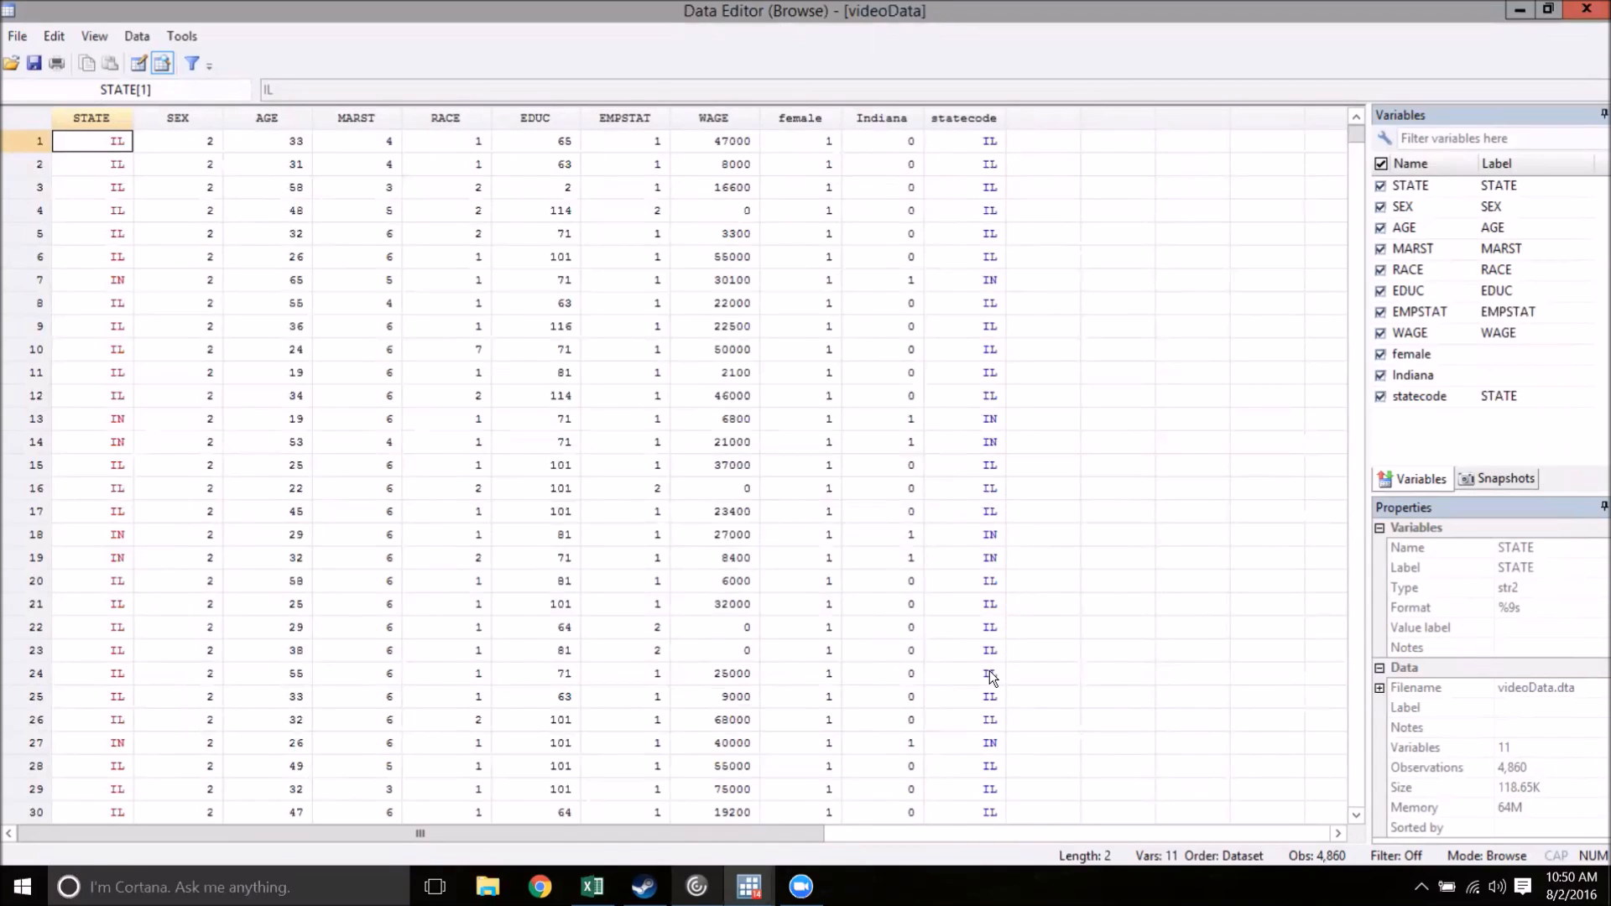
mouse_move(985, 151)
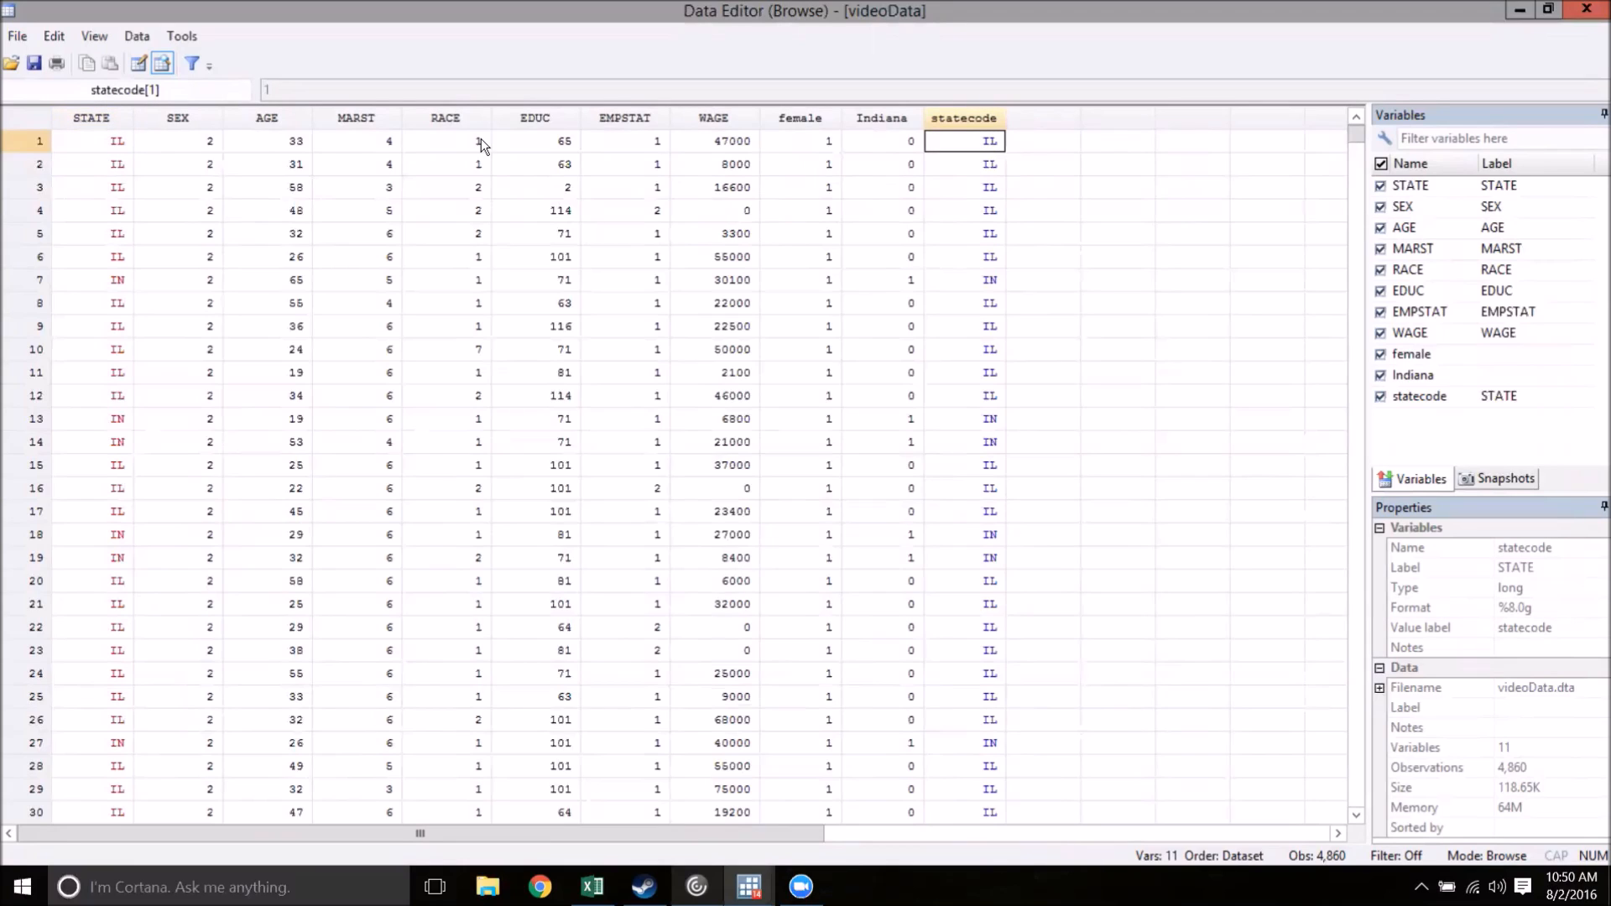
mouse_move(992, 168)
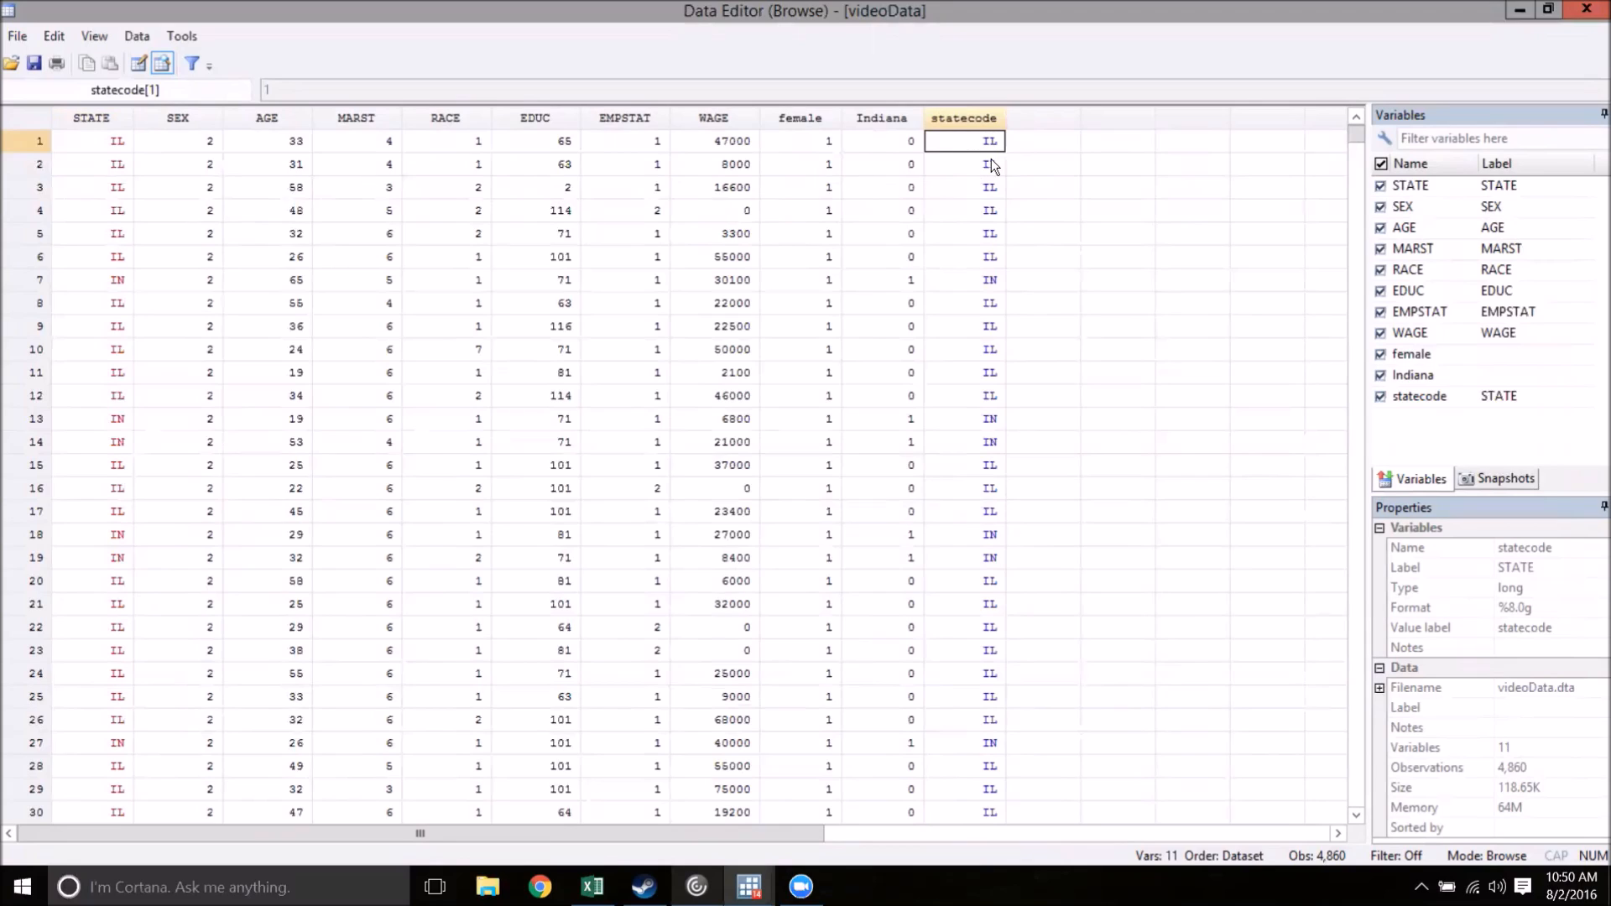
mouse_move(255, 116)
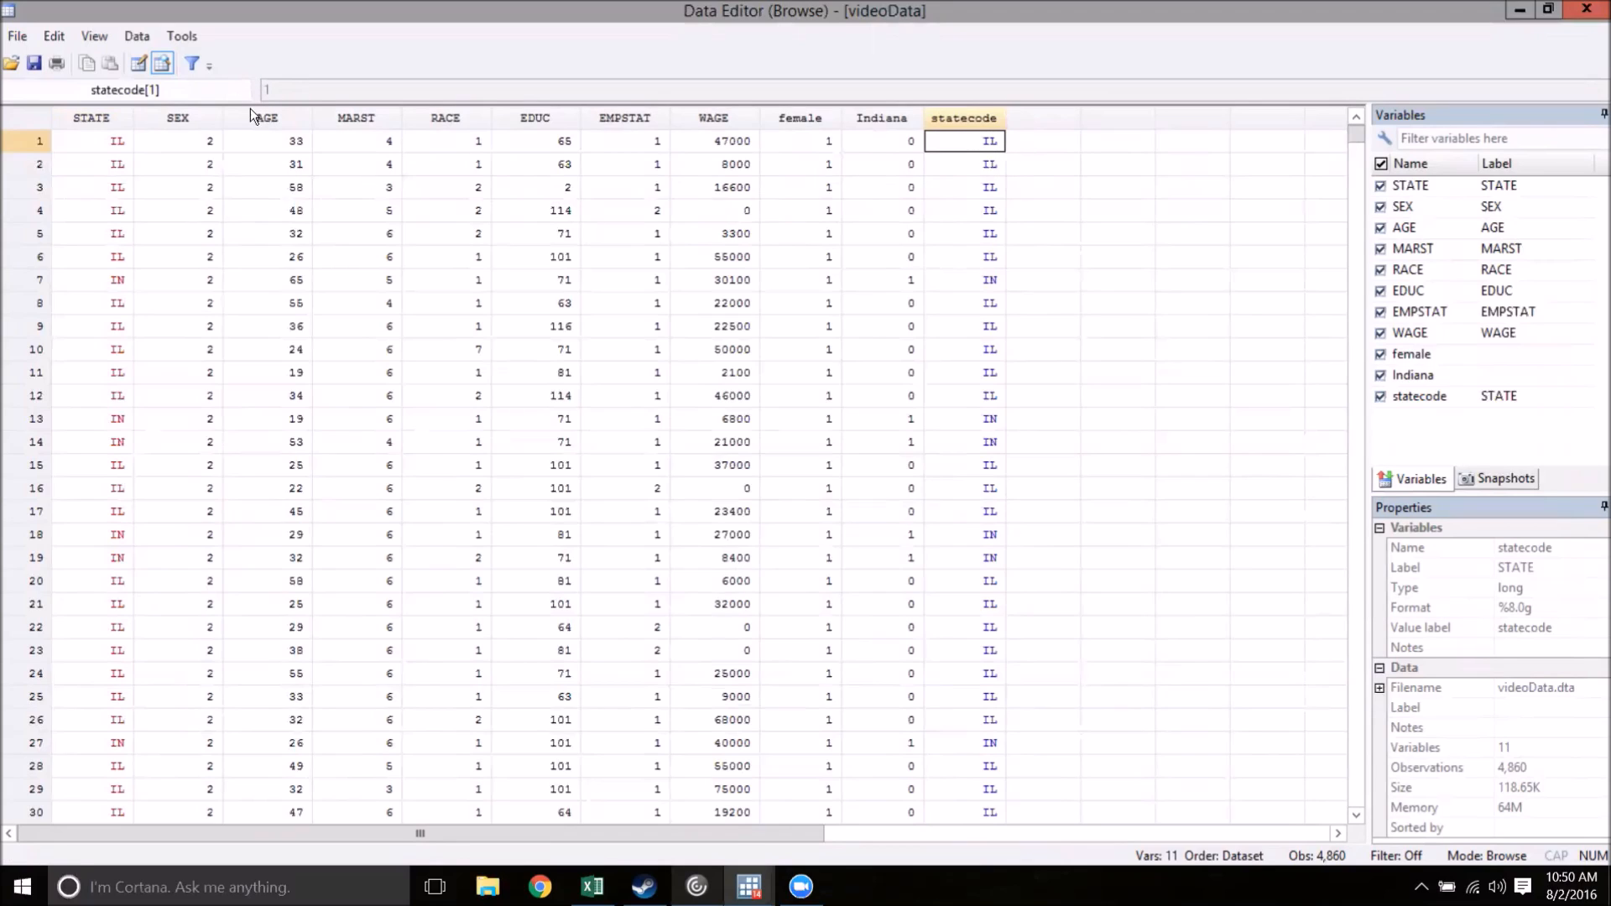
click(964, 280)
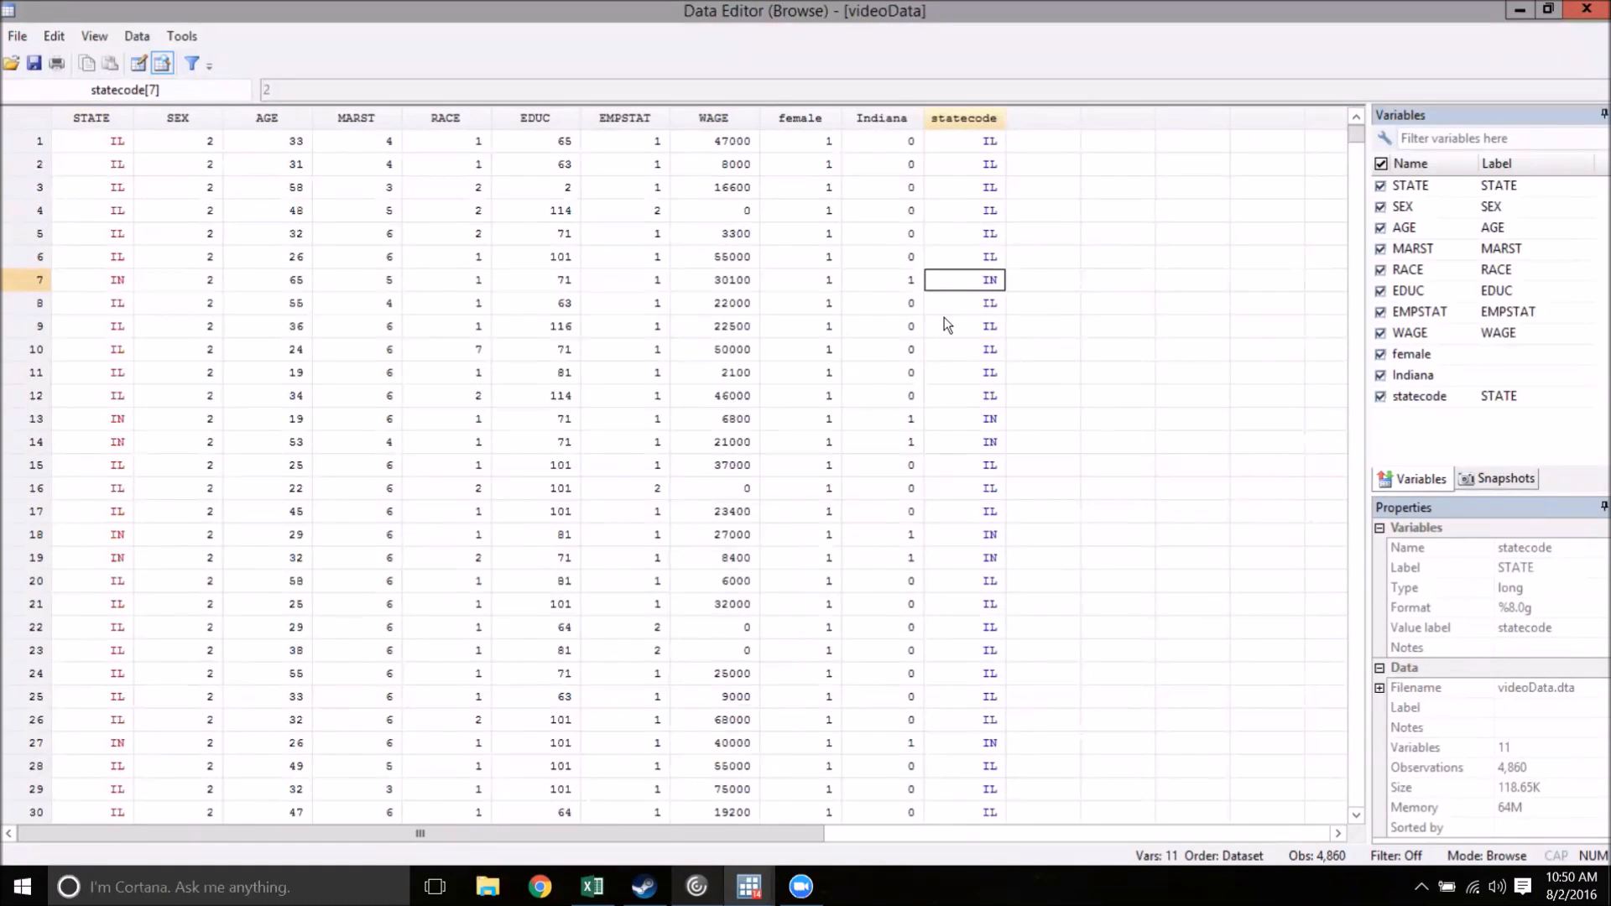
mouse_move(1041, 640)
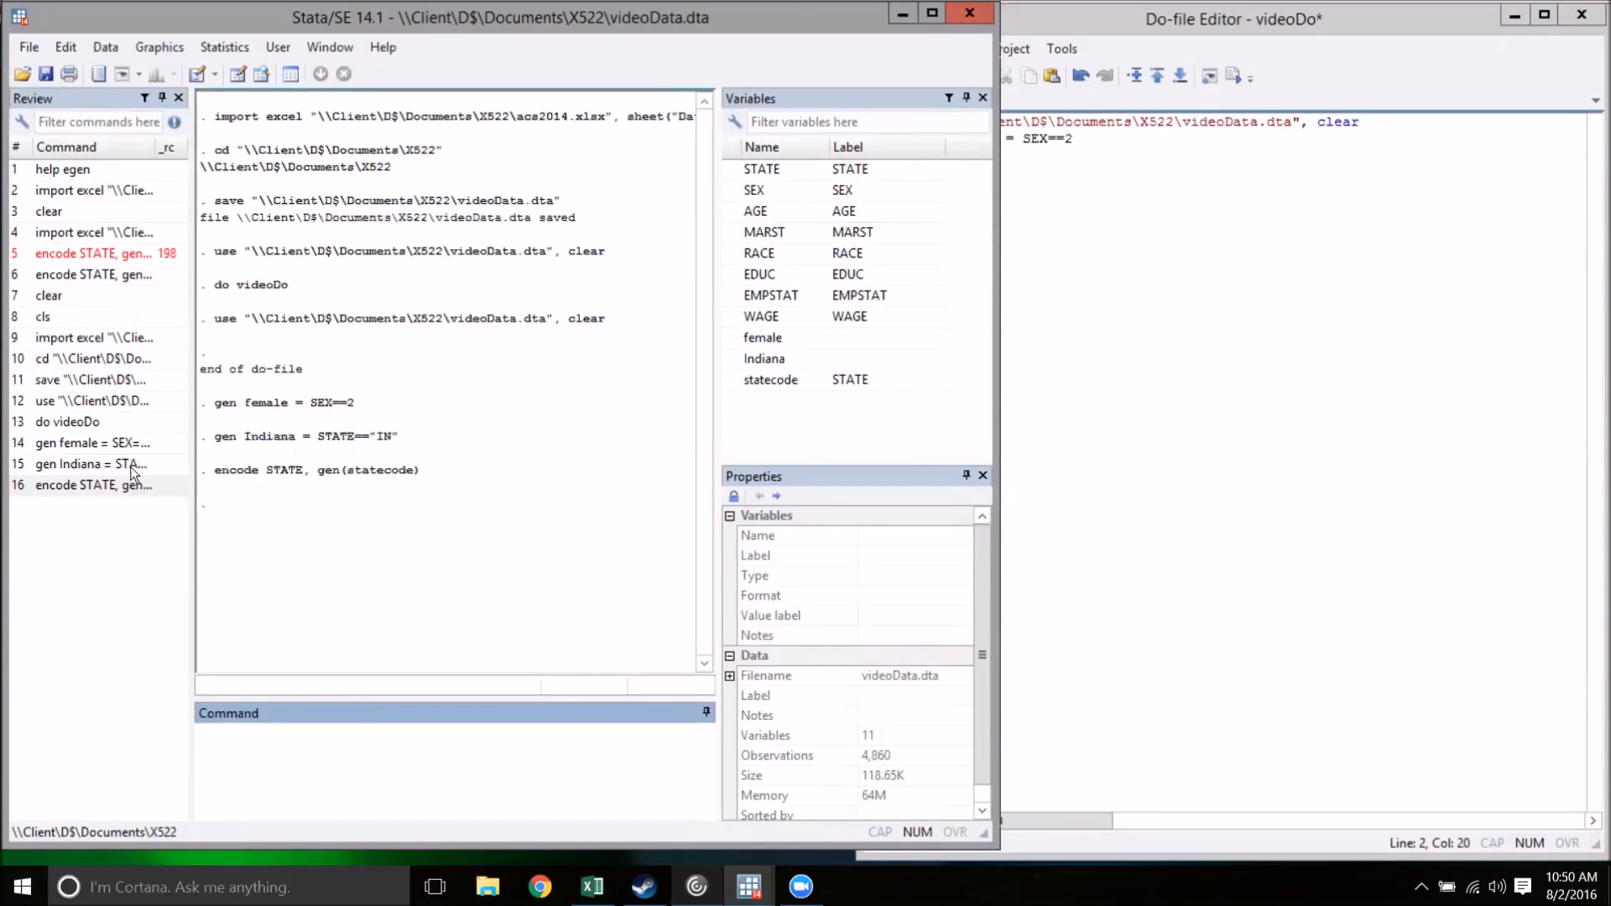
Add 'encode STATE, gen(statecode)' as line 4 of the videoDo do-file and save.
click(92, 463)
text(gen Indiana = STATE=="IN)
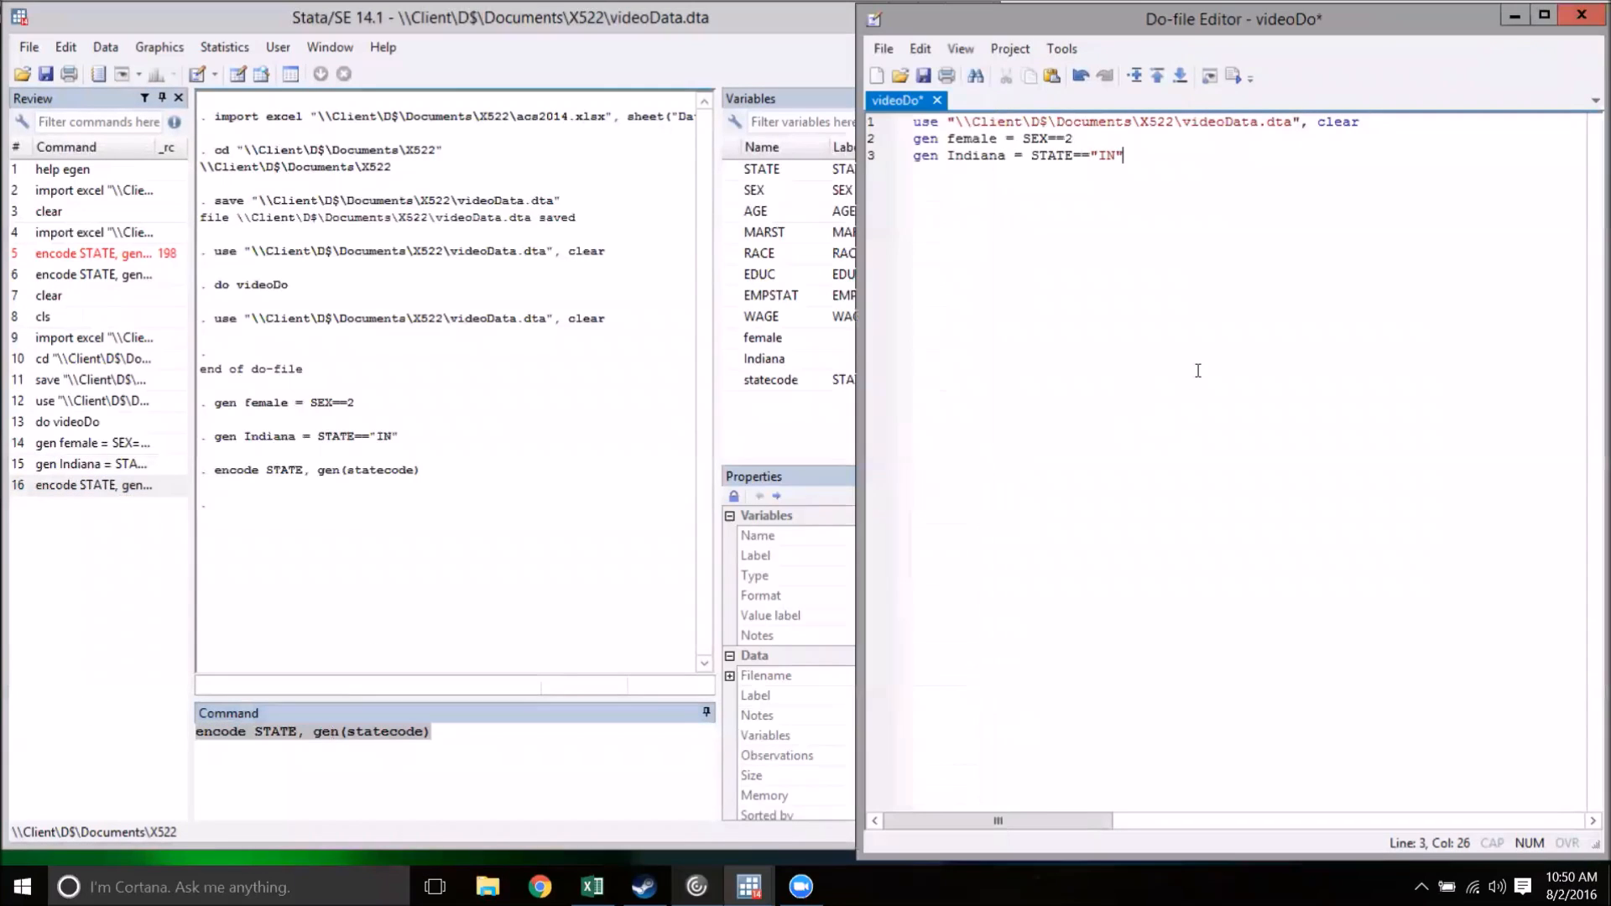
text(encode STATE, gen(statecode))
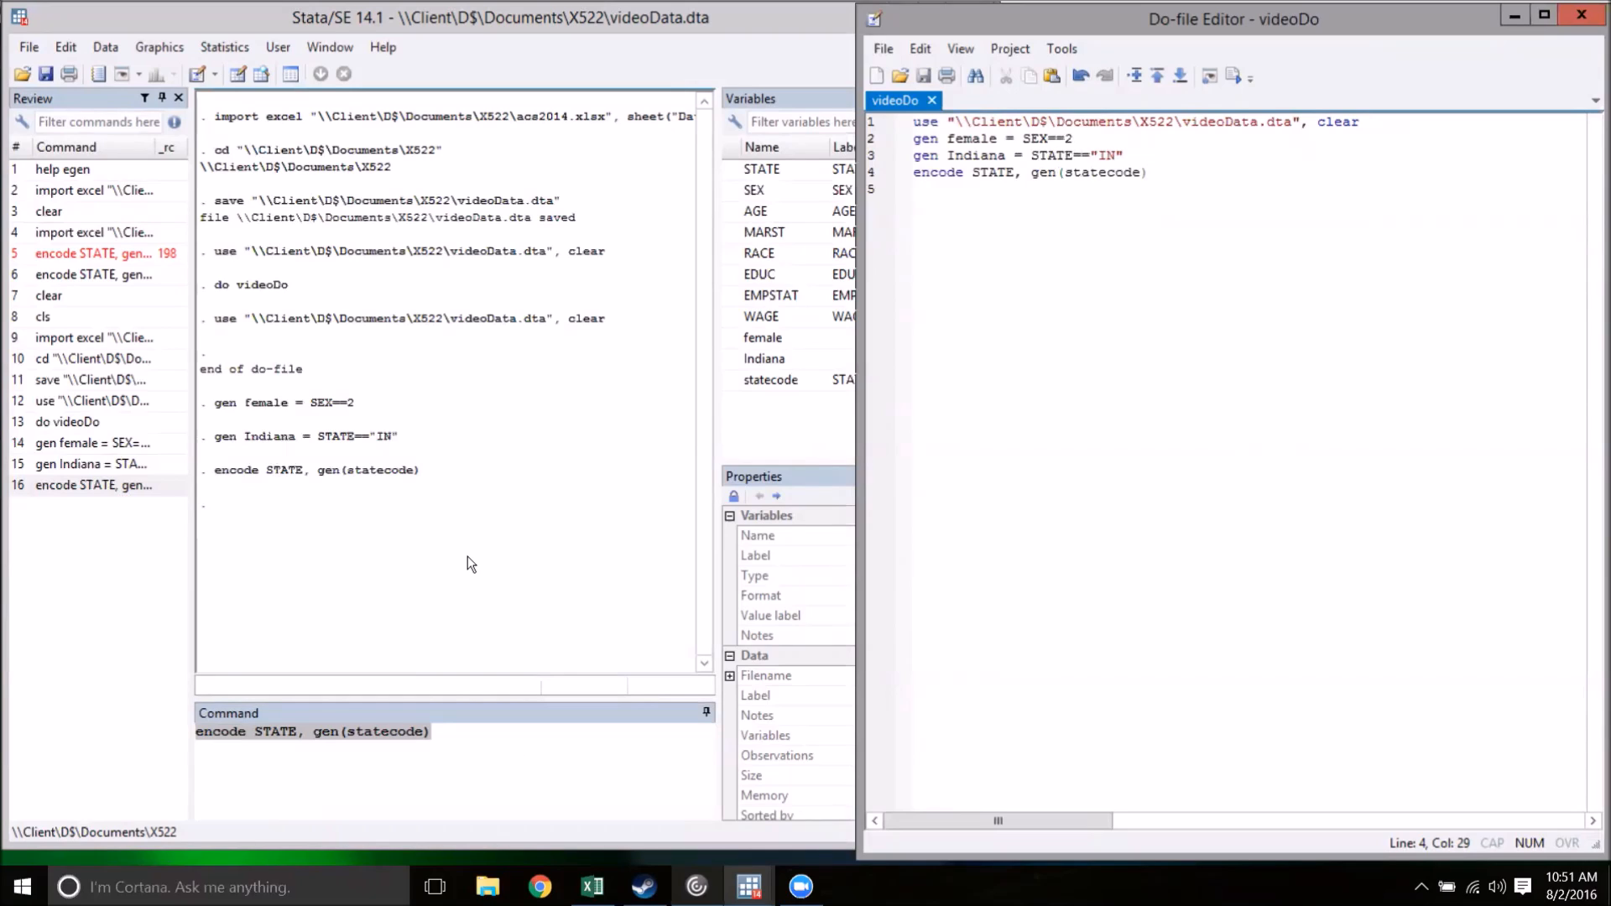
mouse_move(504, 561)
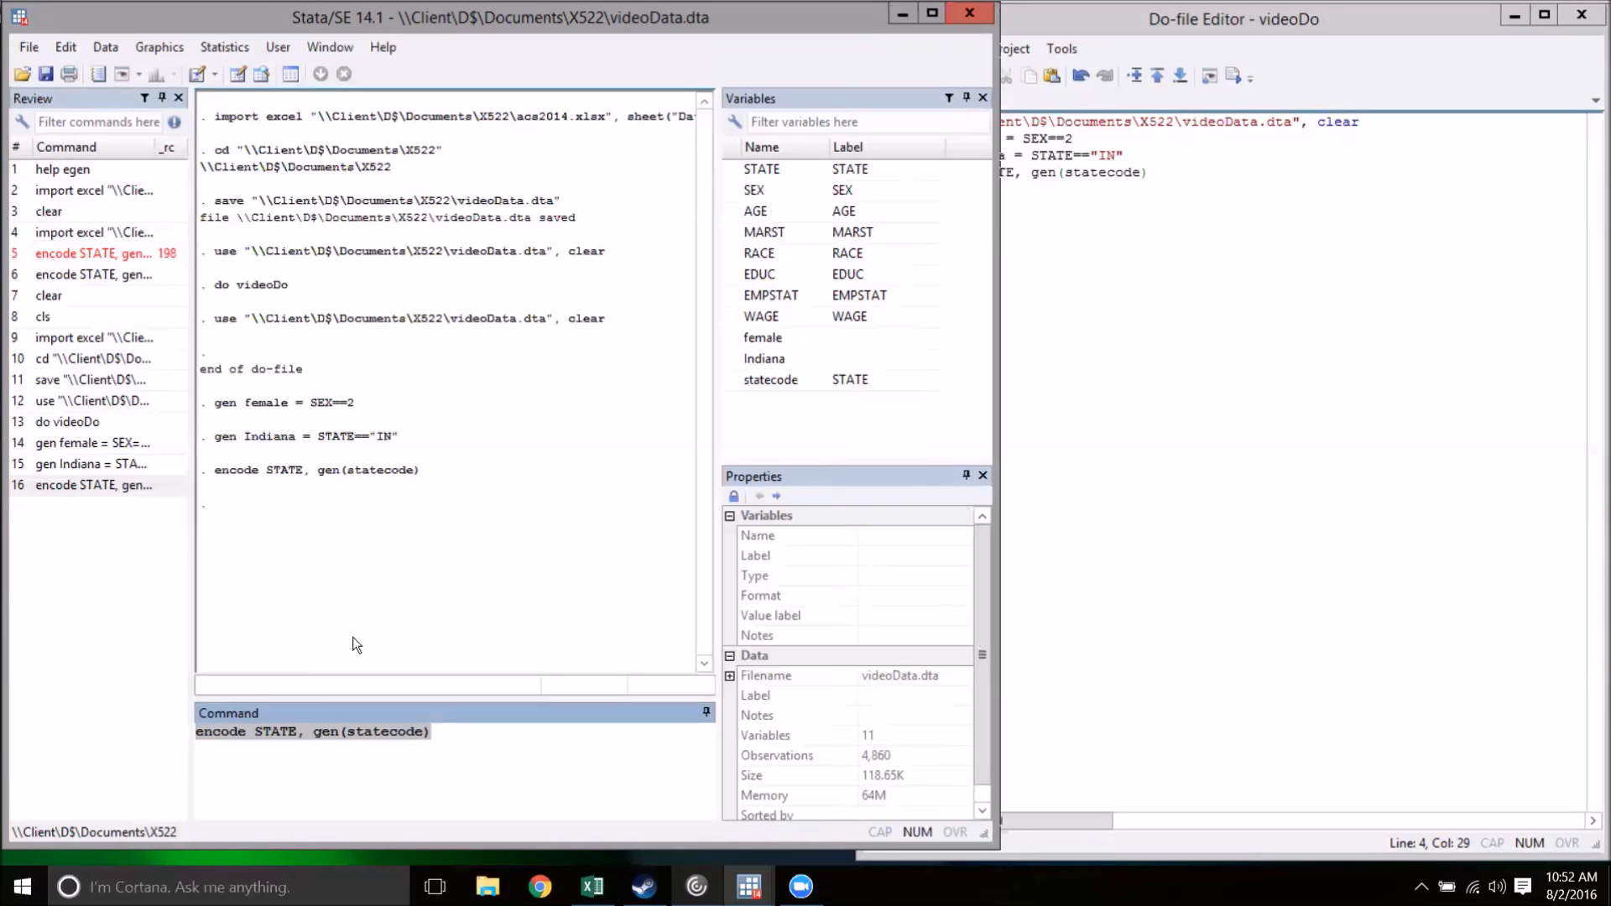
Run replace female = female+1, changing all 4,860 observations so female reads 2 or 1.
text(replace)
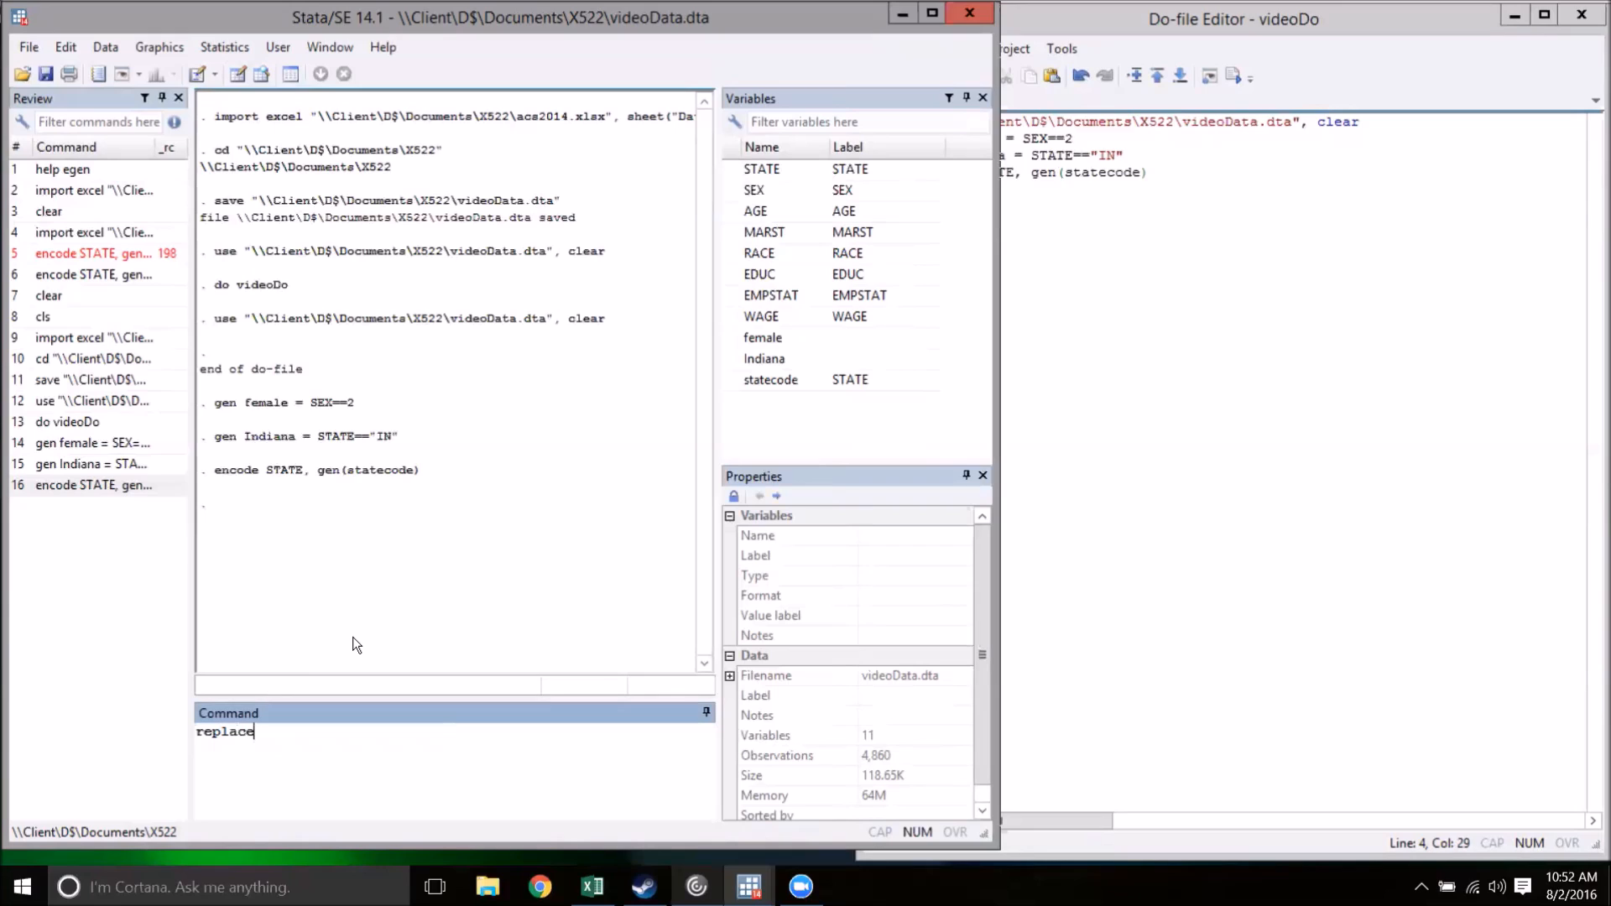
text(female)
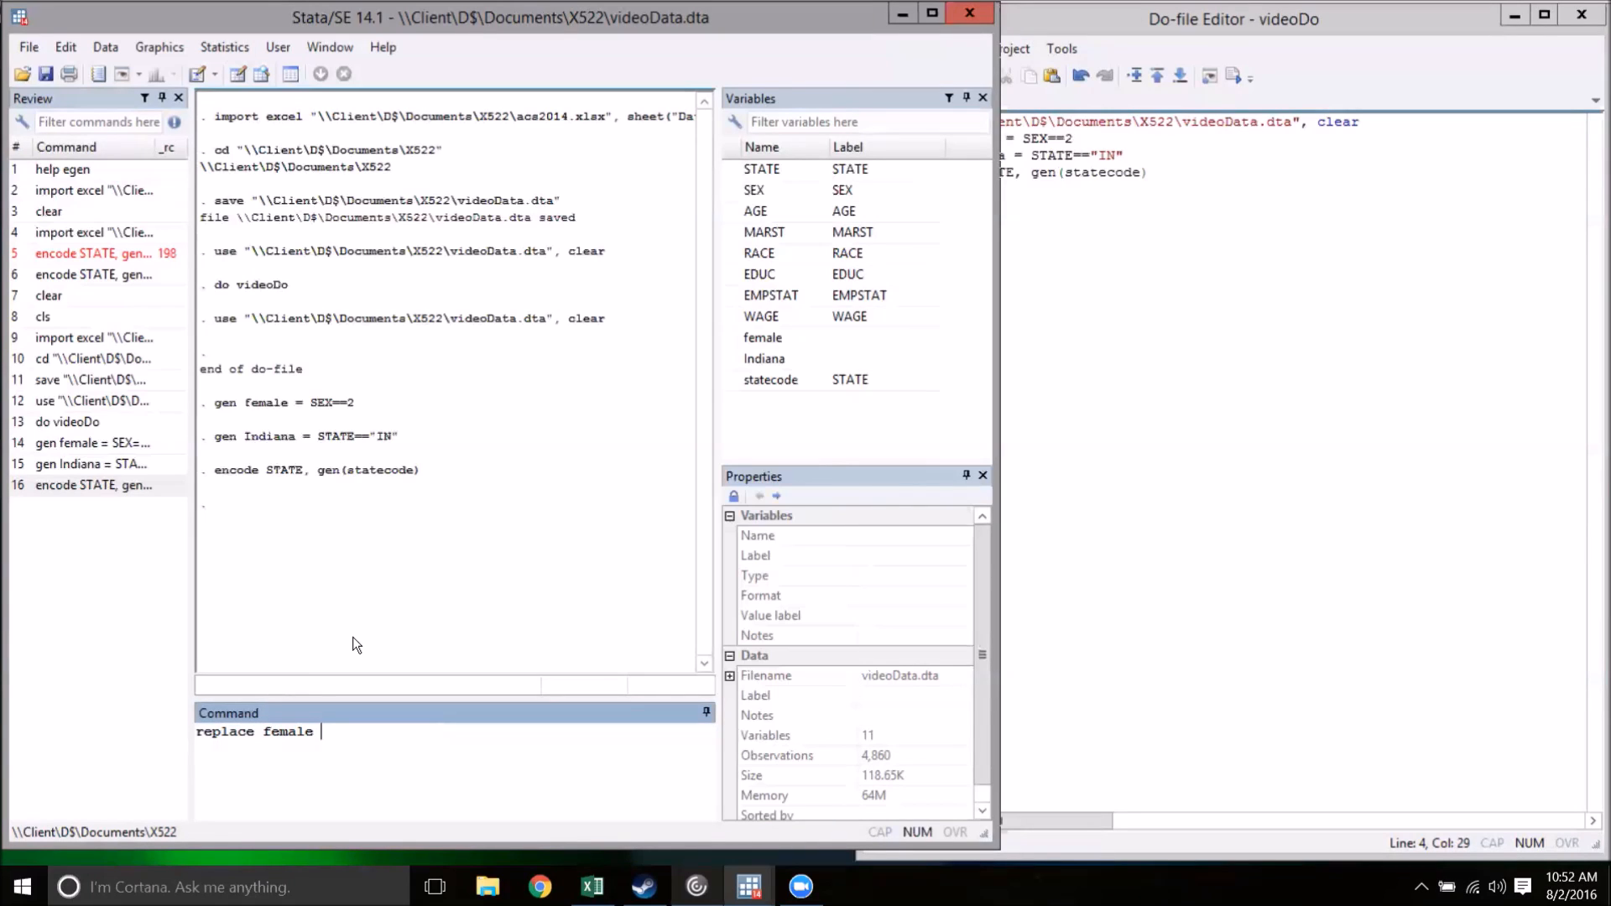
text(=)
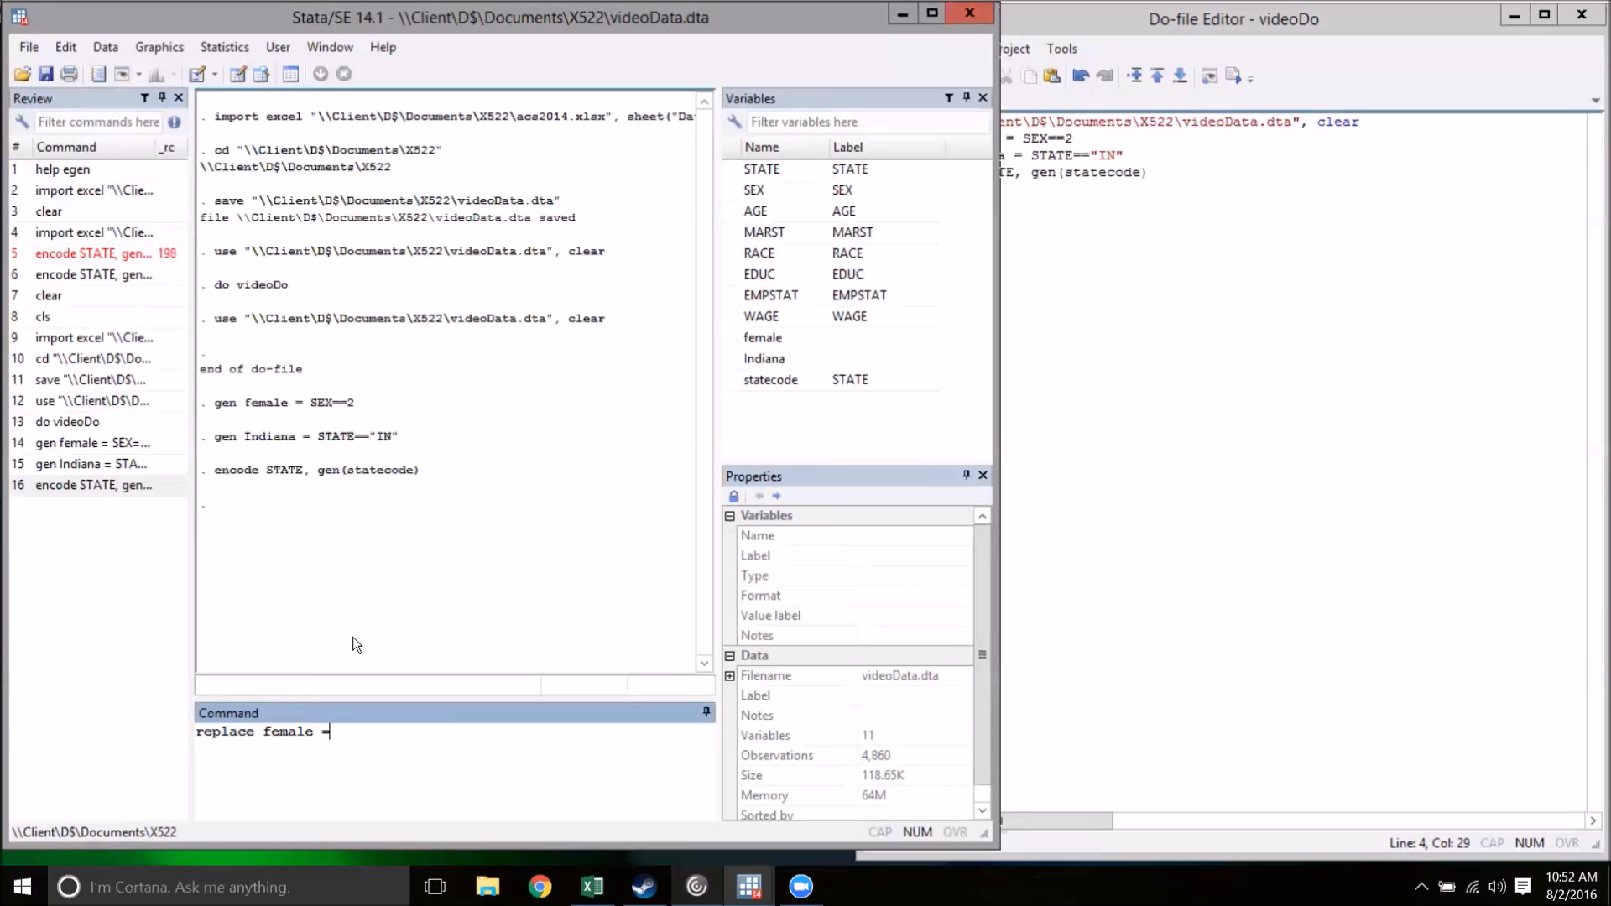
text(female+)
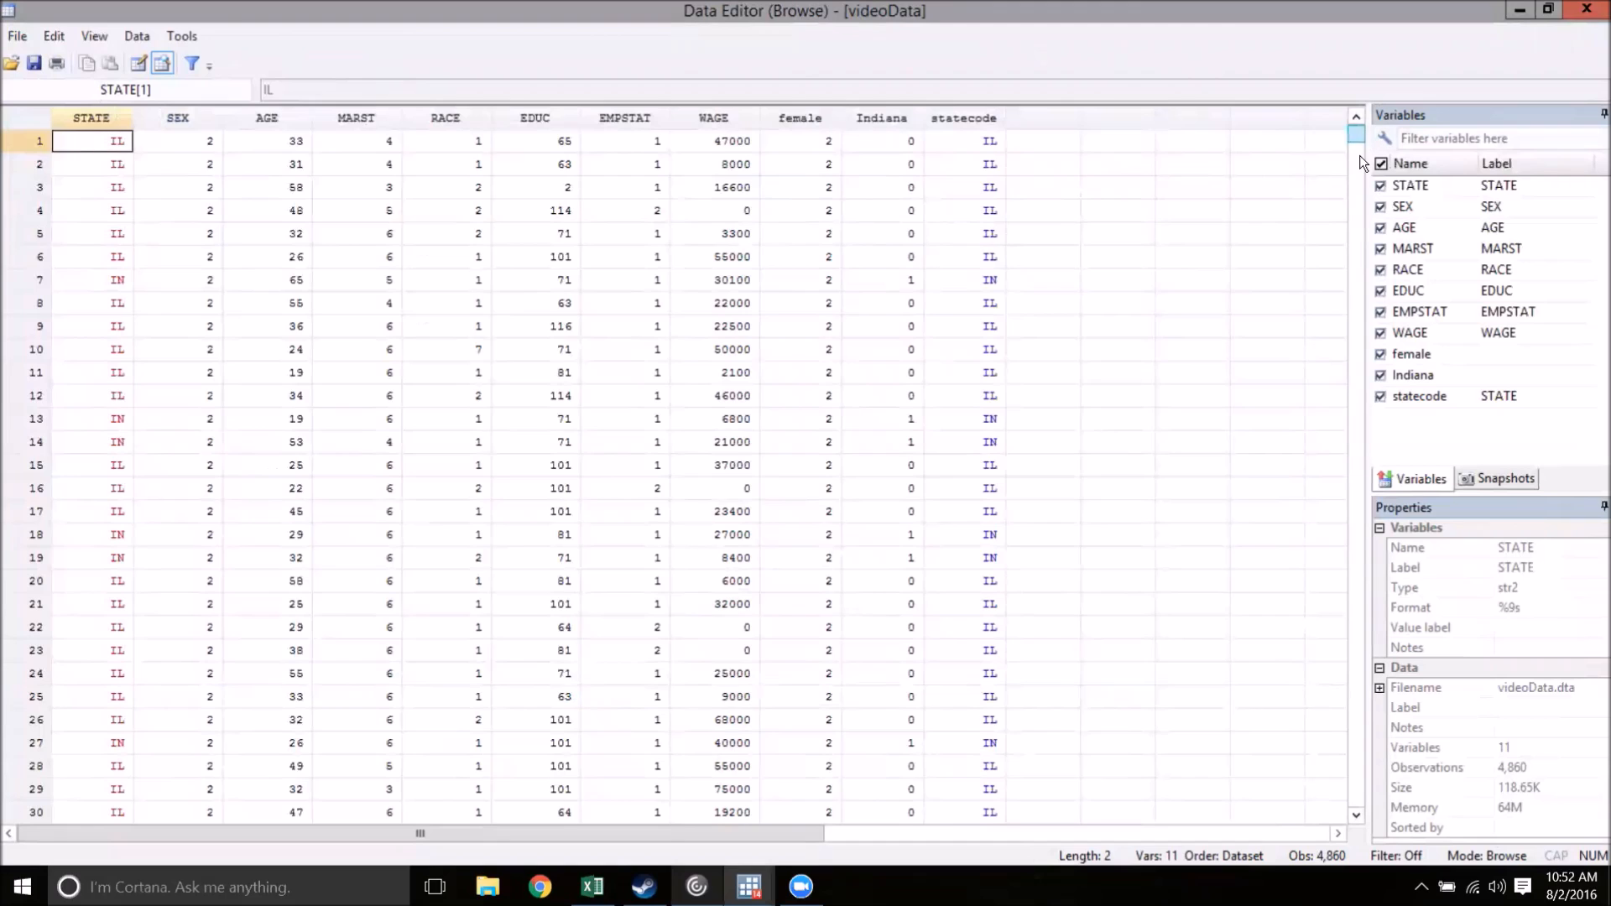
scroll(down, 3)
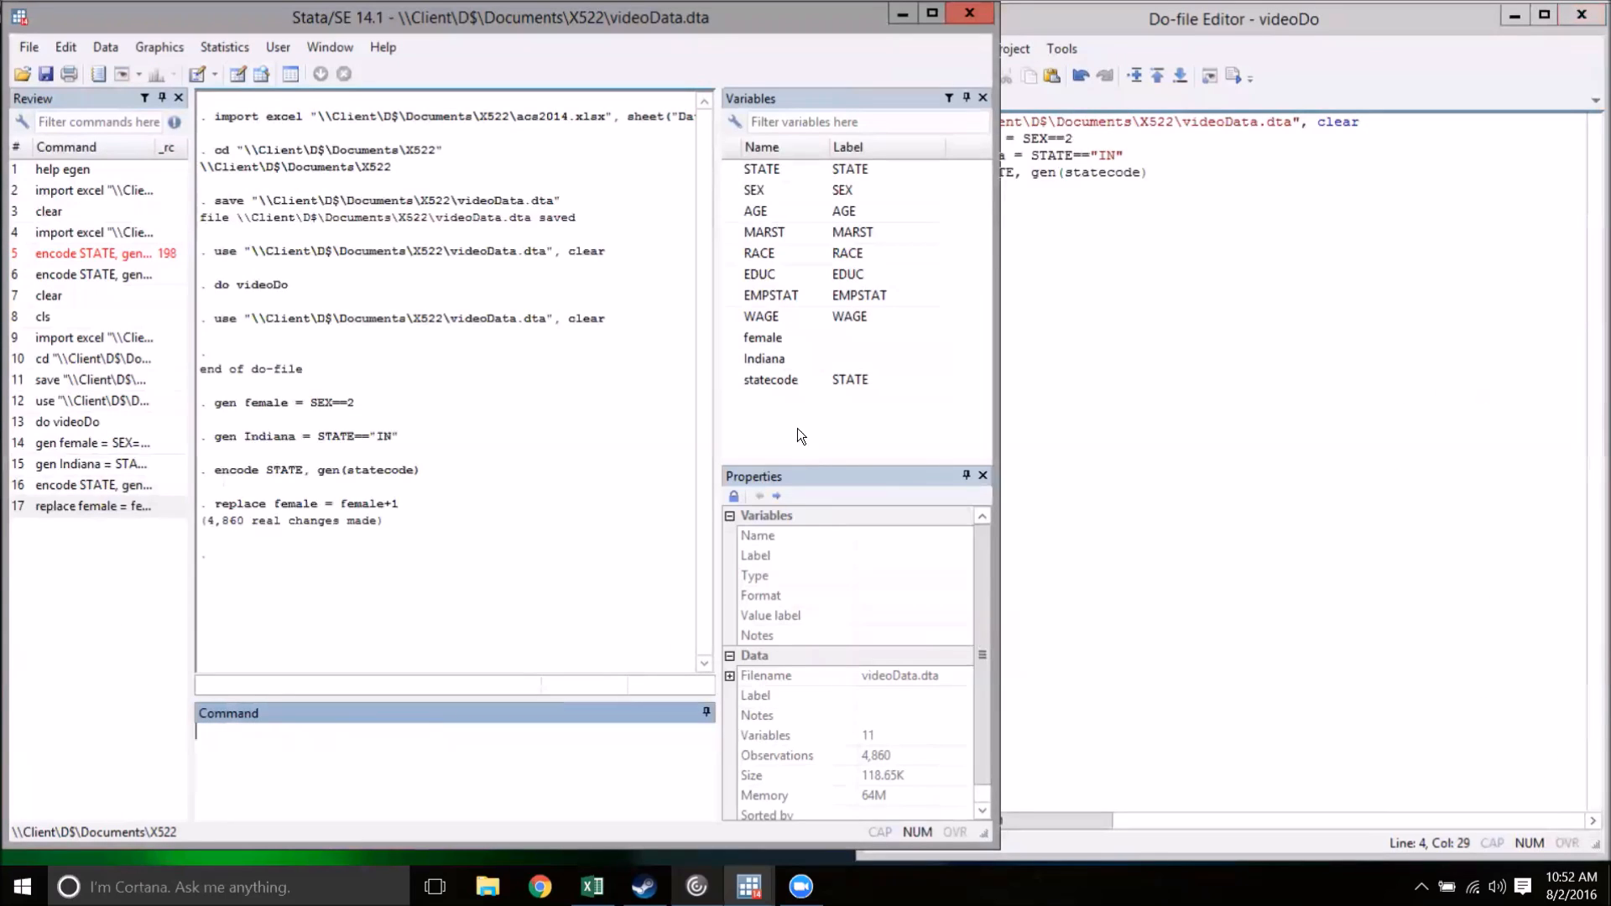
mouse_move(815, 429)
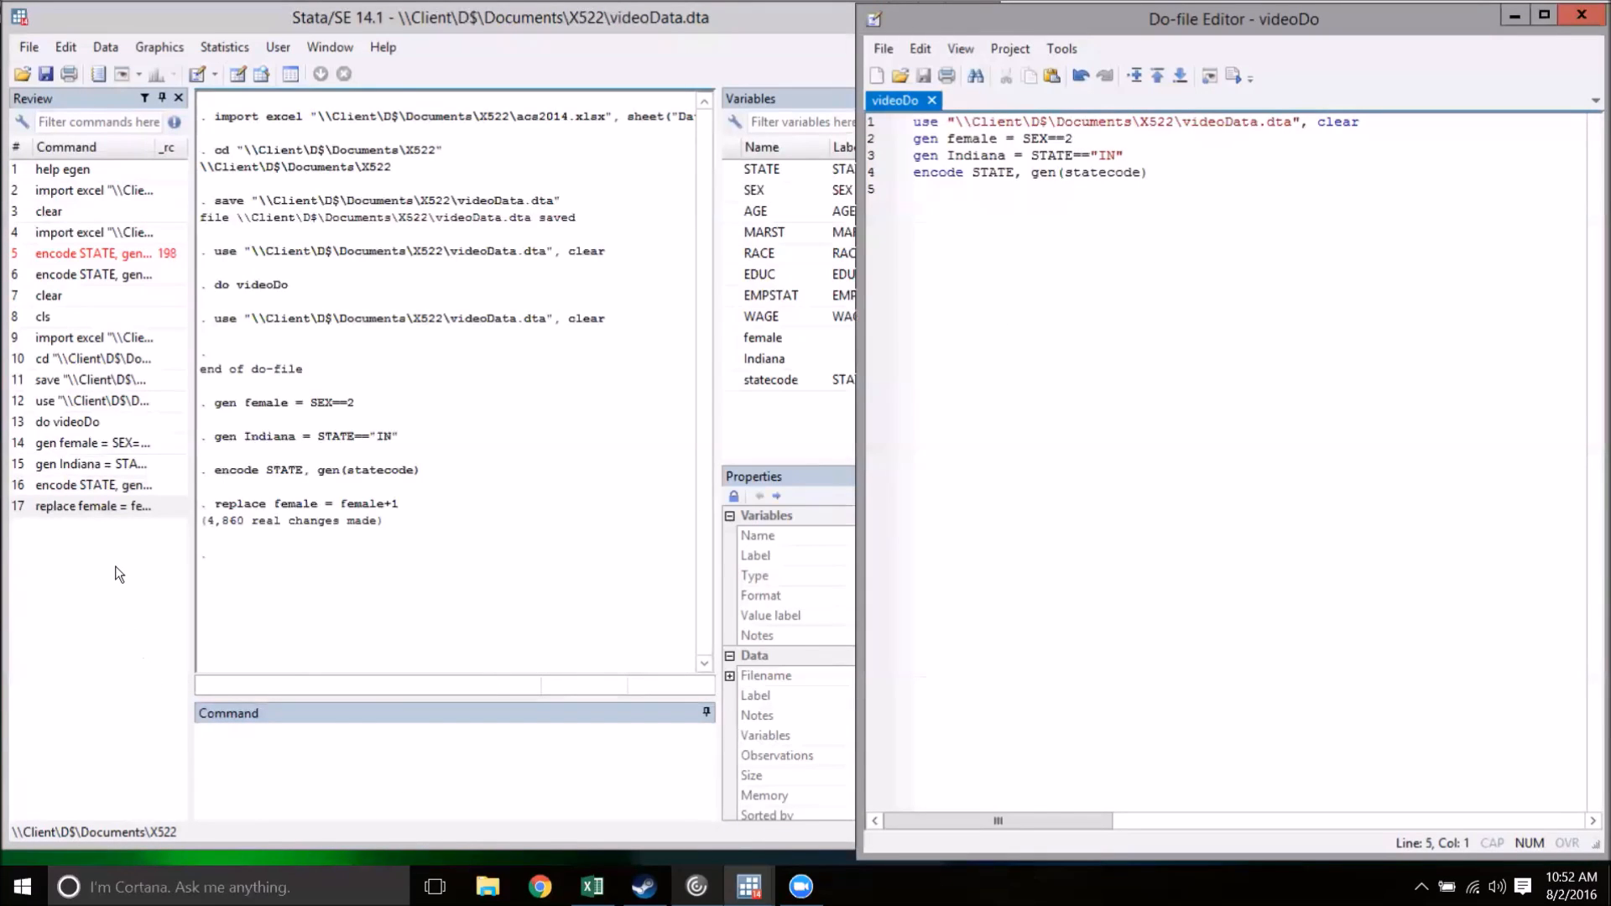
mouse_move(72, 424)
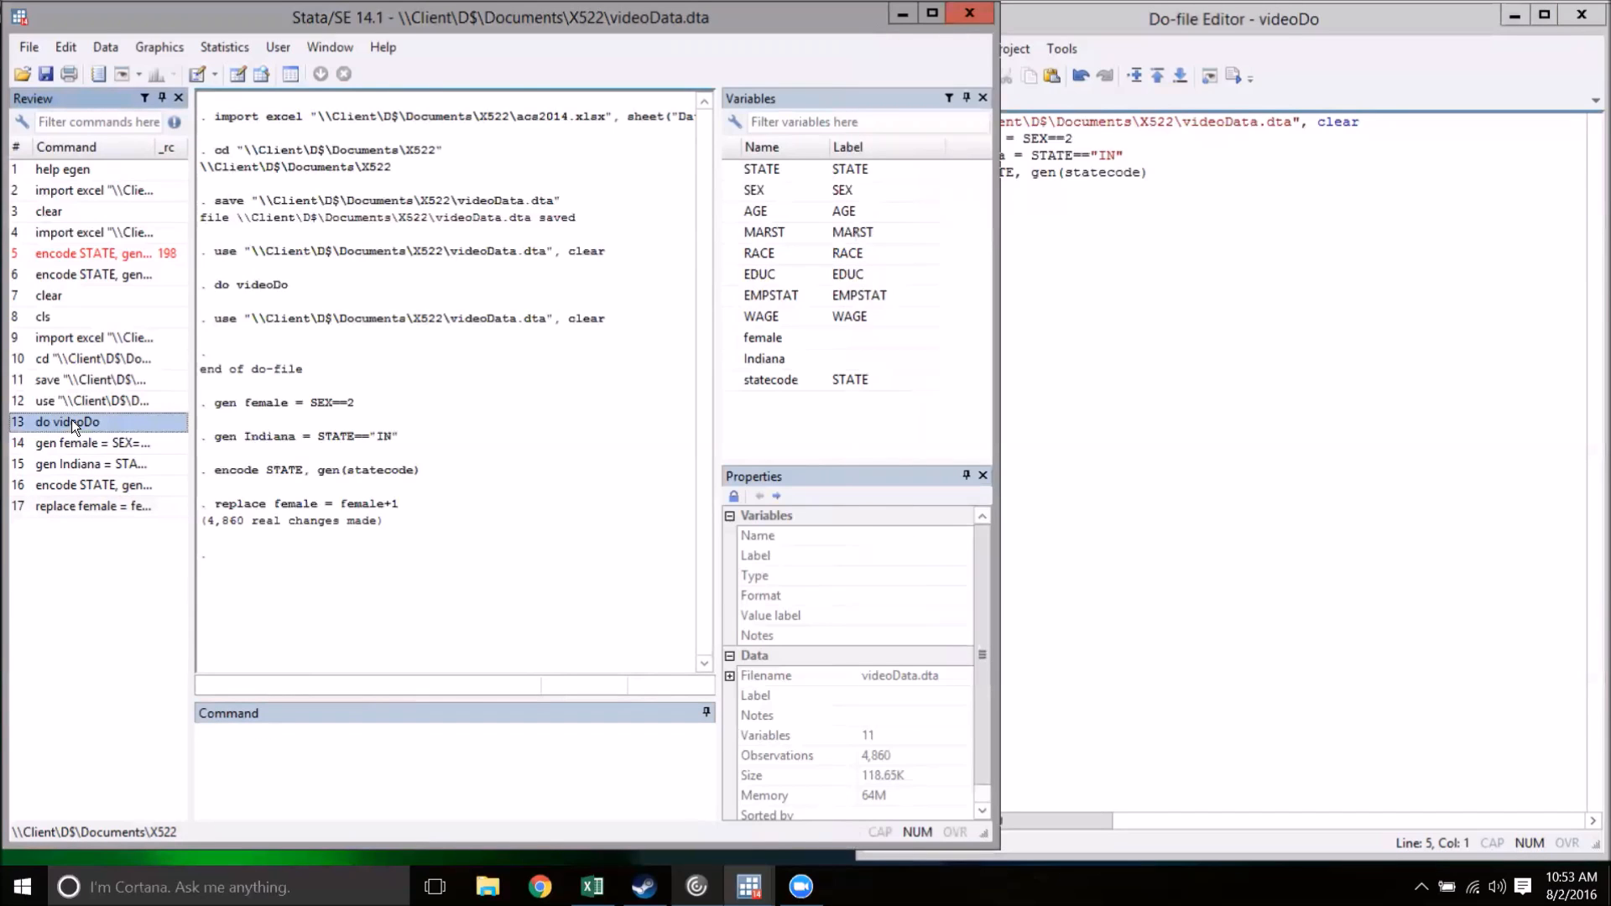
Browse the dataset rows, then return to the Command window to run do videoDo.
click(65, 421)
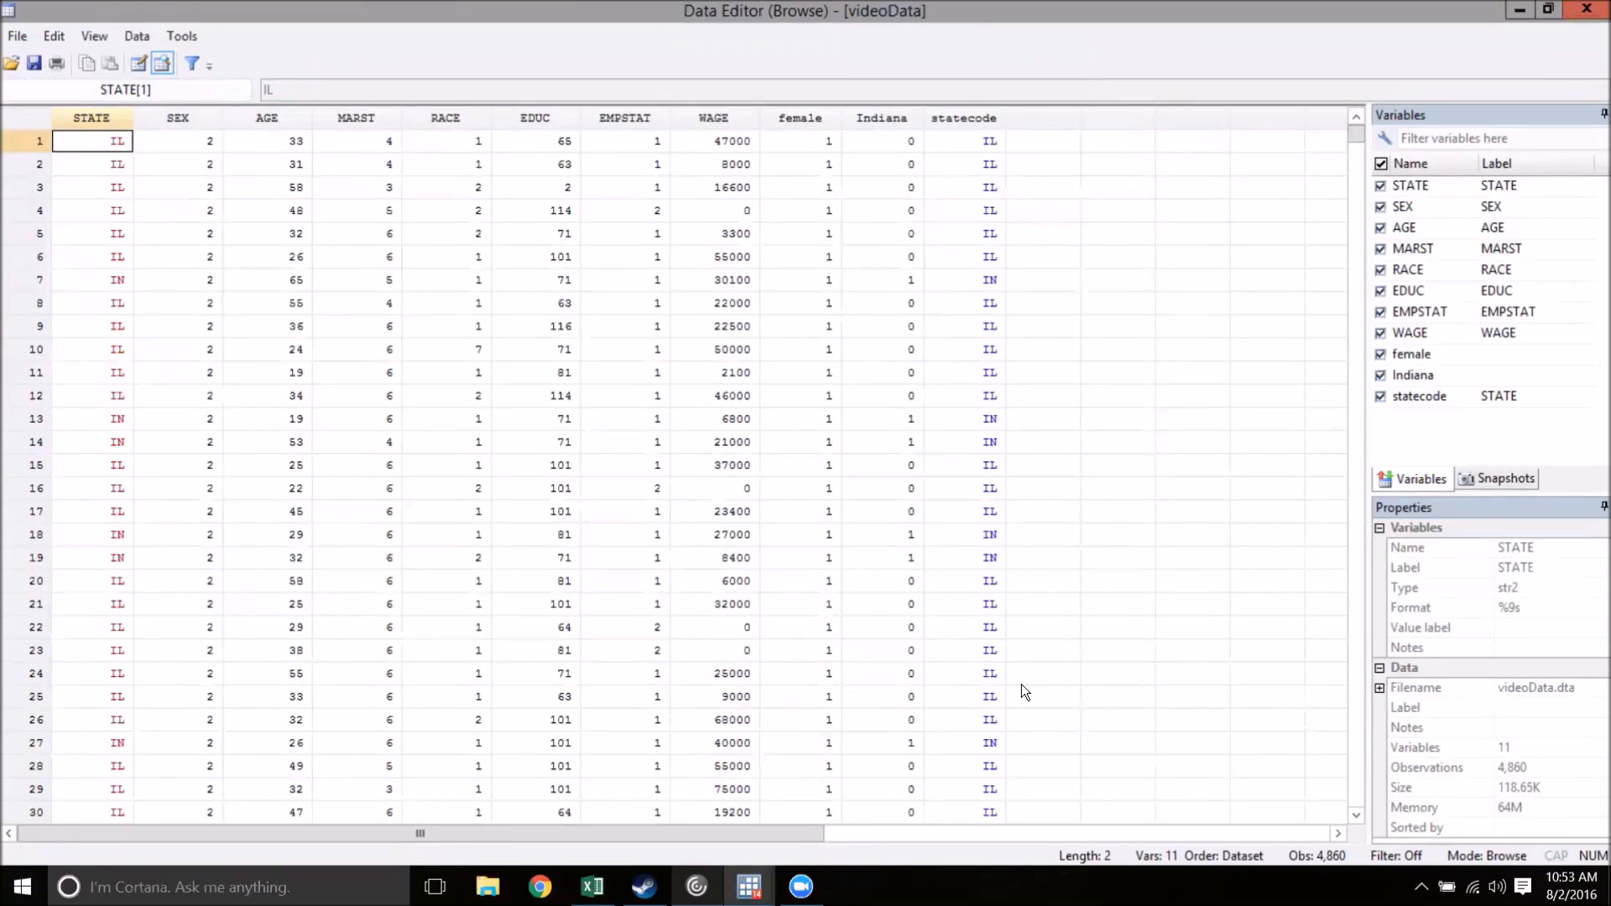
mouse_move(928, 536)
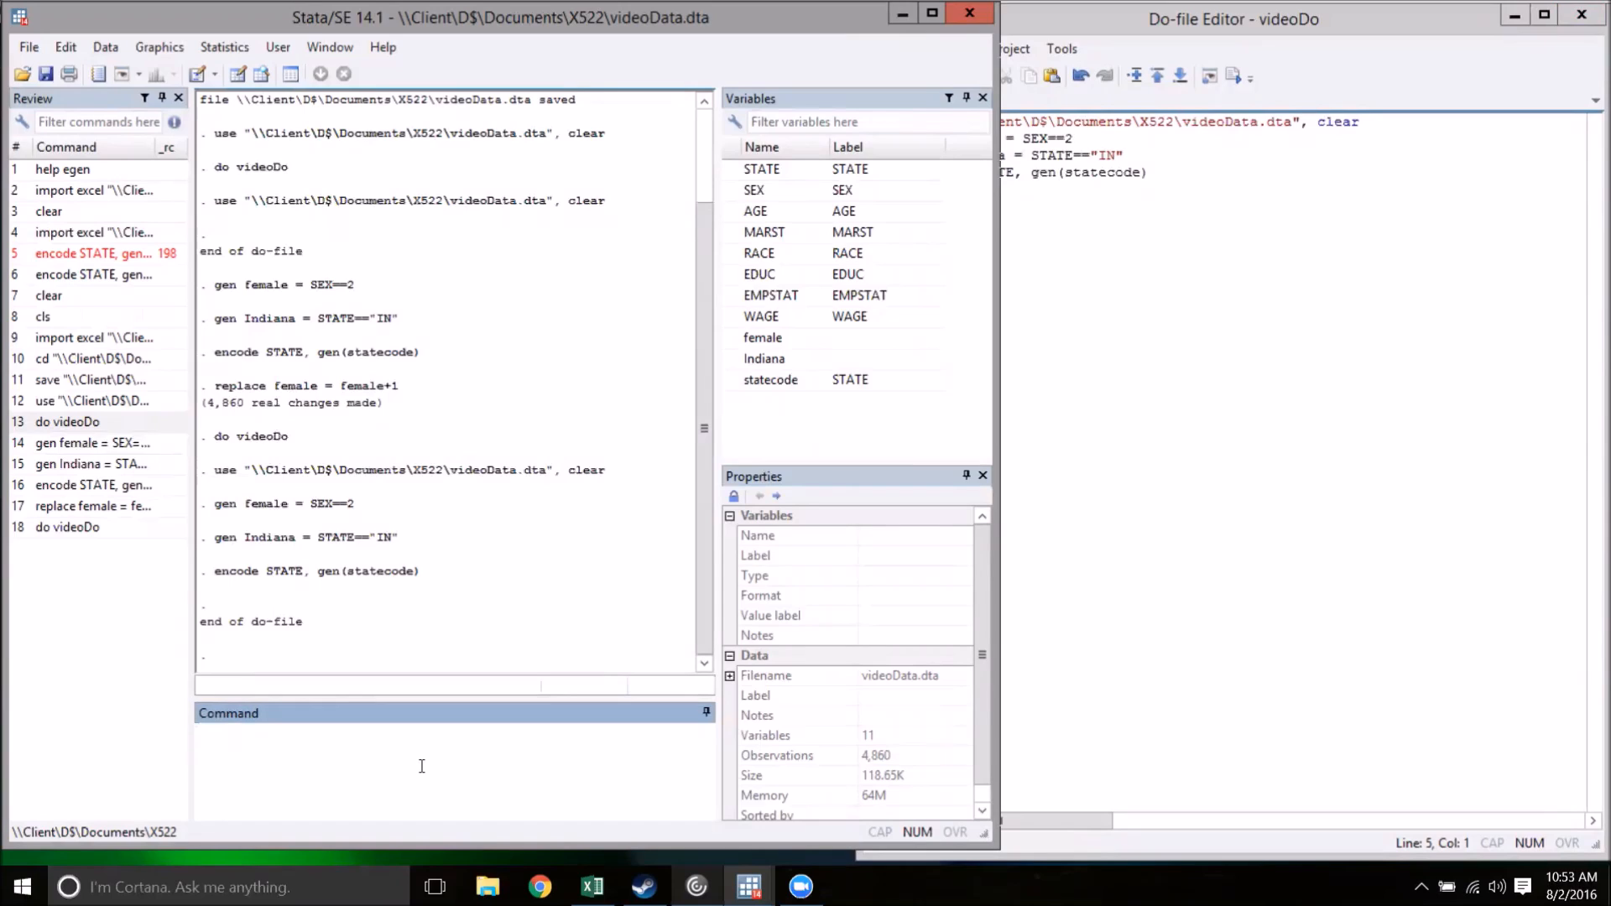
click(452, 731)
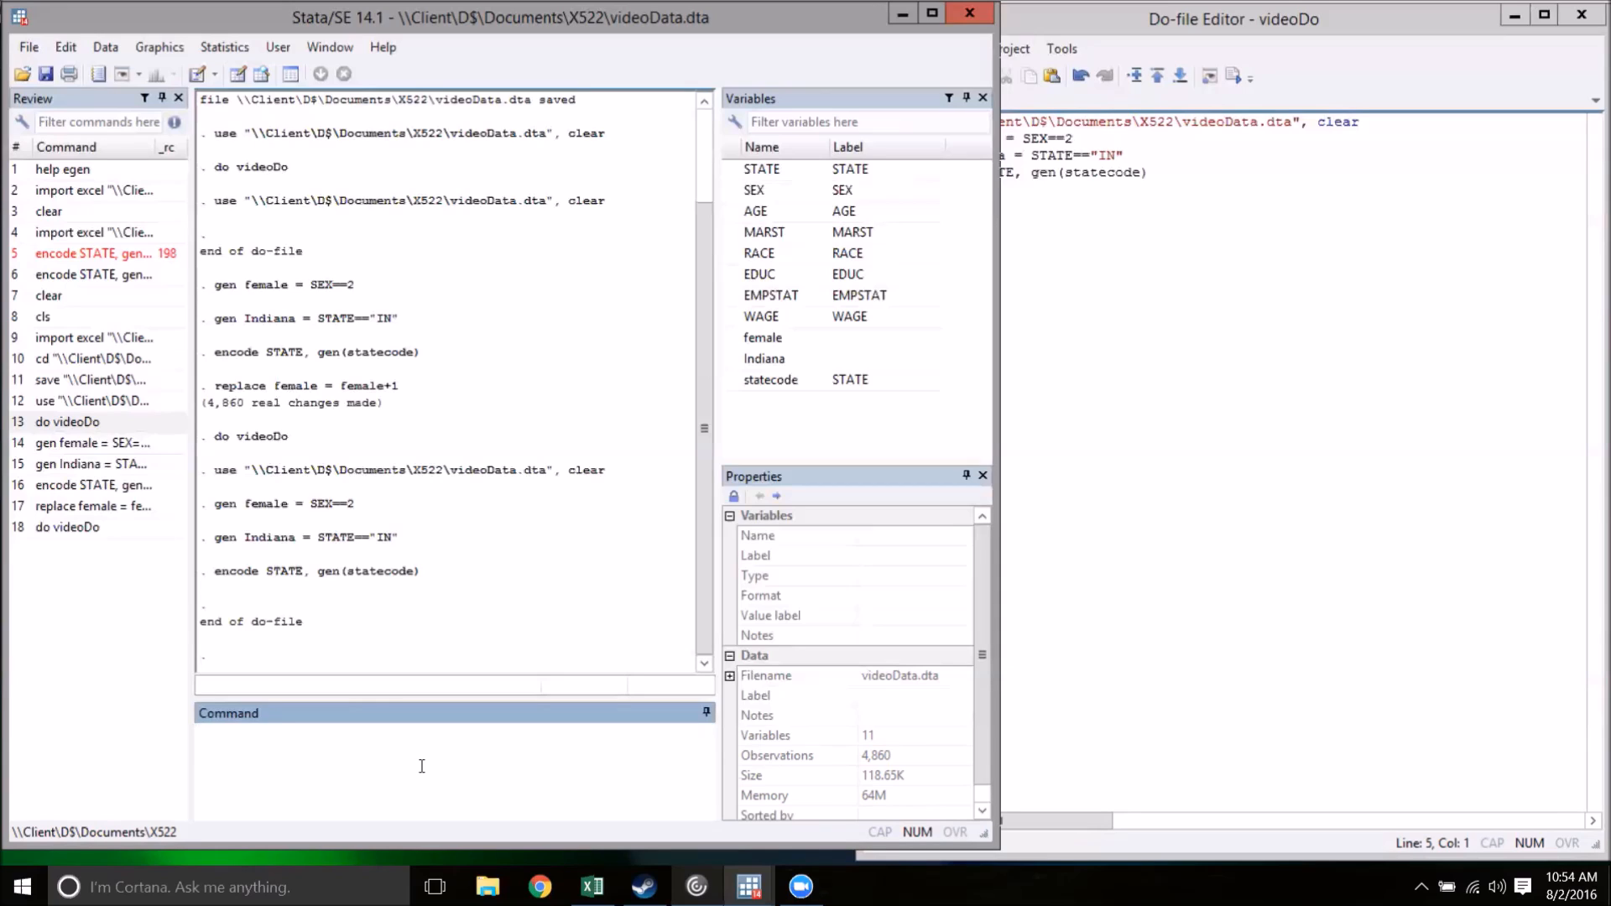
Run egen wageAvg = mean(WAGE) and scroll the data to confirm 43202.74 throughout.
text(egen)
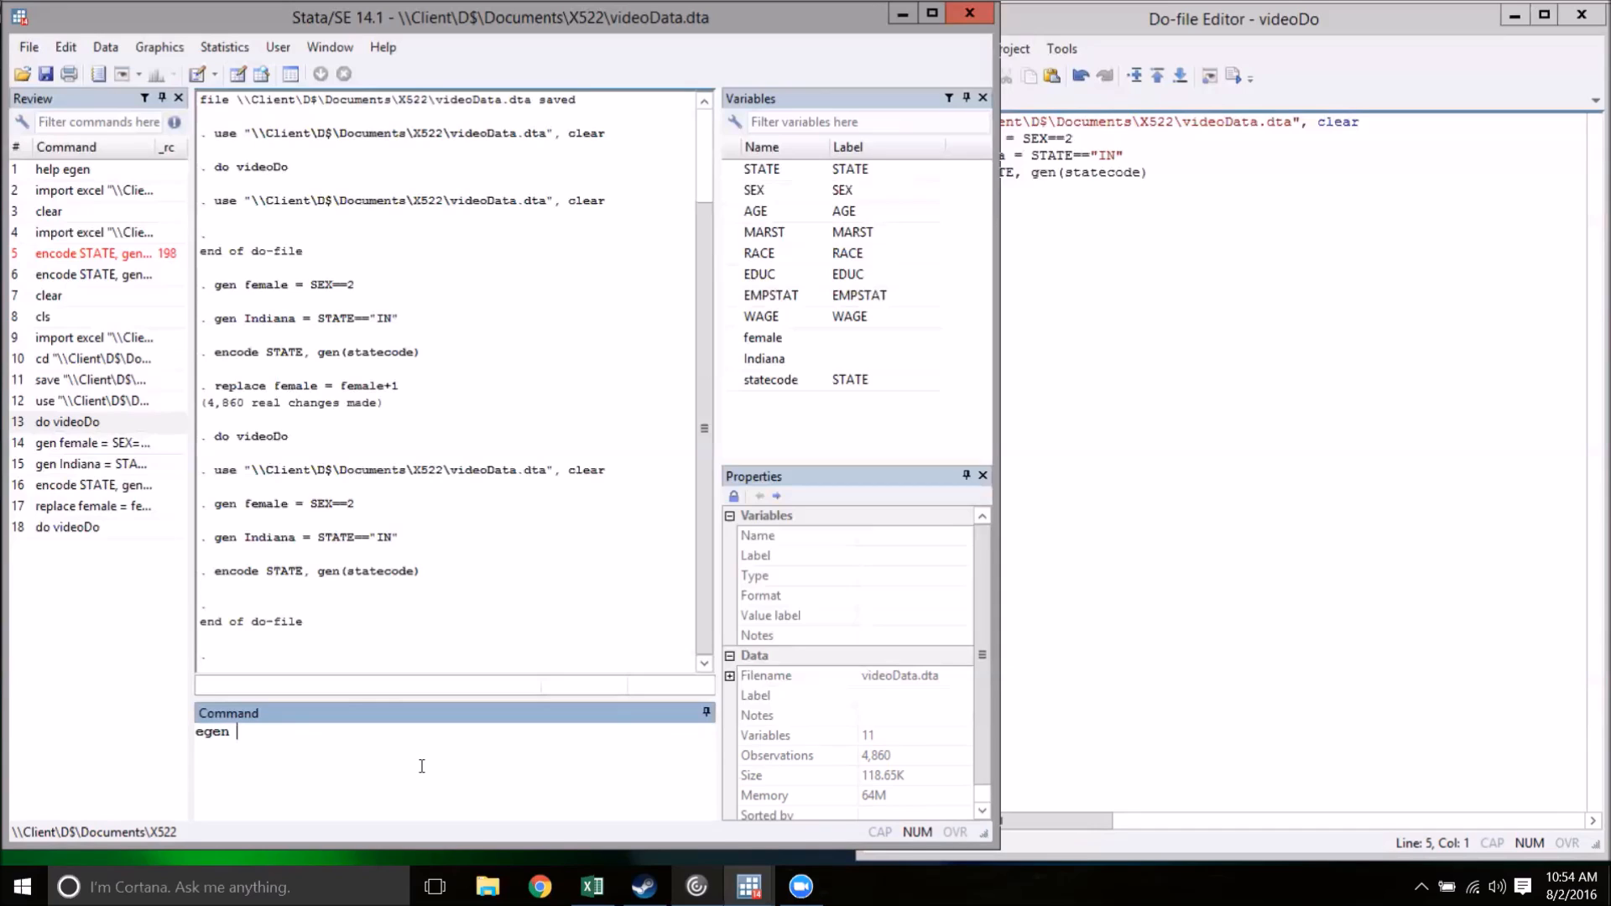
text(wage)
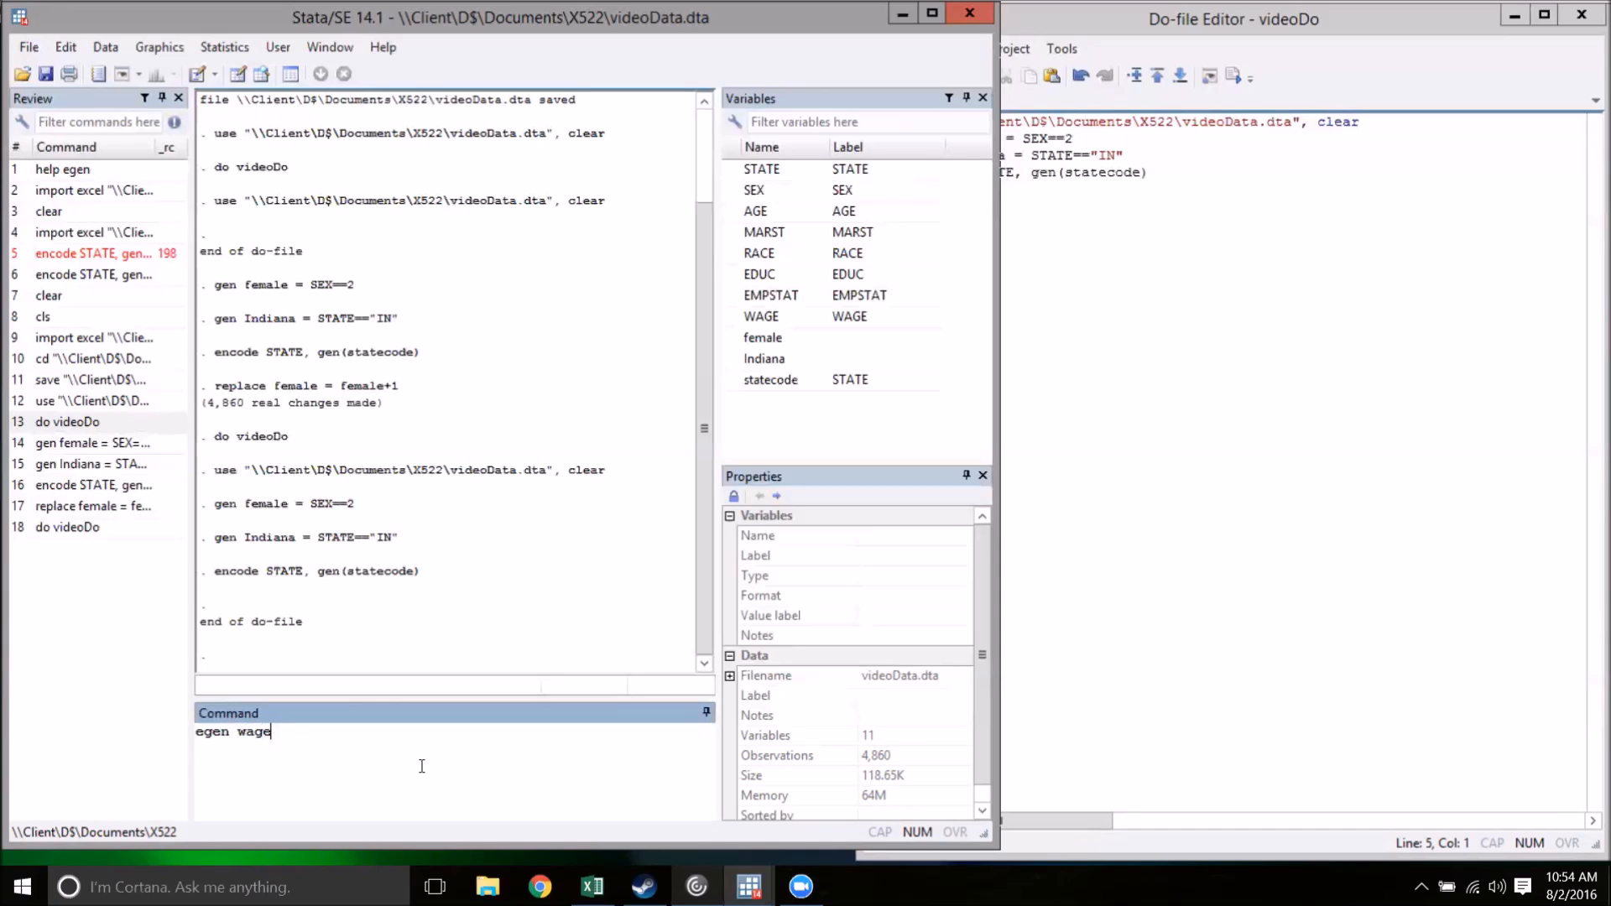
text(Avg)
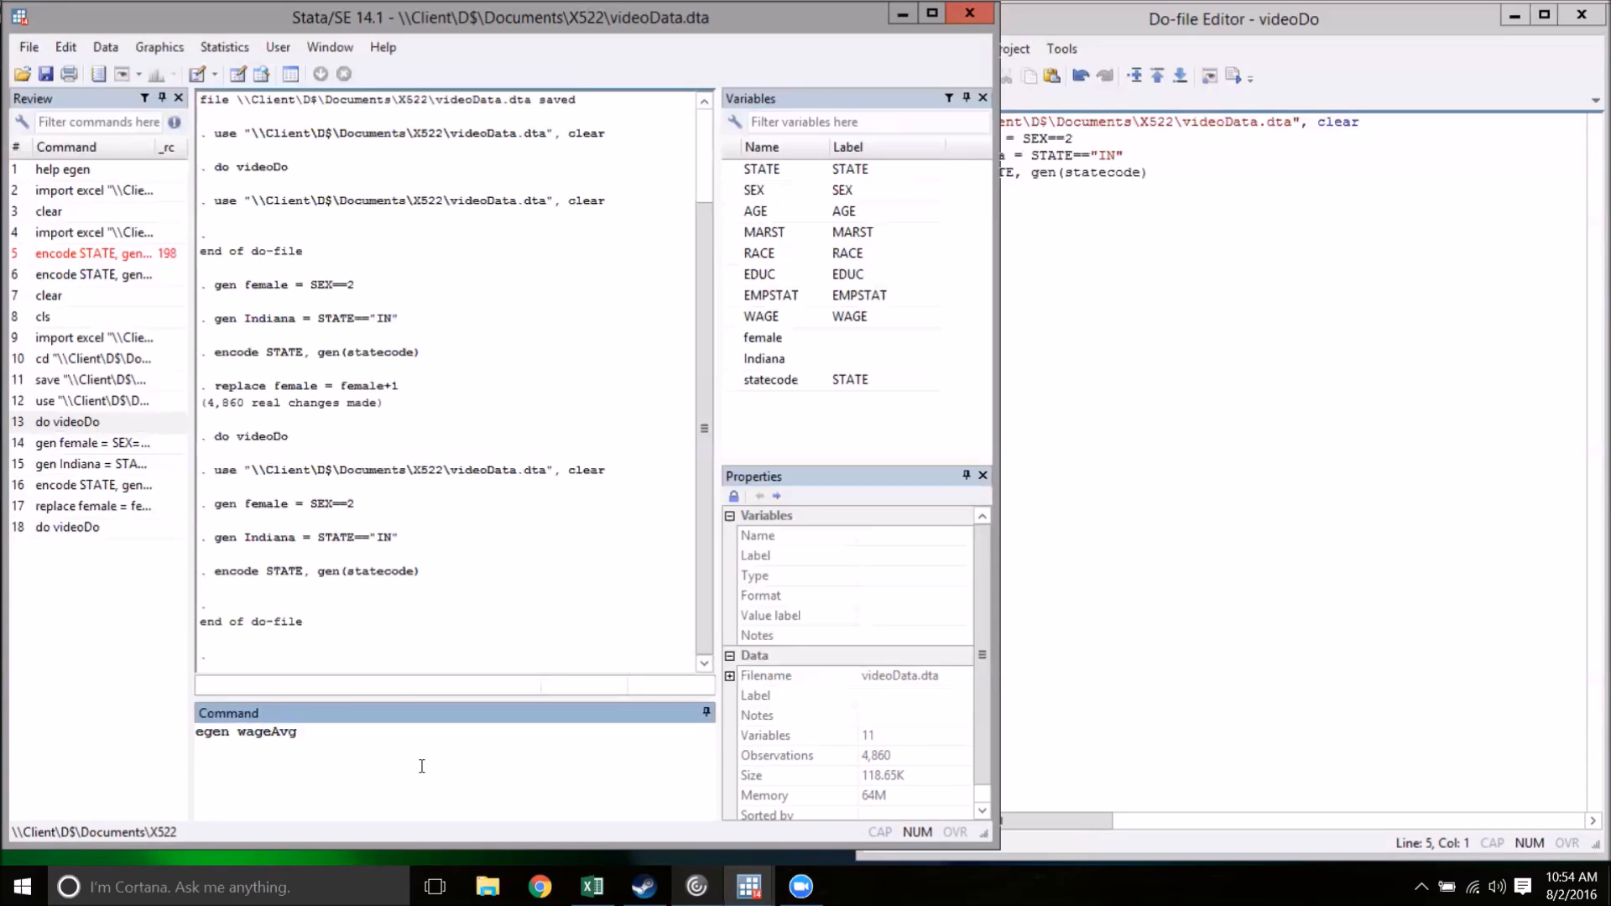
text(=)
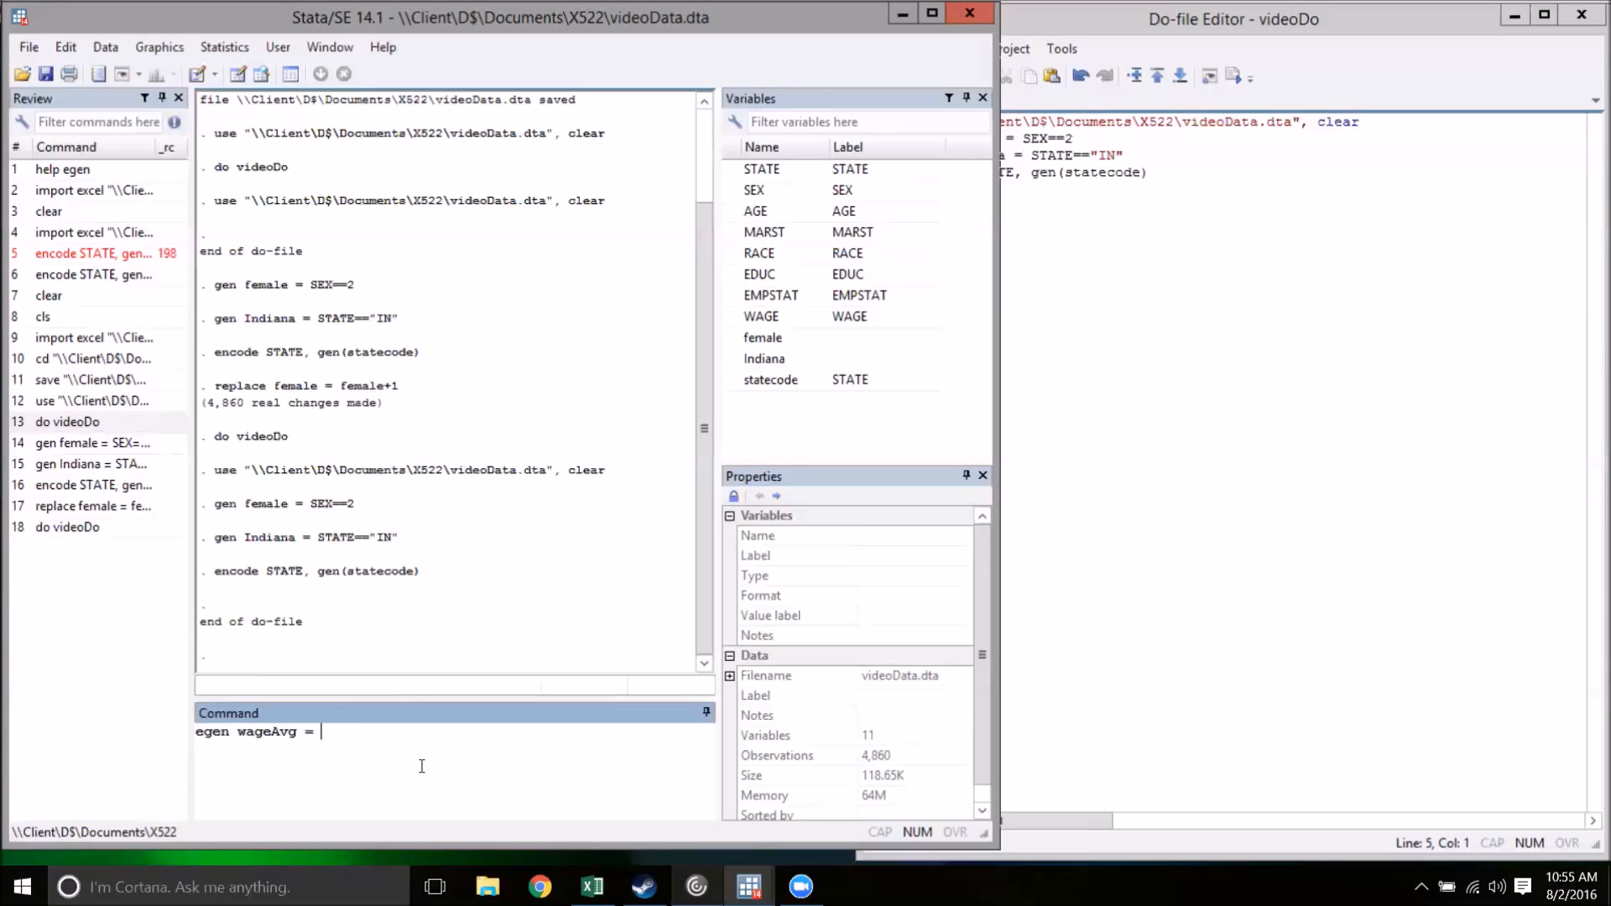
text(mean)
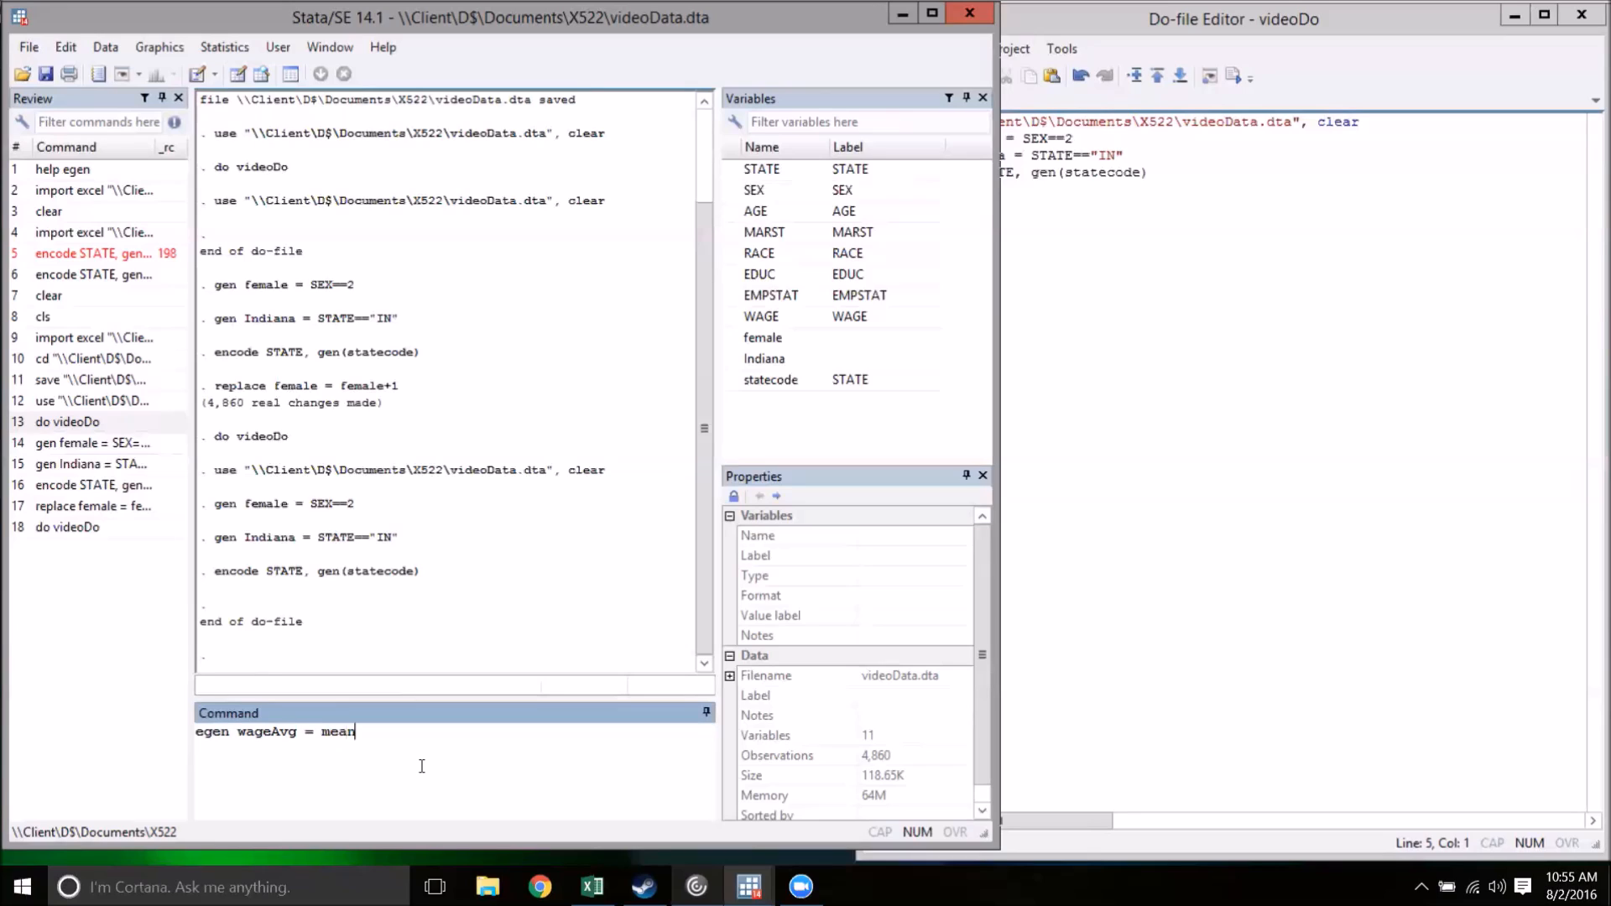
text((WA)
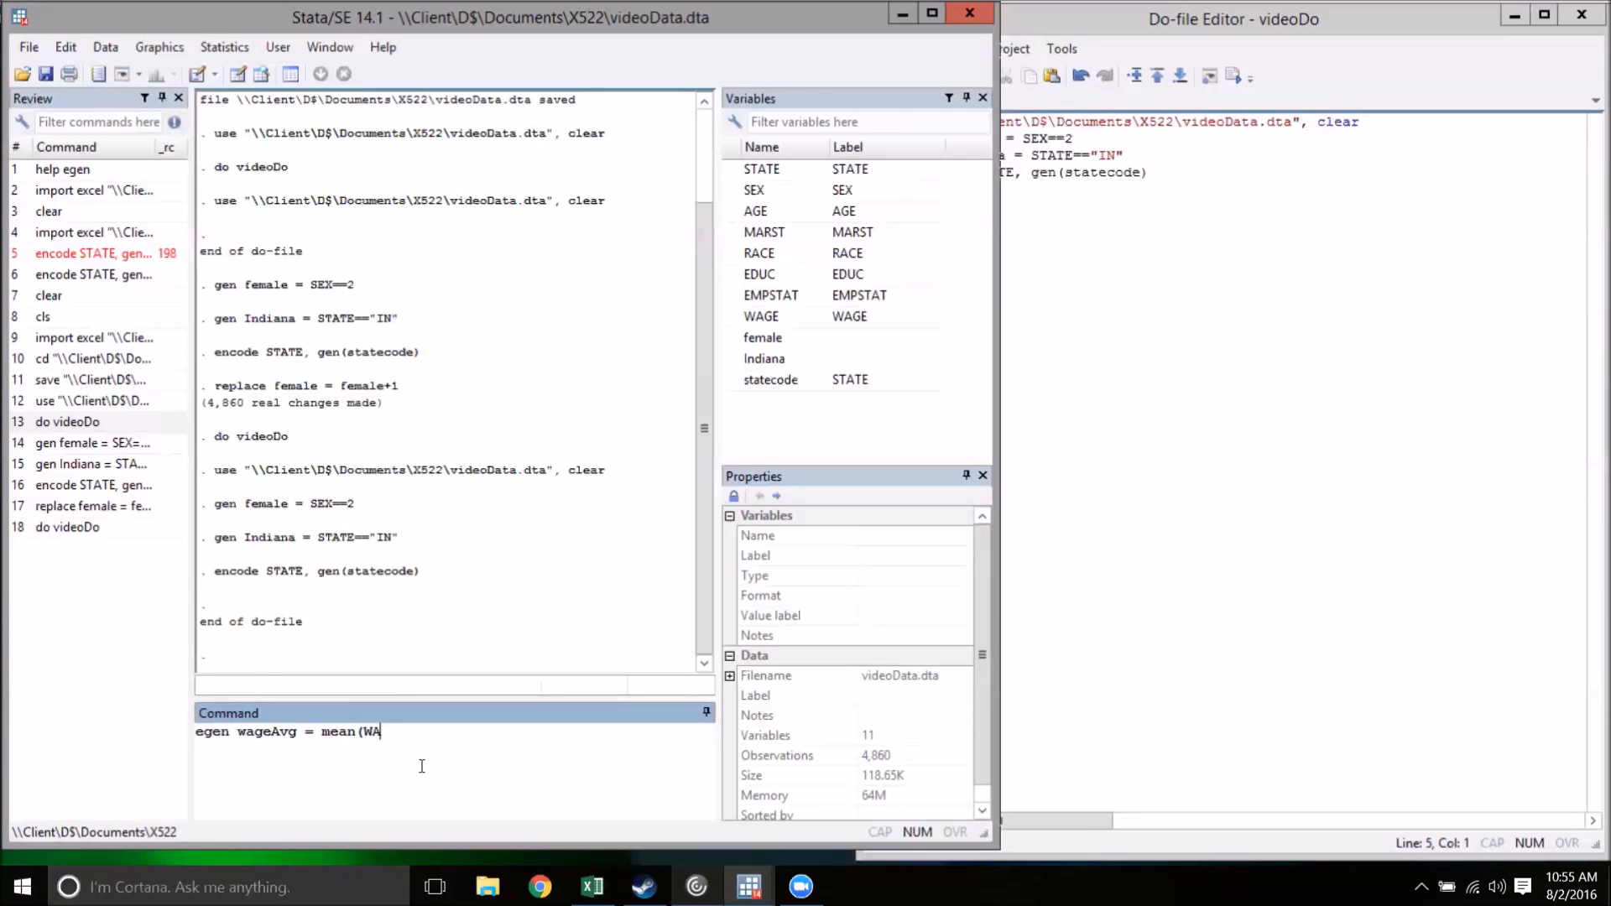
text(GE))
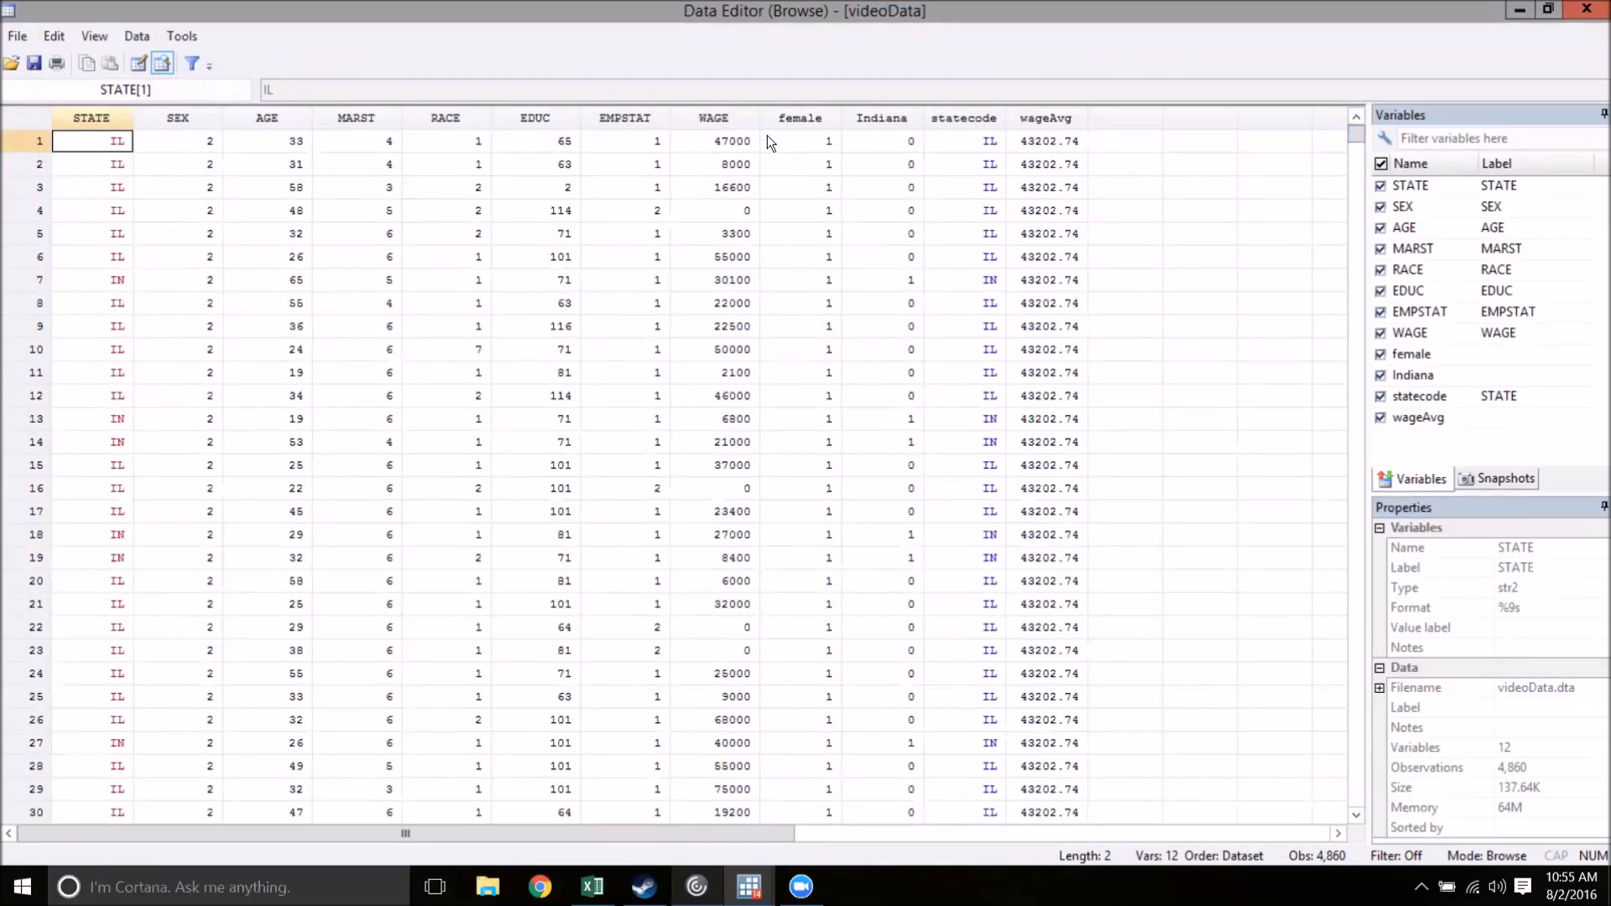
mouse_move(838, 9)
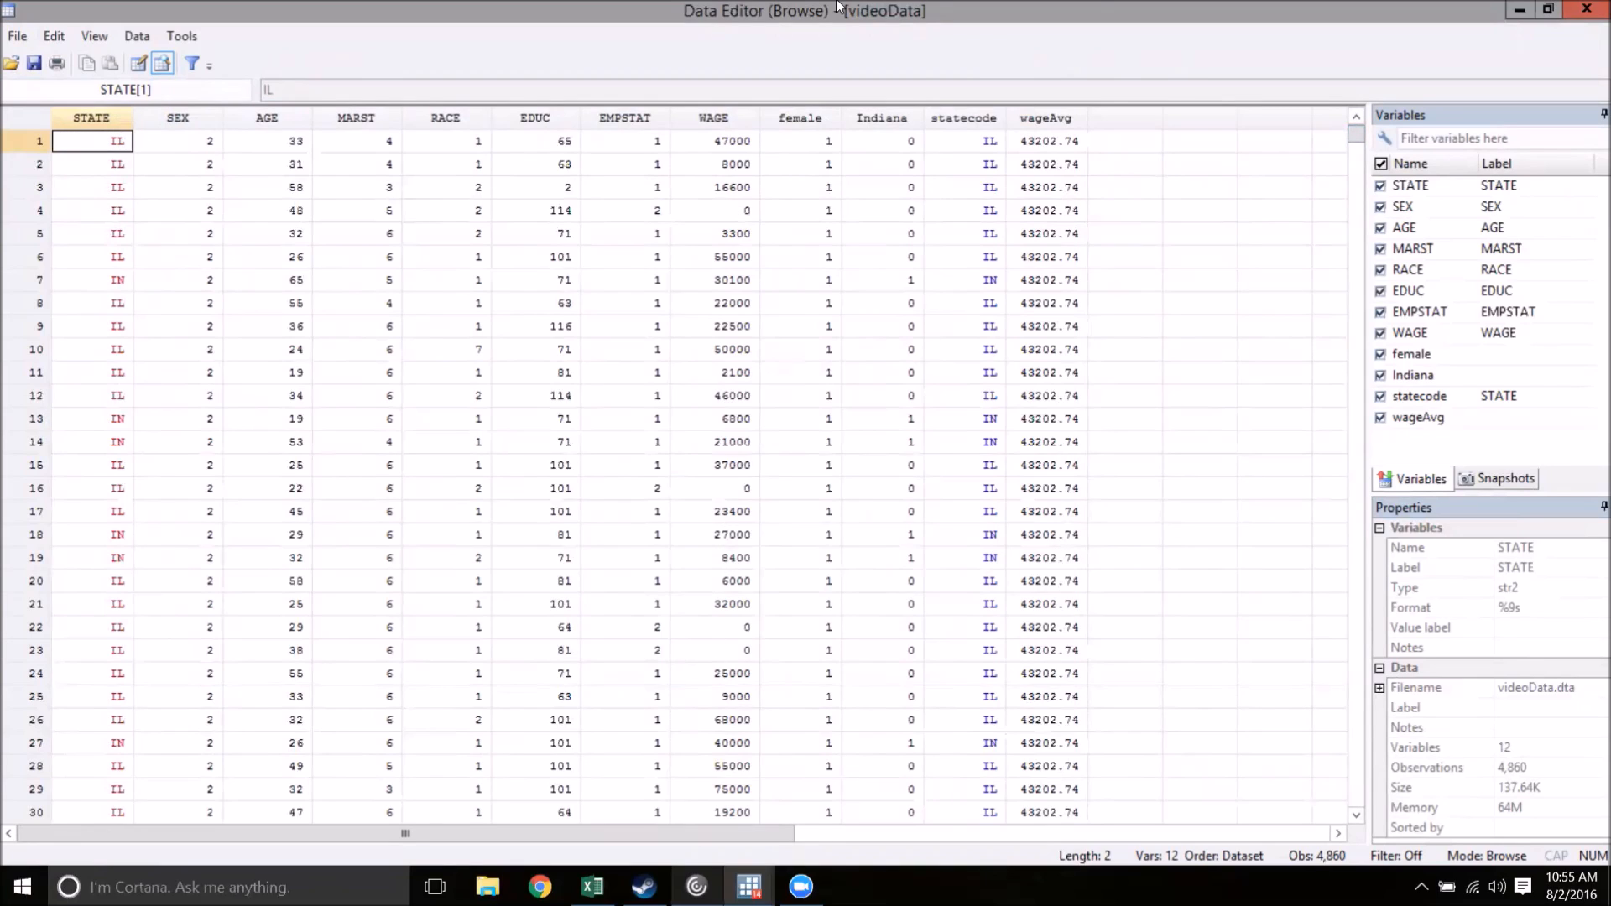
mouse_move(1033, 714)
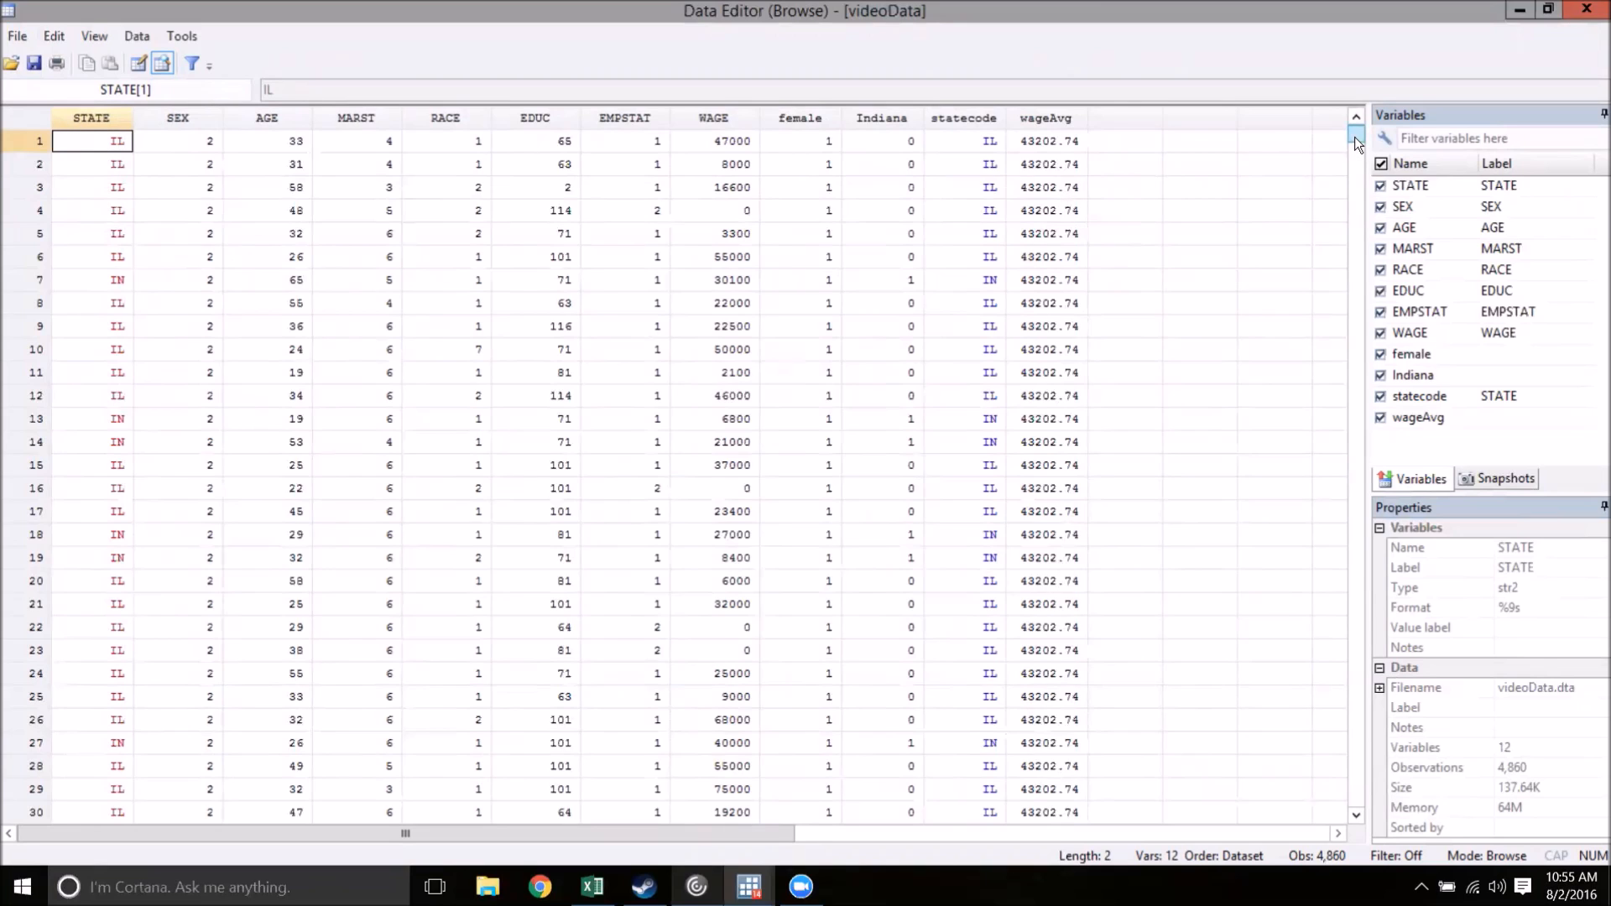
scroll(down, 3)
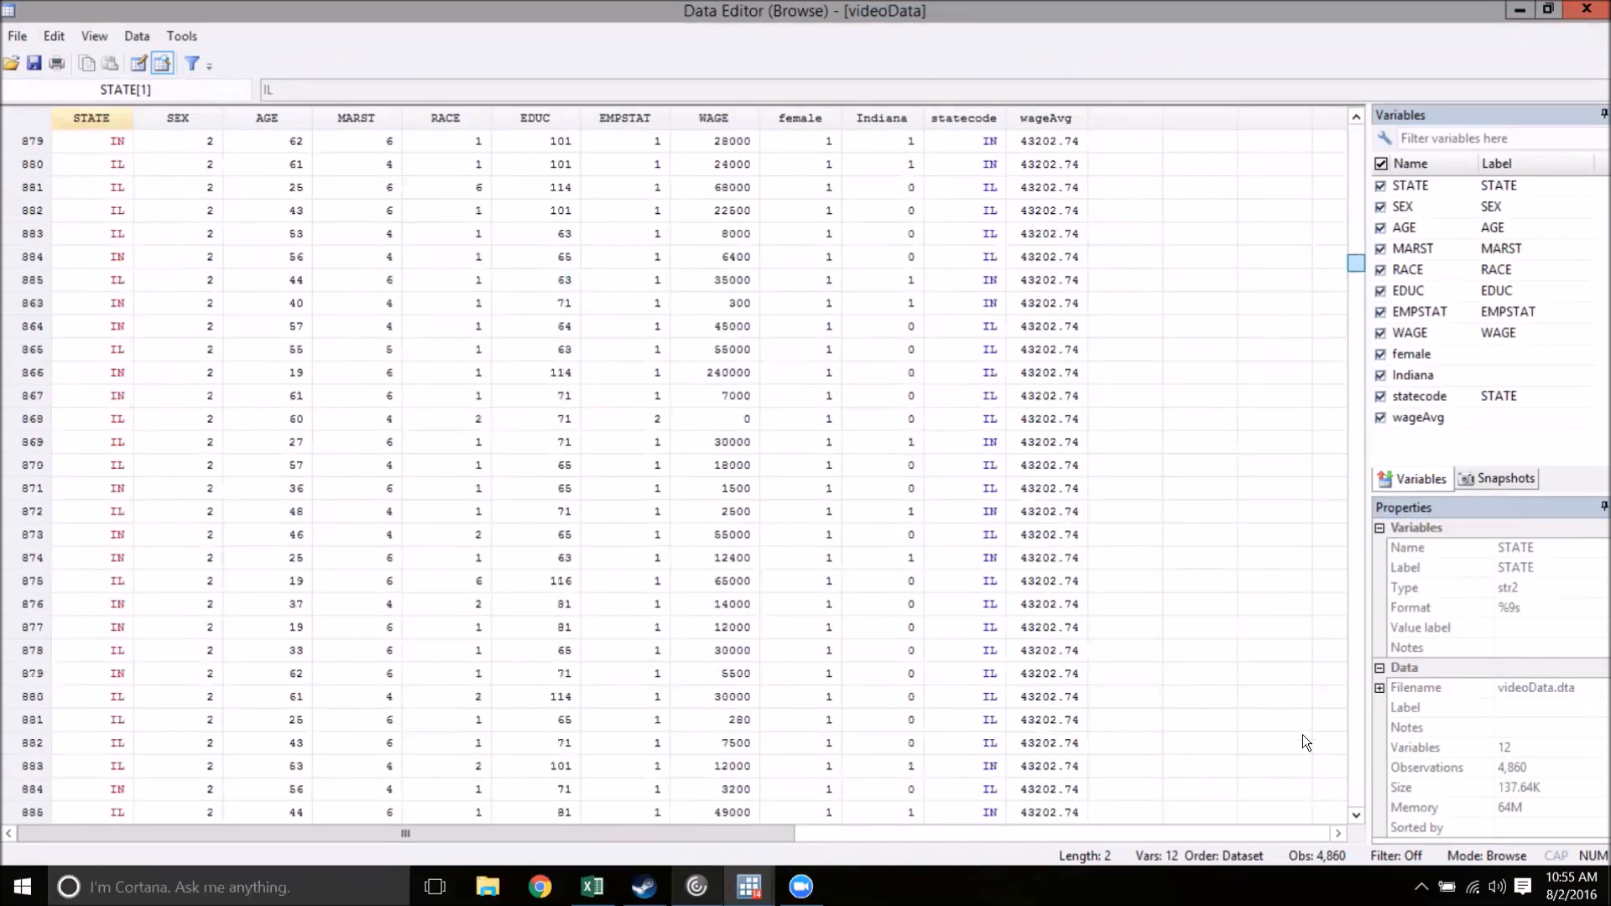
scroll(down, 3)
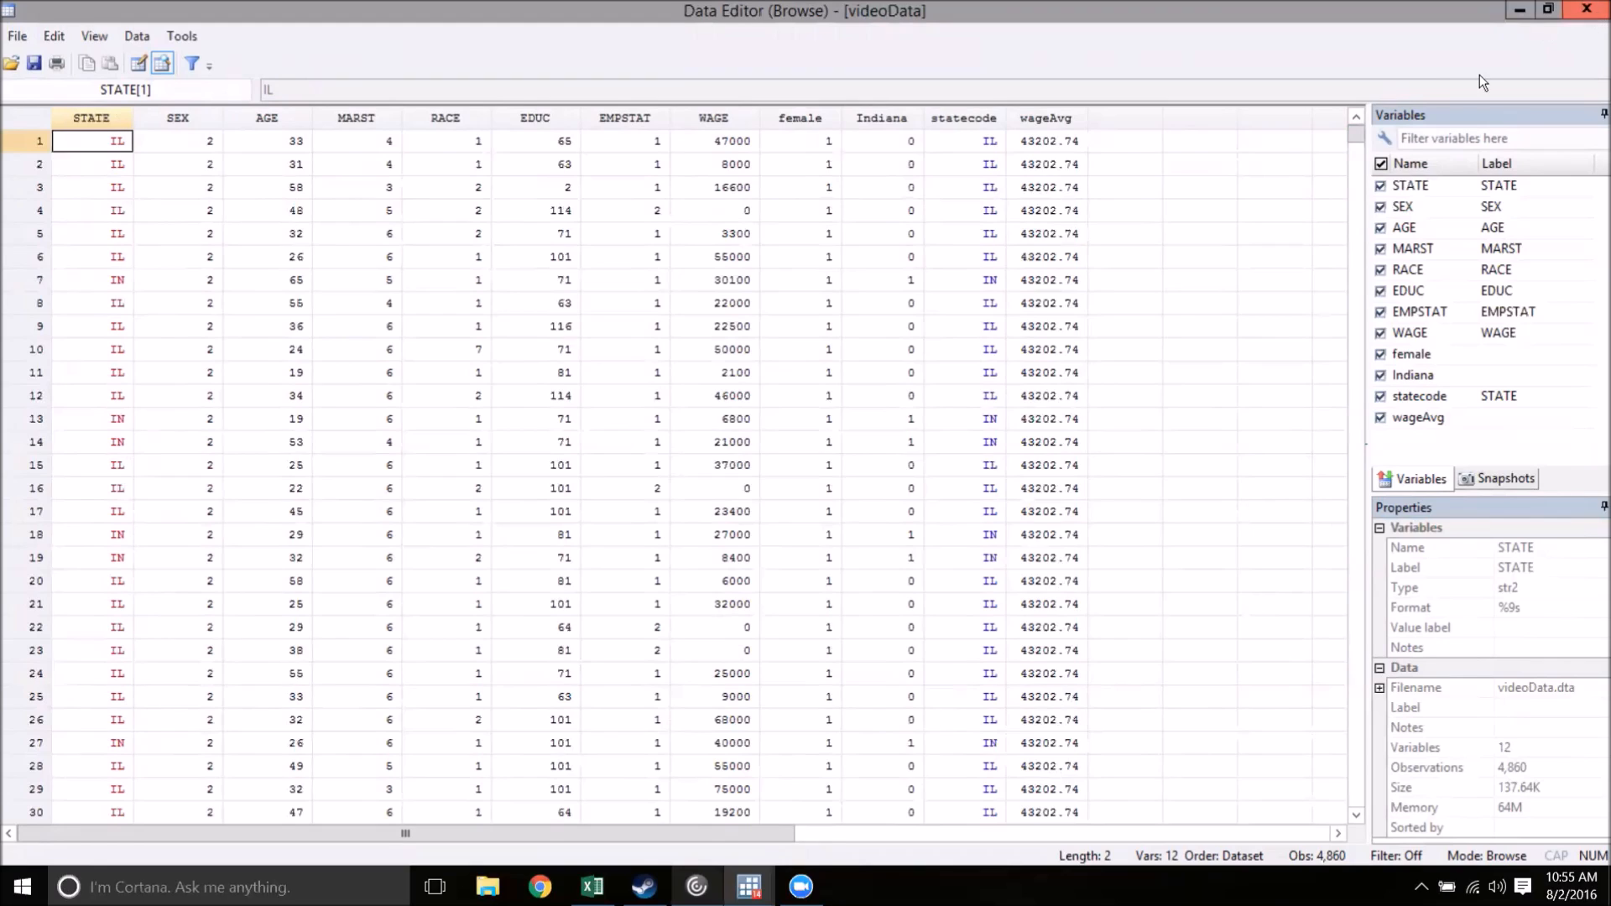
mouse_move(1017, 460)
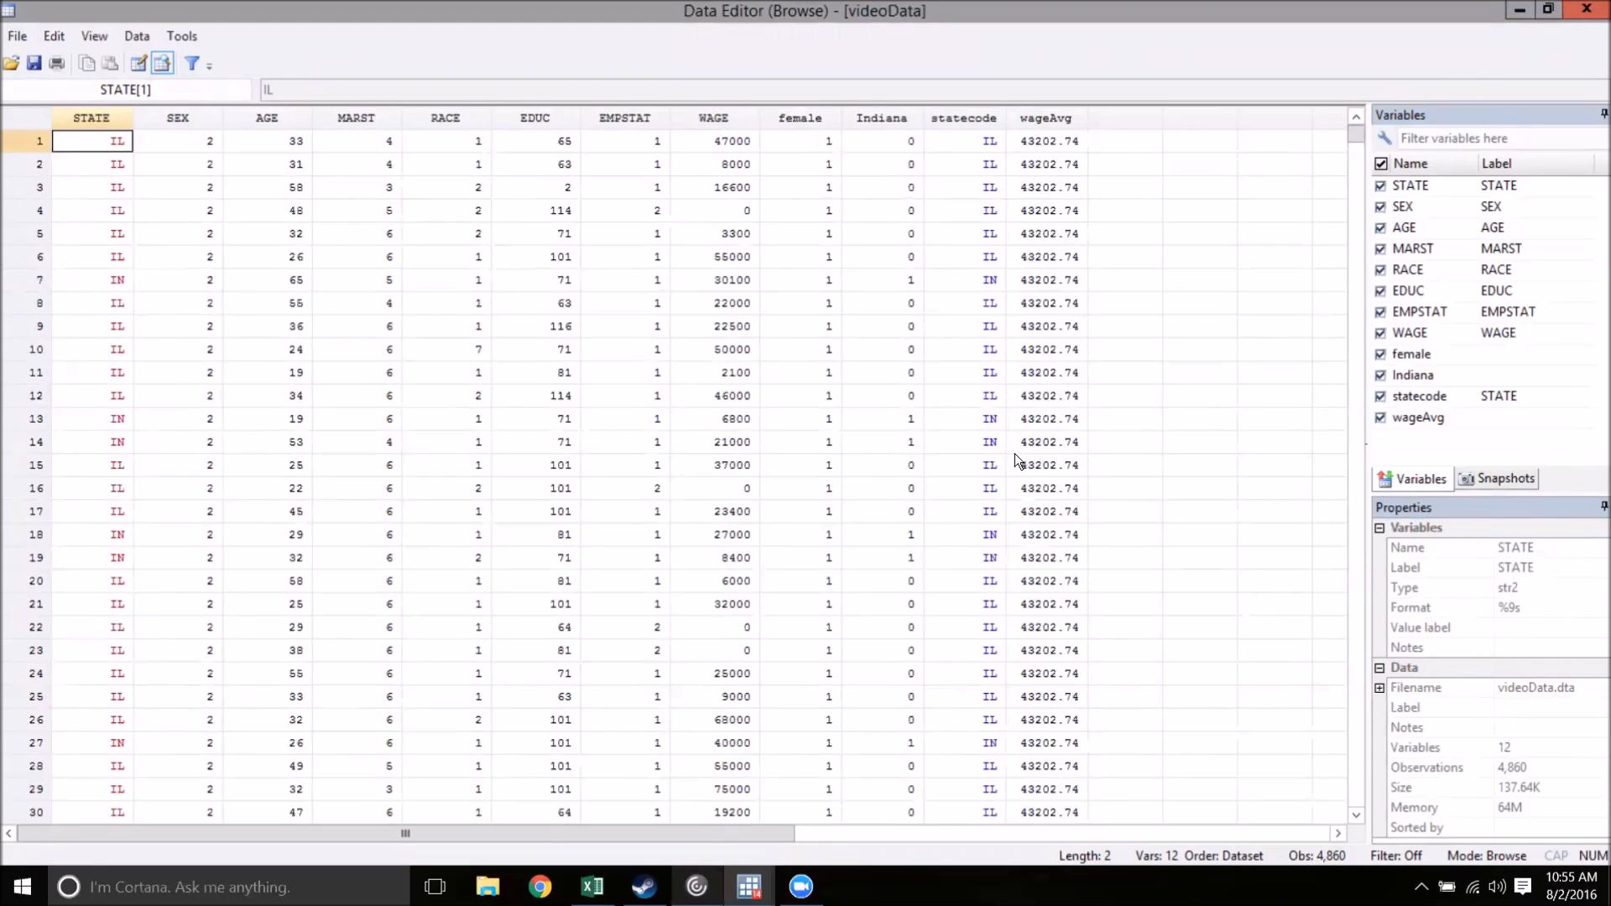
mouse_move(398, 213)
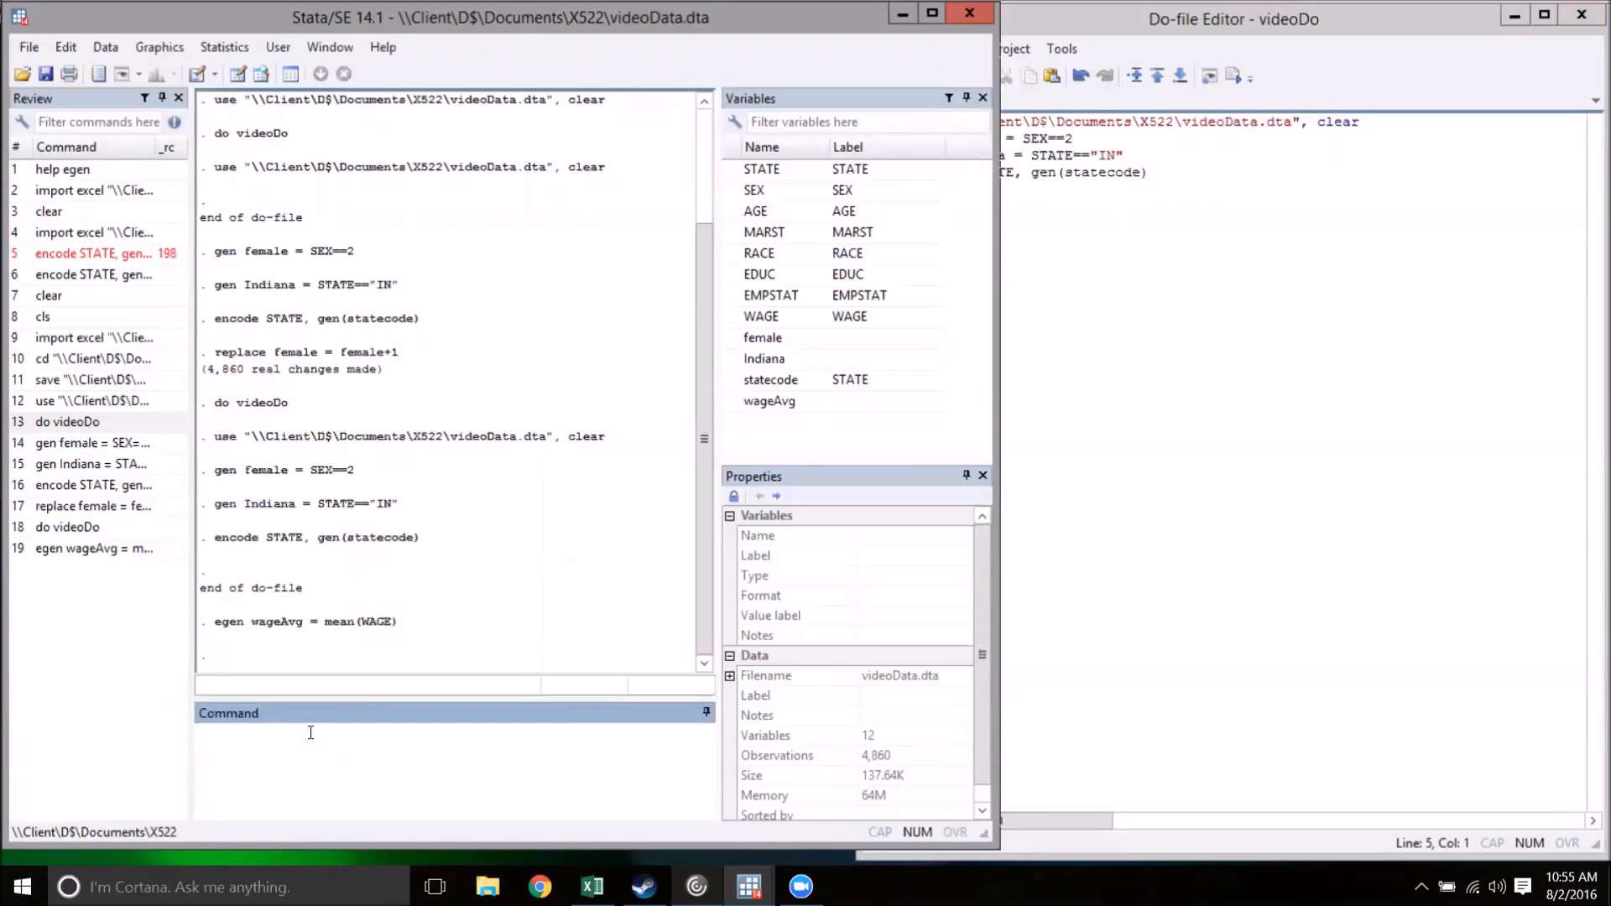
Drop wageAvg and run egen wageAvgRace = mean(WAGE), by(RACE).
text(drop wa)
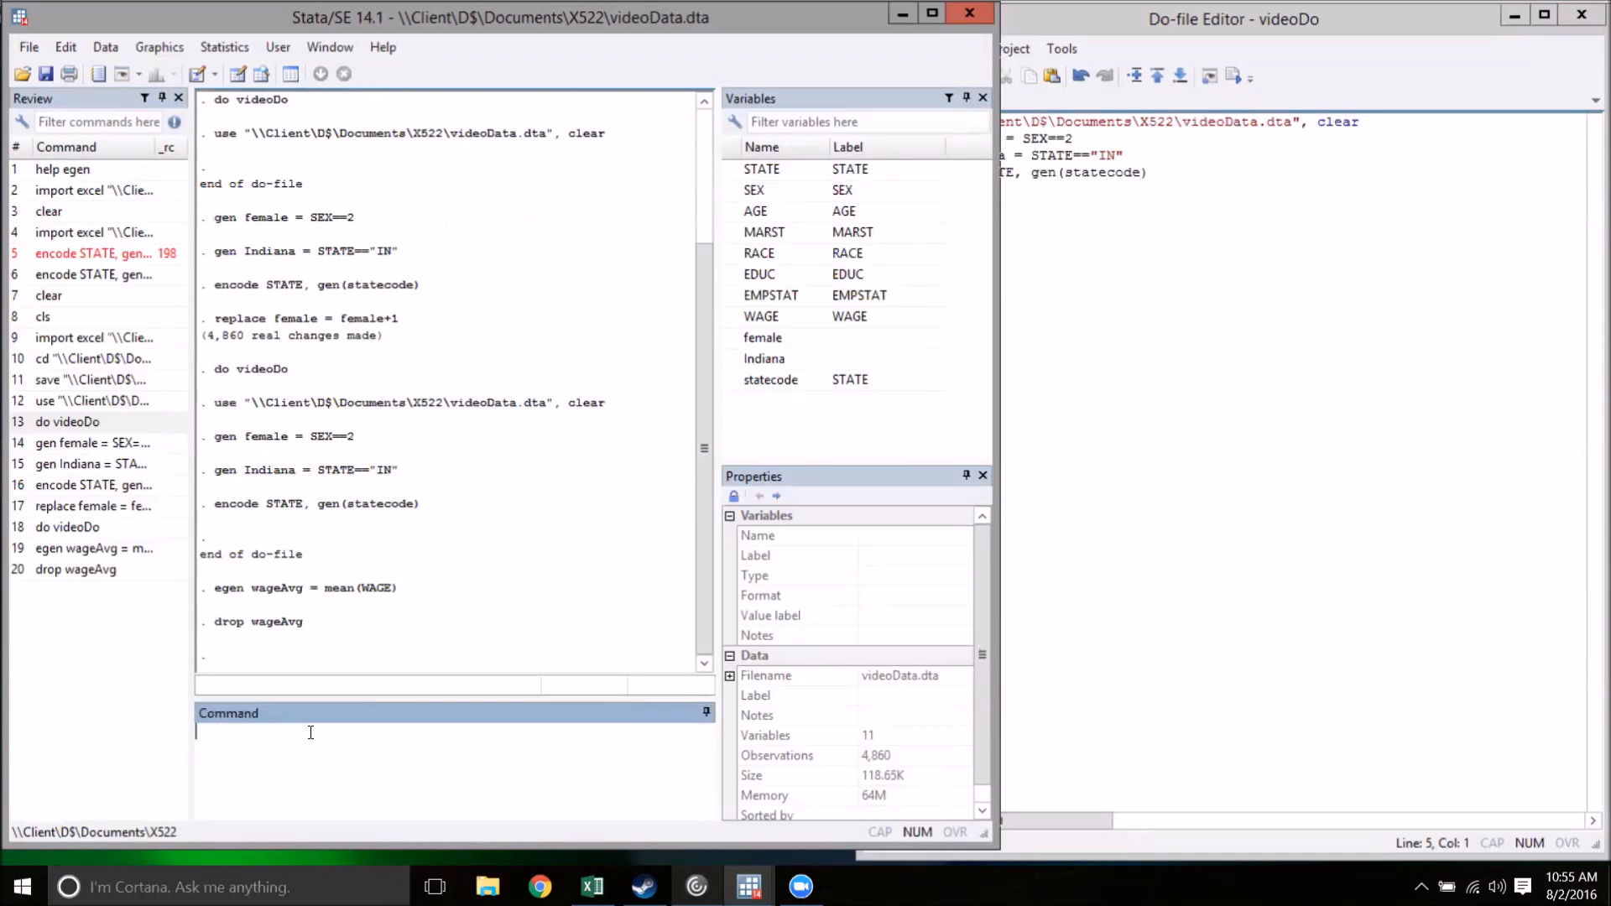
text(egen)
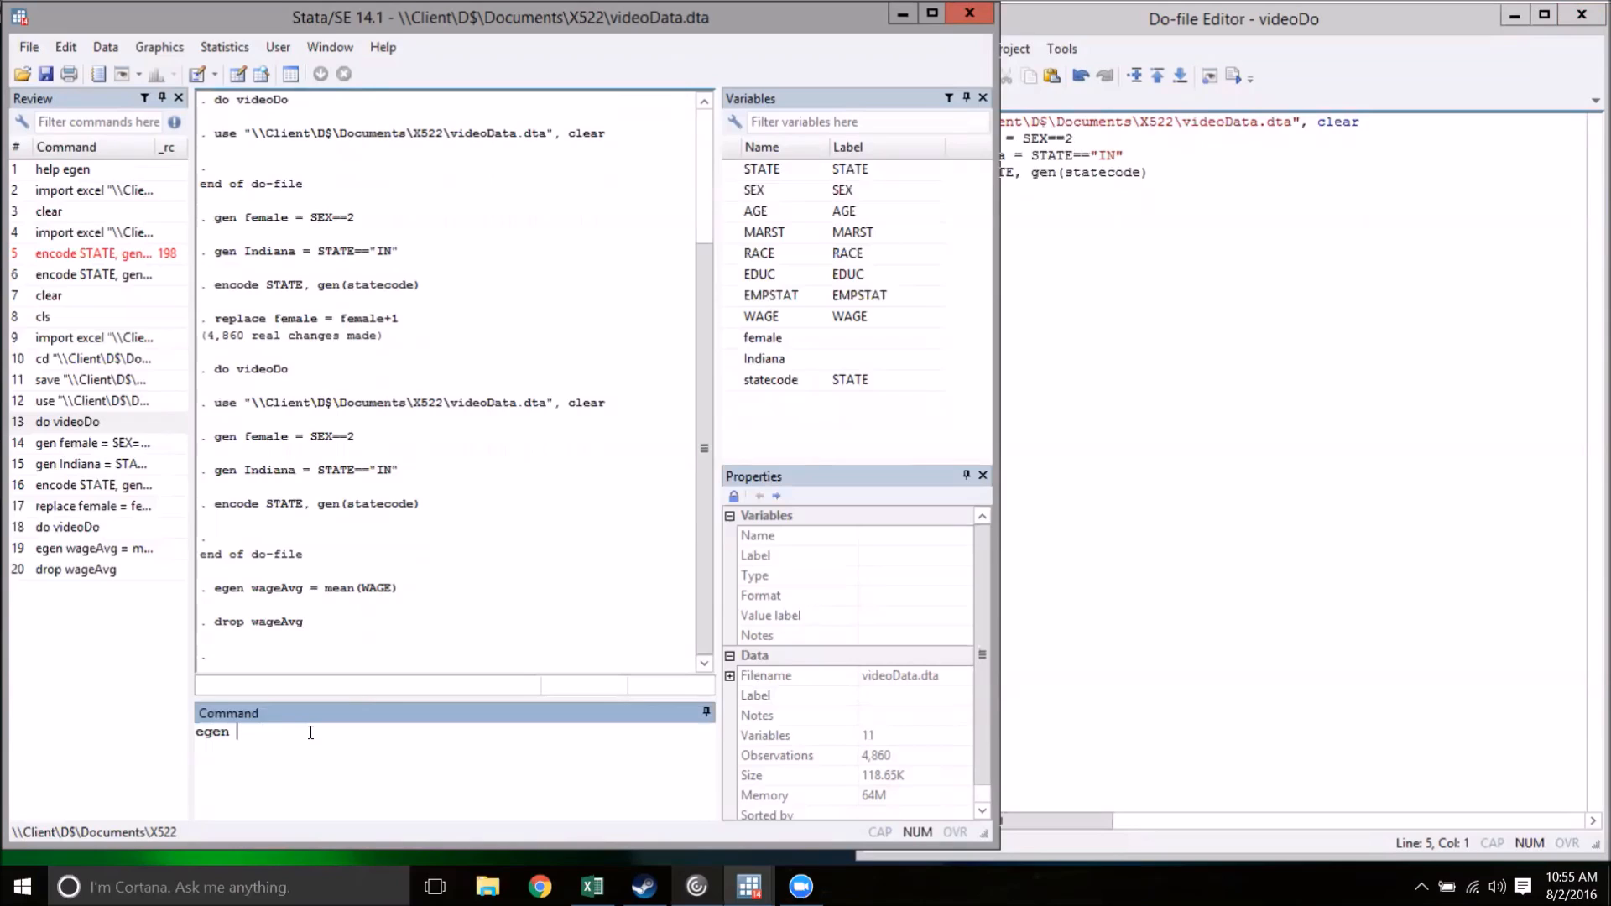
text(wag)
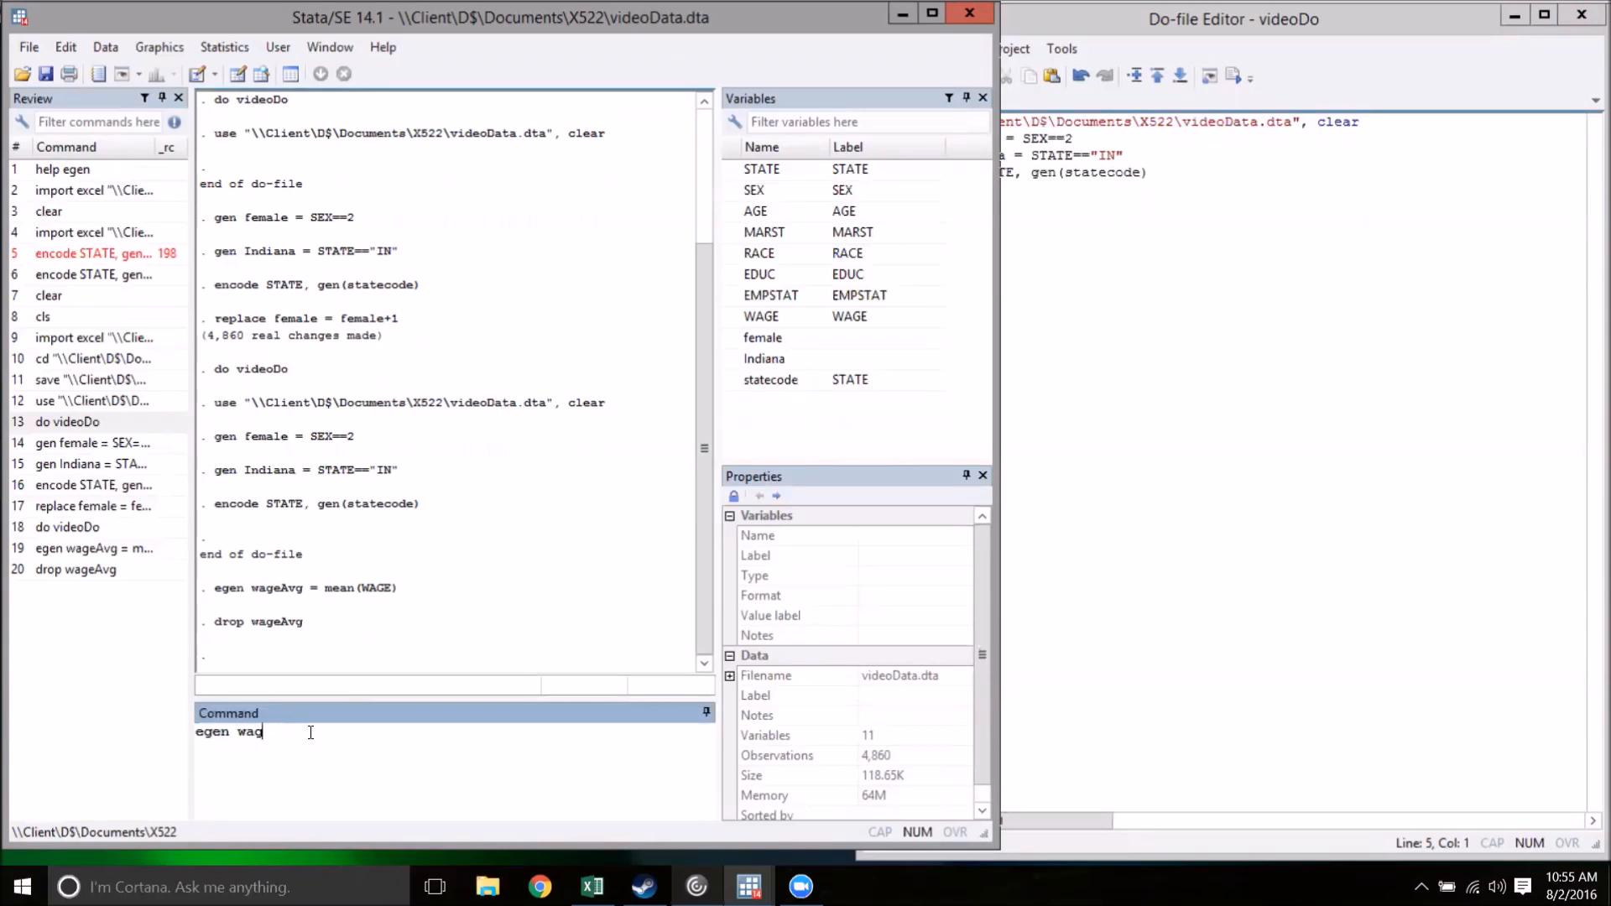
key(Backspace)
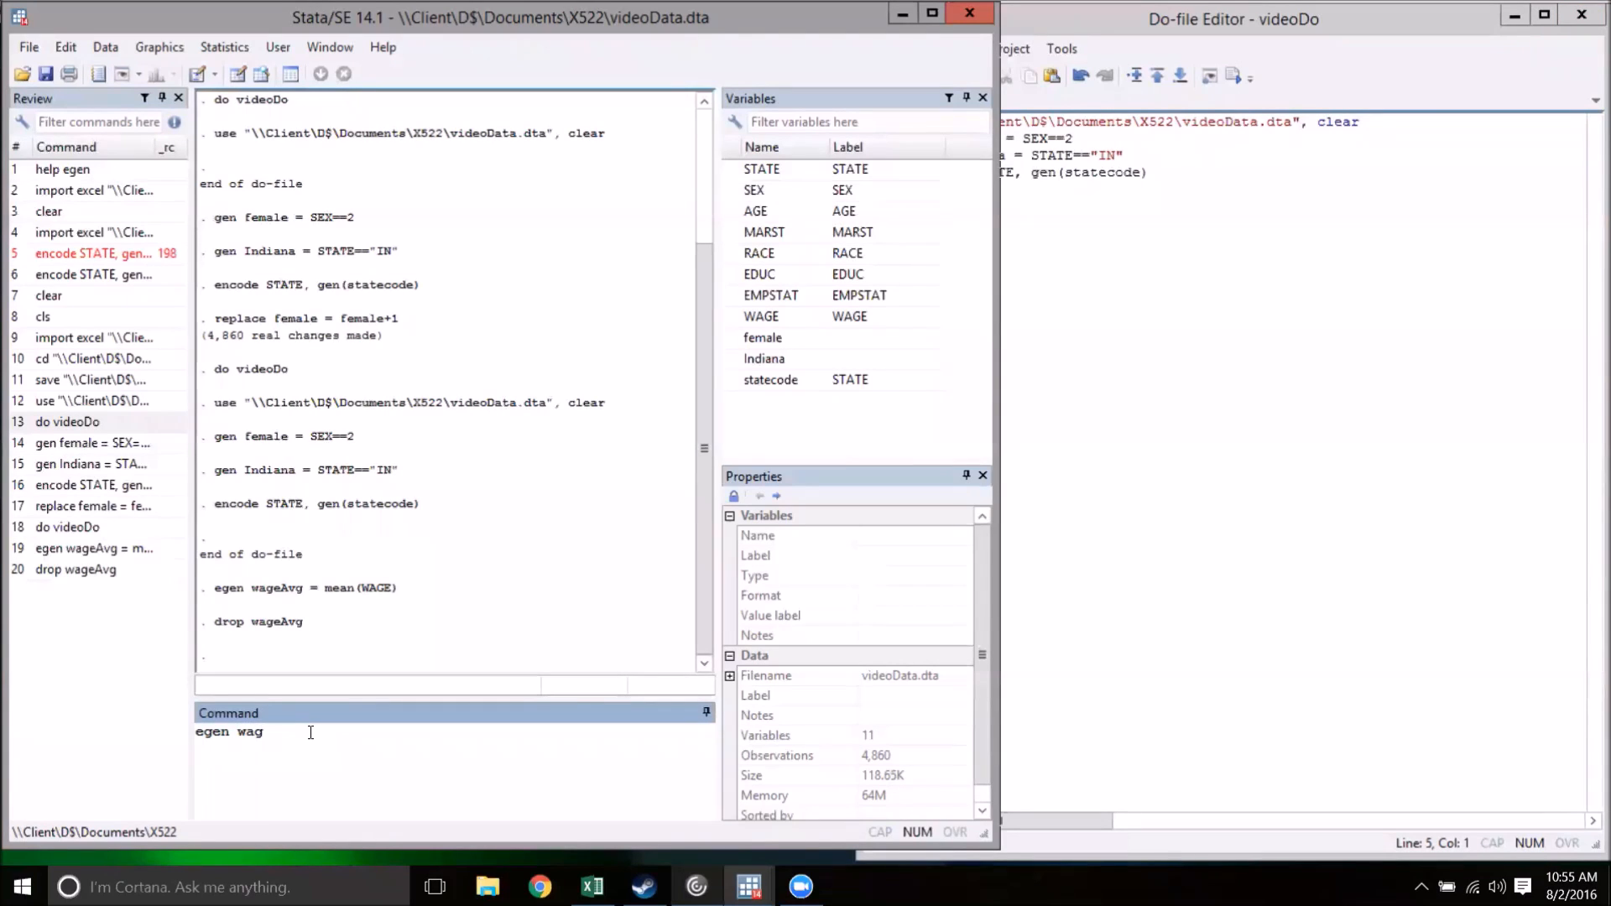
text(eAvgRace)
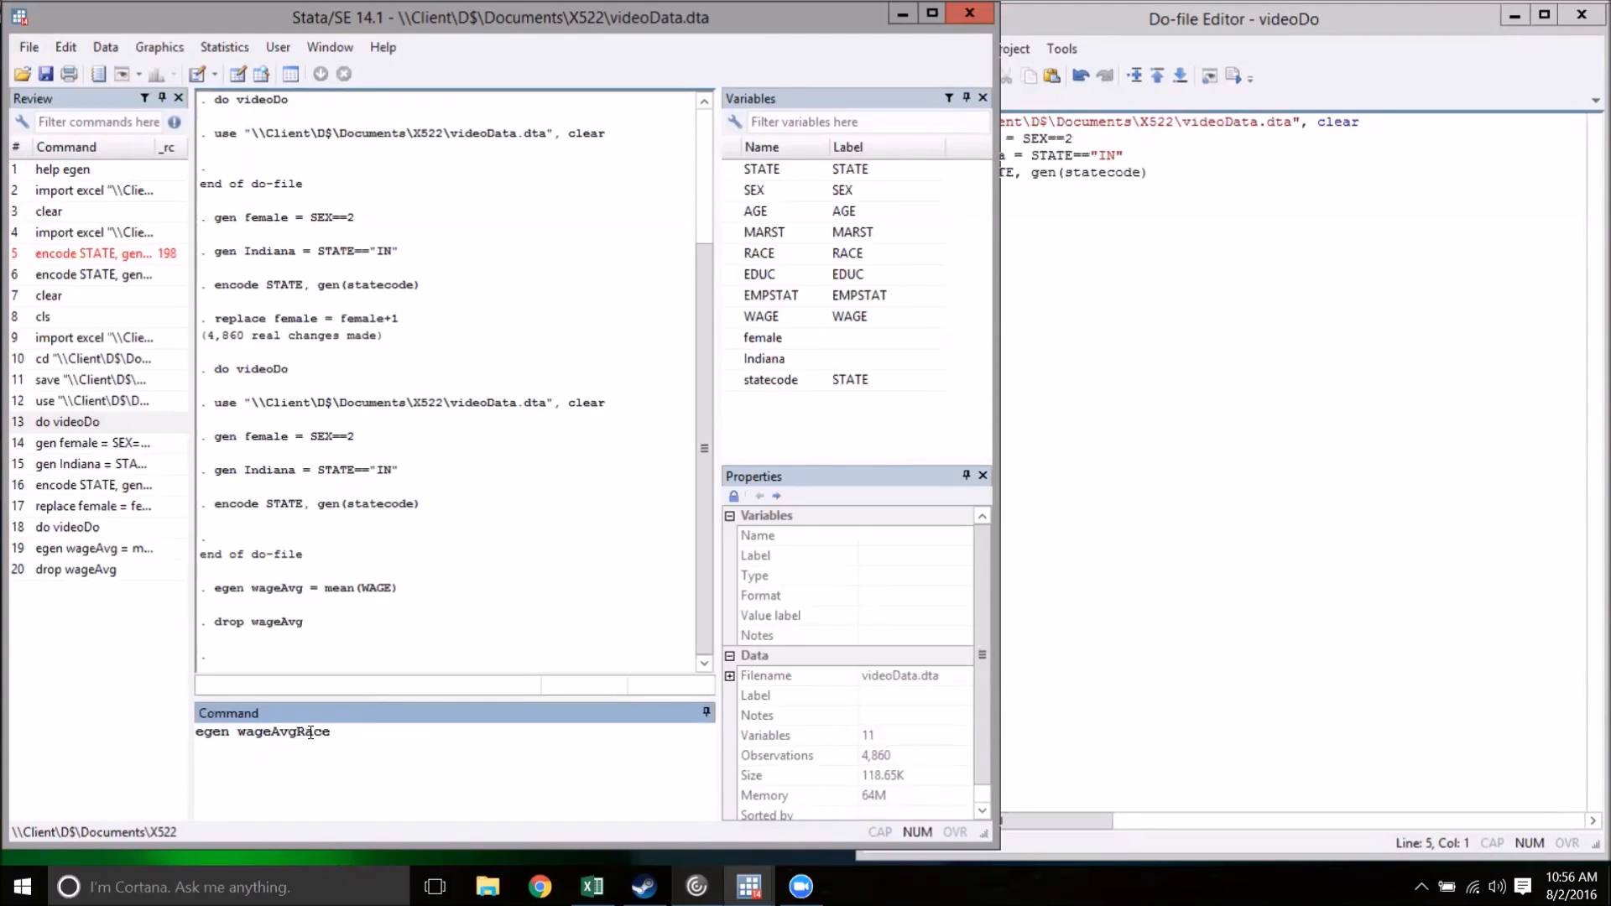
text(= mean)
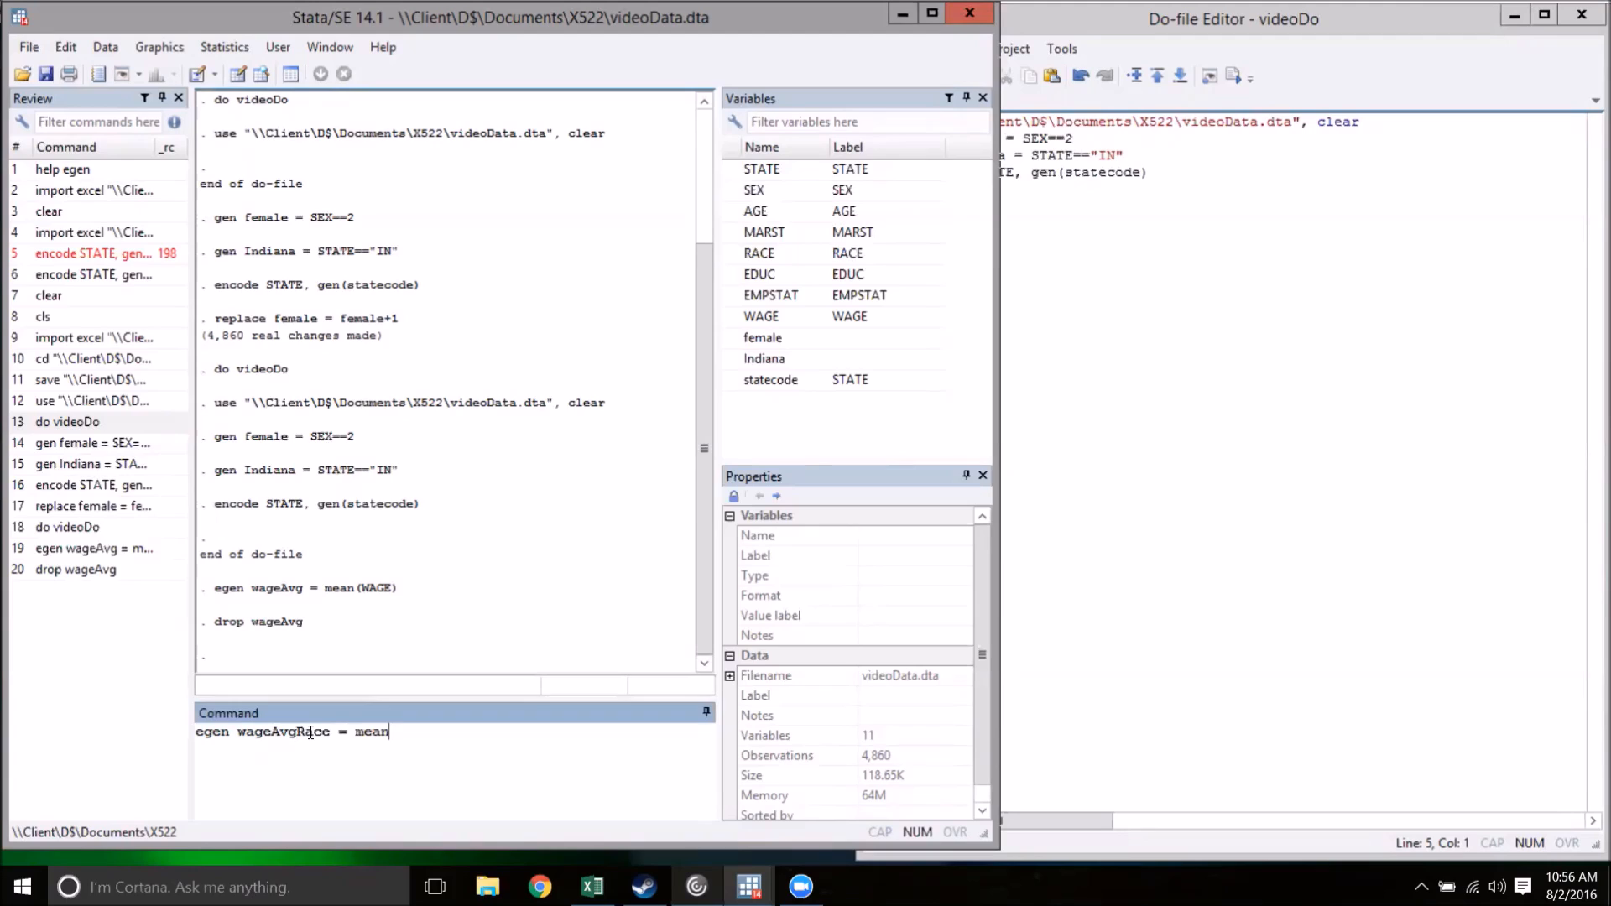
text((WAGE))
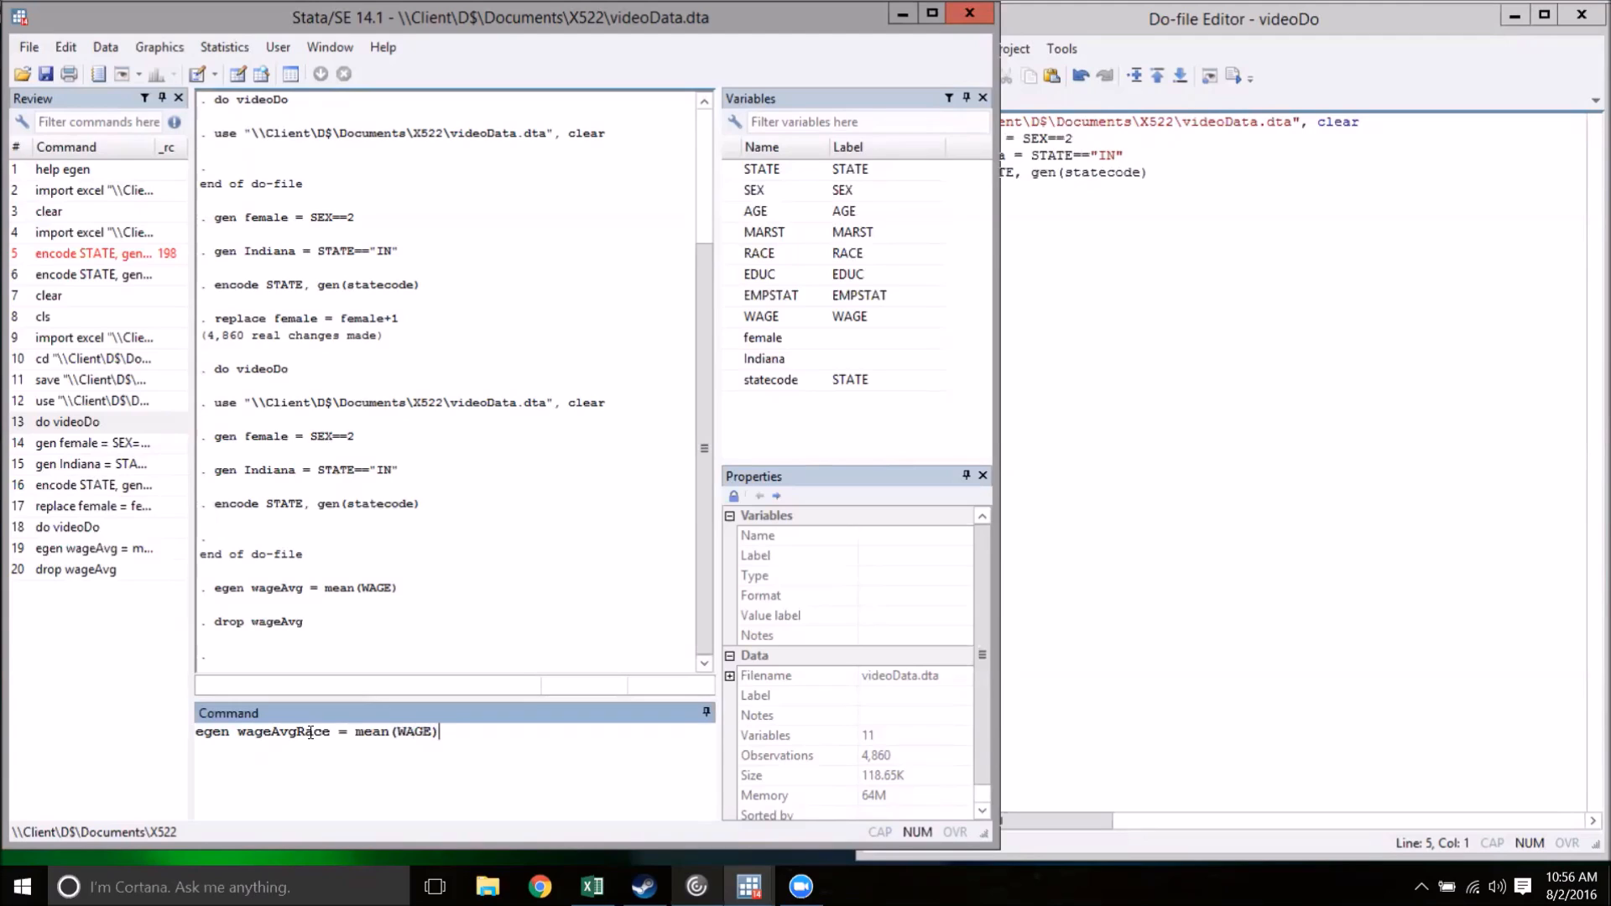
text(,)
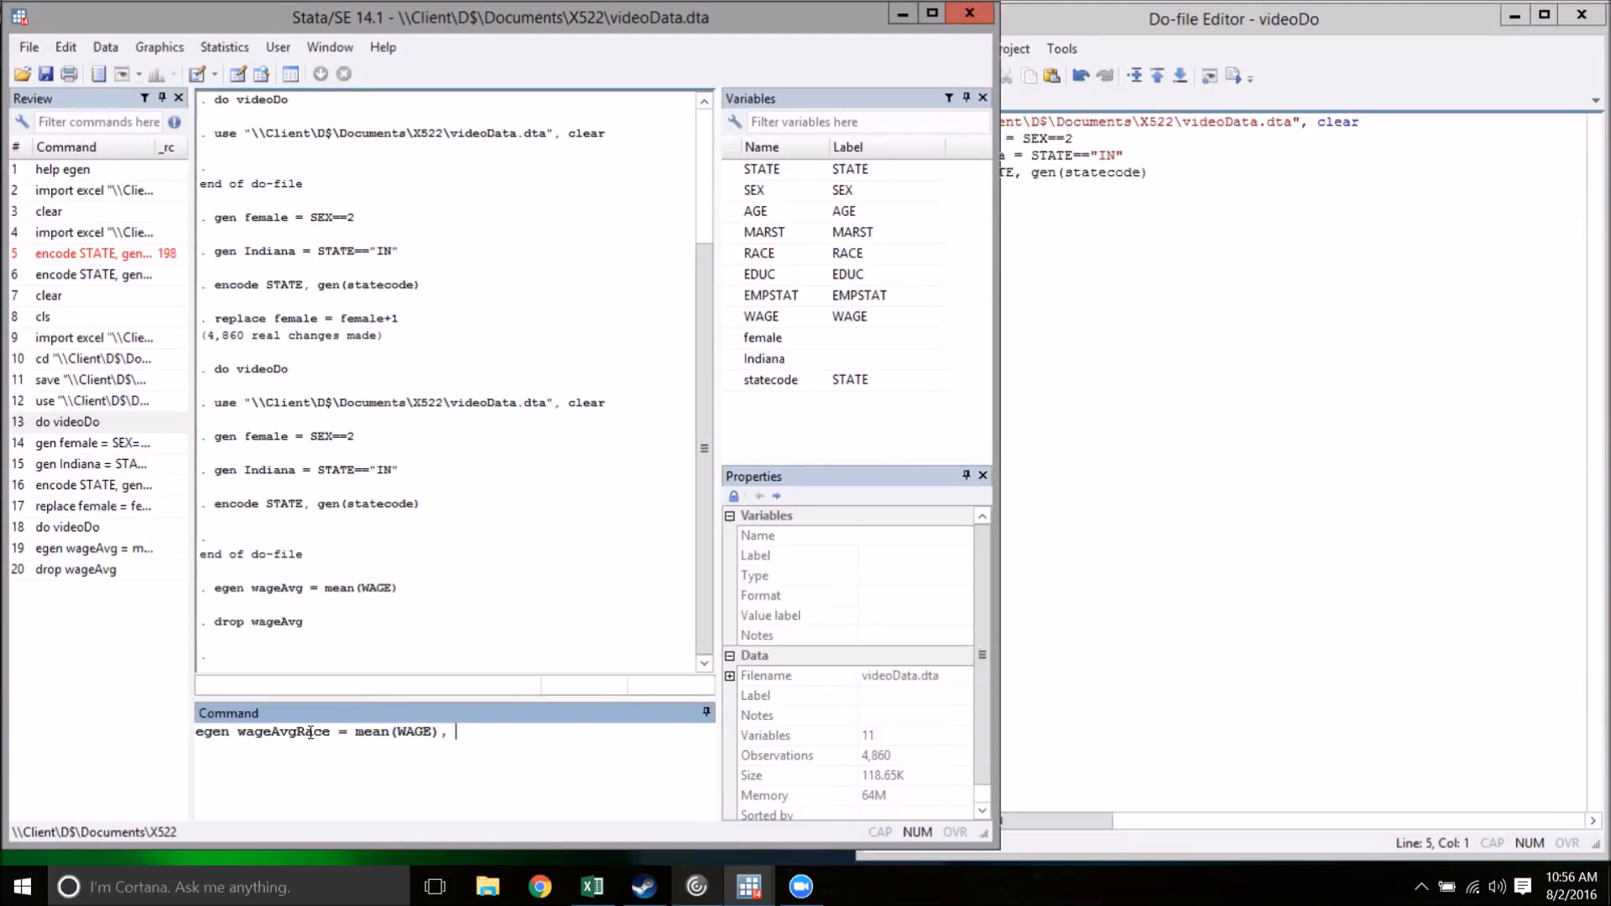
text(by ()
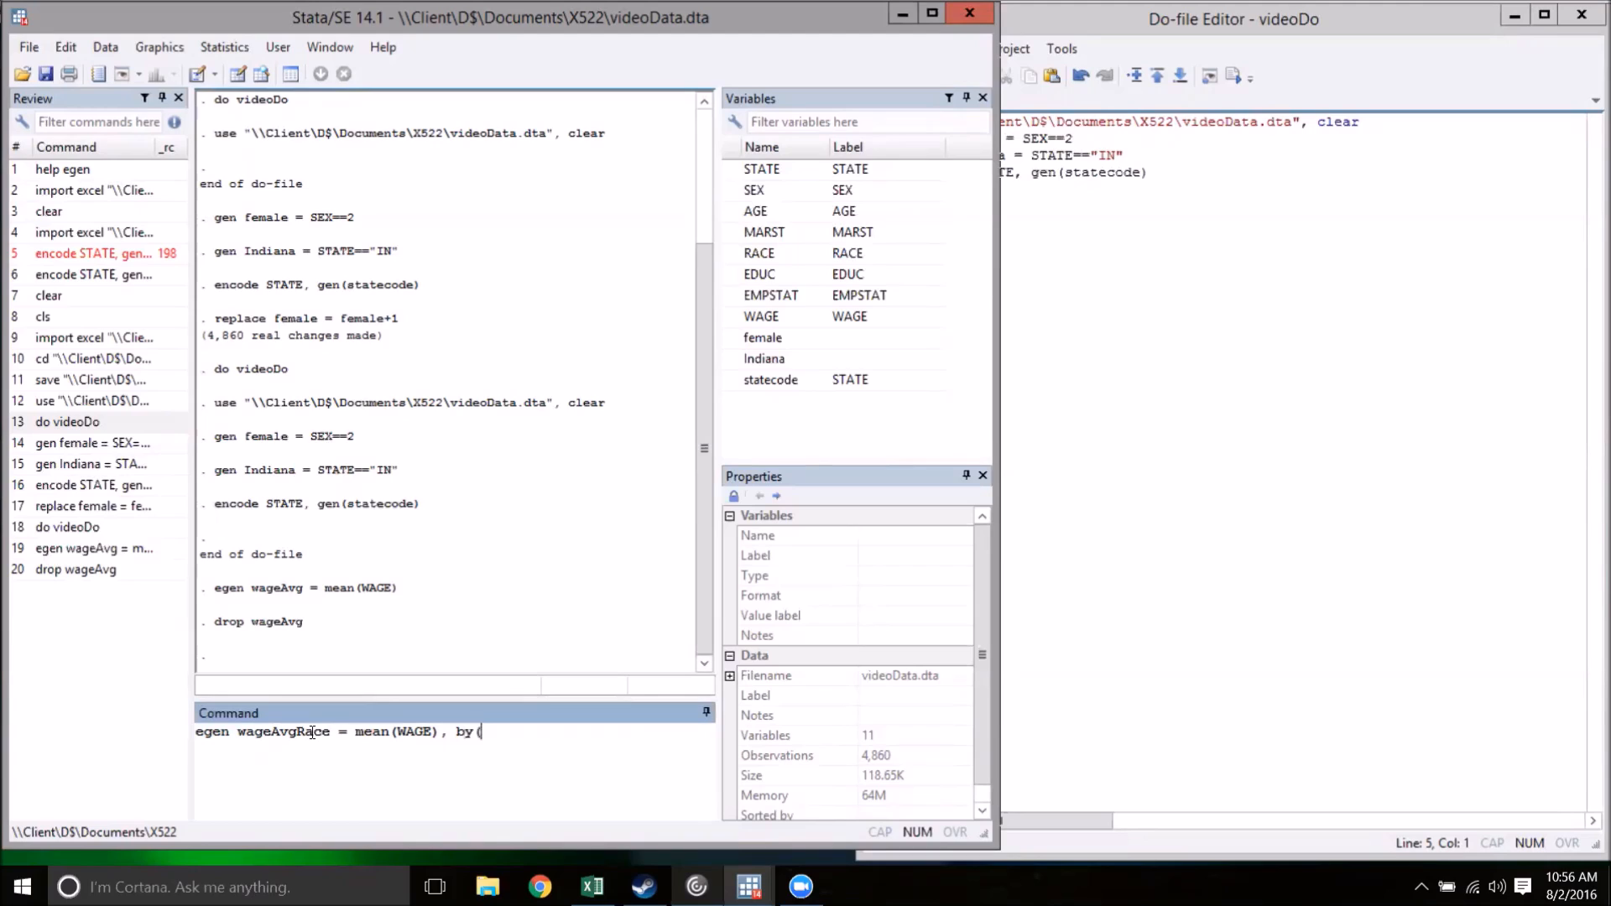
text(RACE))
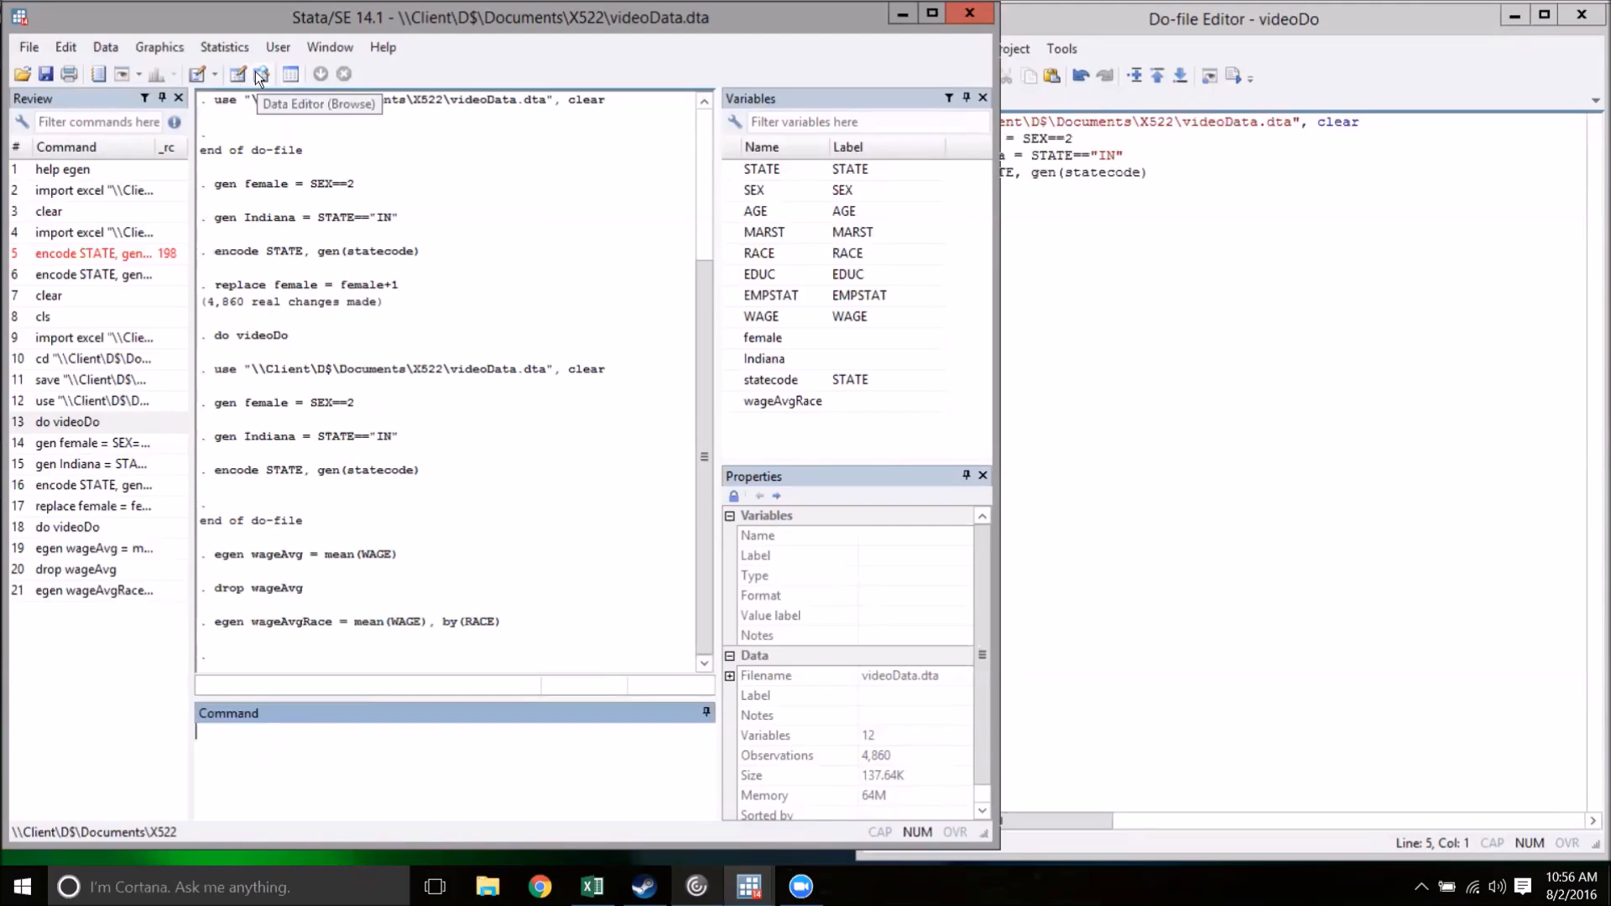
Browse wageAvgRace values: 44342.54 for race 1 and 33308.56 for race 2.
click(261, 73)
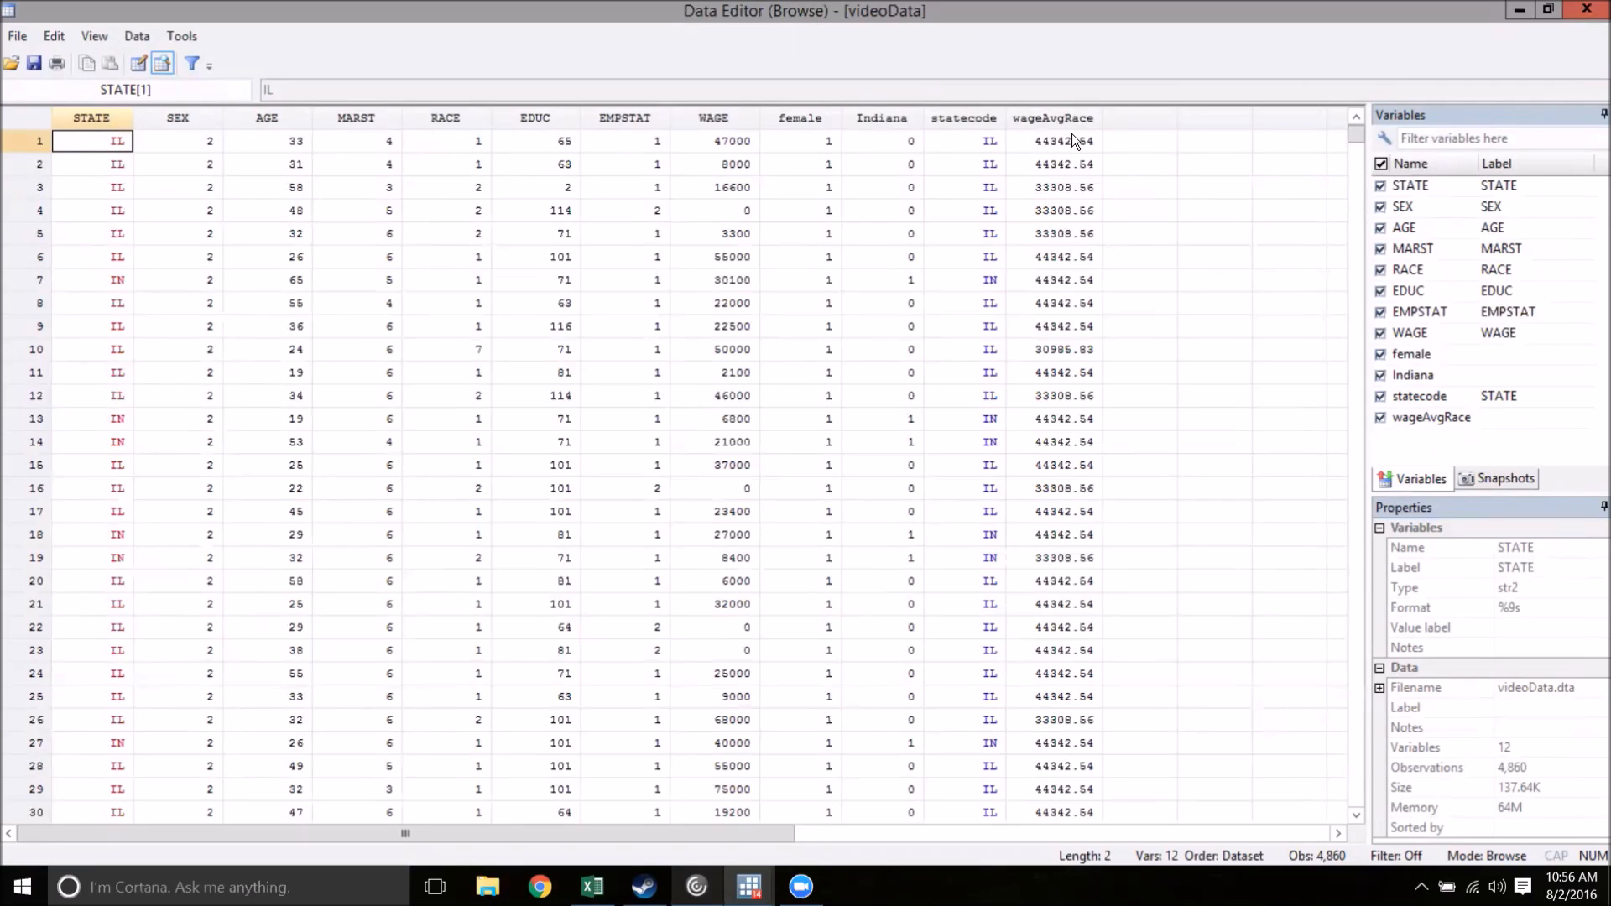
mouse_move(751, 165)
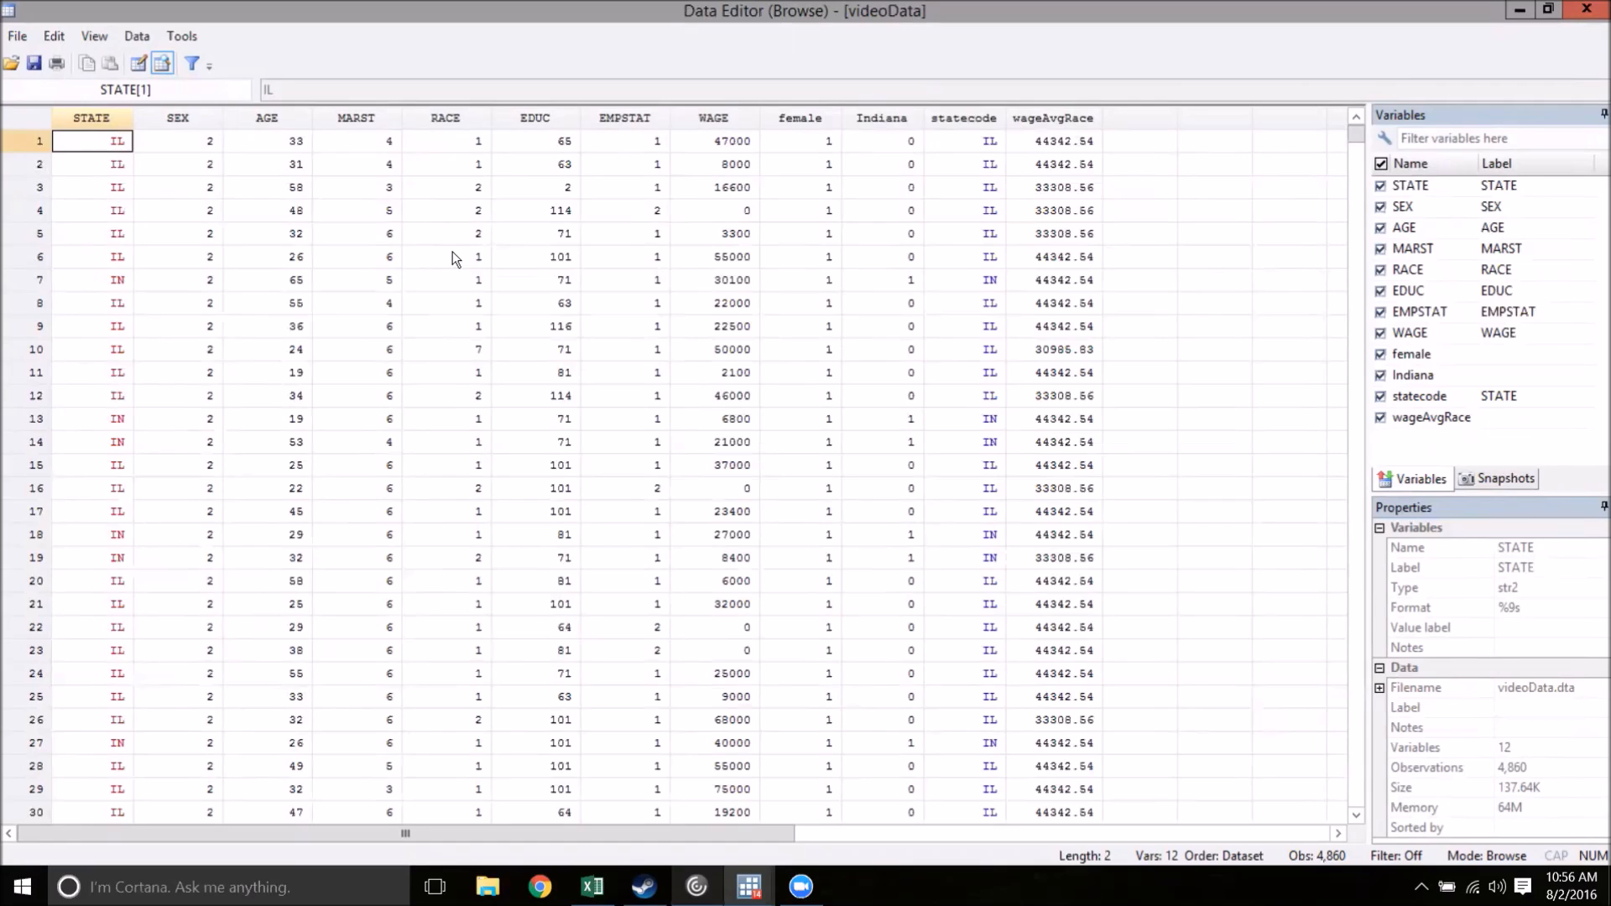
mouse_move(1075, 142)
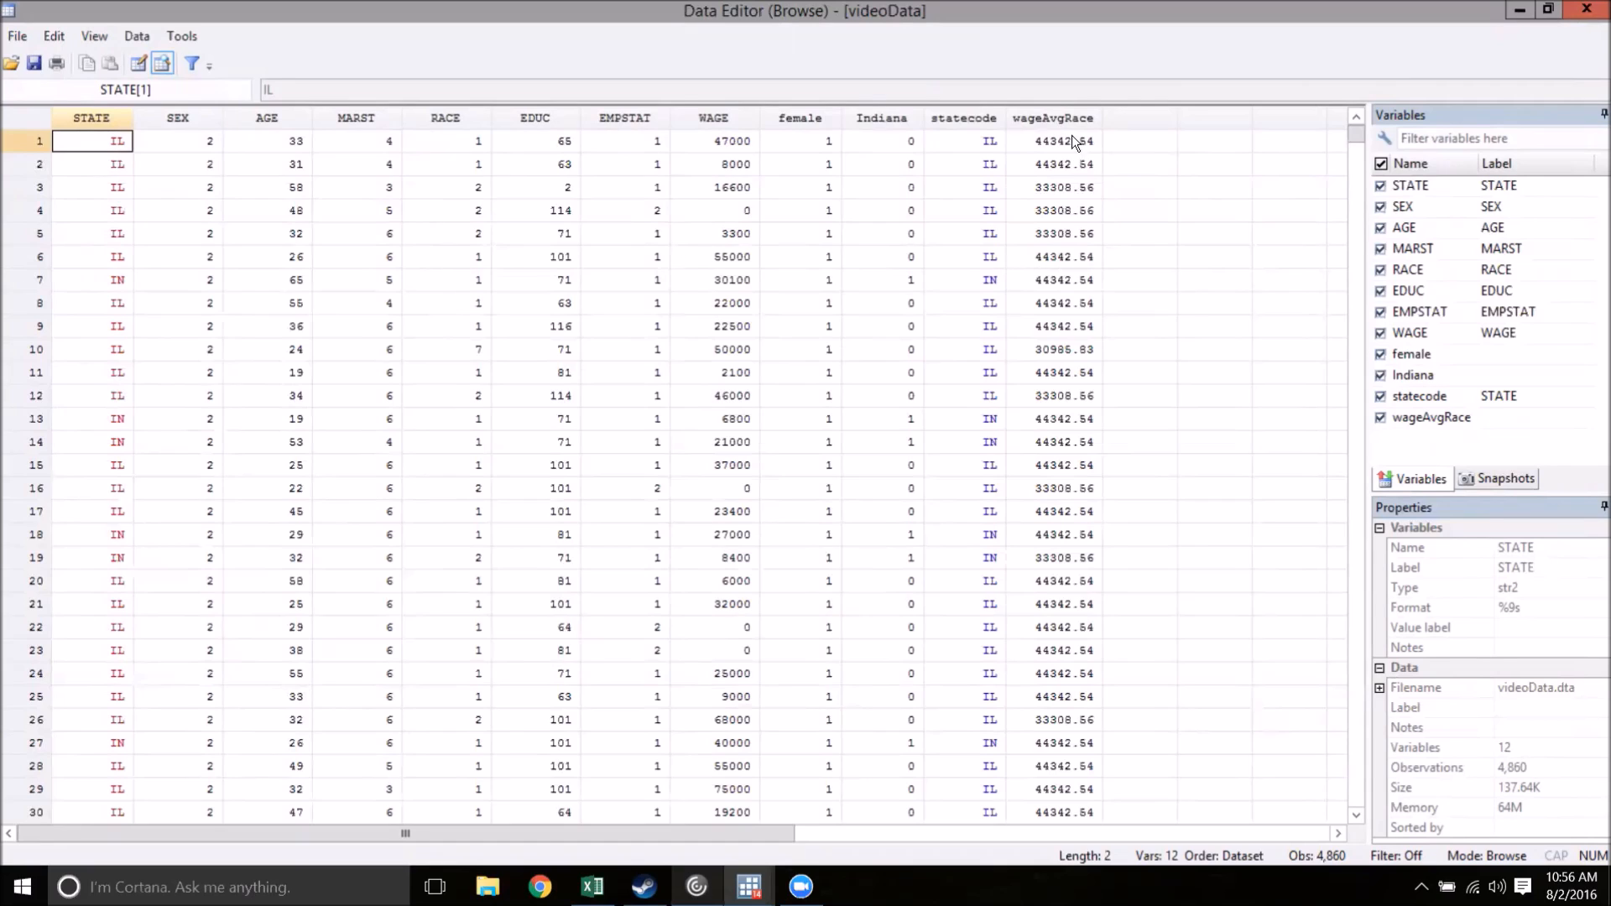
mouse_move(463, 247)
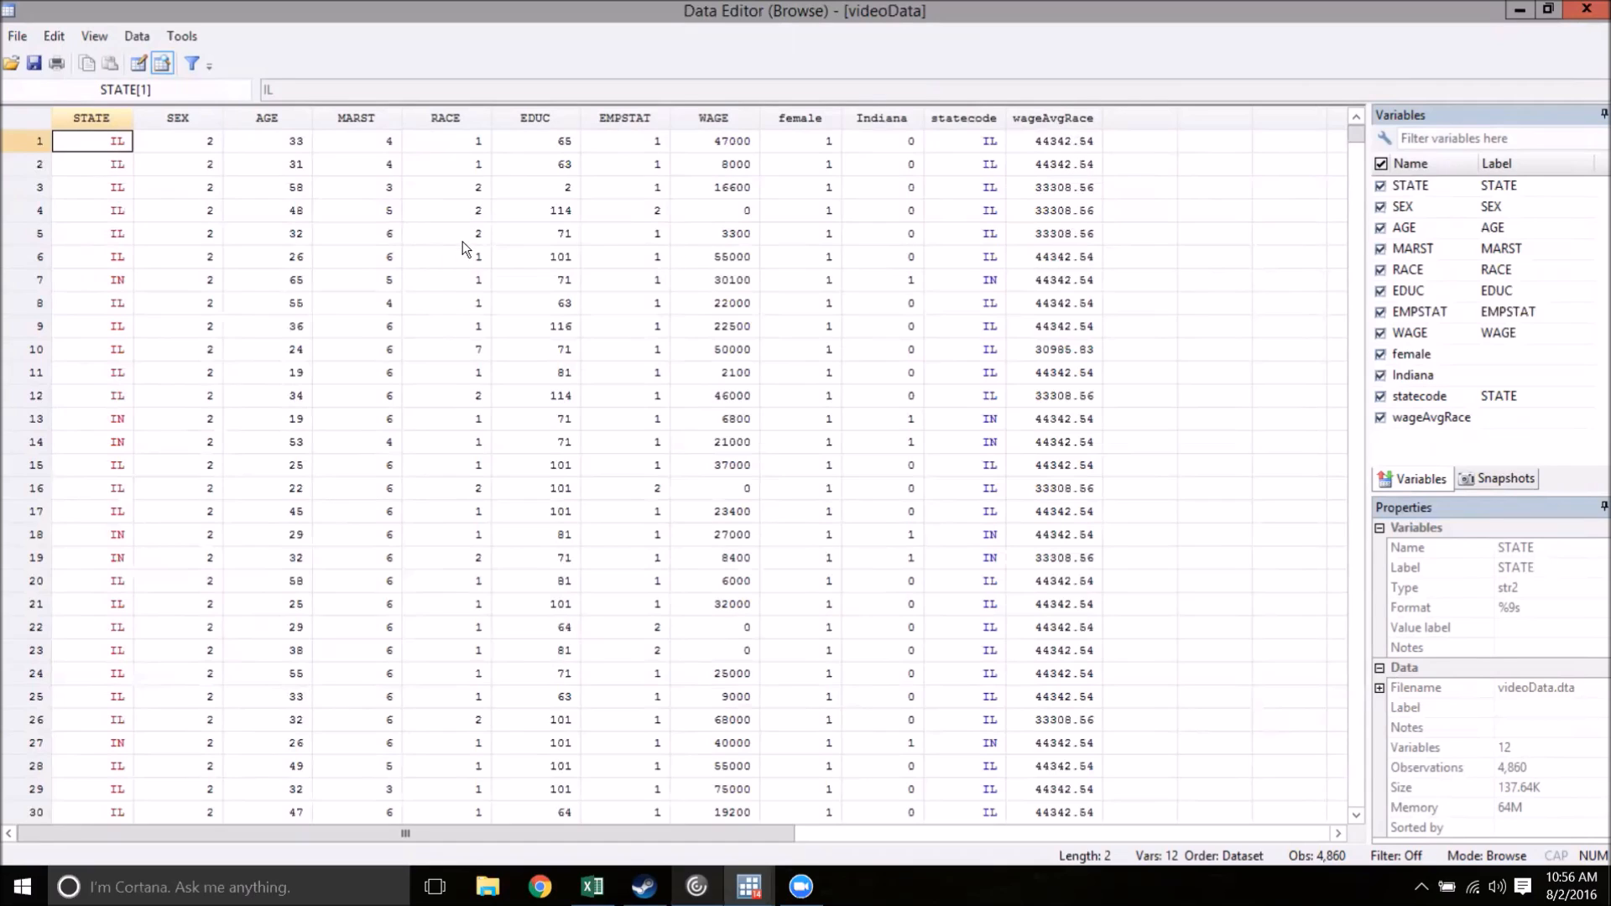
mouse_move(1061, 173)
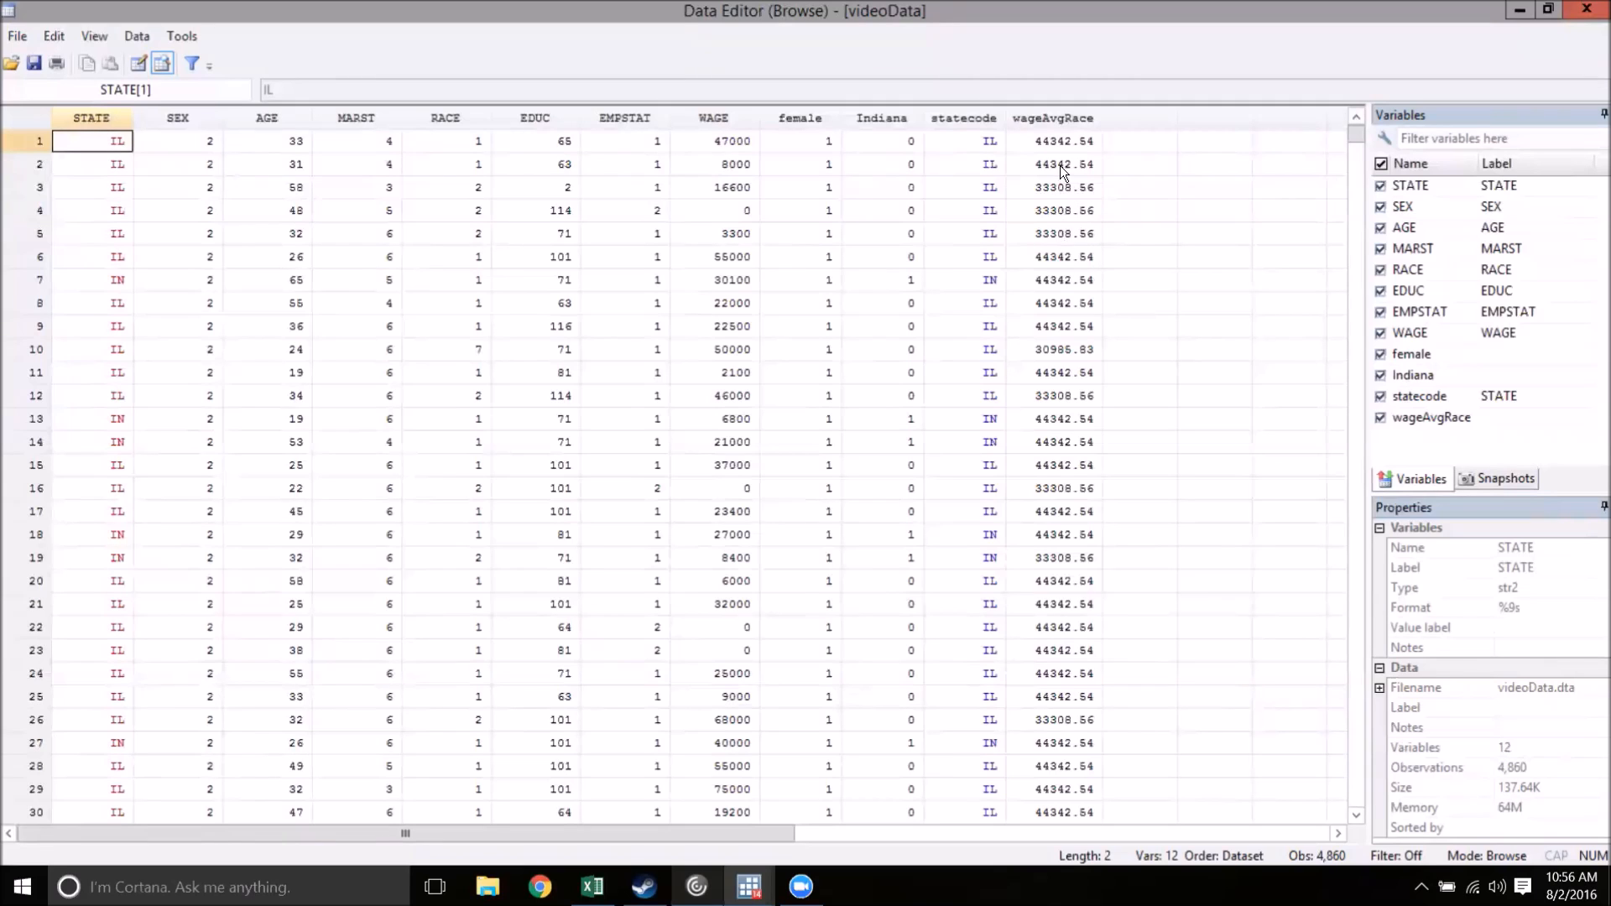
mouse_move(1150, 475)
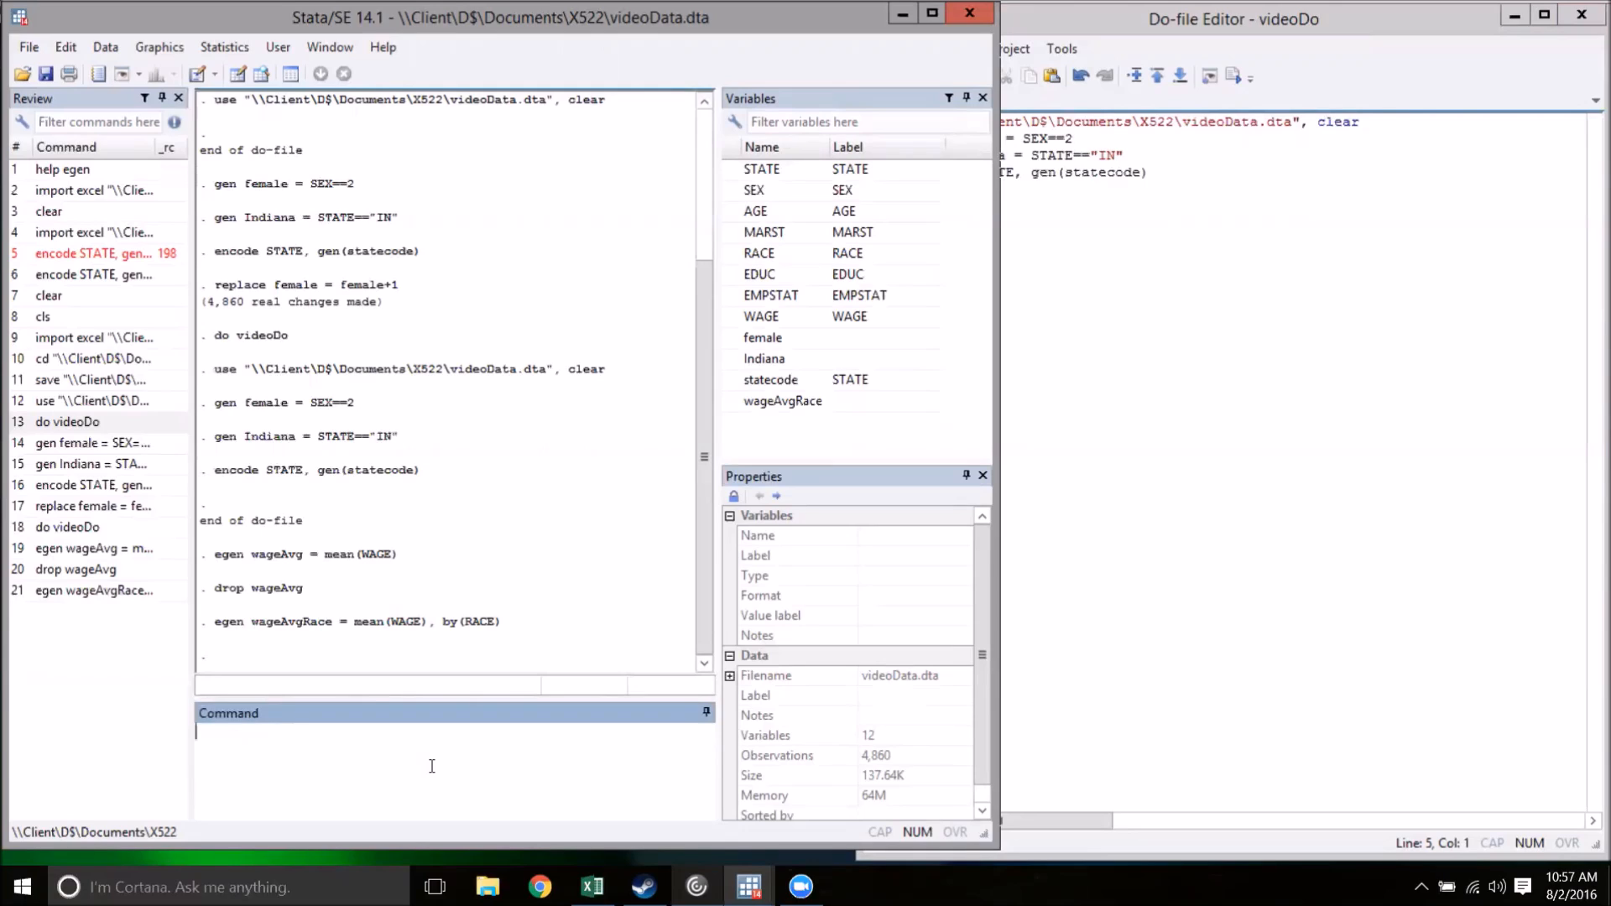
Run egen wageAvgRaceState = mean(WAGE), by(RACE statecode).
text(egen)
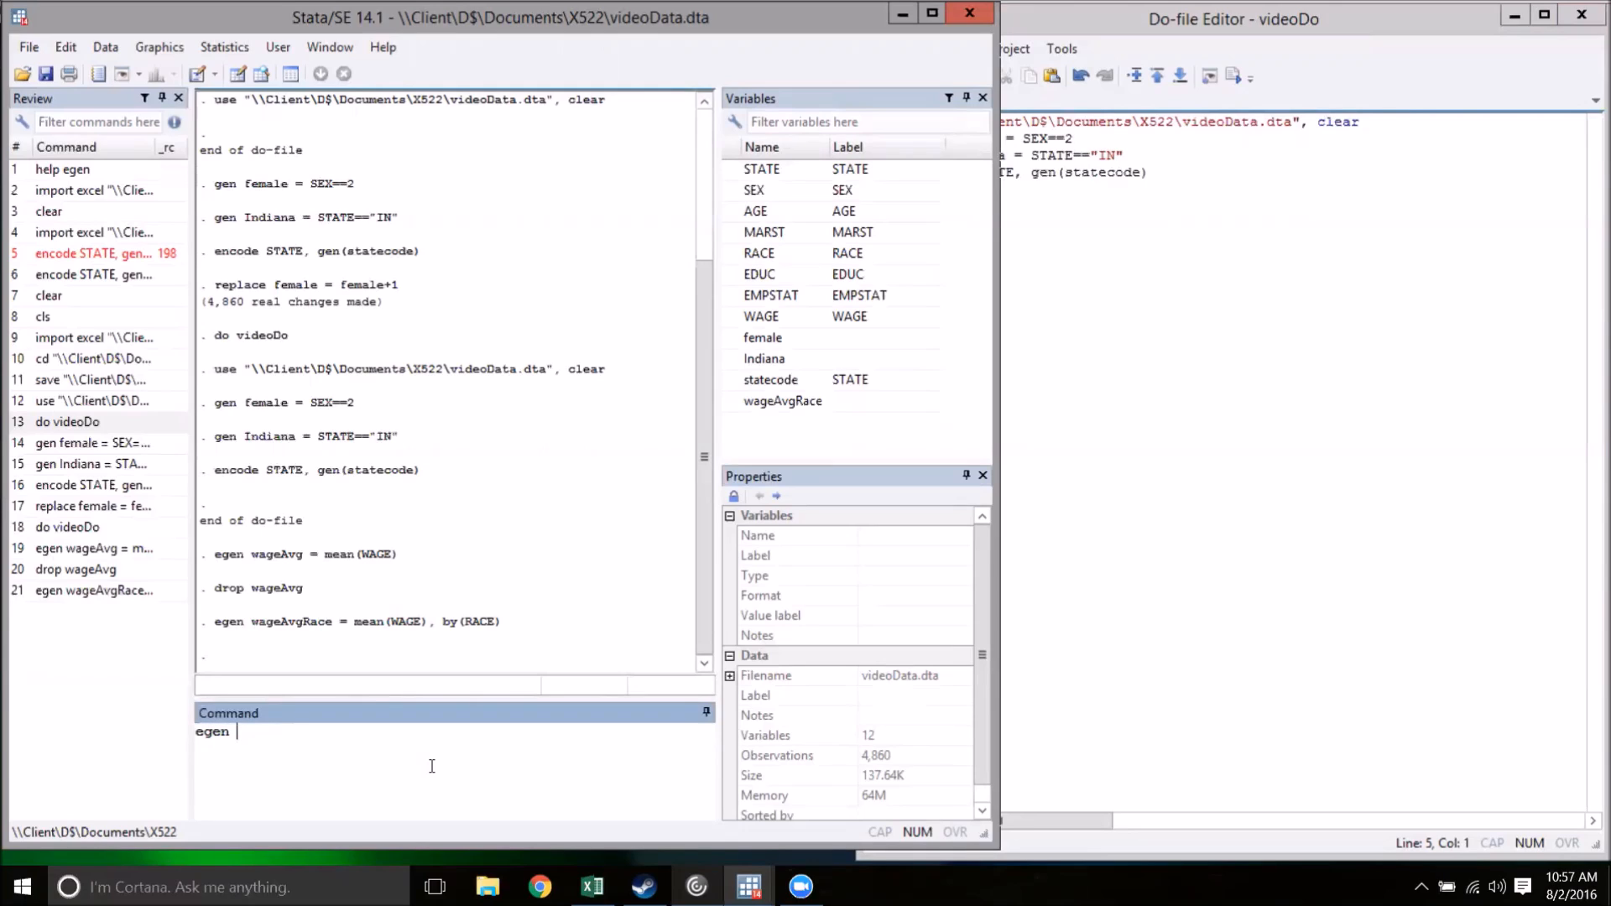
text(wageAvgRaceState = mean(WAGE),)
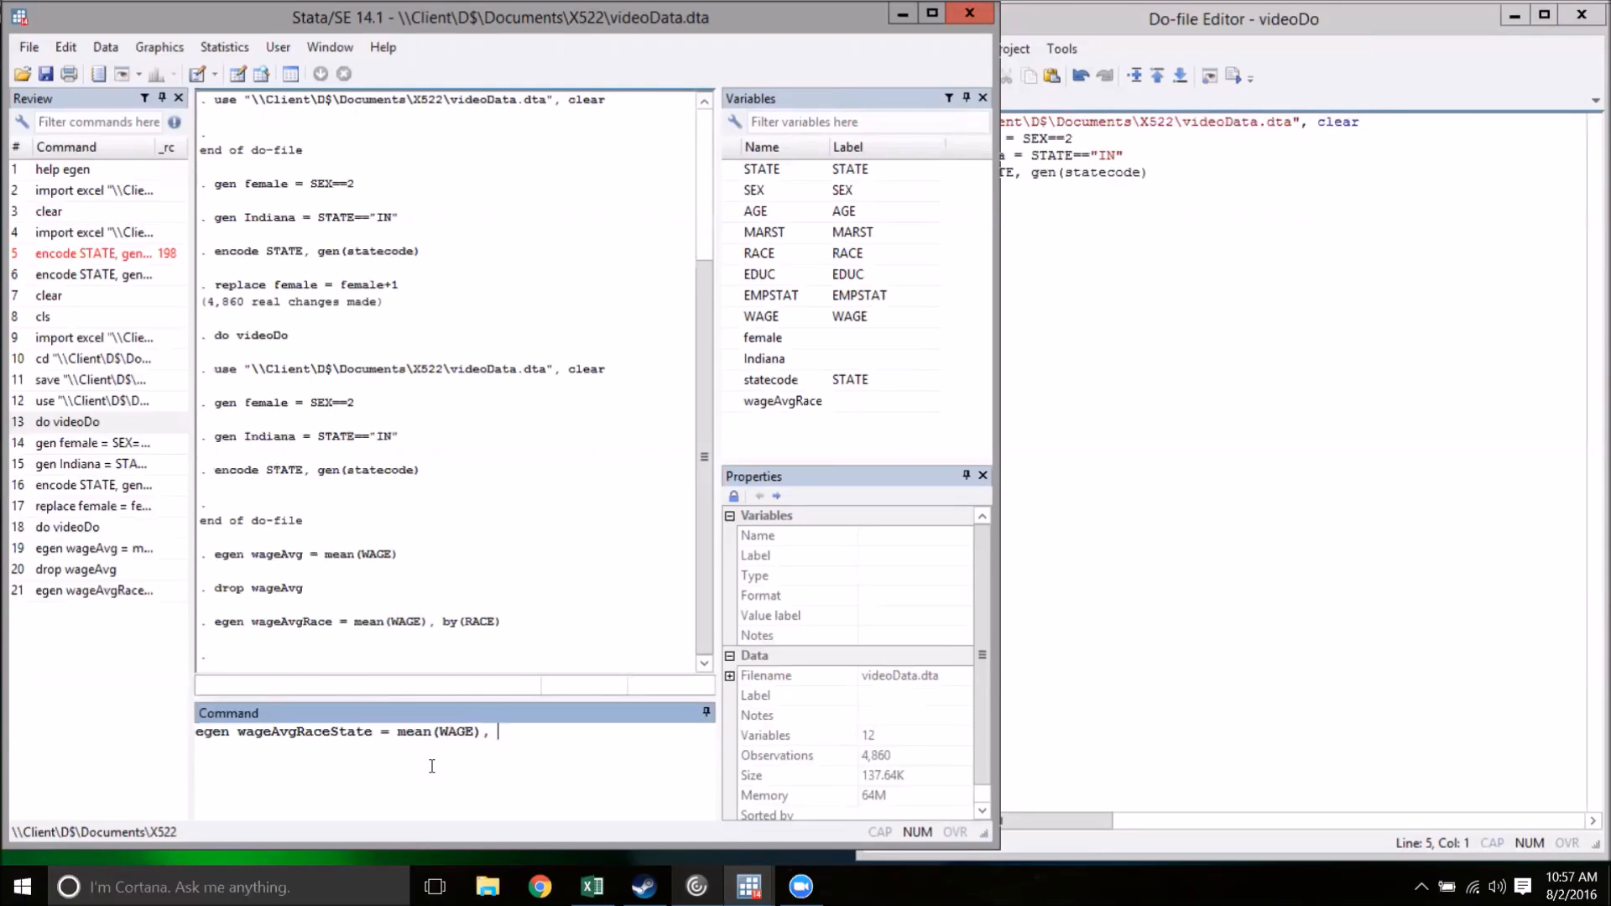
text(by (RACE S)
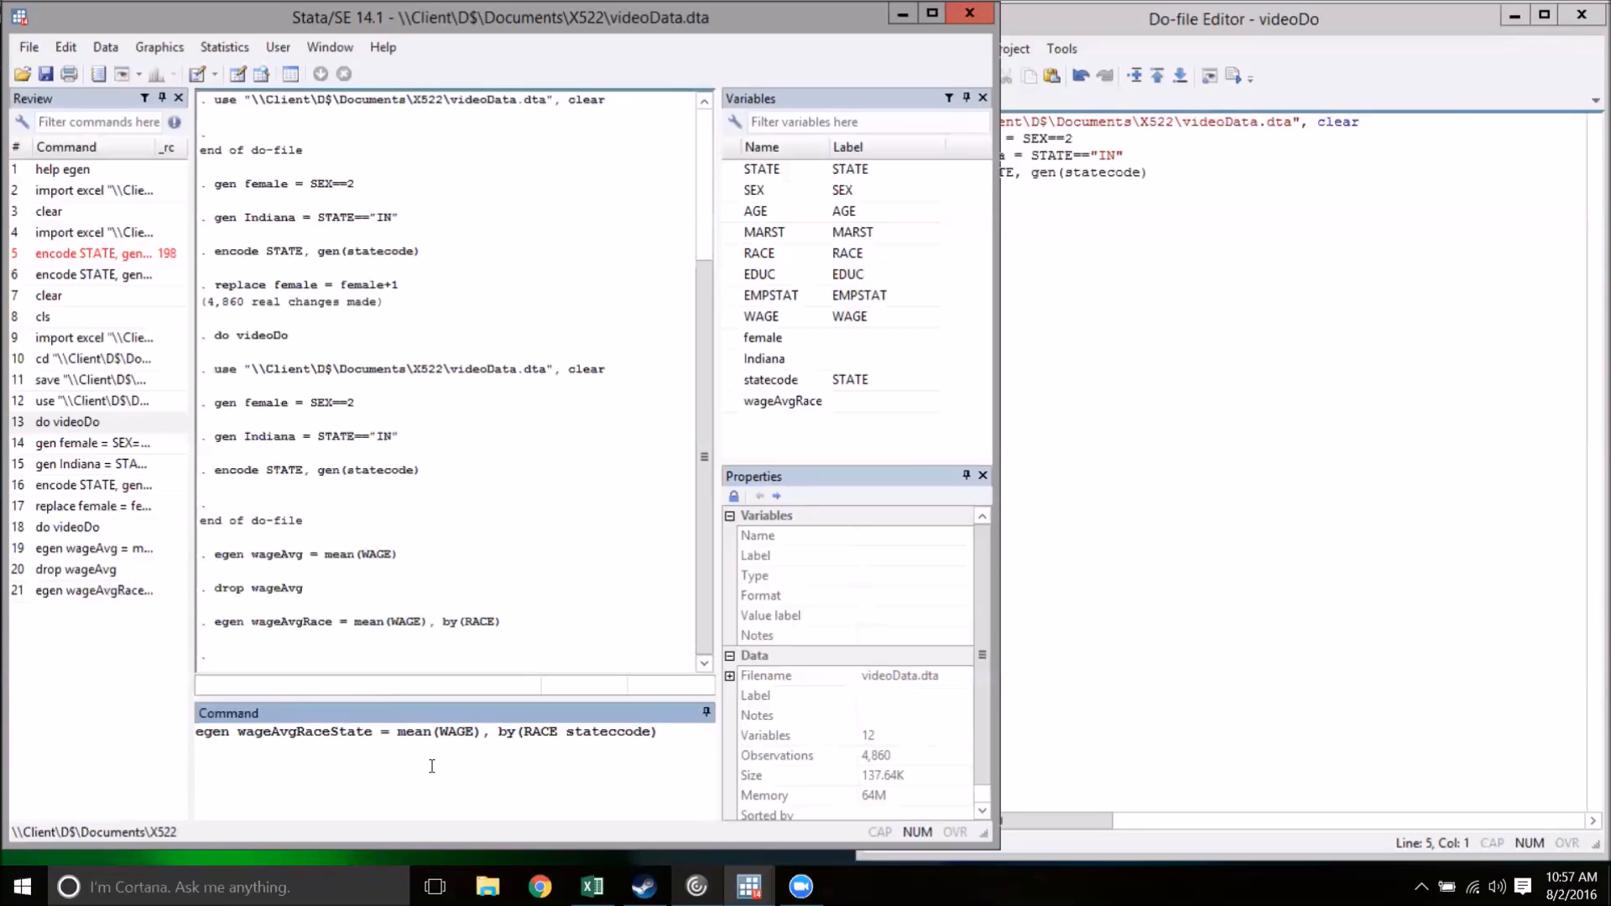
key(Return)
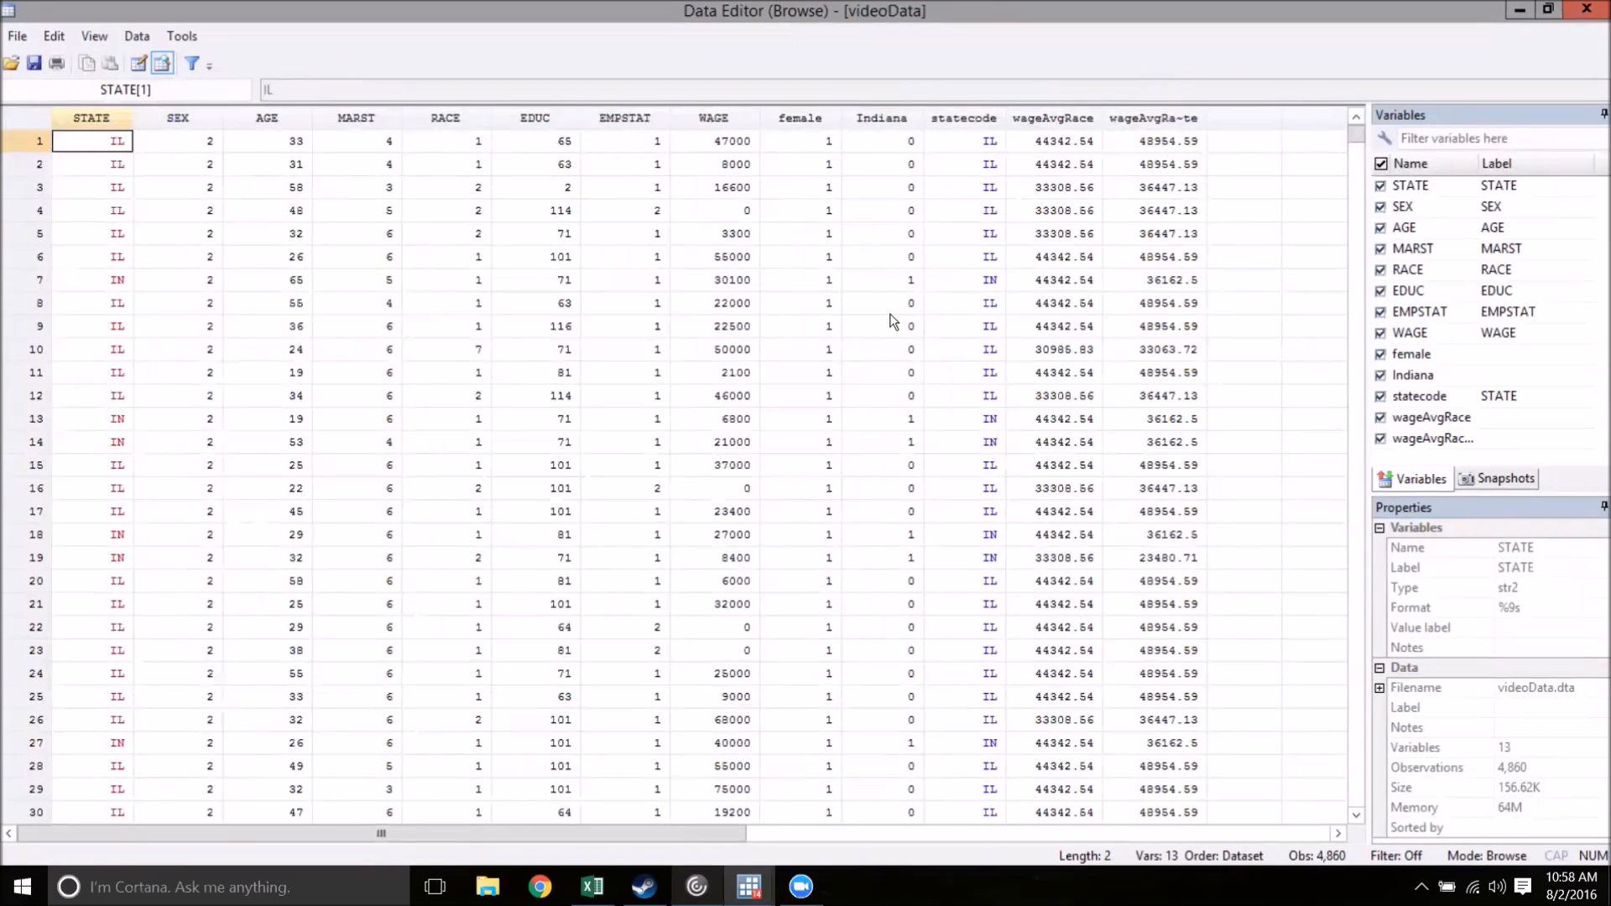
mouse_move(1268, 398)
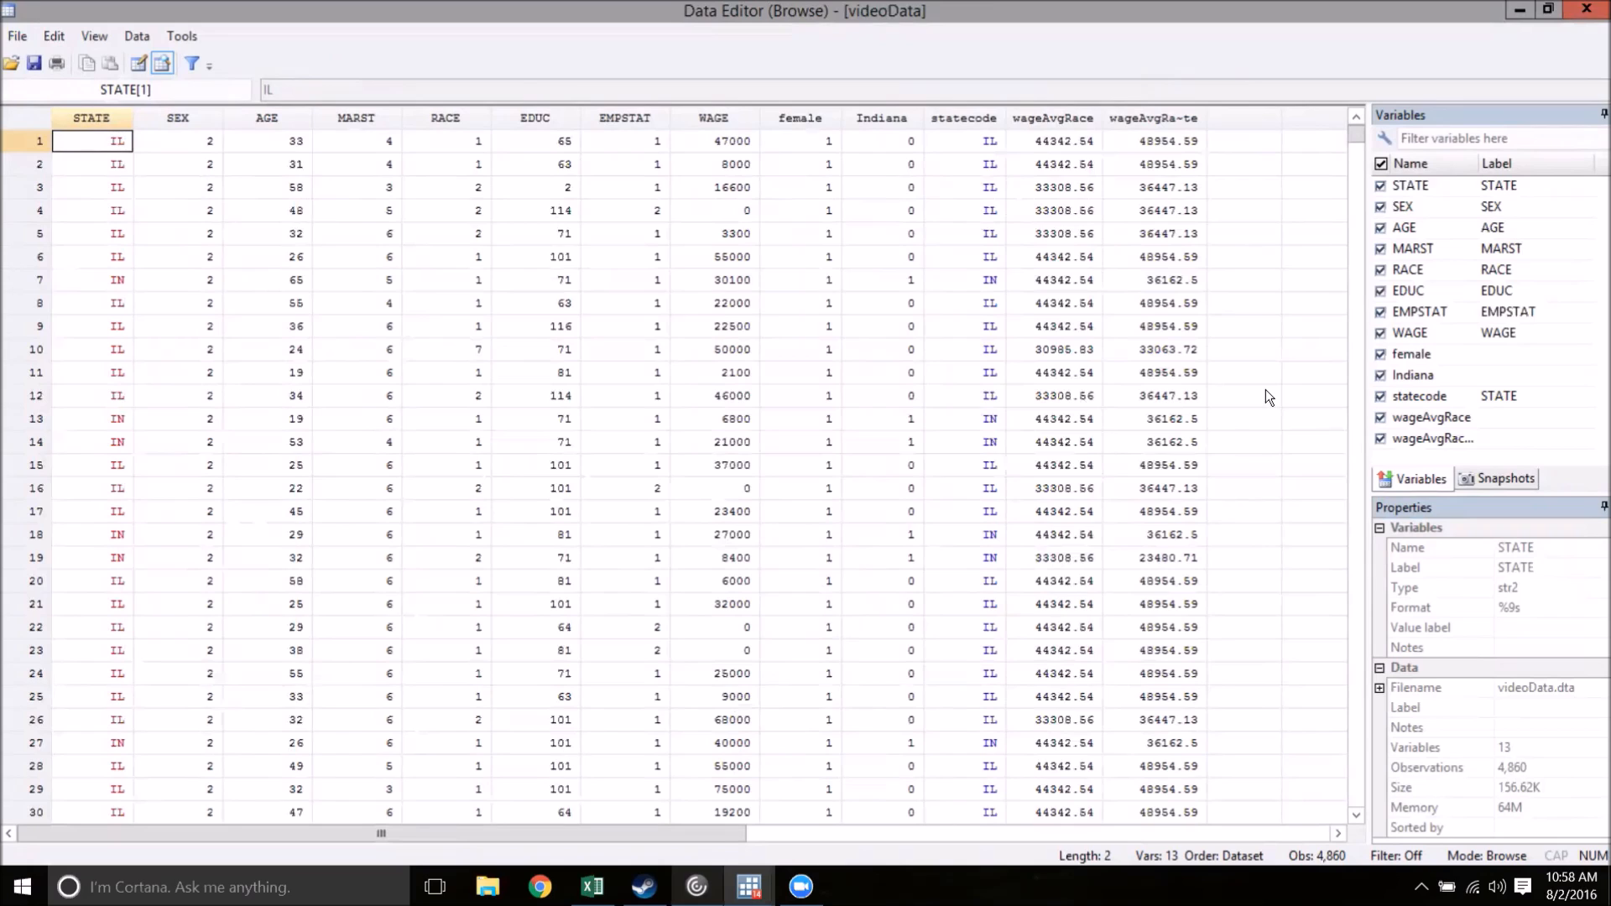
mouse_move(1271, 388)
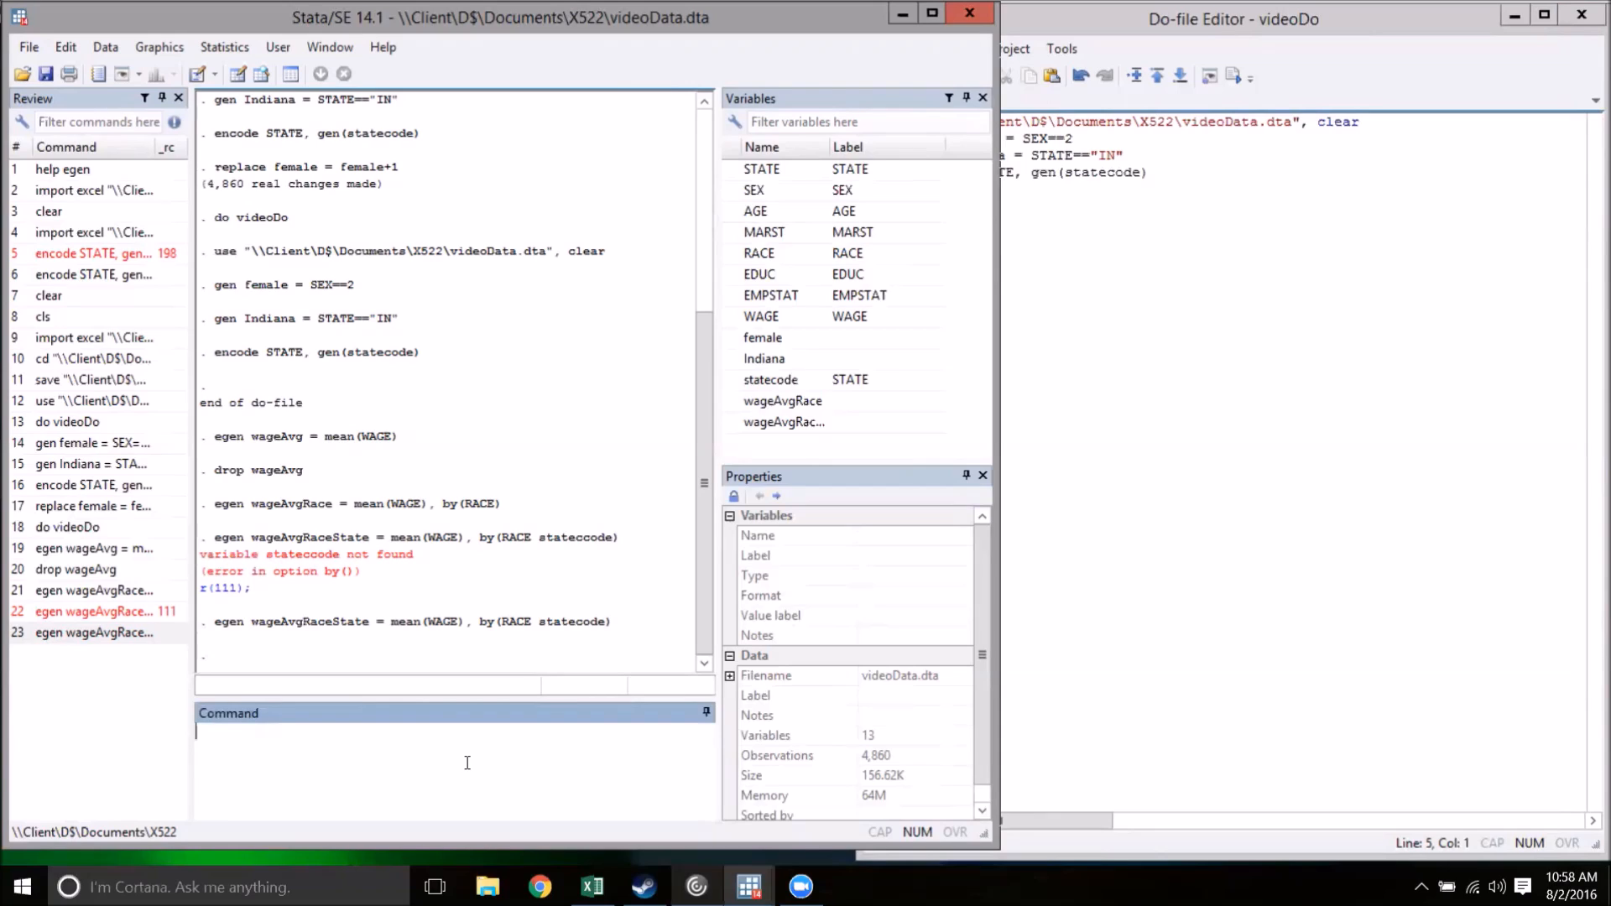
Run tab RACE and sum WAGE, clearing the Results window with cls in between.
text(tab)
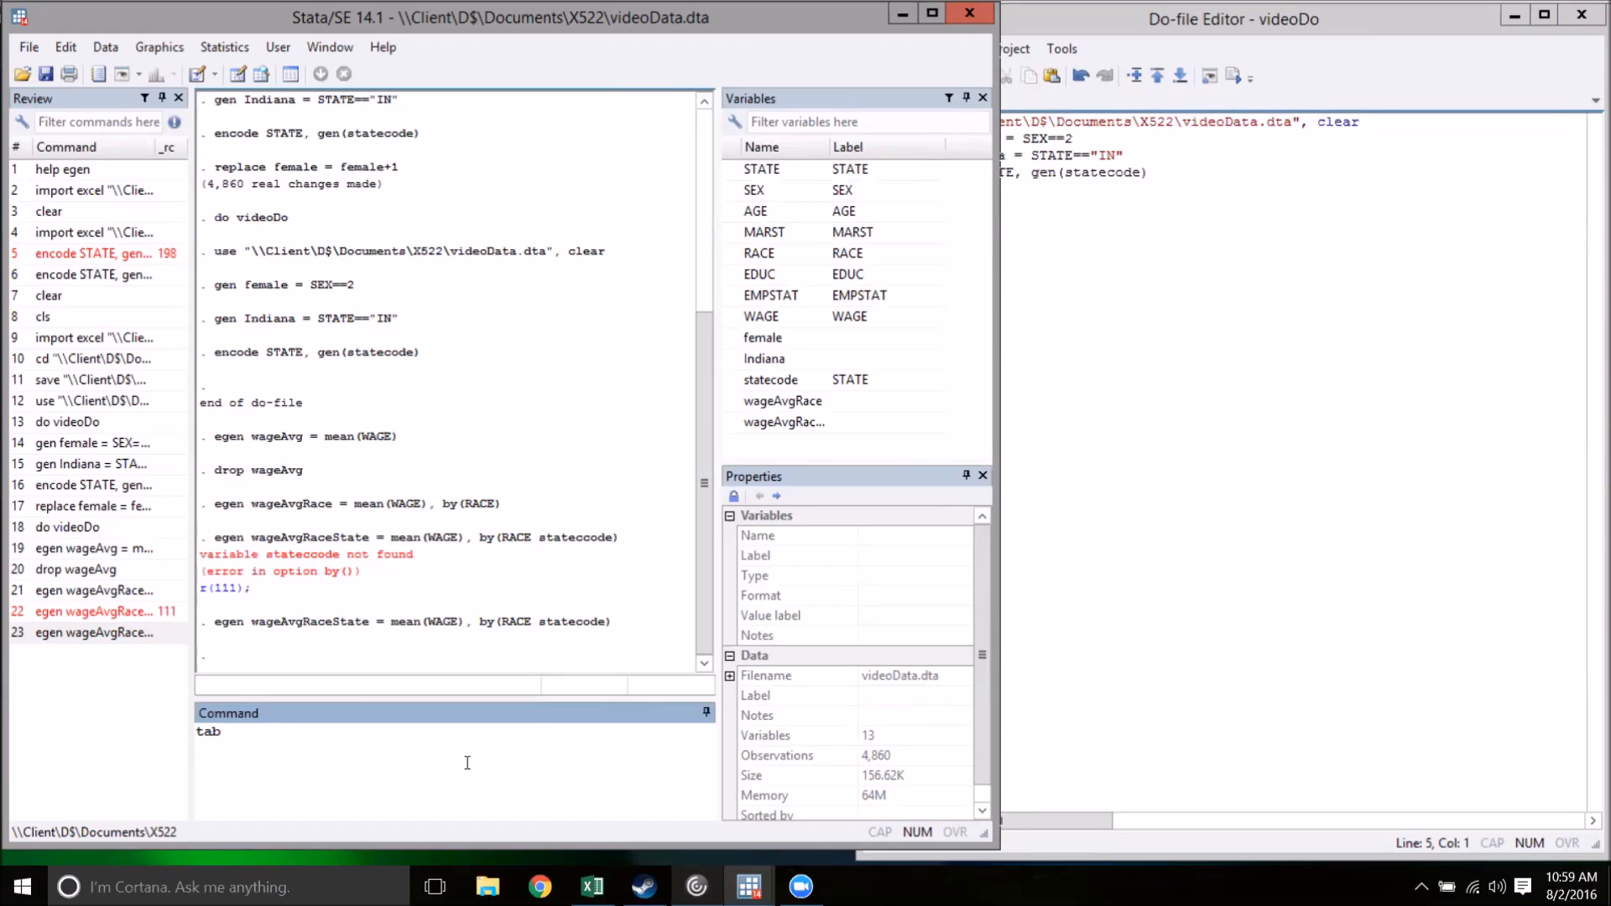
text(RACE)
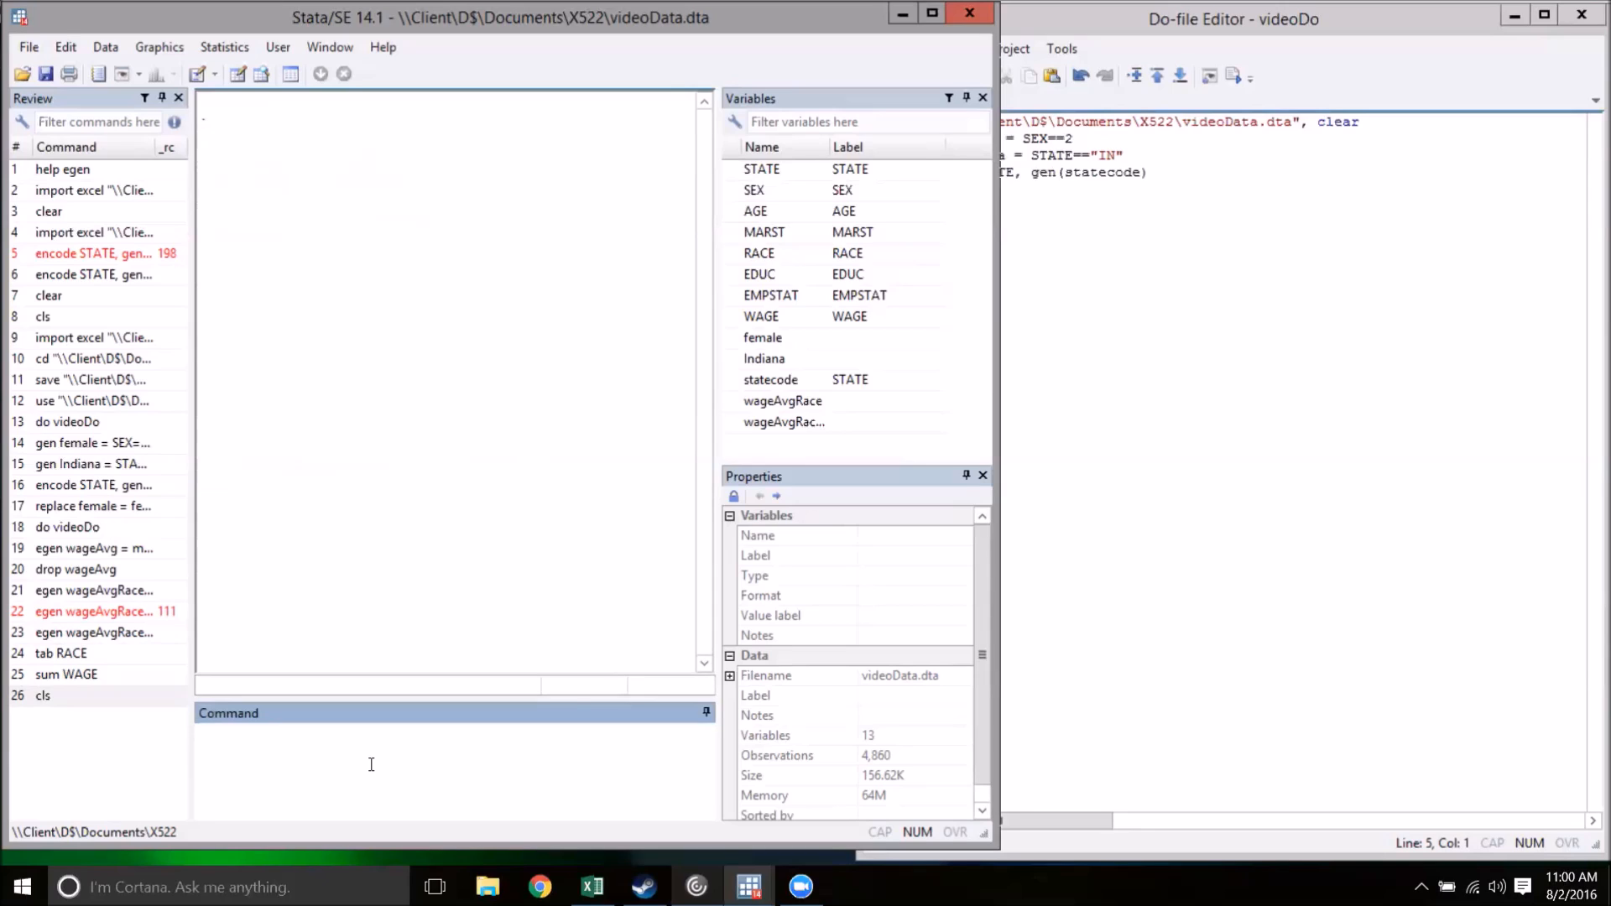
text(sum)
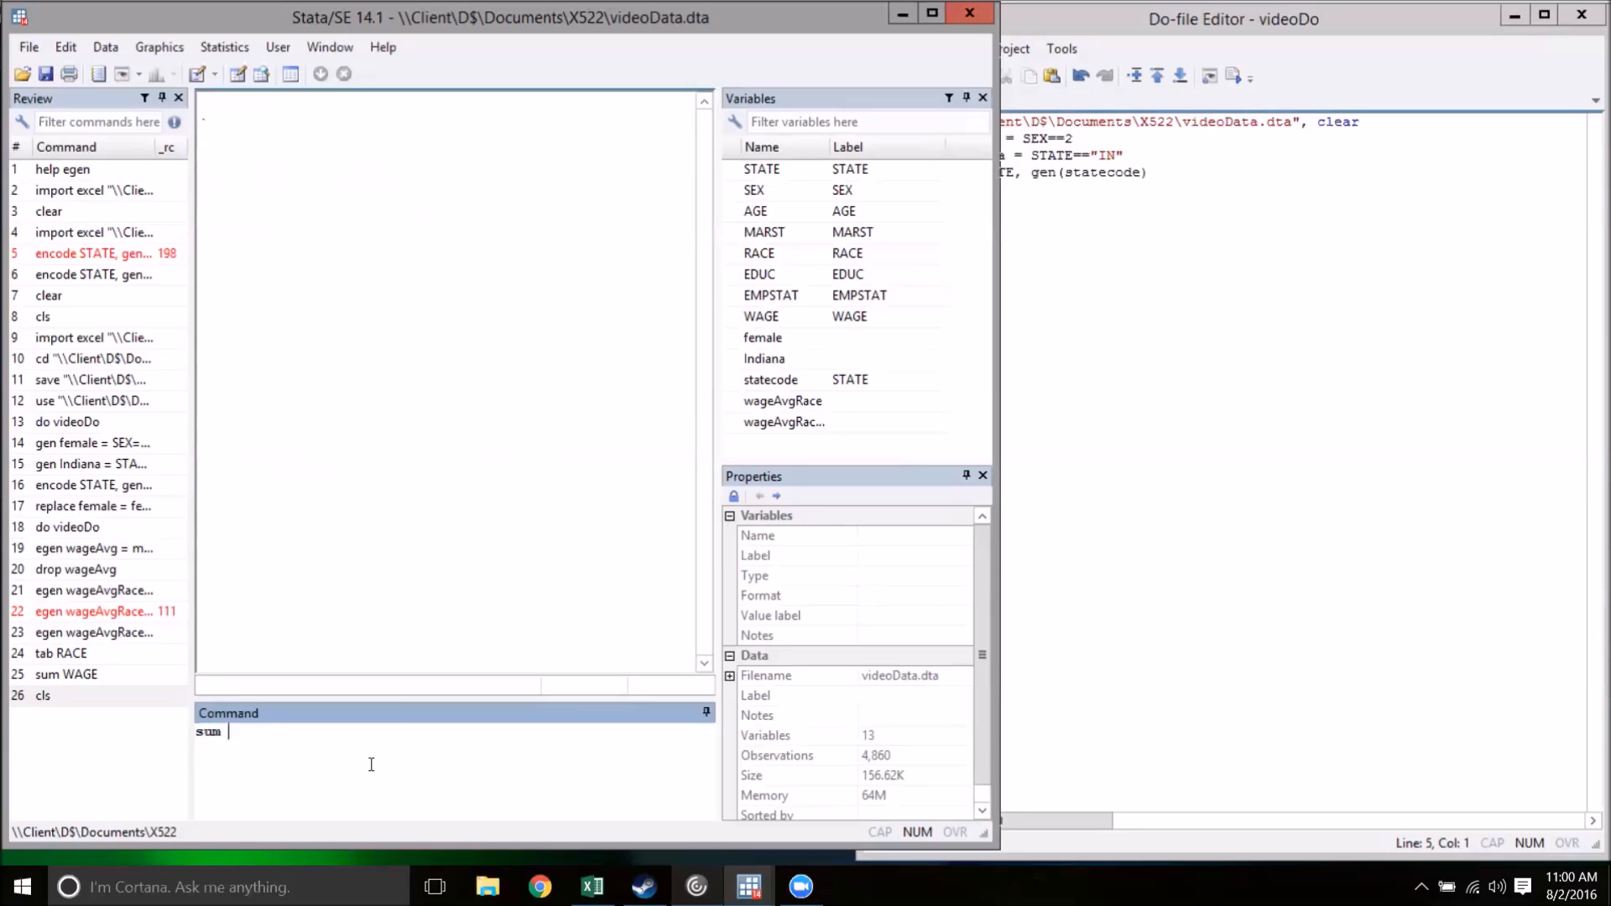
mouse_move(994, 315)
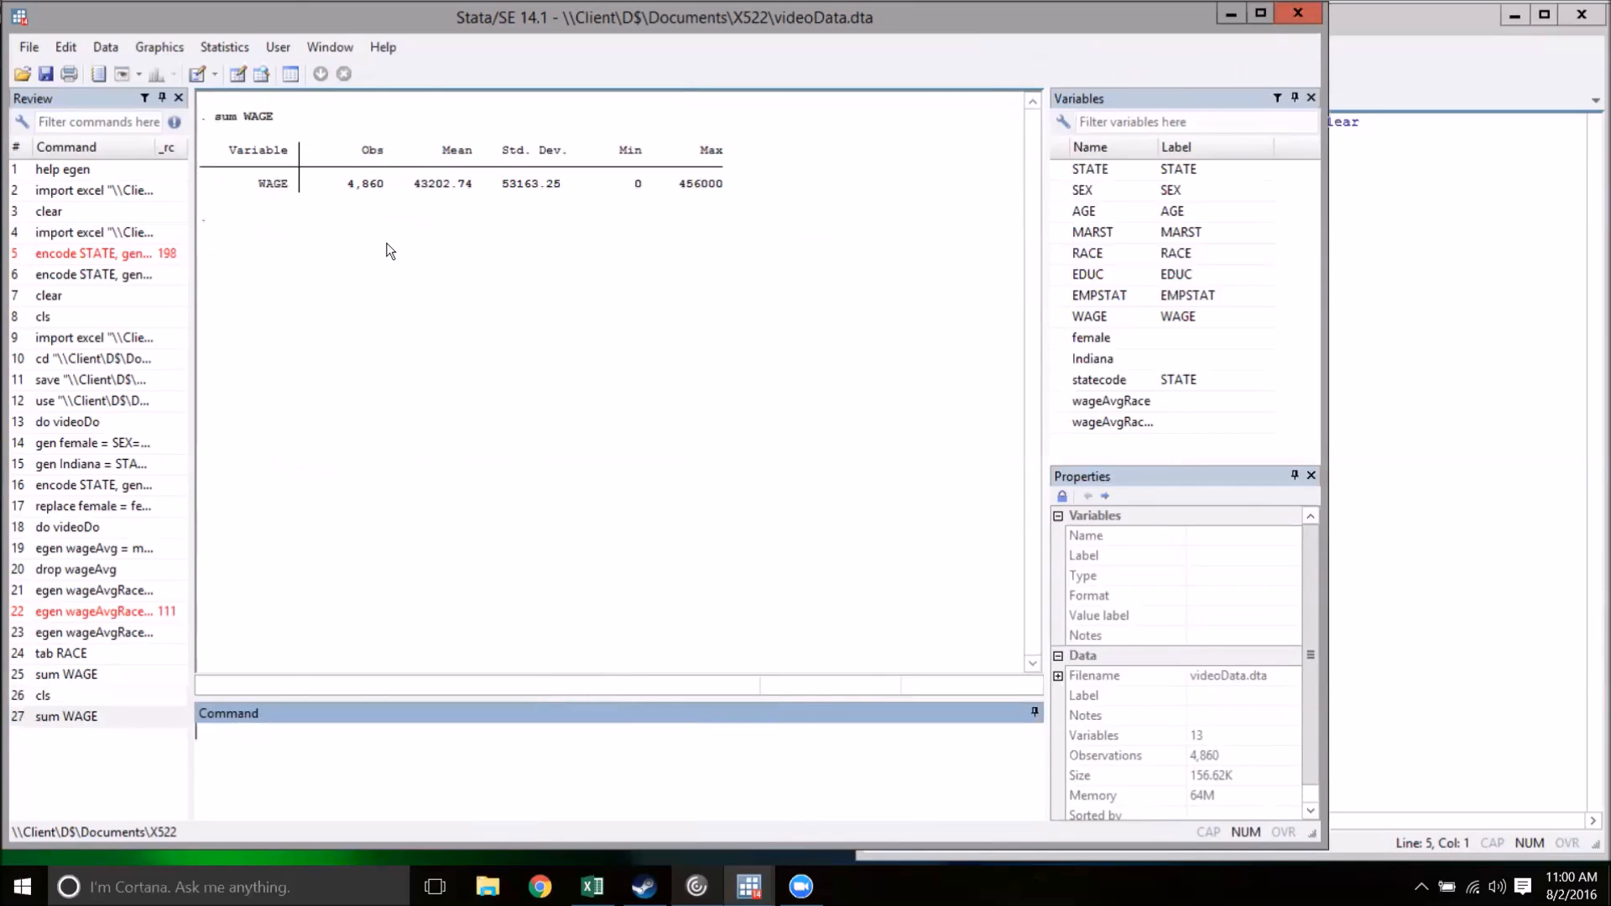
mouse_move(431, 285)
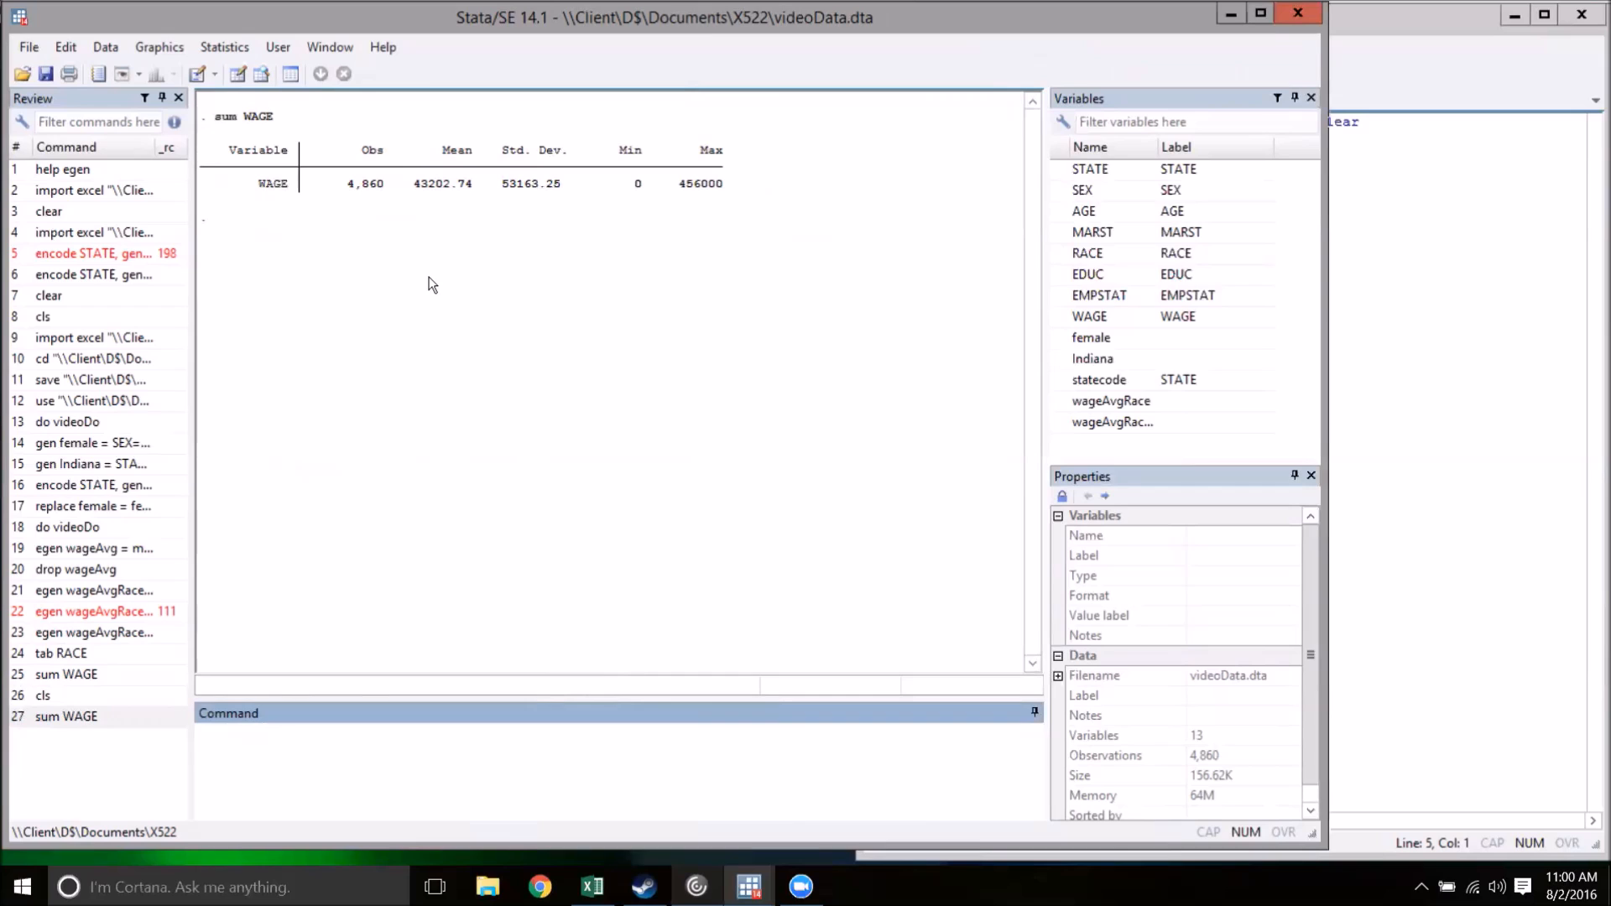
mouse_move(632, 282)
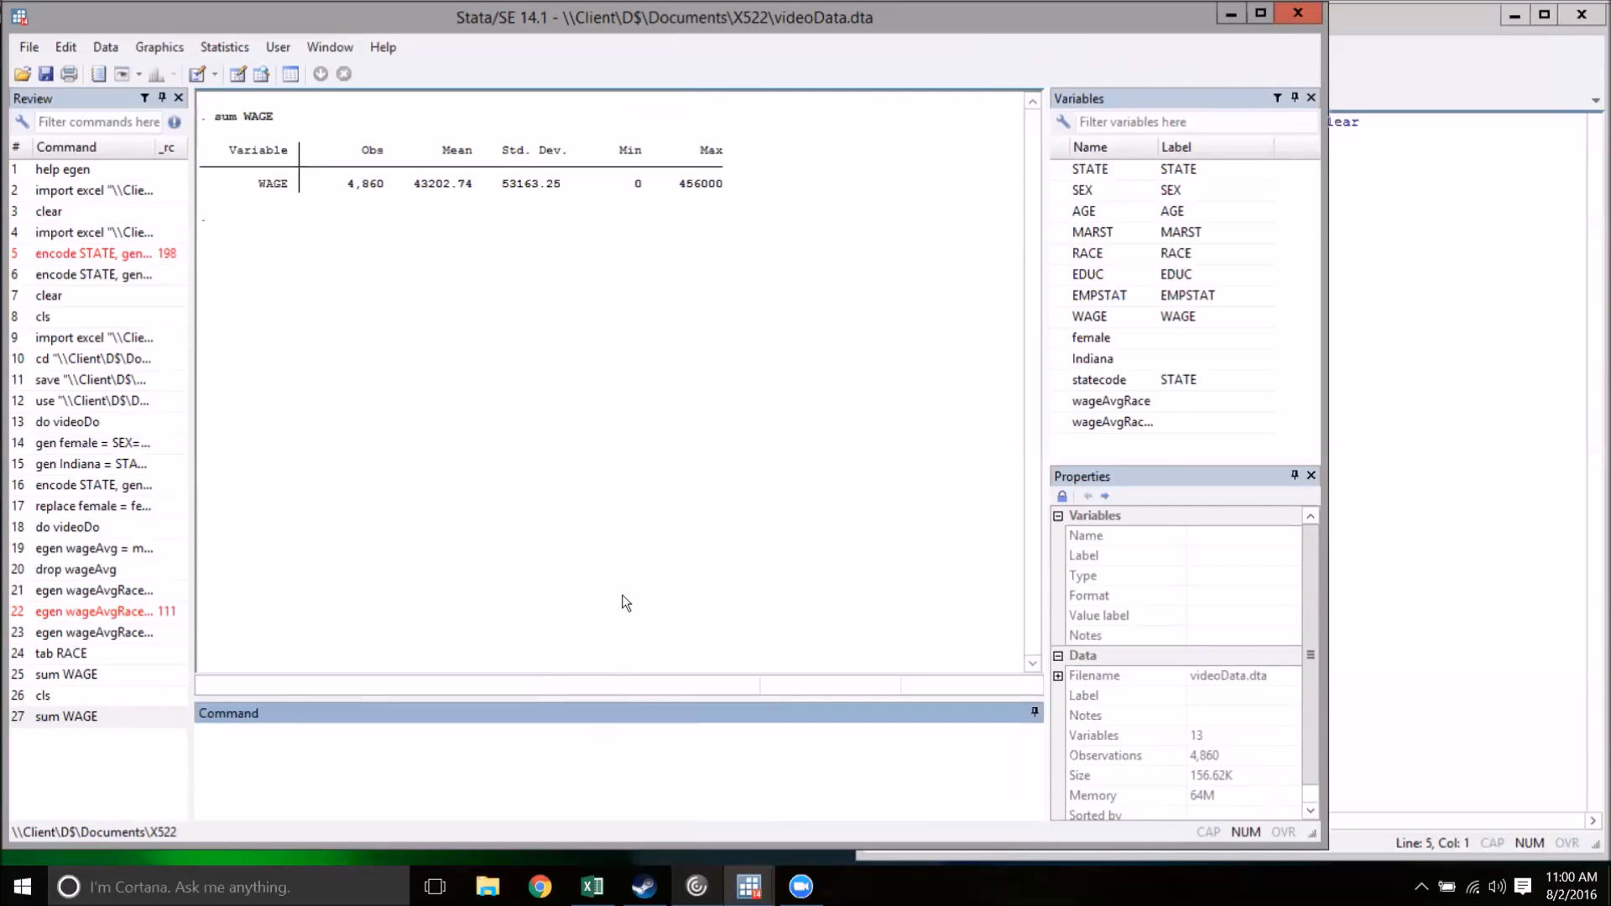
Run reg WAGE AGE female Indiana, correcting age to AGE, giving R-squared 0.0556.
text(regress)
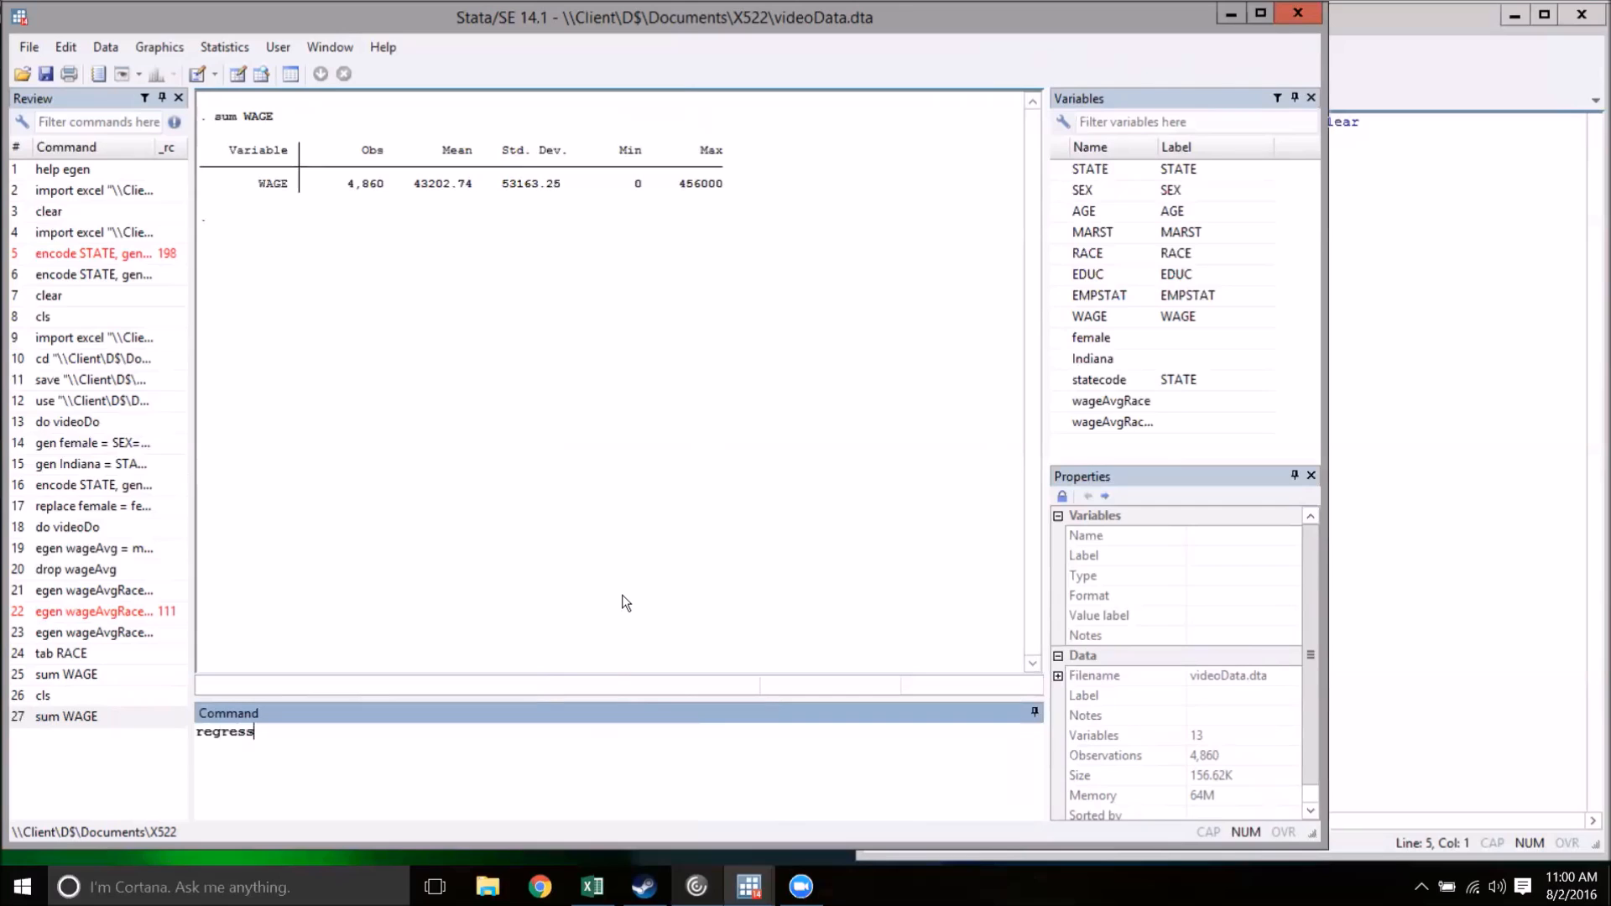
key(BackSpace)
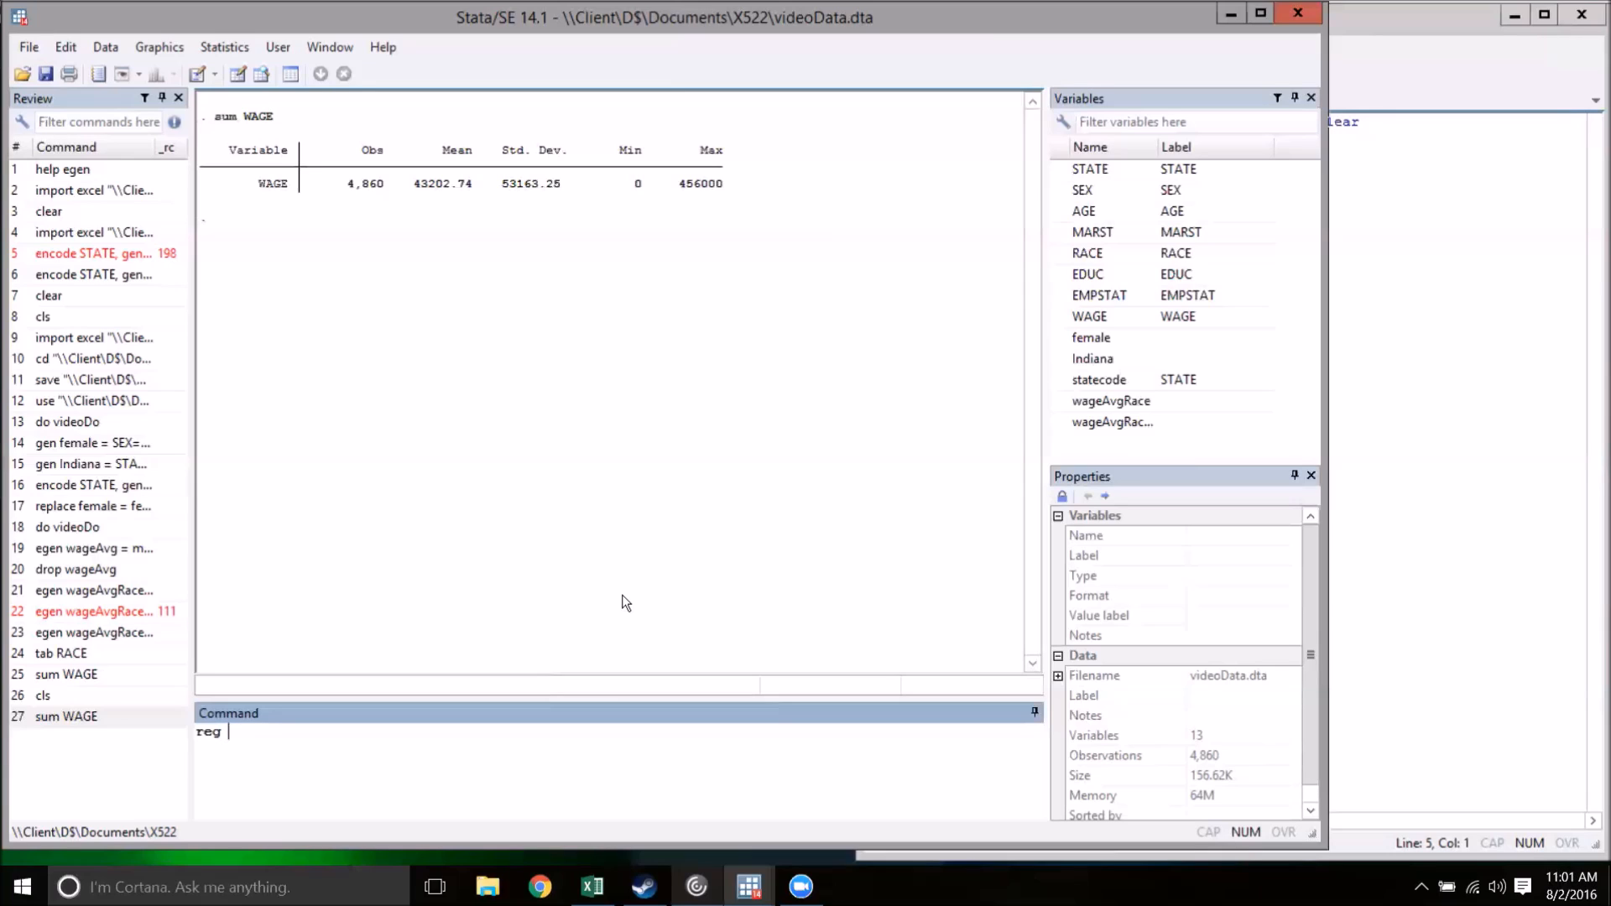
text(WAGE age f)
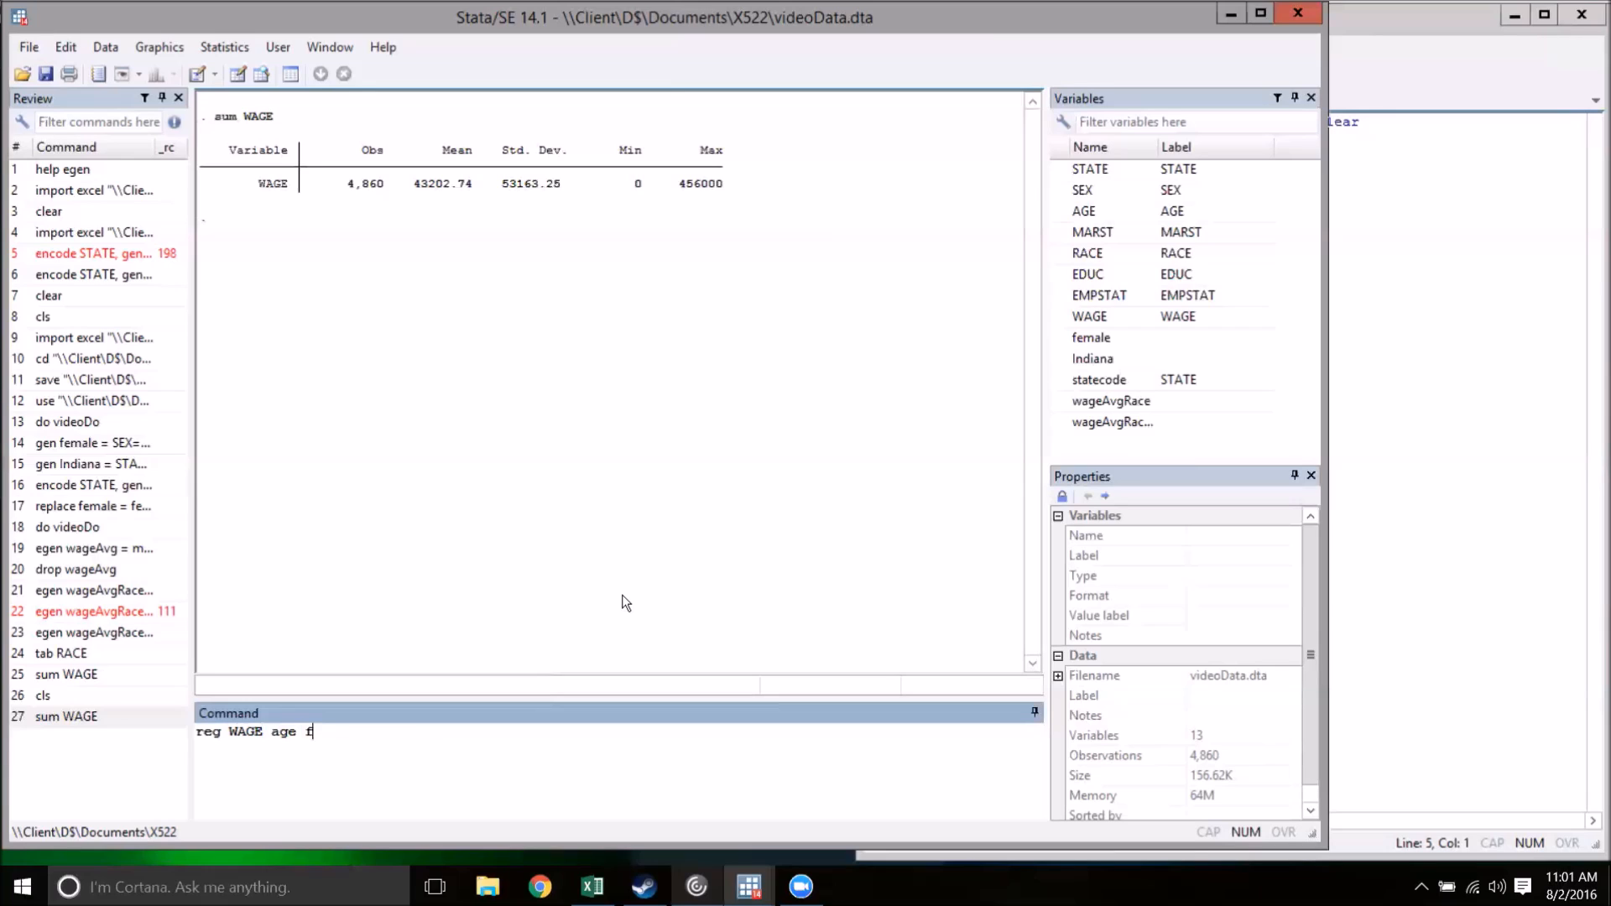
text(emale I)
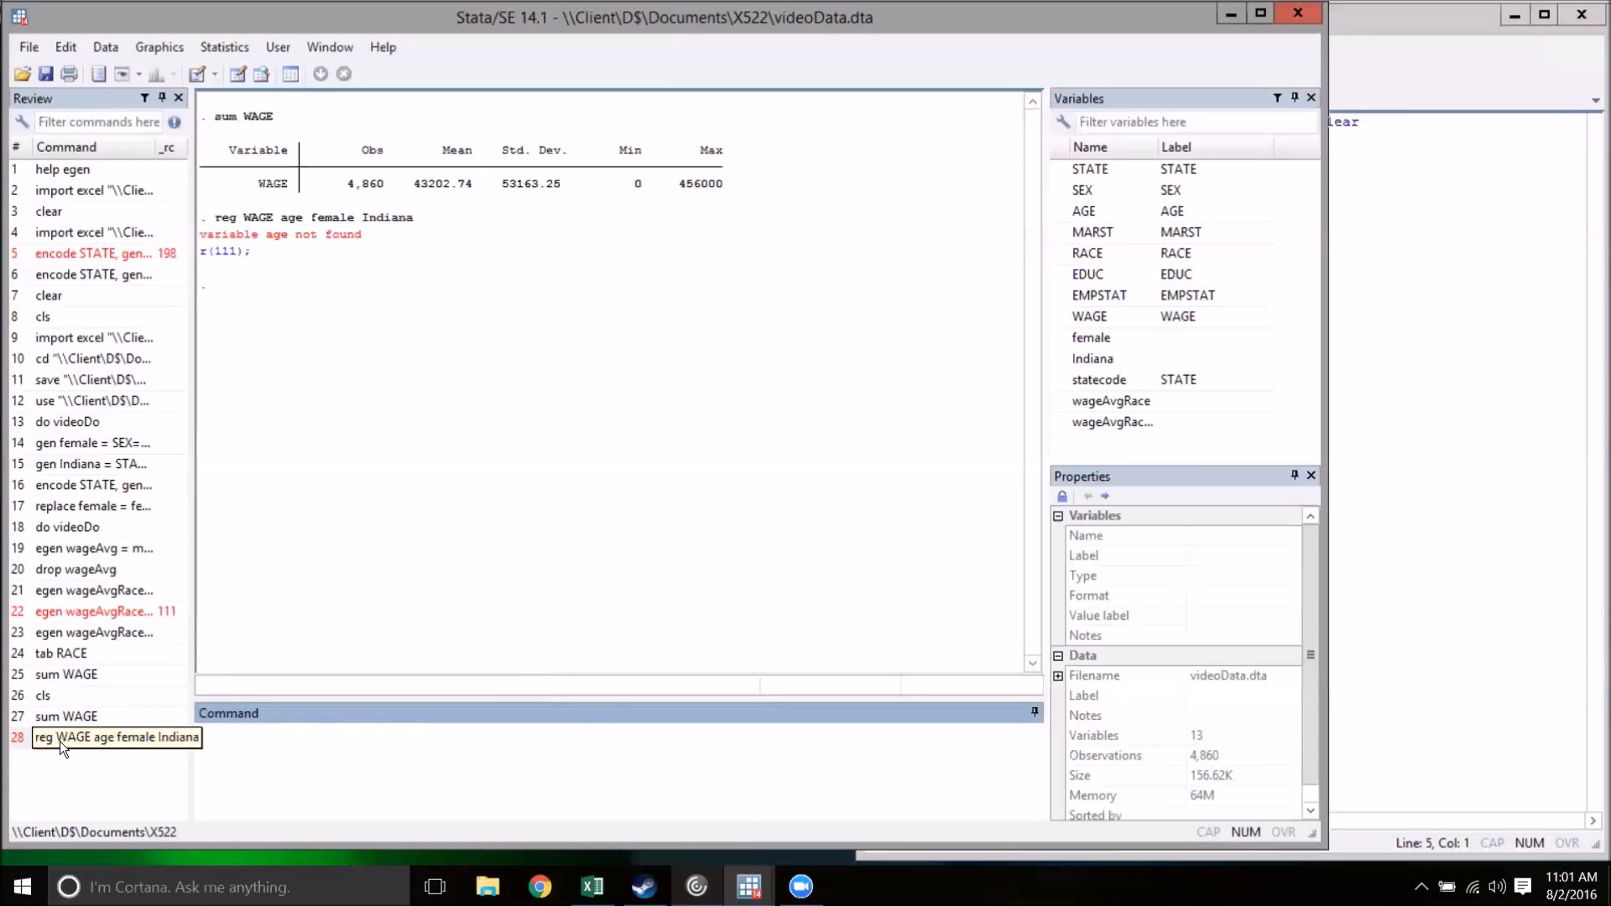
click(116, 737)
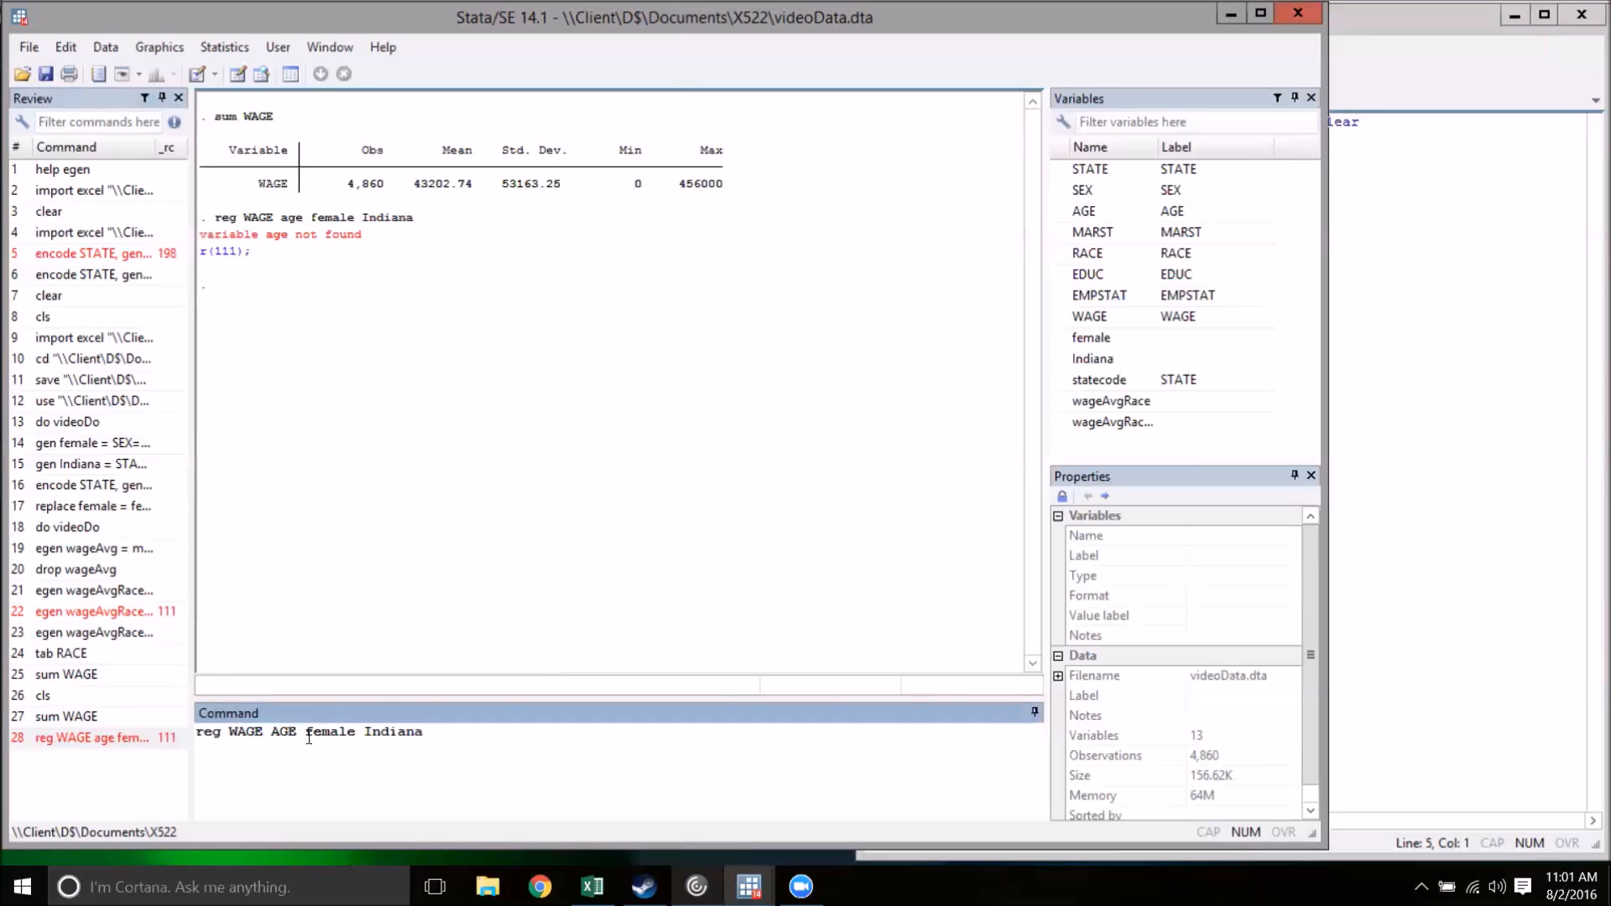
key(enter)
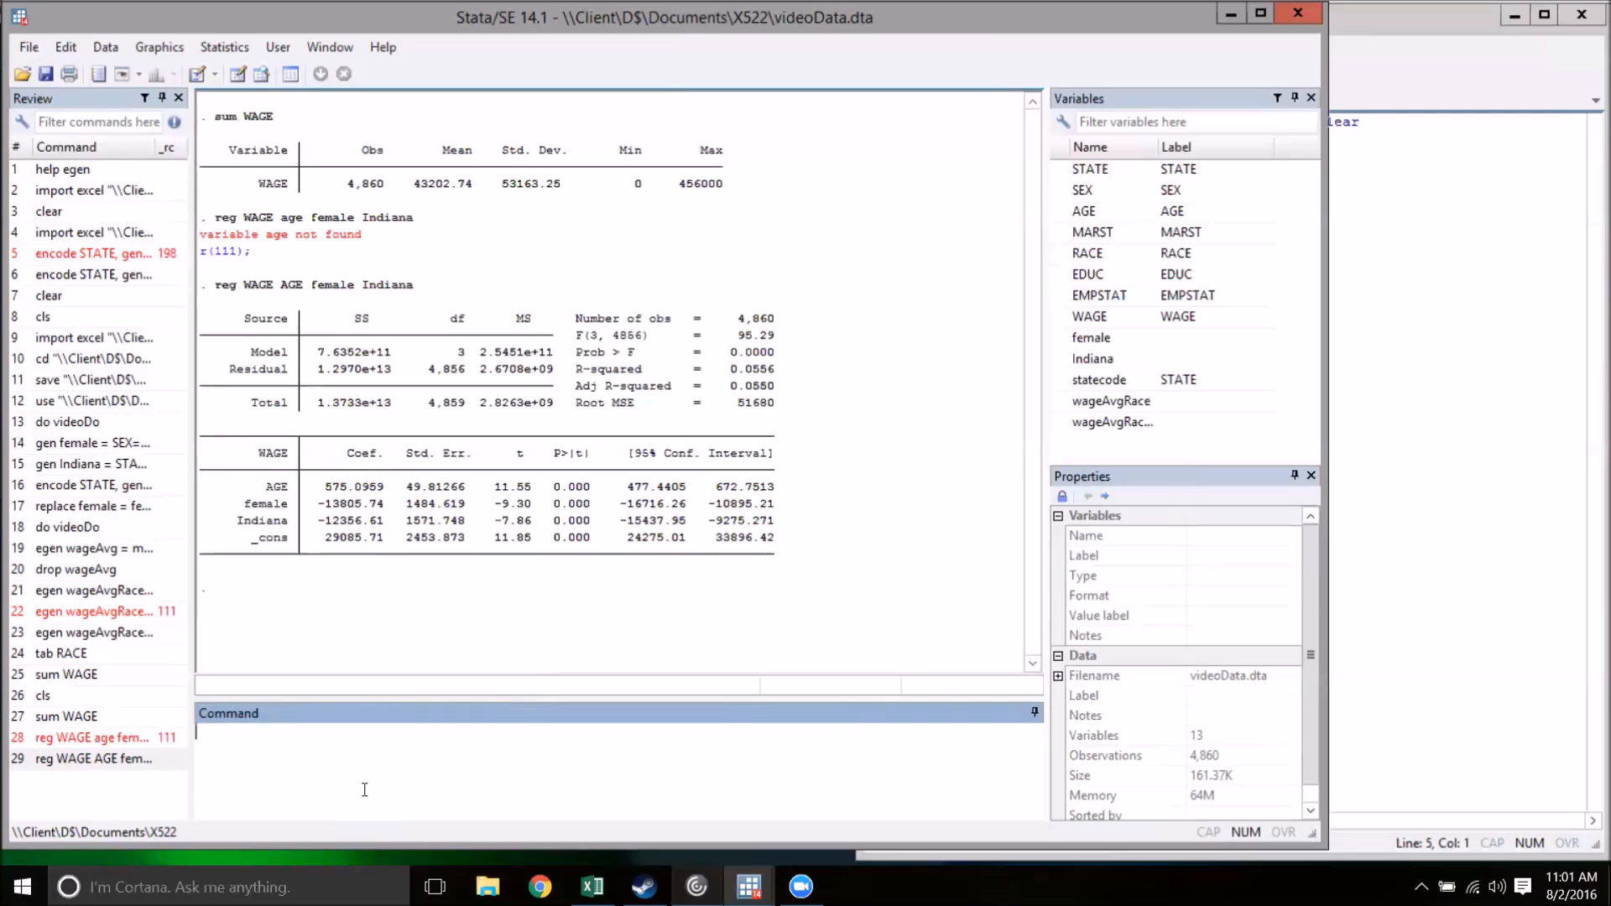
click(93, 759)
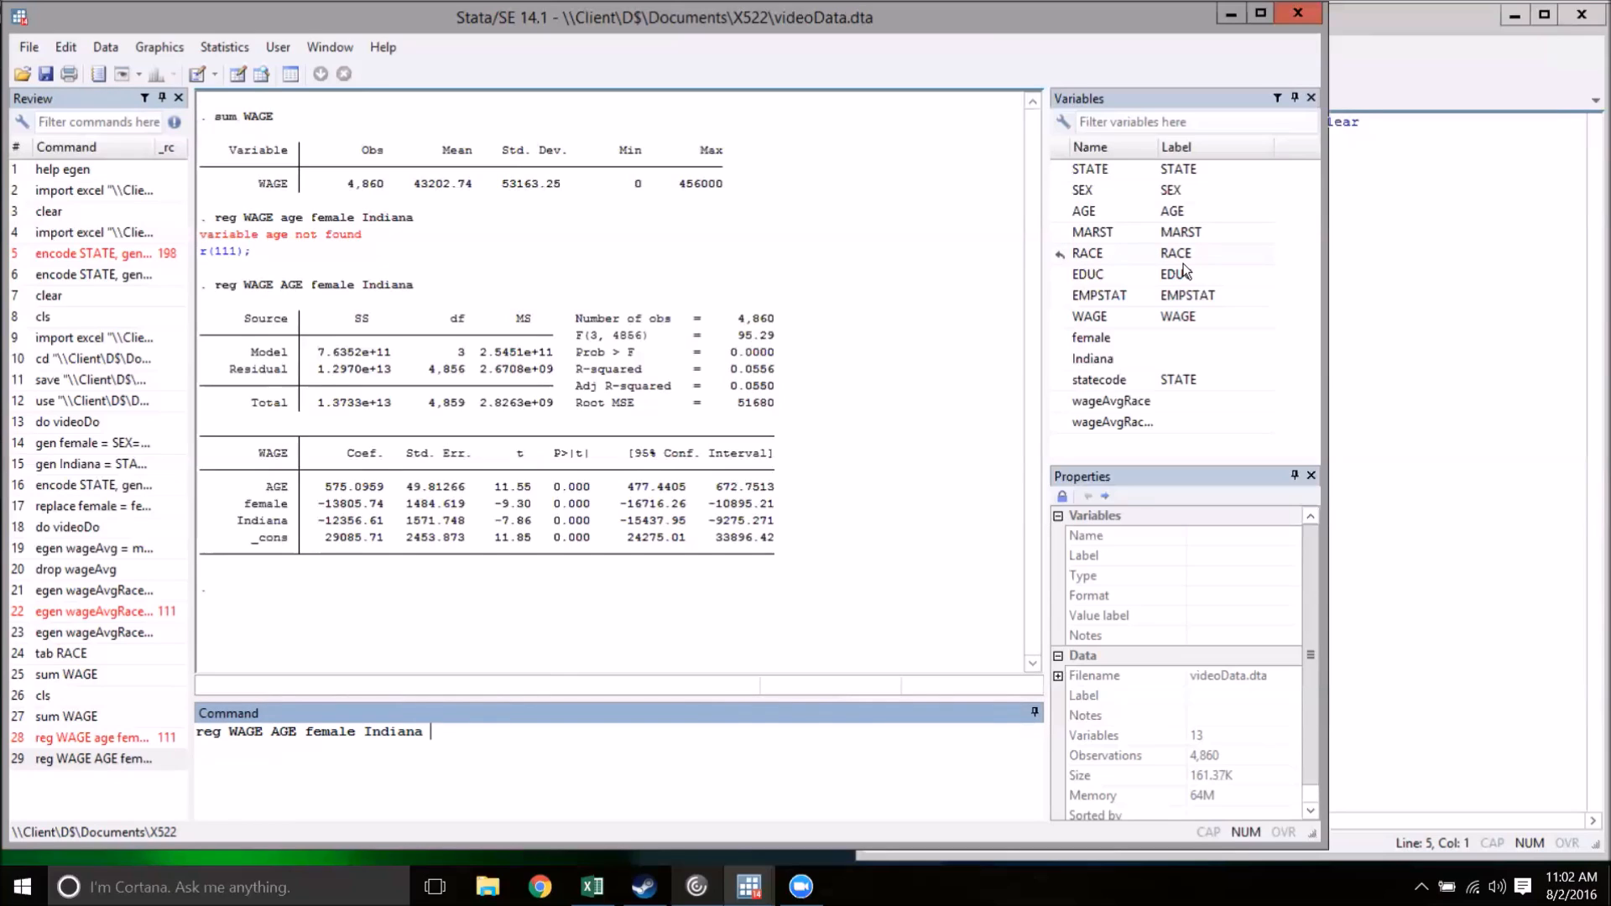
Regress WAGE on AGE, female, Indiana and i.RACE race dummies, raising R-squared to 0.0616.
text(i.RR)
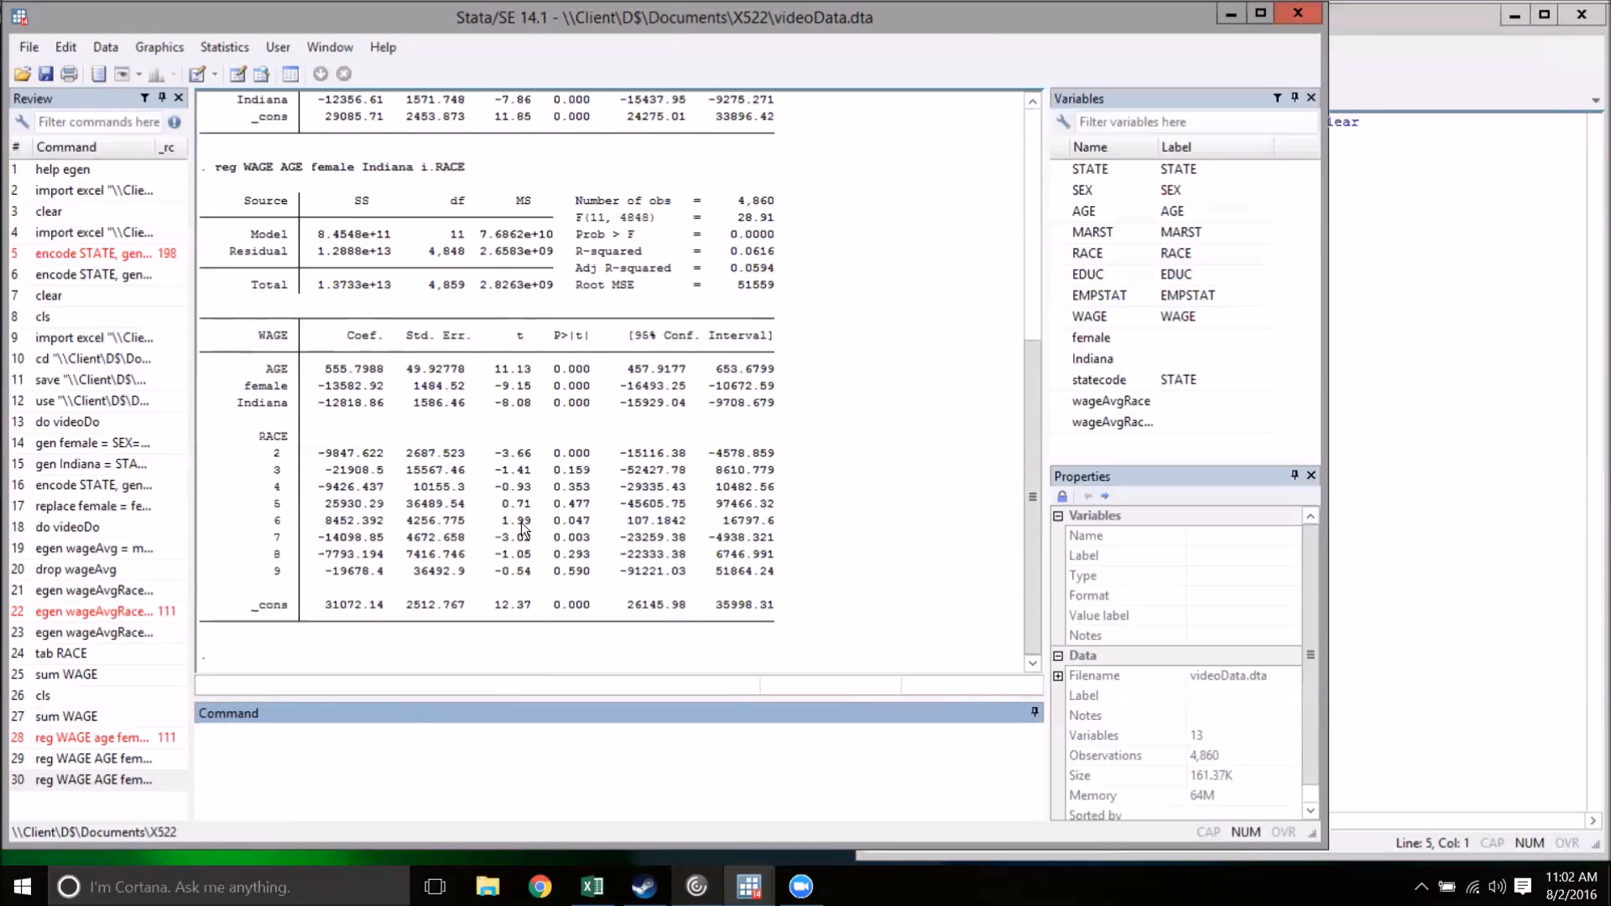
mouse_move(970, 485)
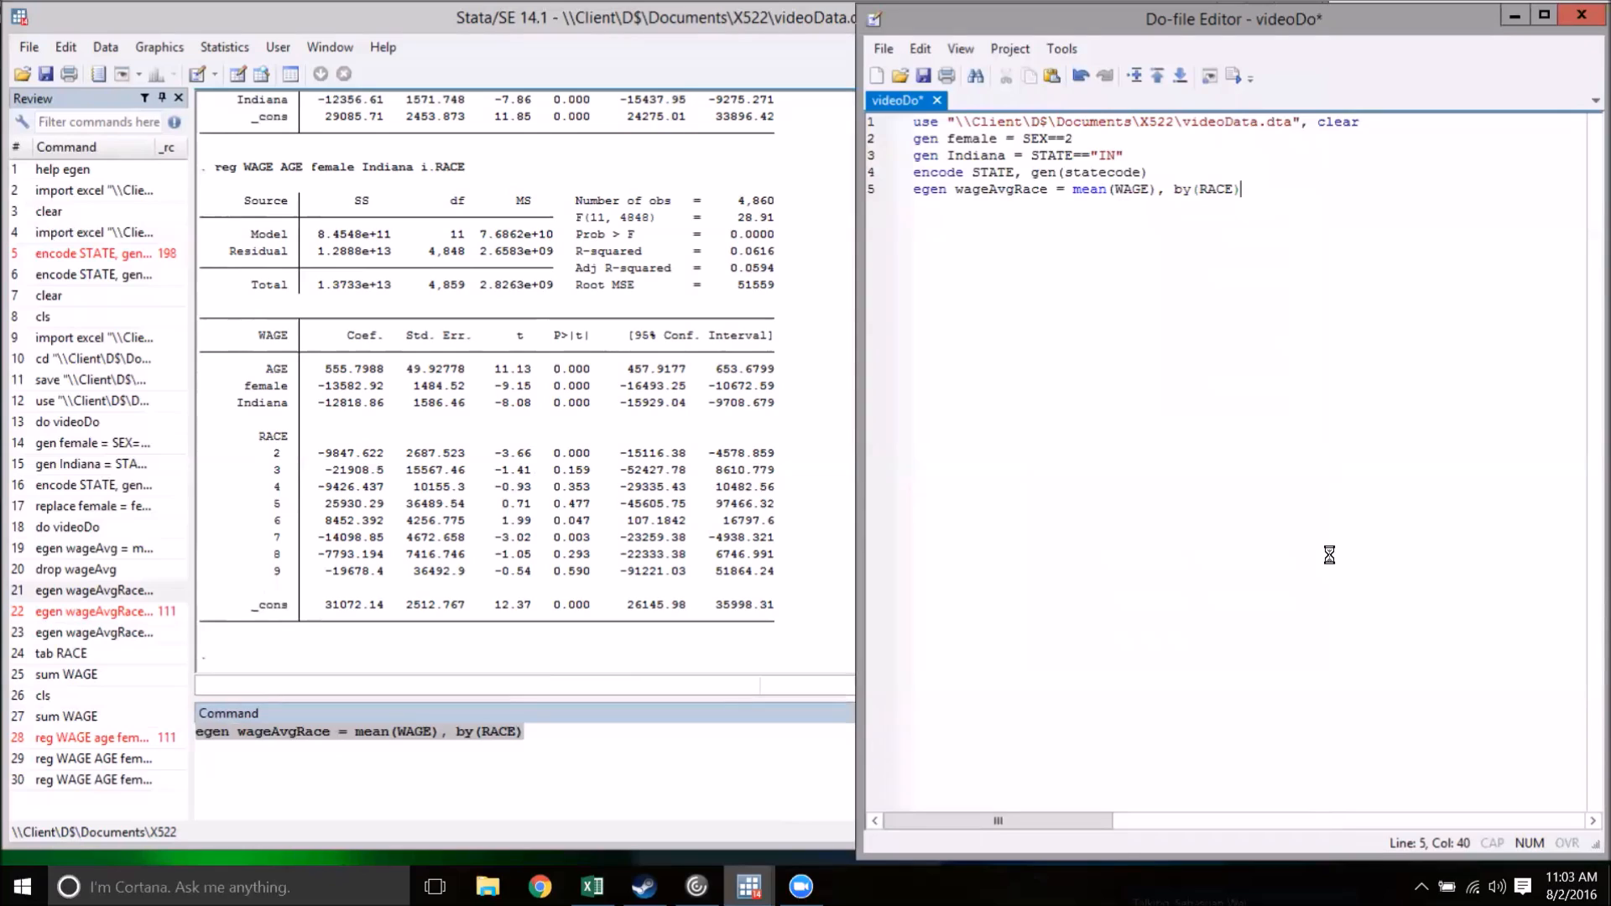
mouse_move(1473, 472)
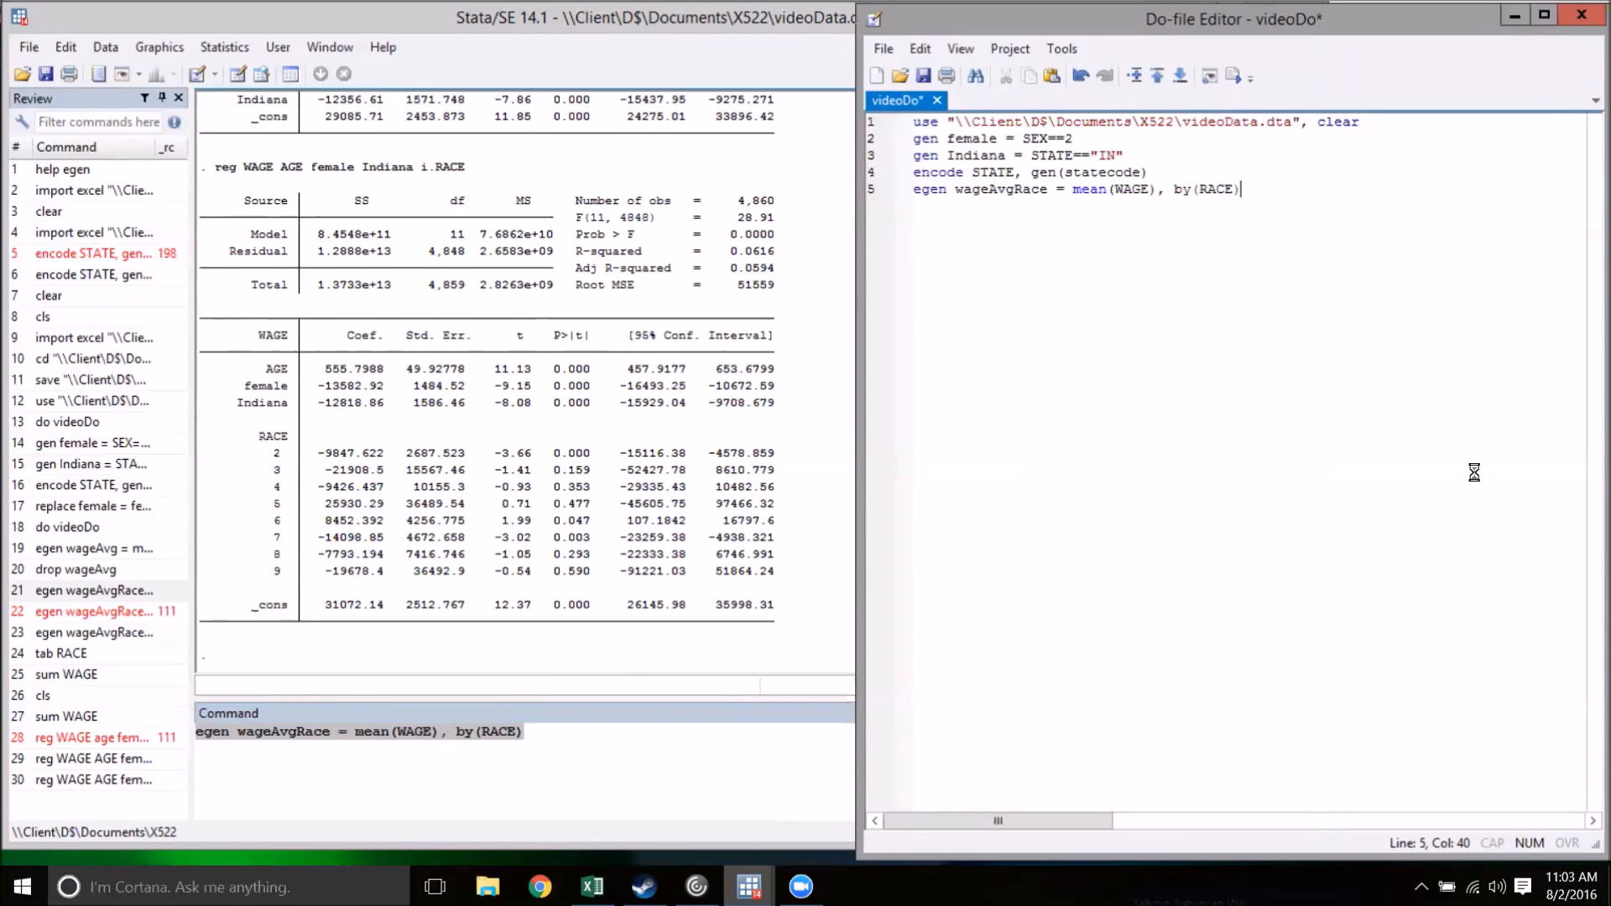